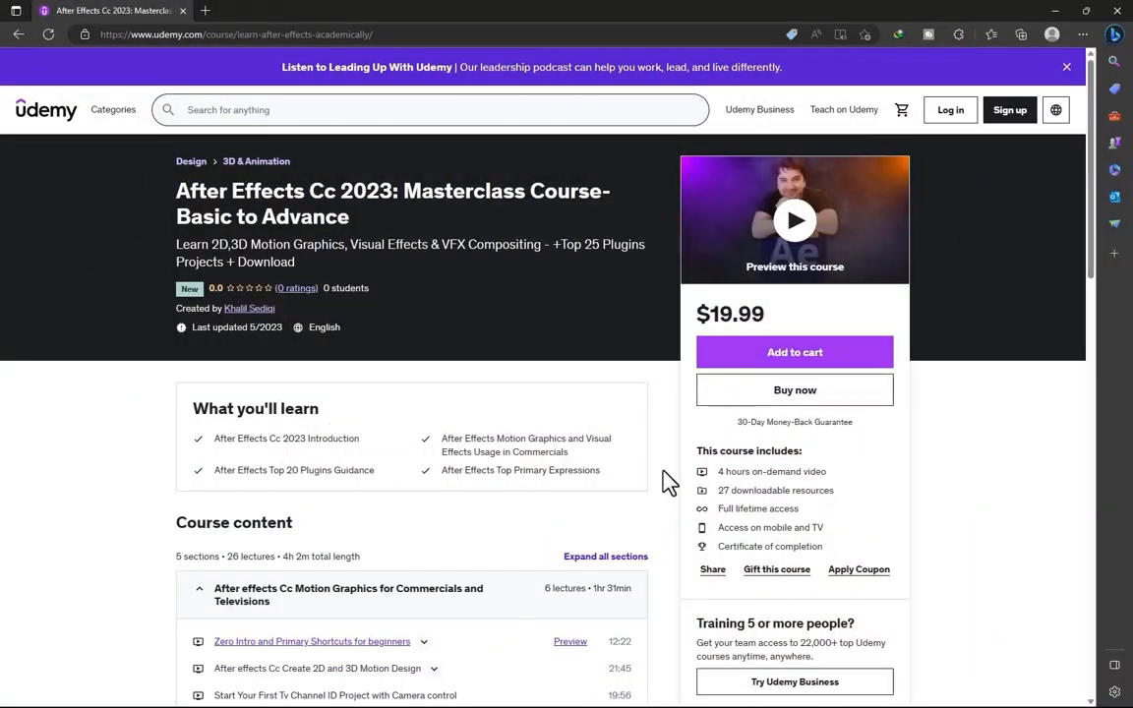
Step: Scrub the chip-fall simulation to its settled end frames and select the middle chip bag
scroll("down", 3)
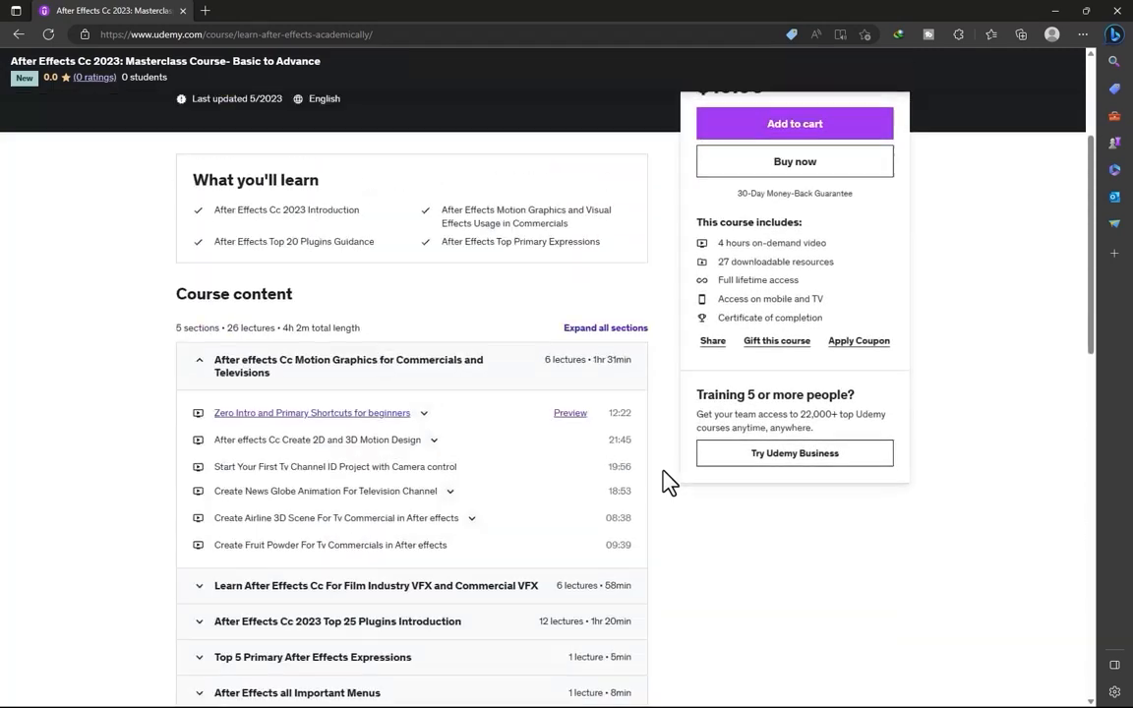
scroll("up", 3)
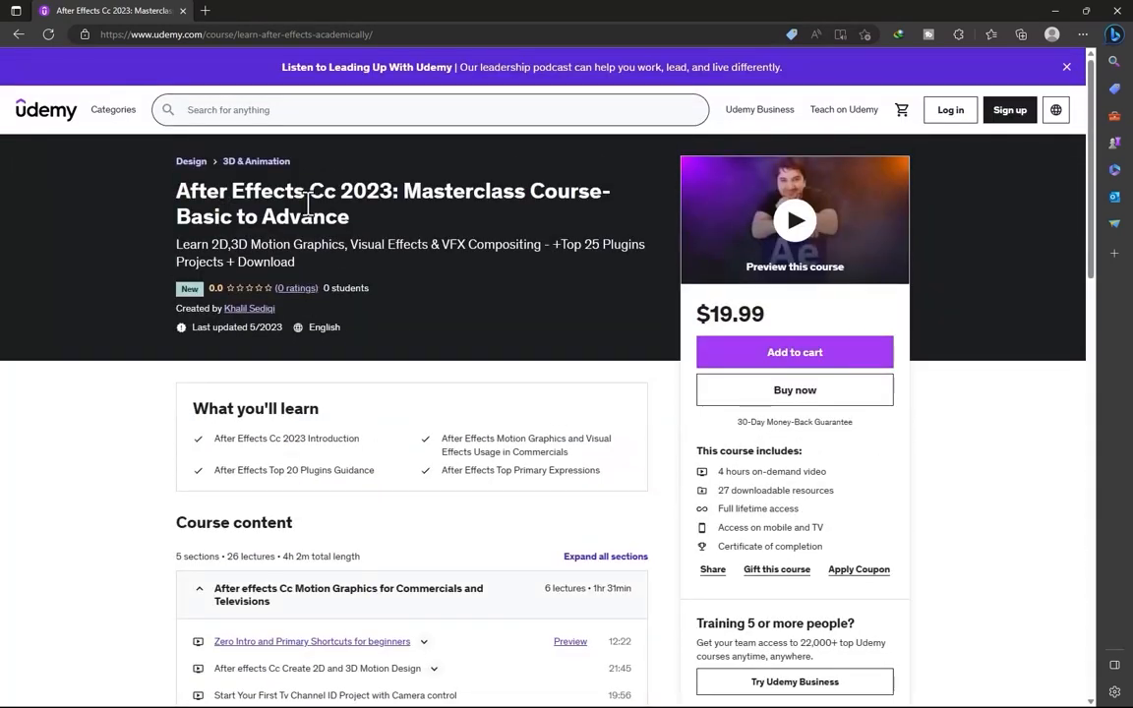
mouse_move(531, 196)
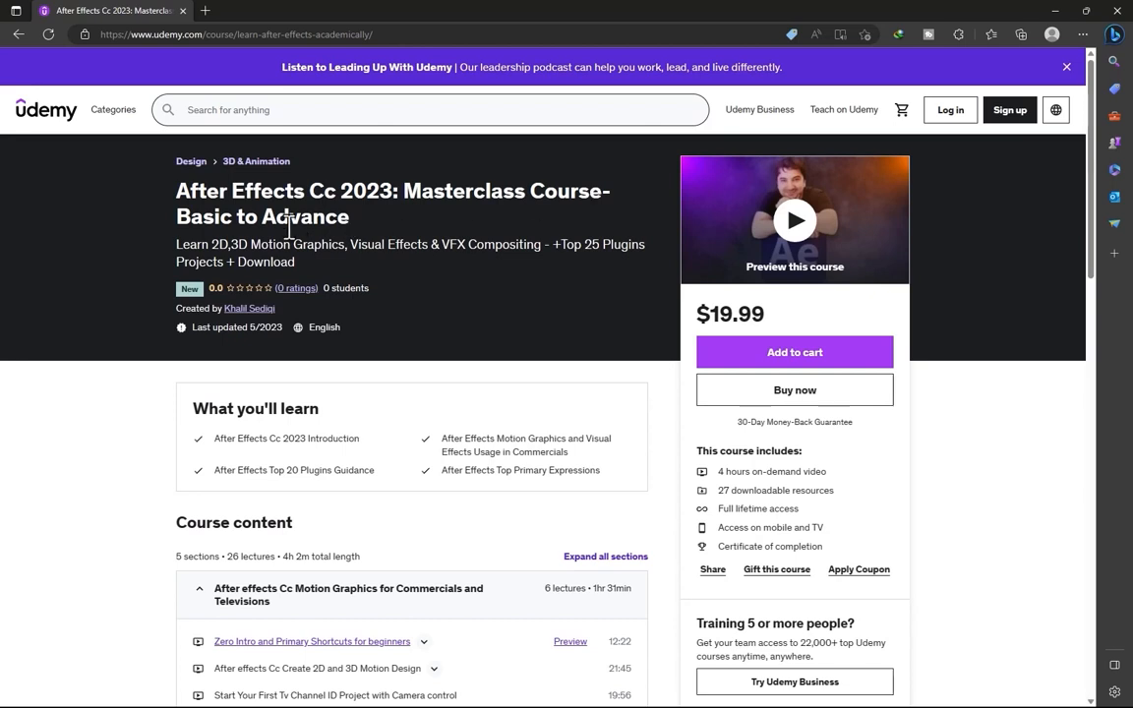
mouse_move(470, 244)
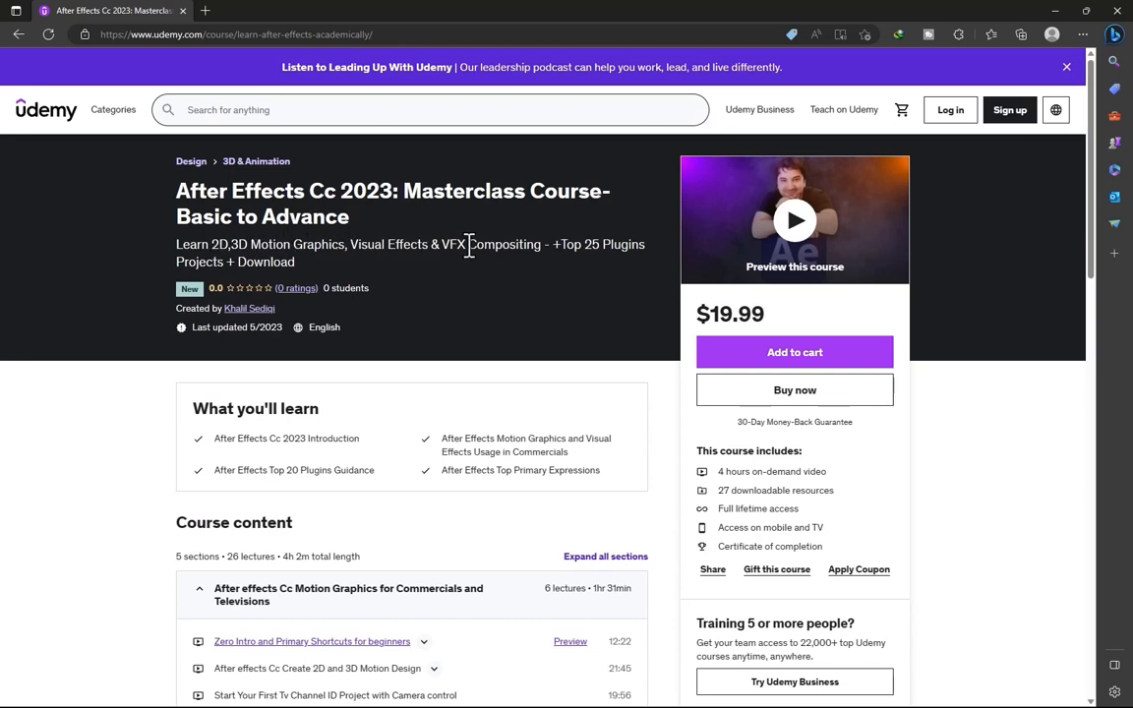
mouse_move(625, 248)
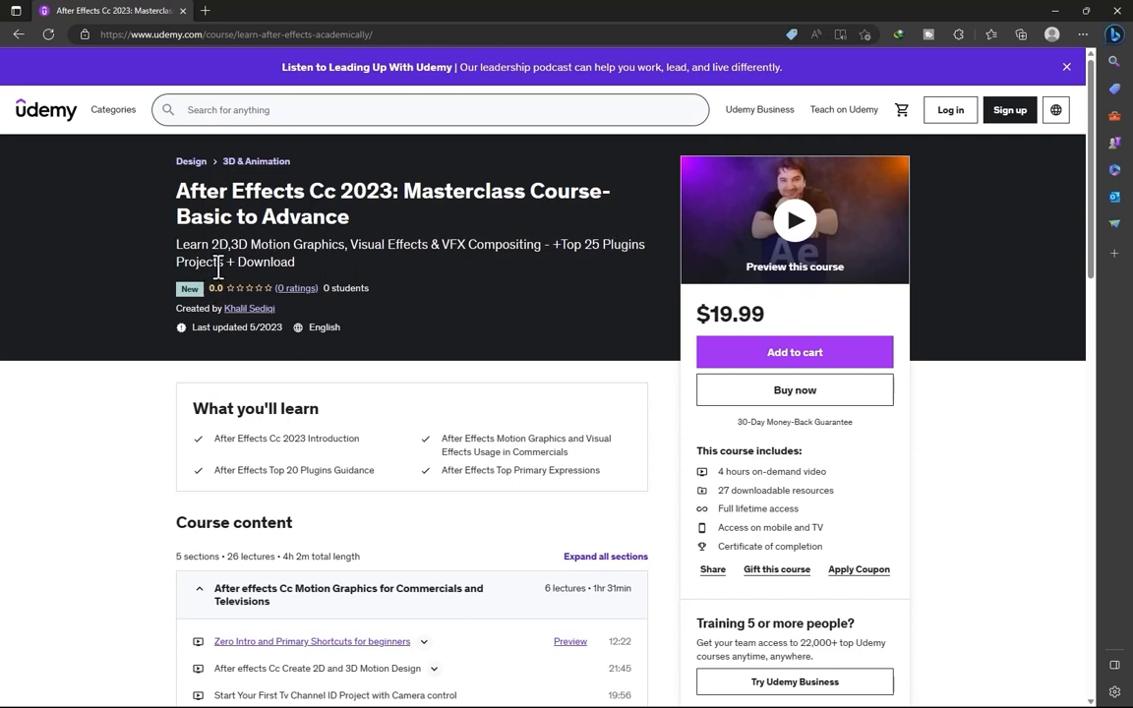
mouse_move(745, 476)
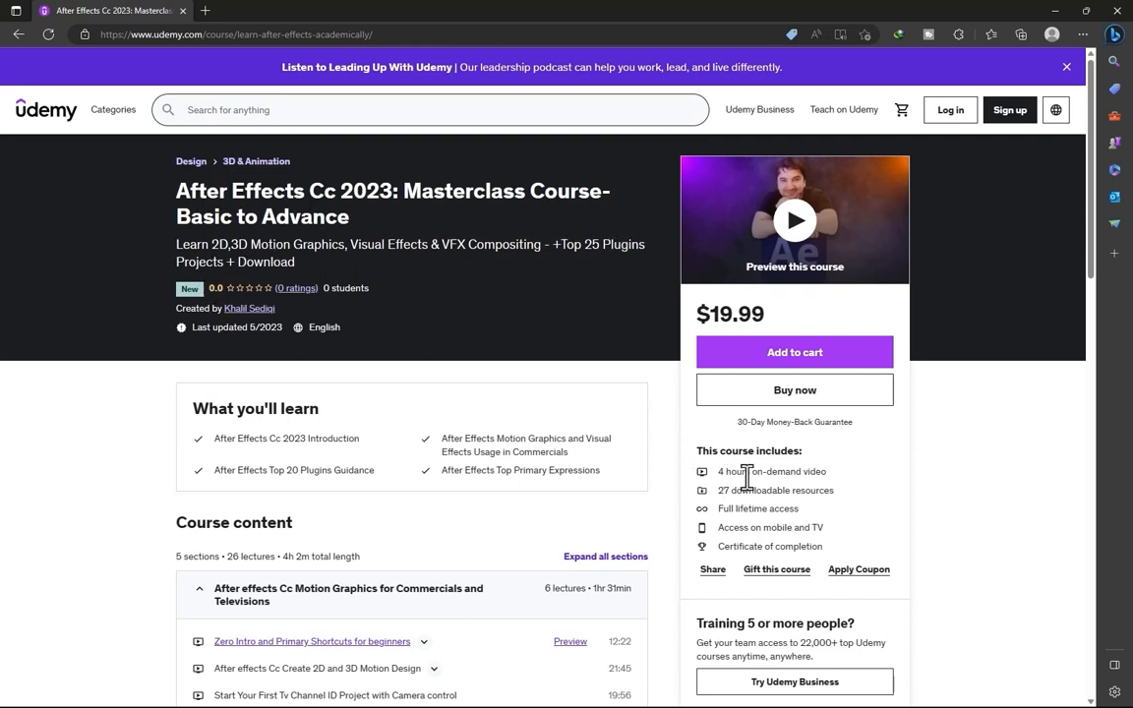
mouse_move(672, 488)
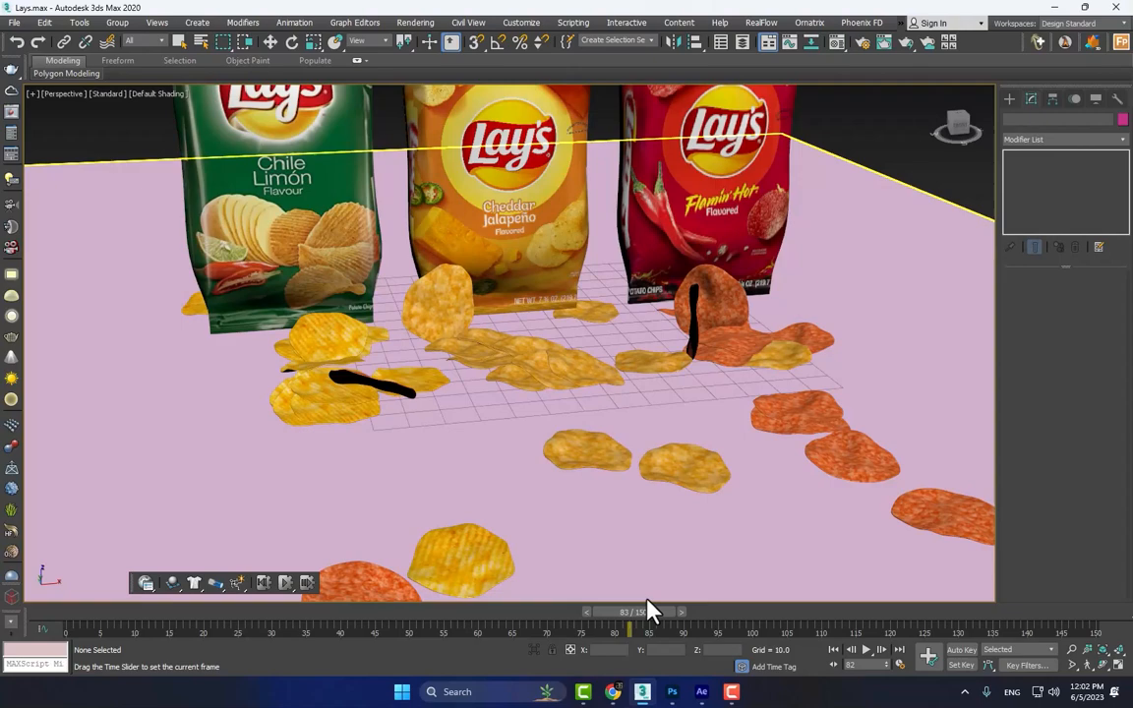
left_click_drag(627, 612, 463, 612)
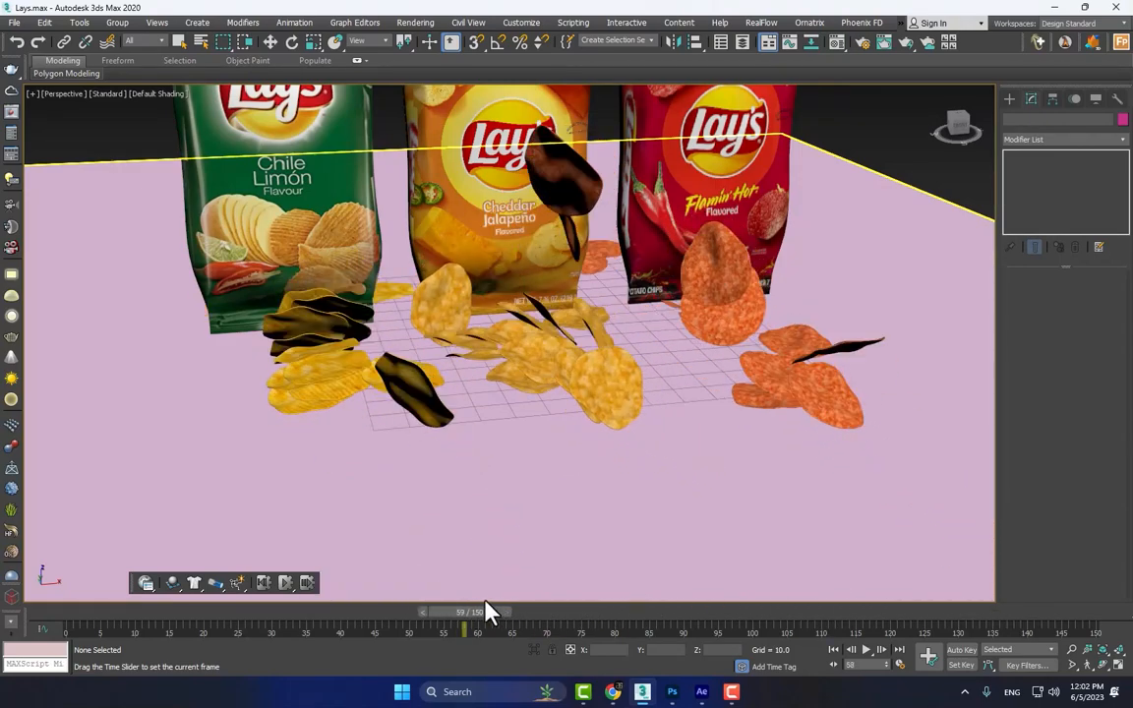
left_click_drag(464, 611, 728, 612)
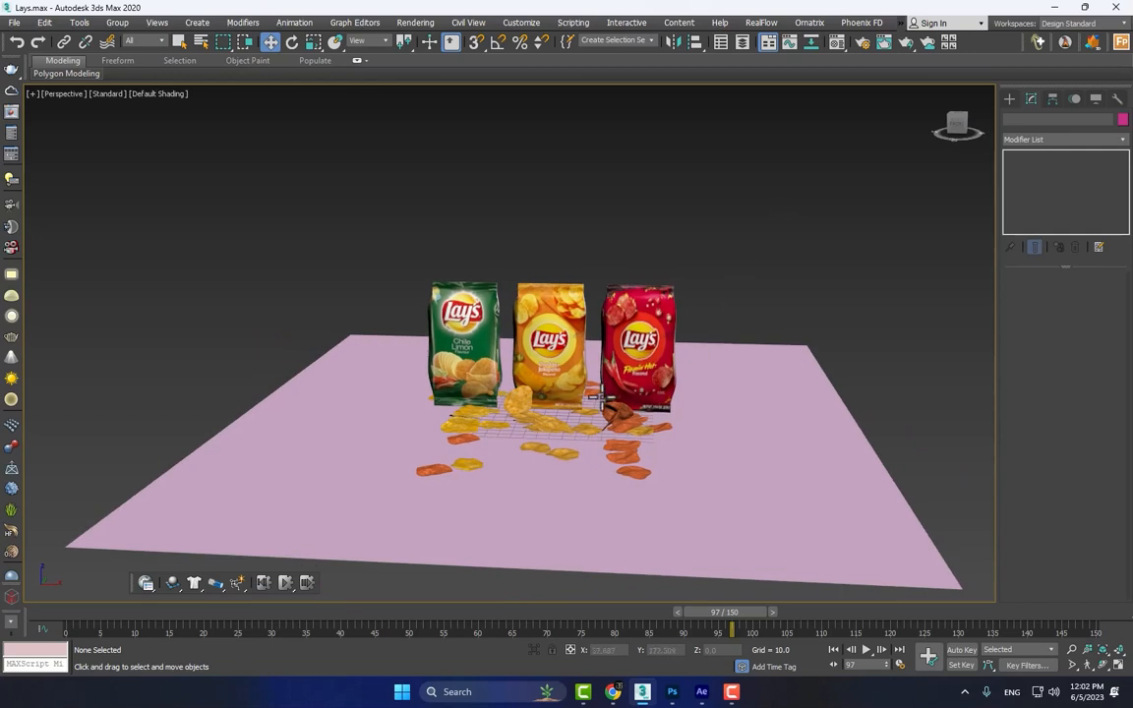
left_click(550, 344)
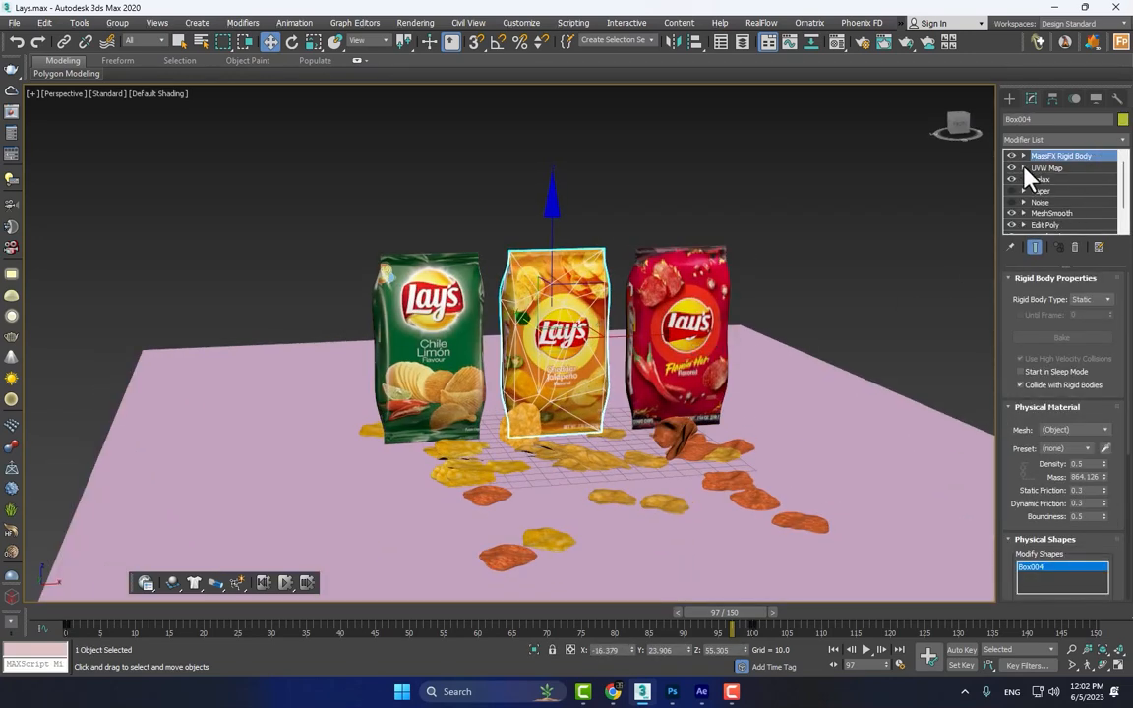
scroll("down", 3)
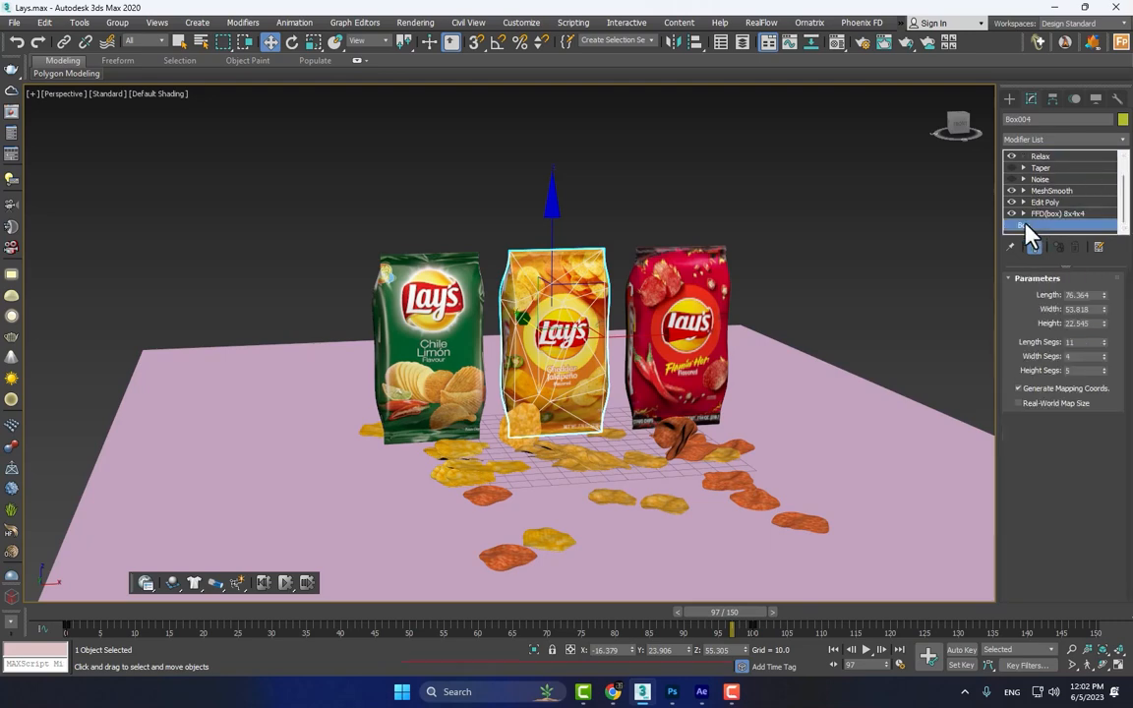
left_click(1027, 224)
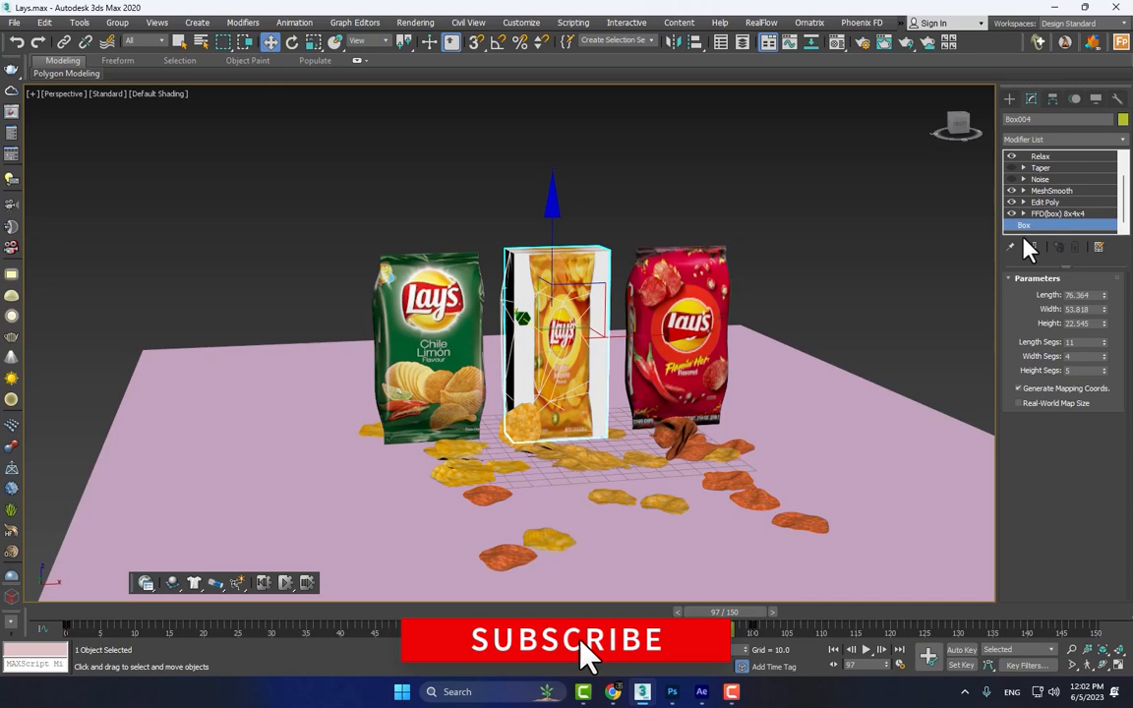
left_click(1044, 224)
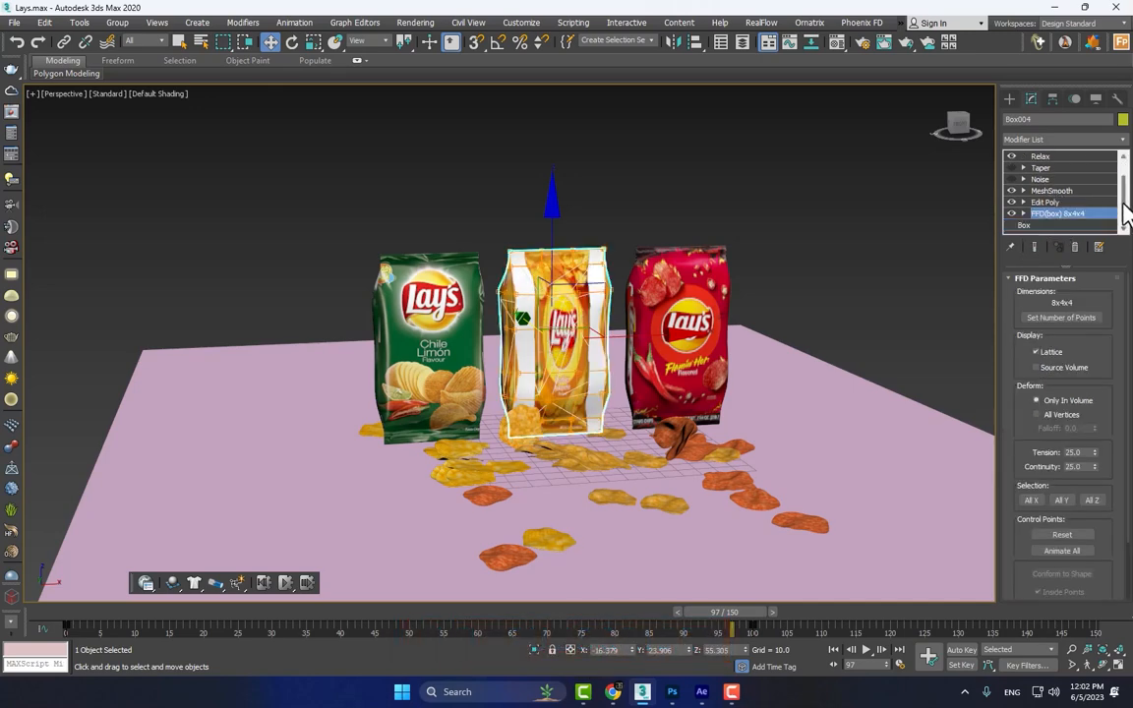
left_click(1046, 224)
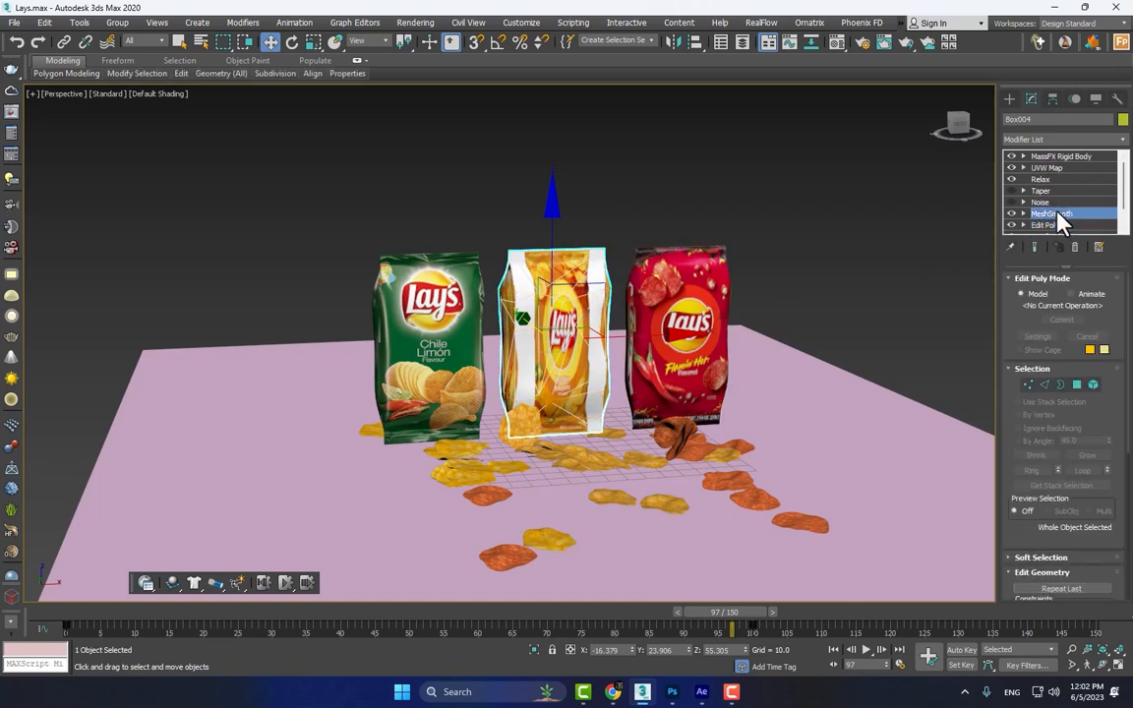
left_click(1040, 201)
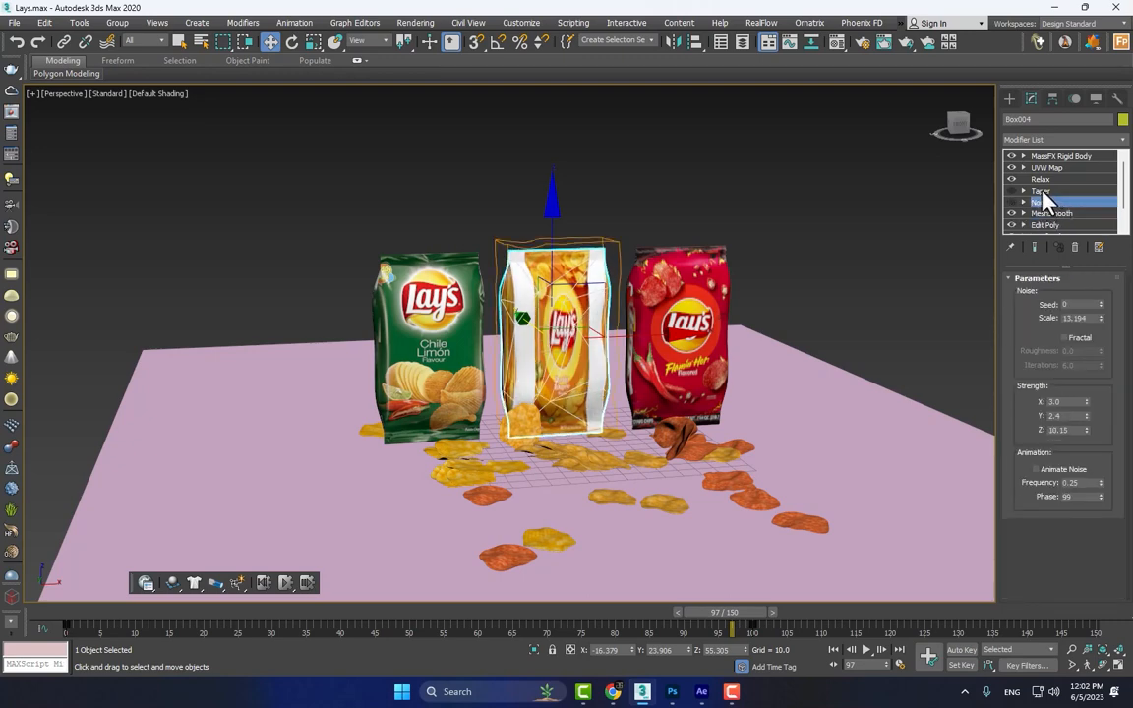
left_click(1042, 191)
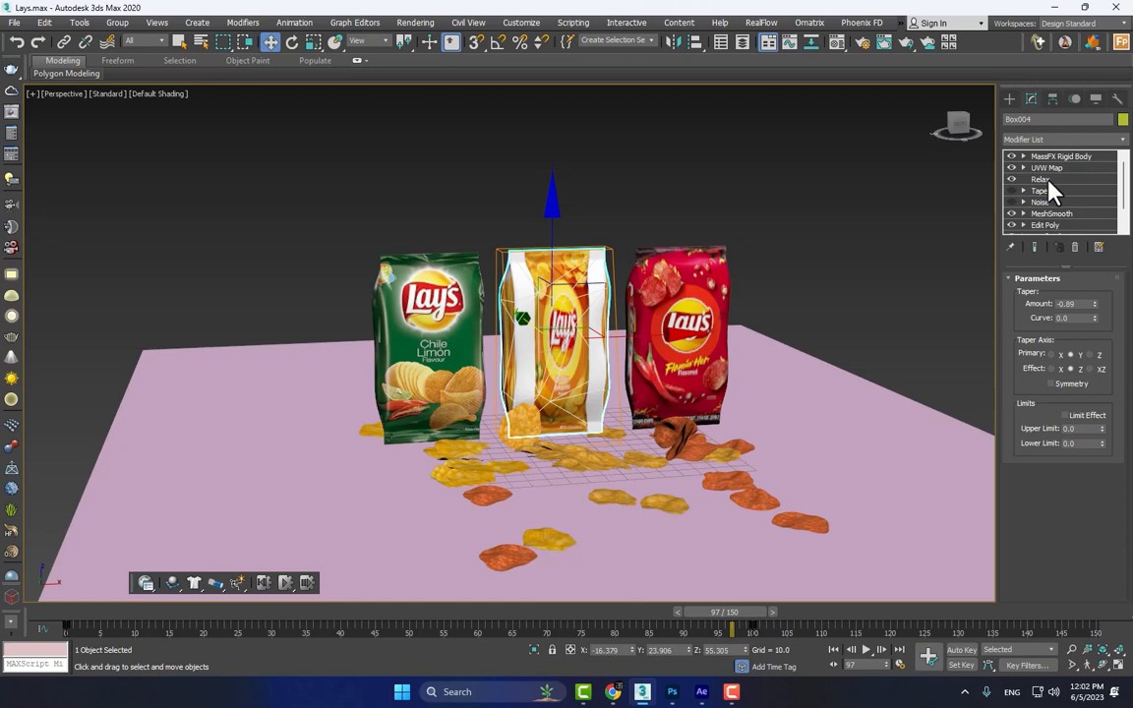
left_click(1038, 177)
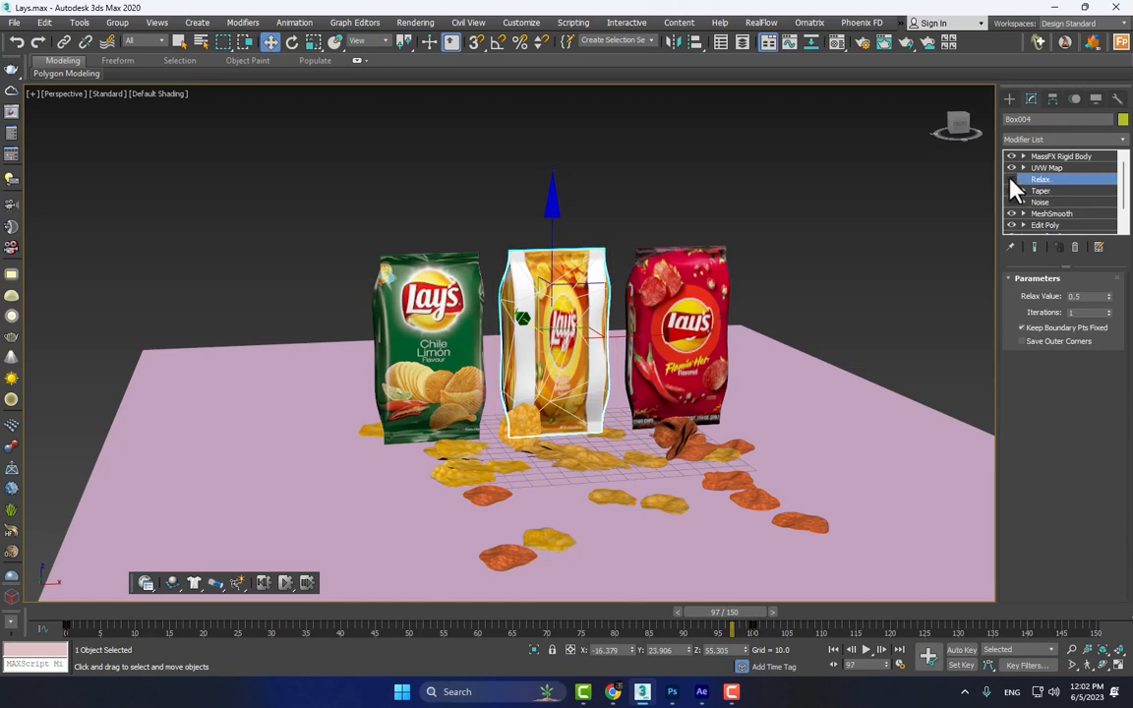
left_click(1046, 167)
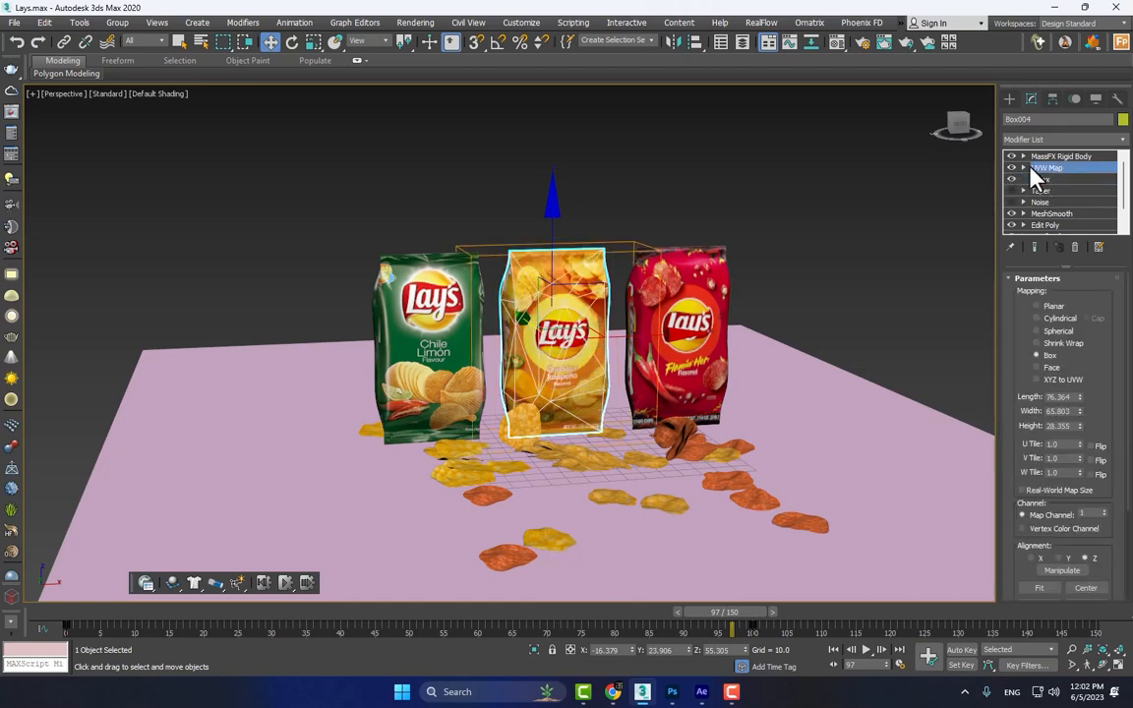
left_click(1062, 158)
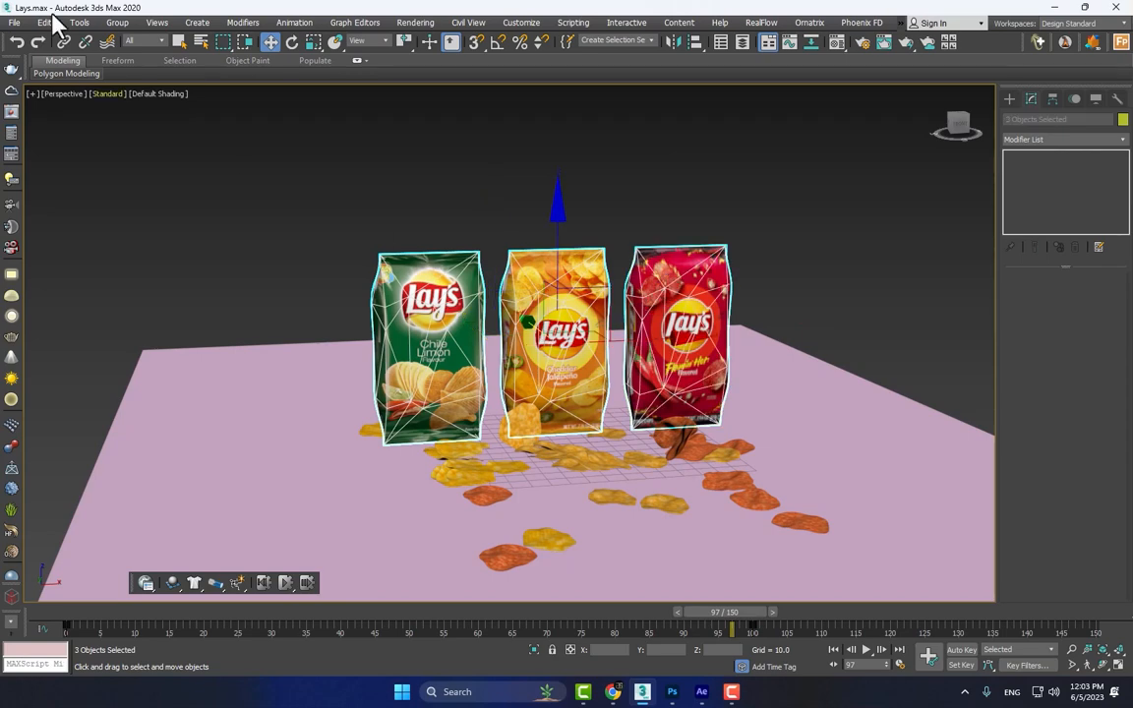
mouse_move(16, 31)
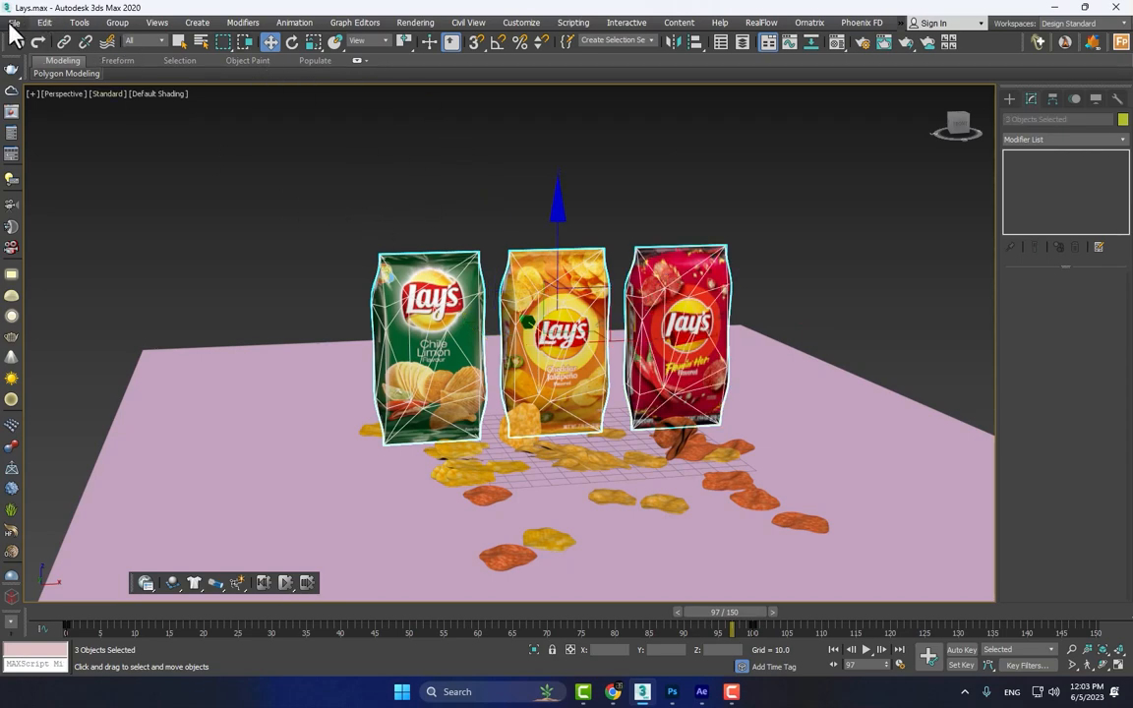
Step: Export the three selected bags as an OBJ file into the Projects folder
left_click(13, 21)
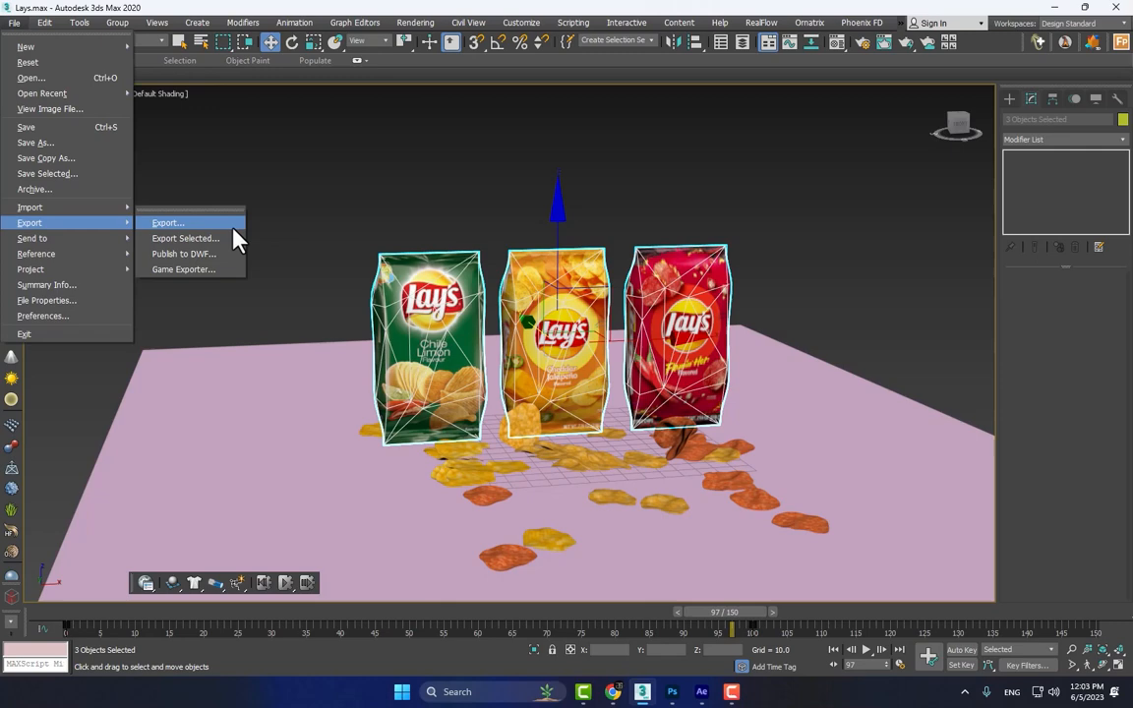
left_click(167, 222)
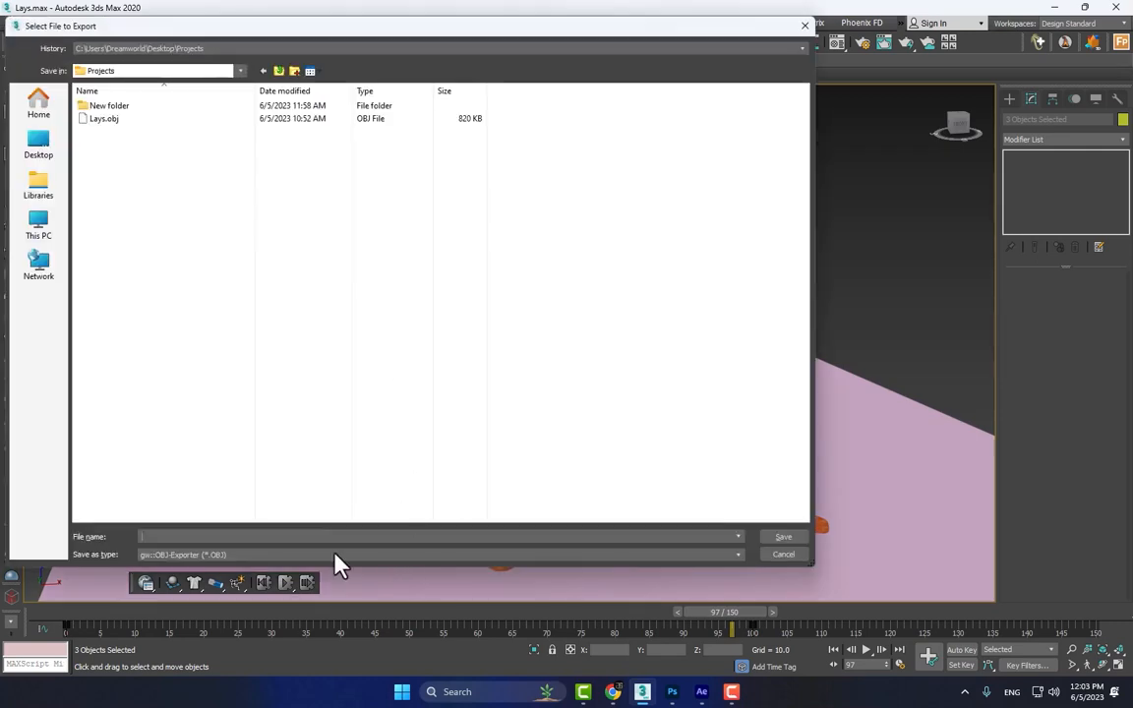
mouse_move(212, 396)
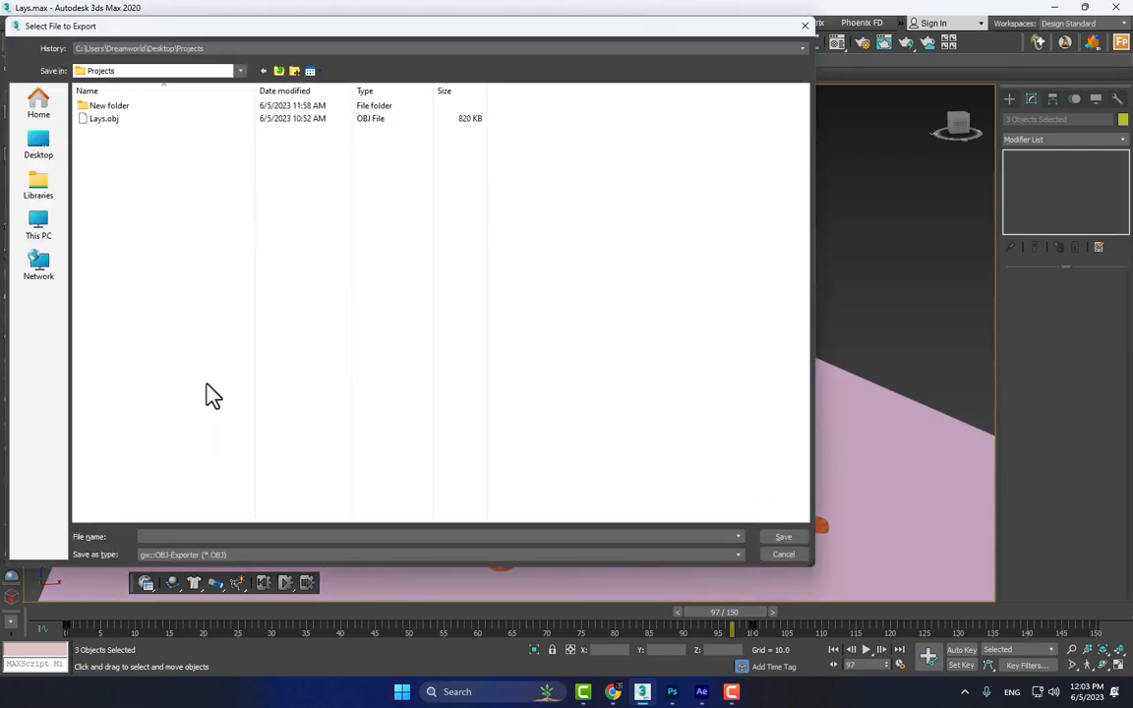
left_click(782, 555)
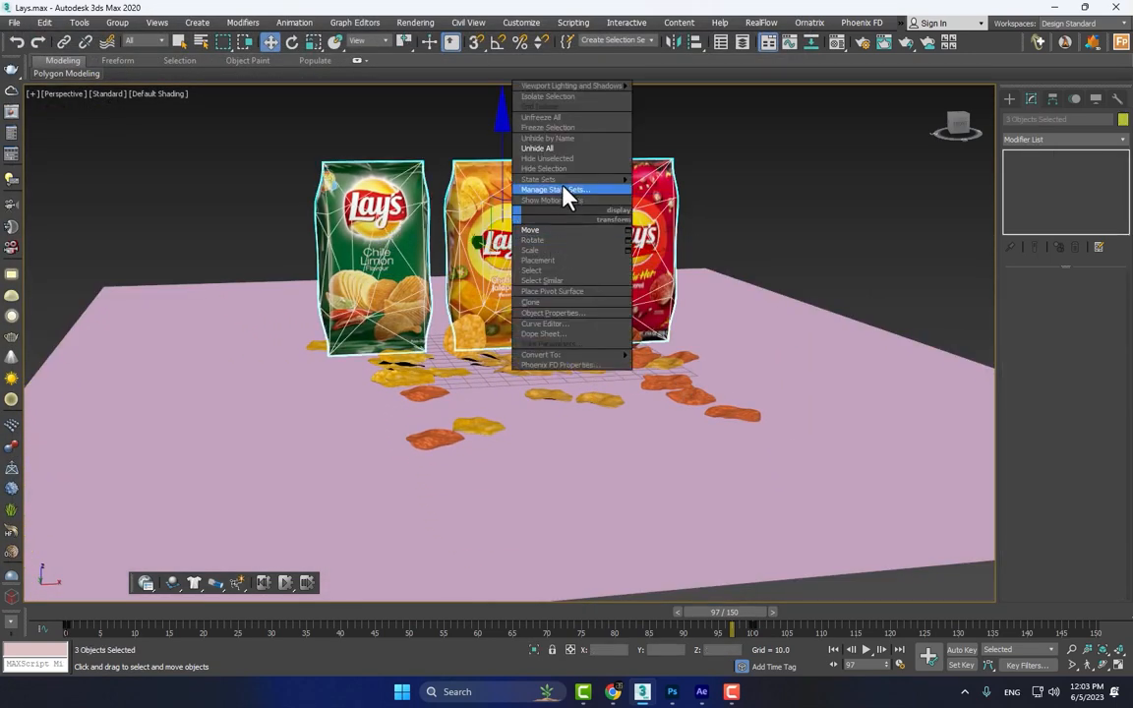
Step: Hide the bags and run the OBJ sequence exporter to save the falling chips into the New folder
left_click(547, 158)
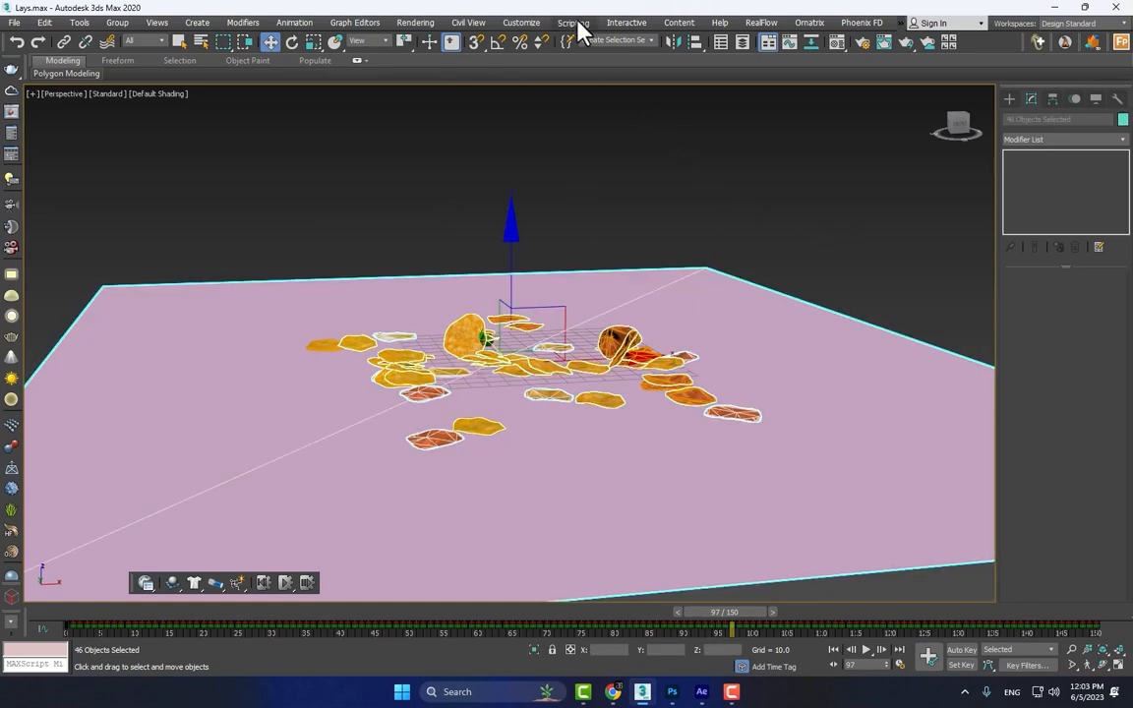
left_click(574, 24)
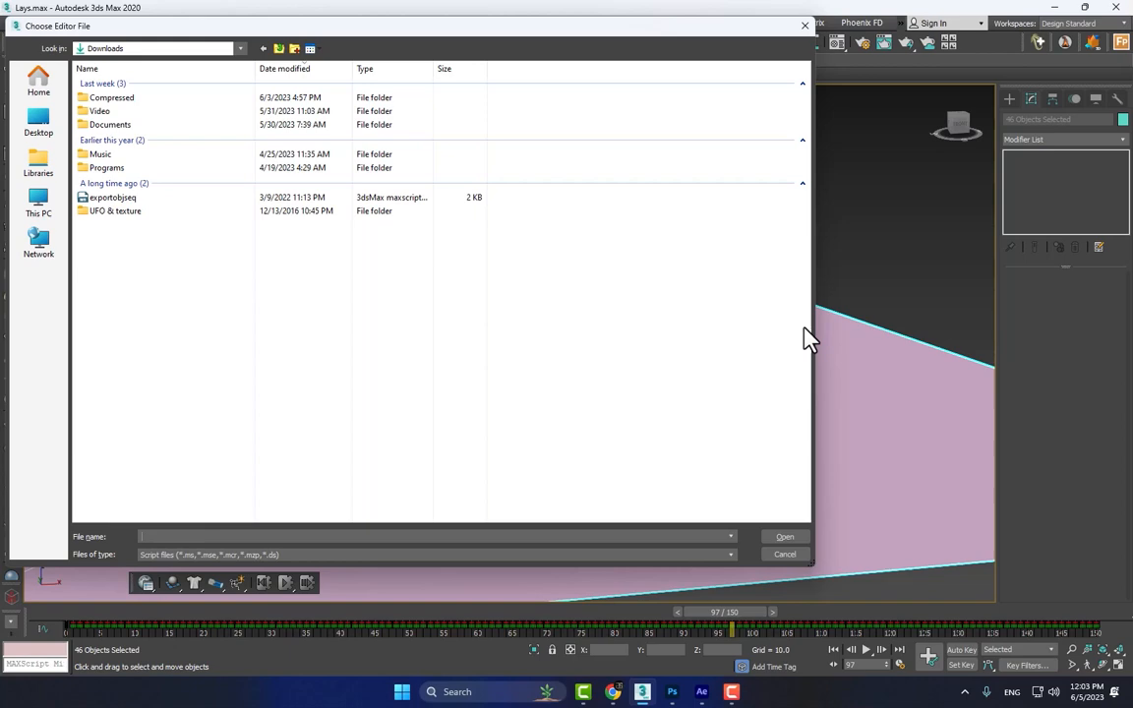
mouse_move(110, 197)
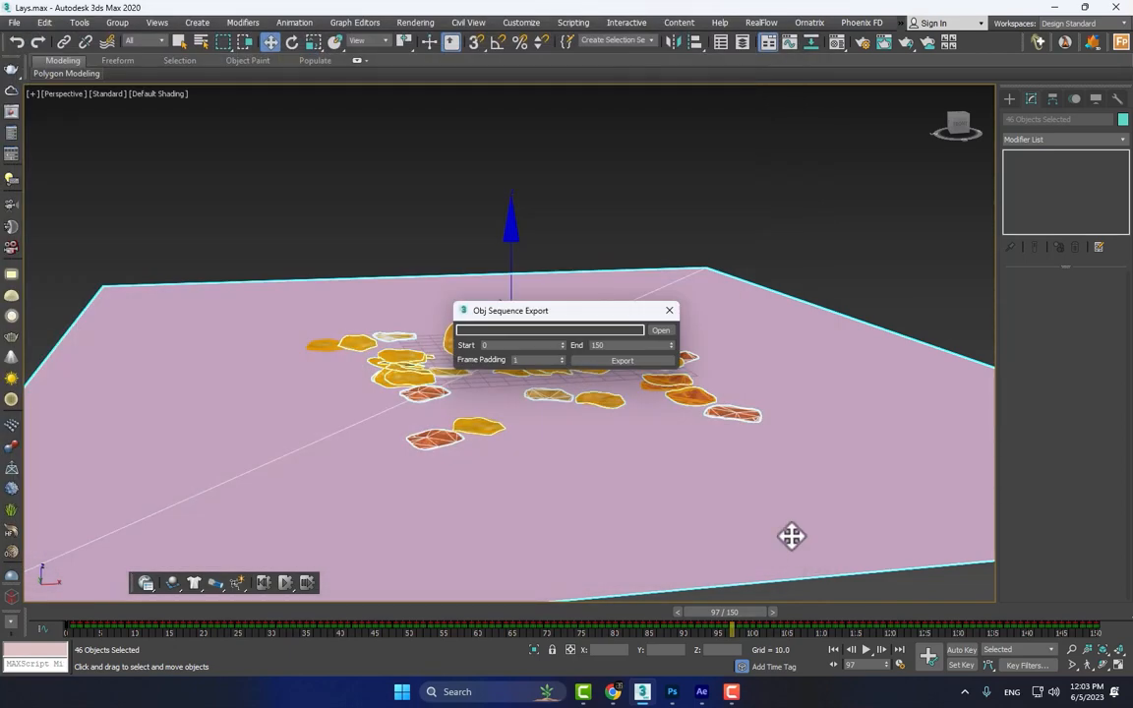
left_click(660, 330)
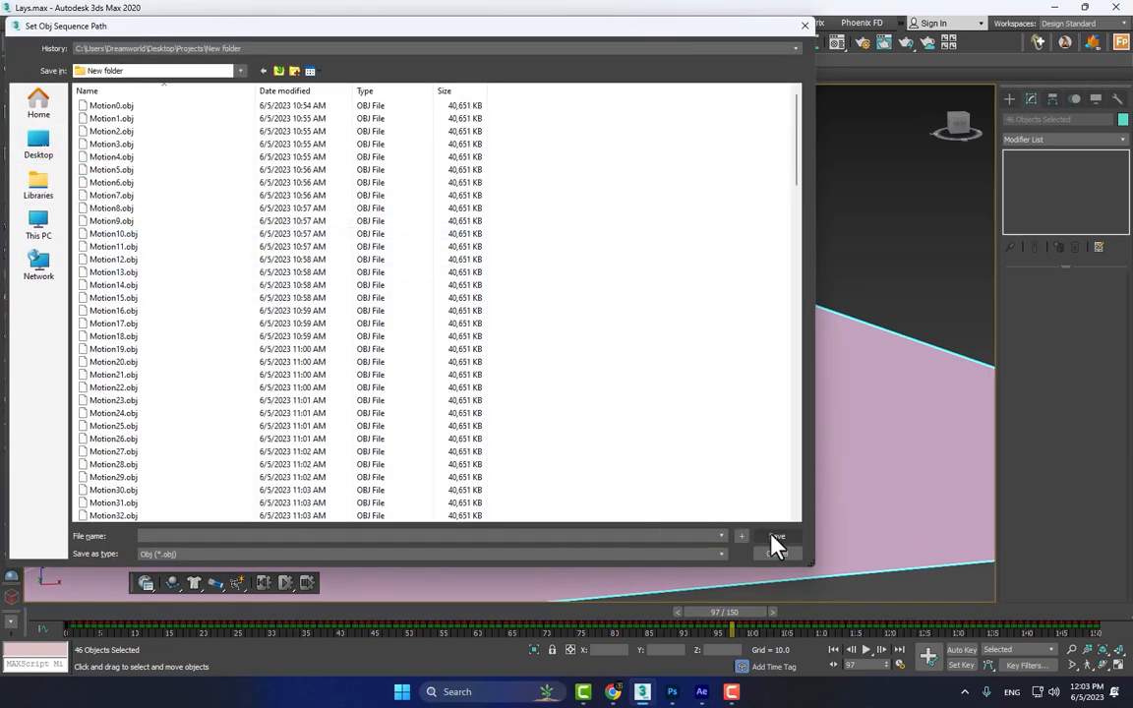
left_click(777, 535)
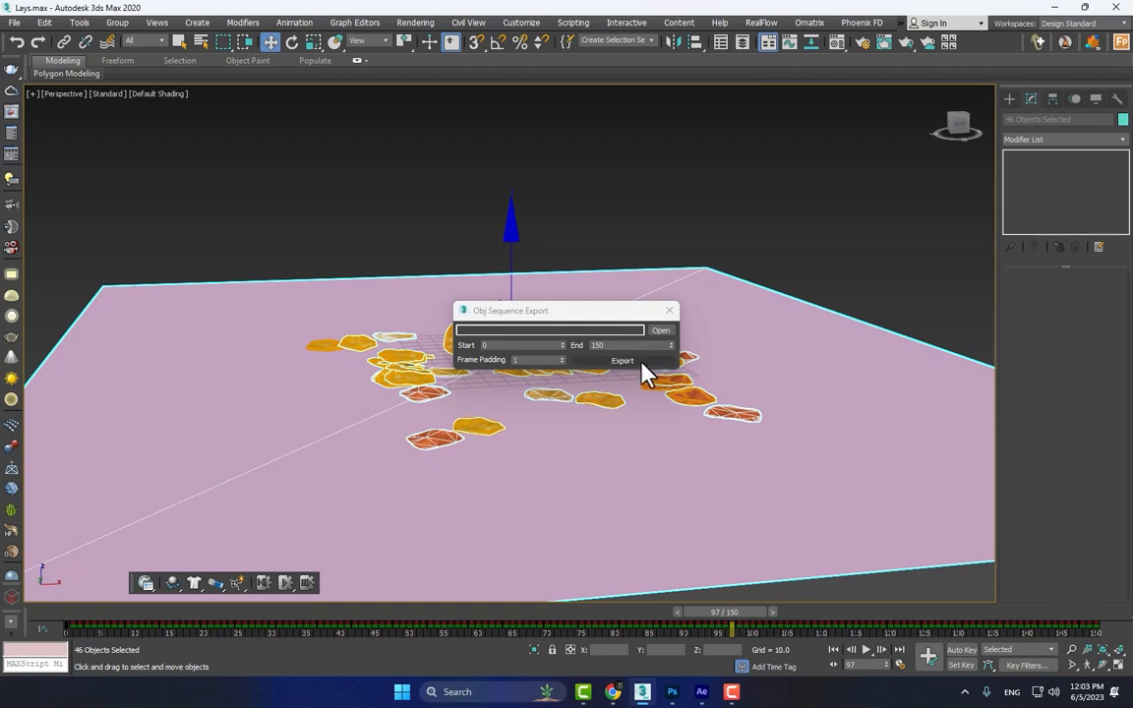
left_click(622, 360)
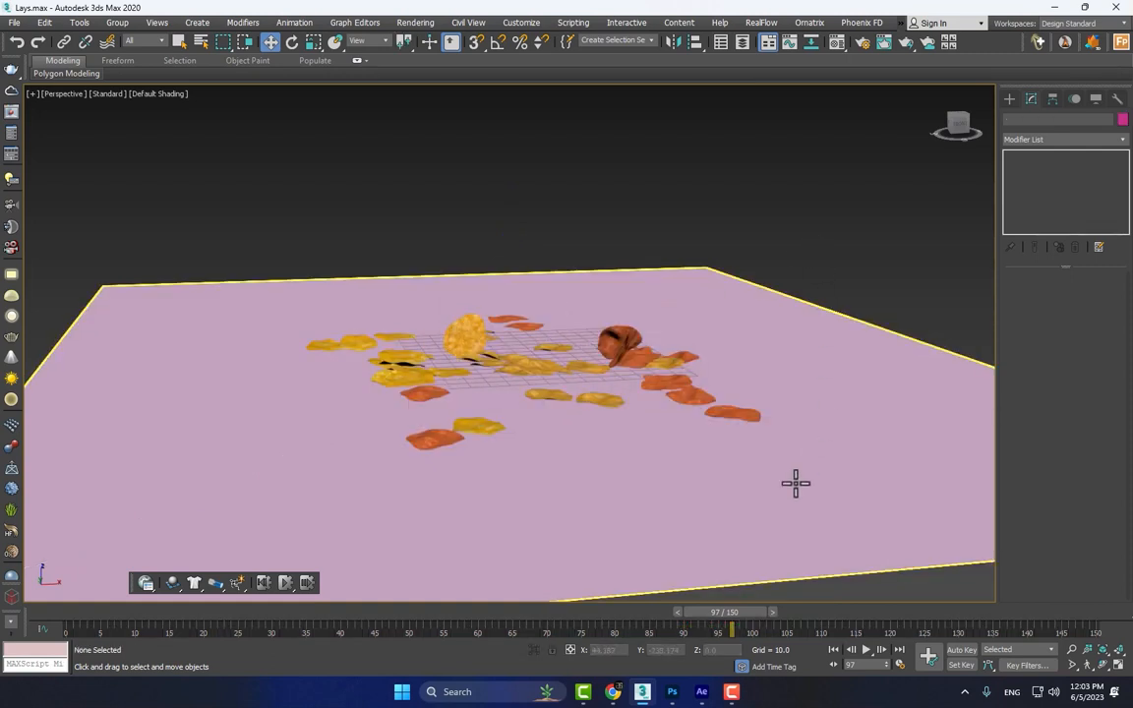
Step: Switch to After Effects and create a new composition named 'Lays Comm'
left_click(700, 692)
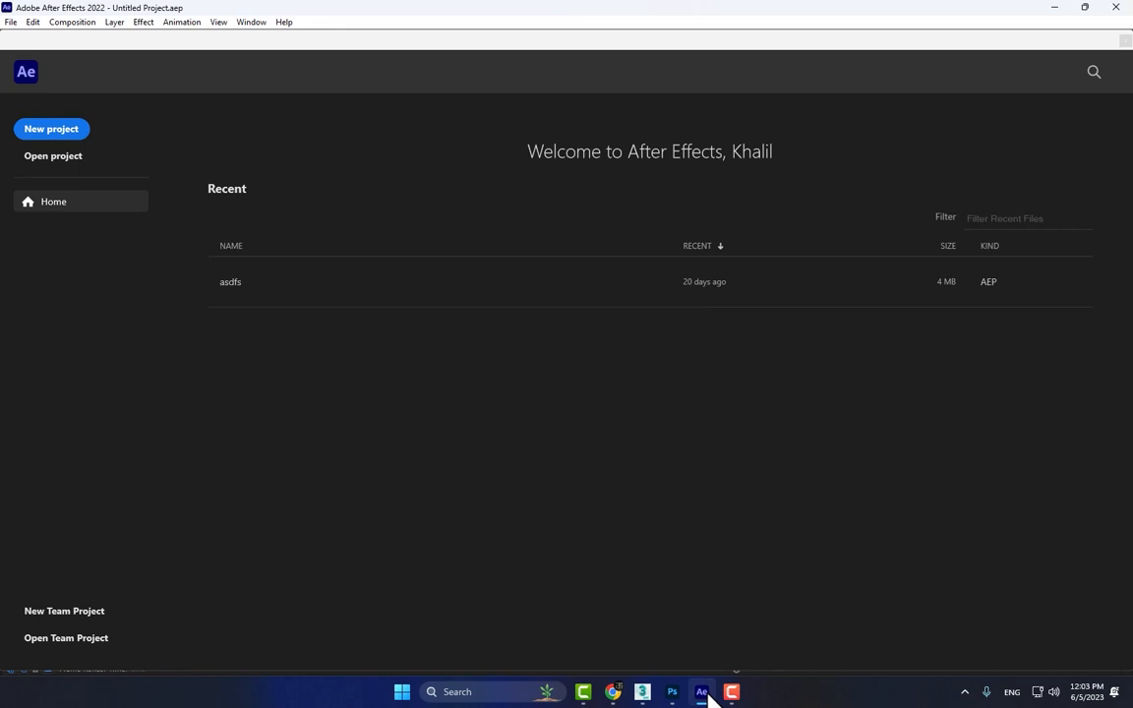
left_click(51, 130)
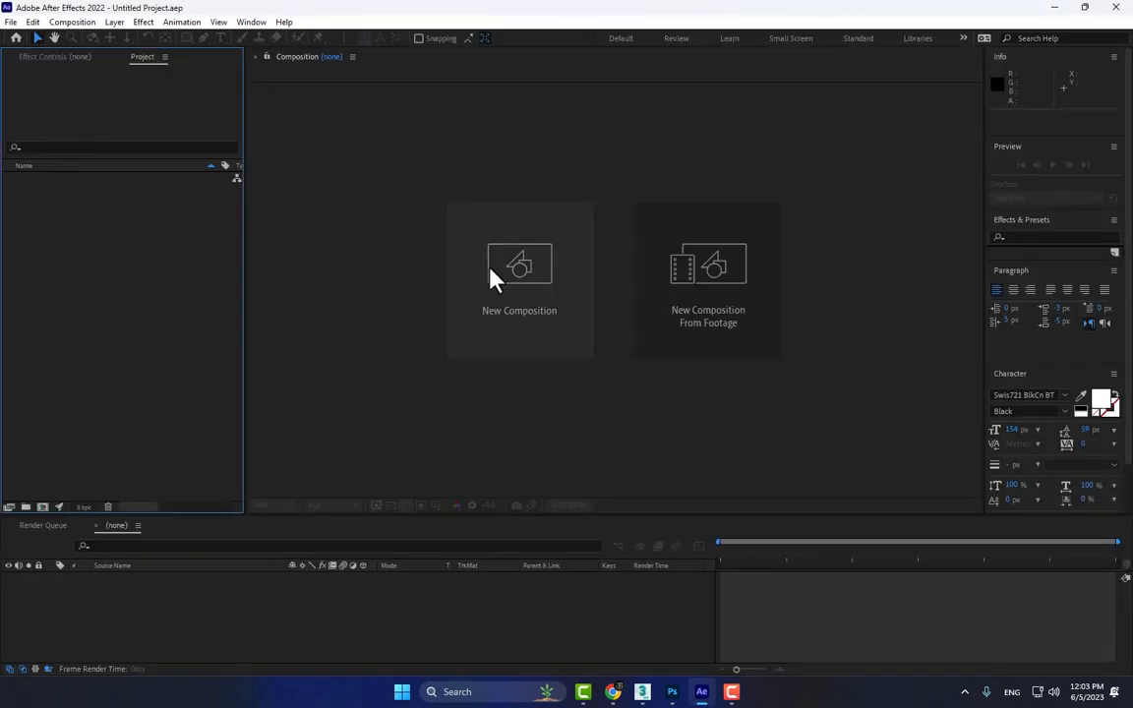
left_click(519, 264)
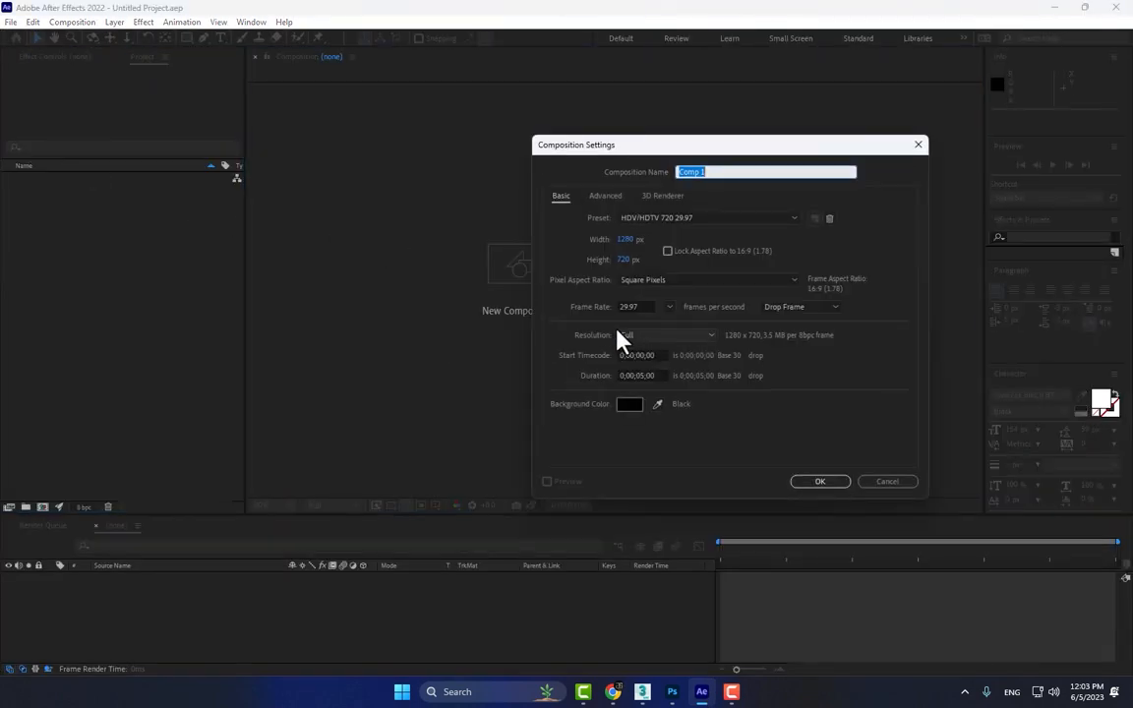
type("Lays")
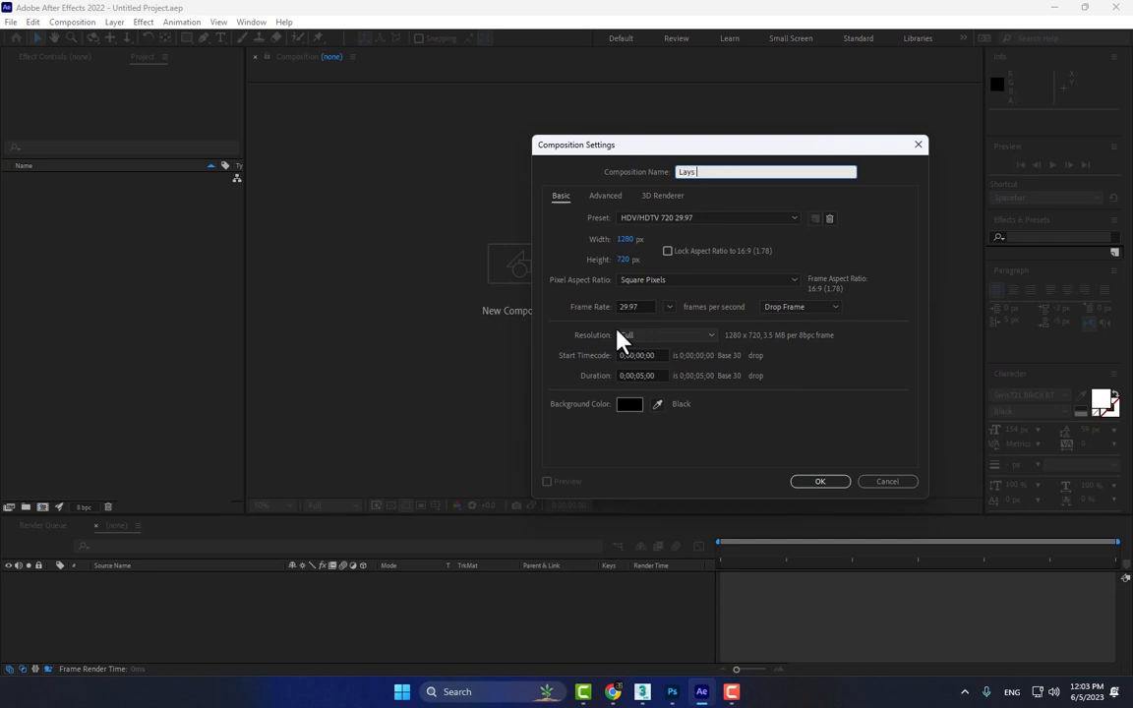
left_click(820, 479)
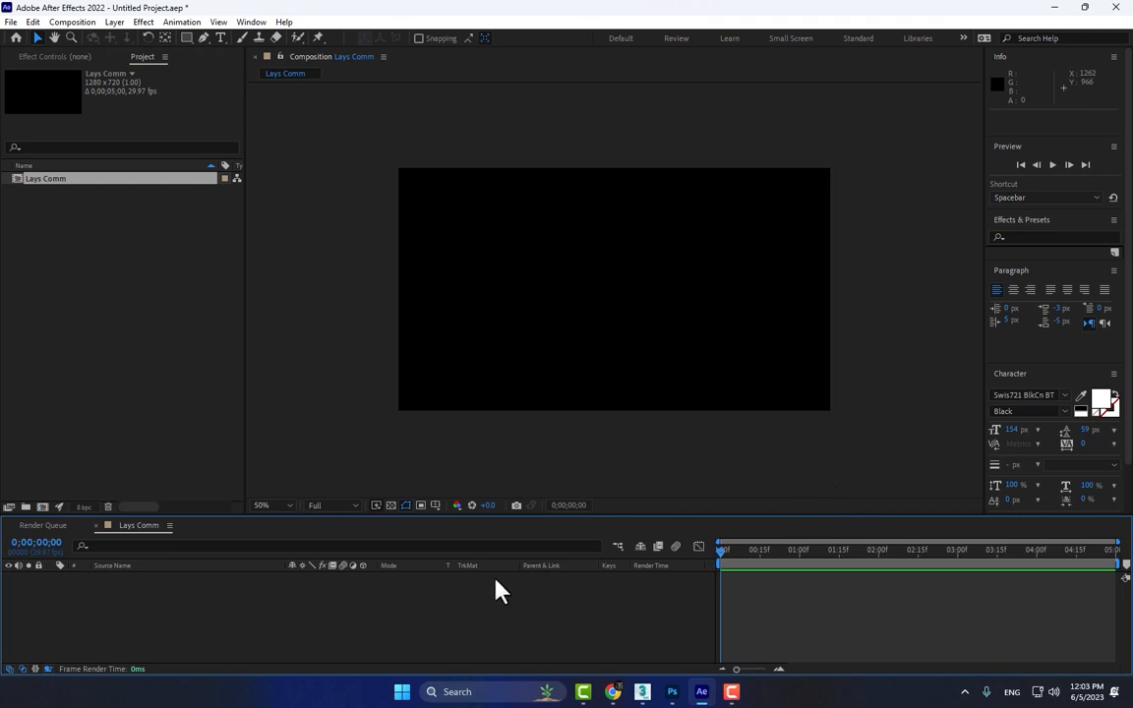
mouse_move(377, 627)
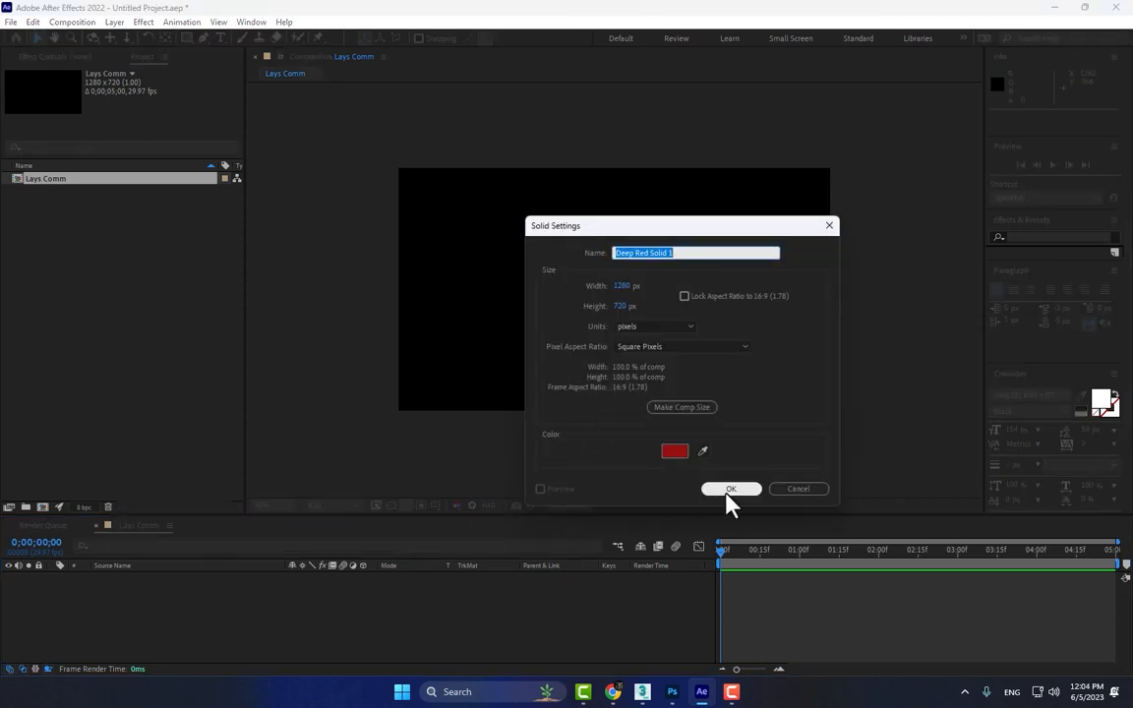
mouse_move(346, 275)
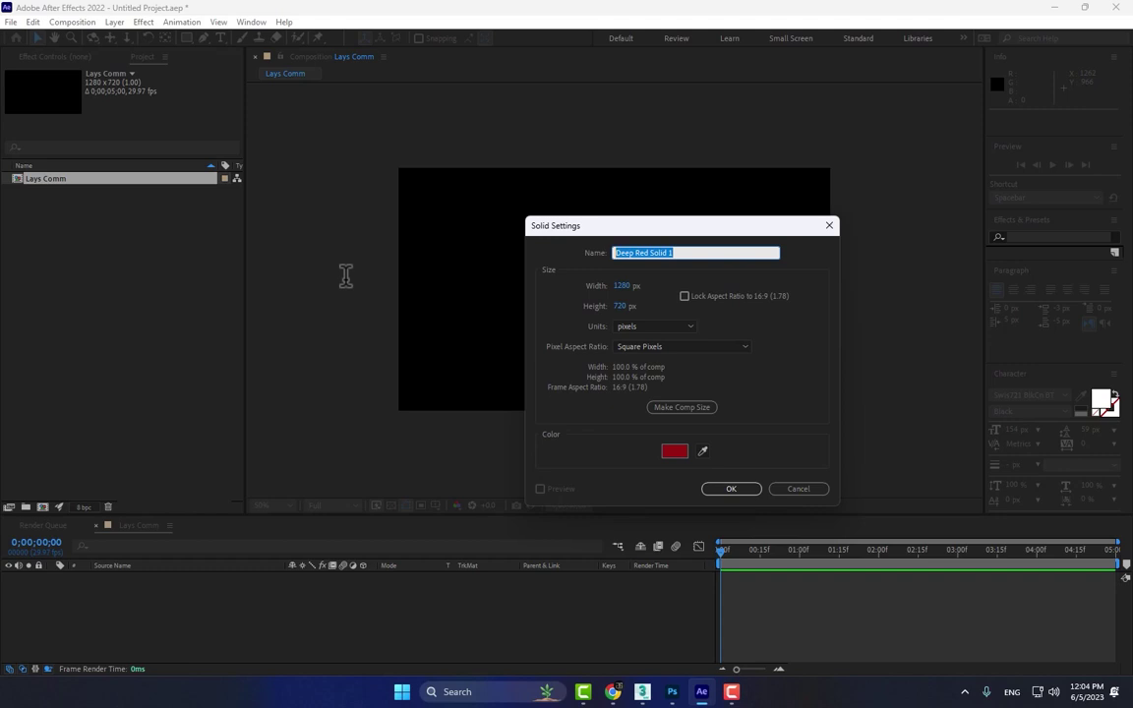
Step: Create two deep red full-frame solids named BG and Wave
left_click(731, 488)
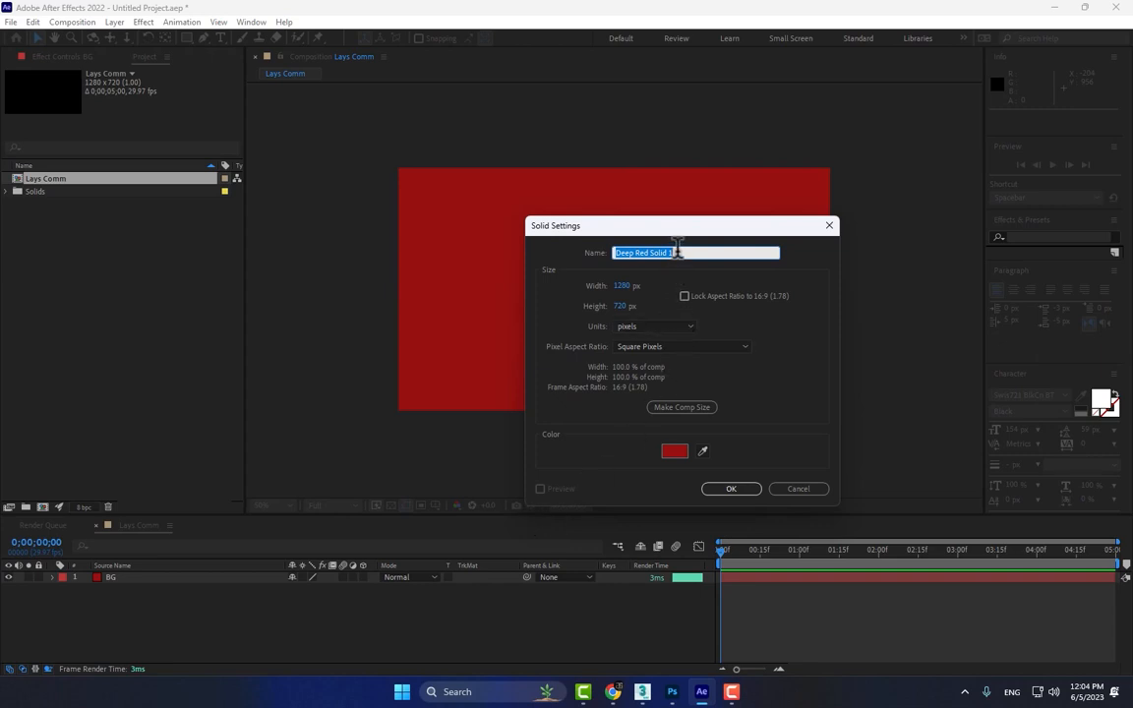
type("Wave")
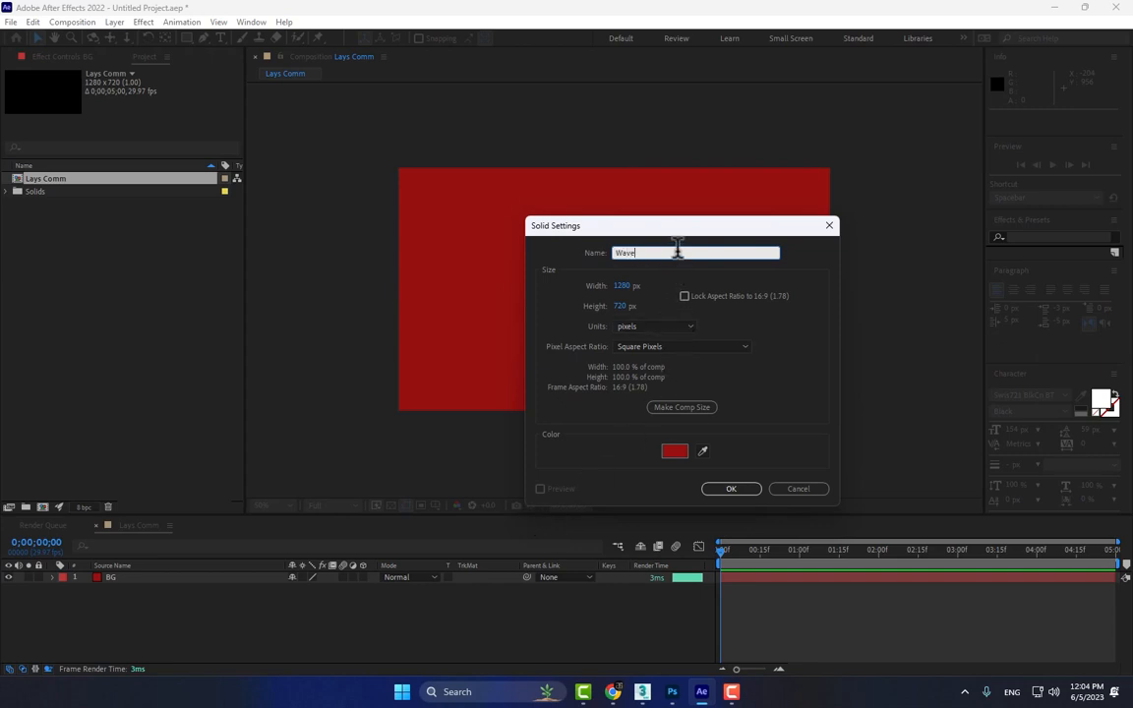
left_click(732, 487)
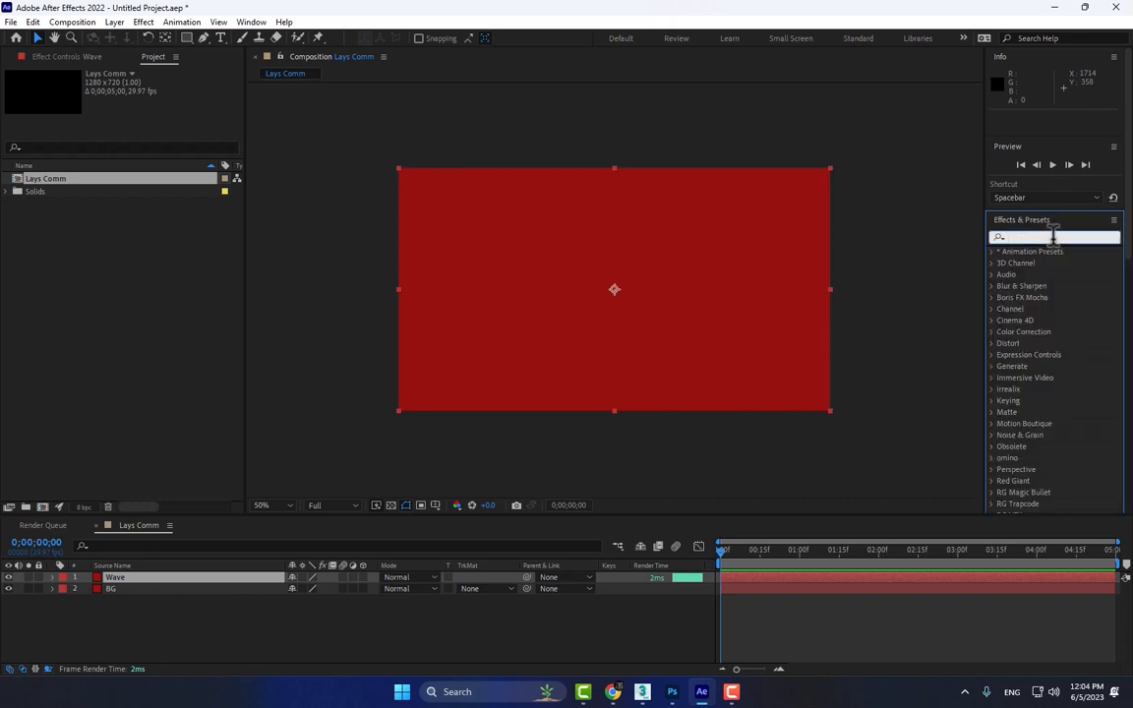
Step: Find Radio Waves in Effects & Presets and apply it to the Wave layer
type("radio")
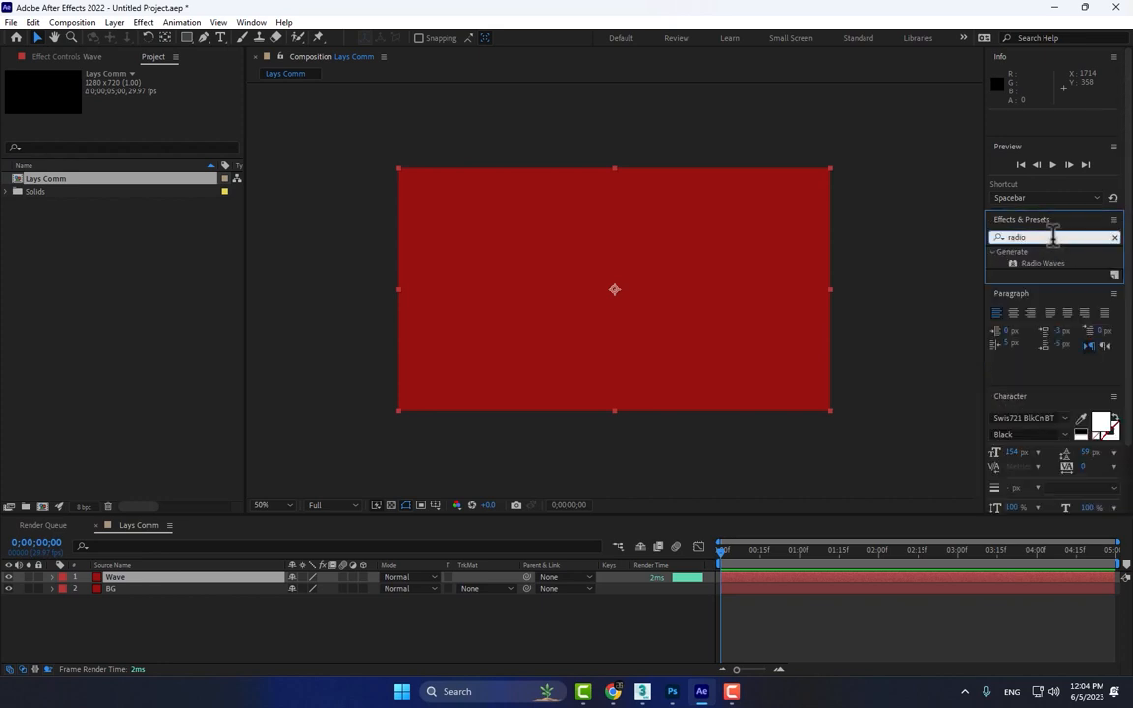
double_click(1043, 264)
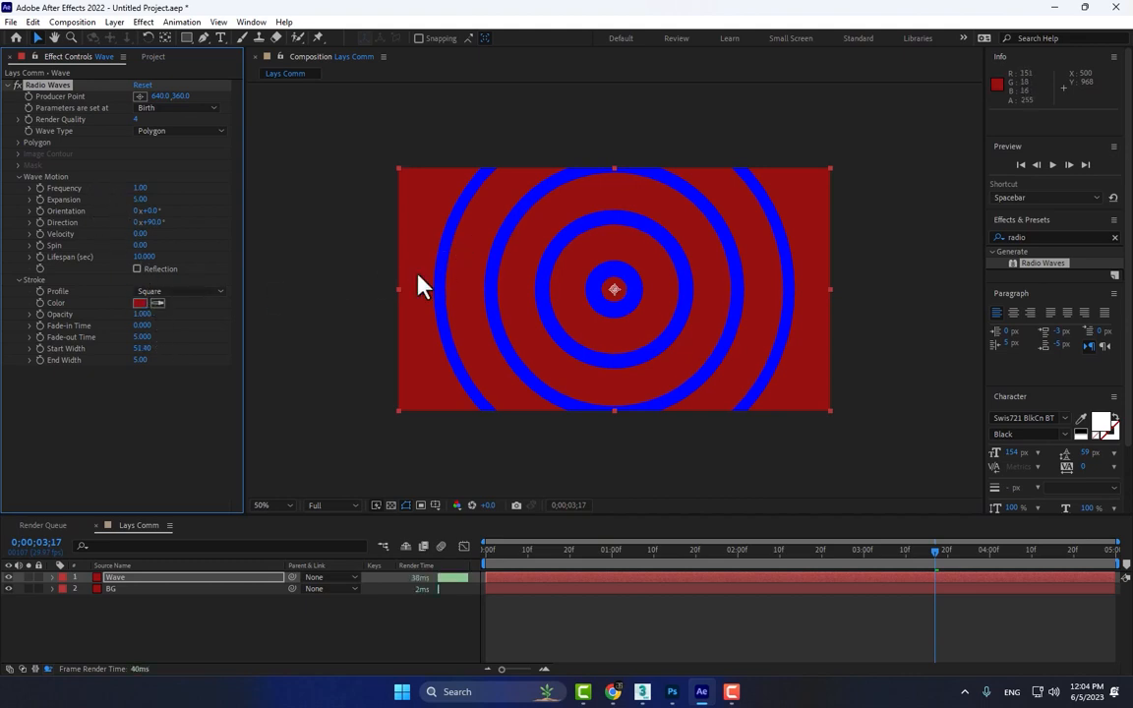
Step: Recolor the wave stroke dark red and raise Expansion and Start Width for broad, subtle bands
left_click(140, 303)
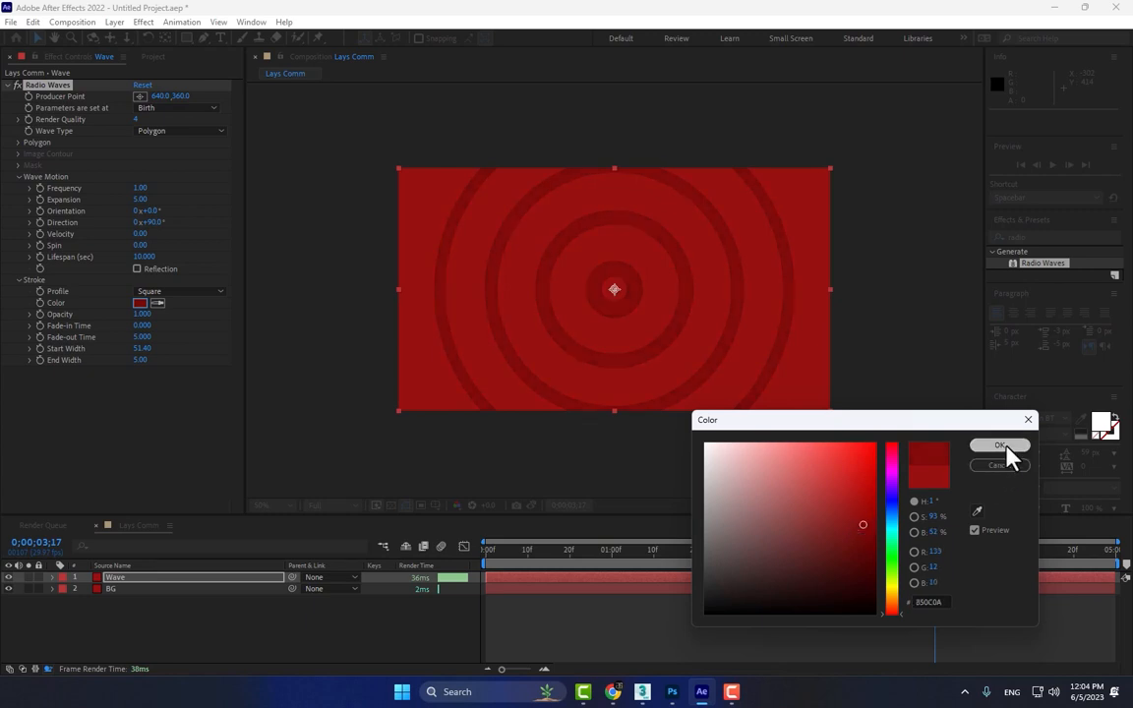
left_click(999, 444)
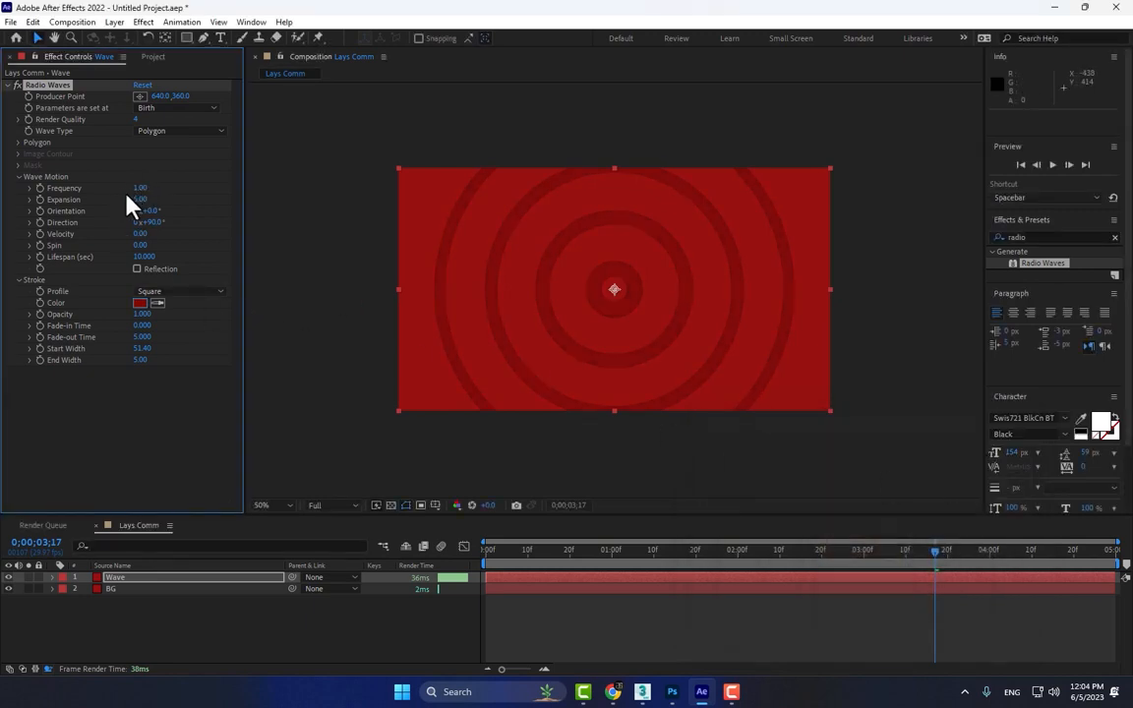
left_click_drag(141, 198, 155, 199)
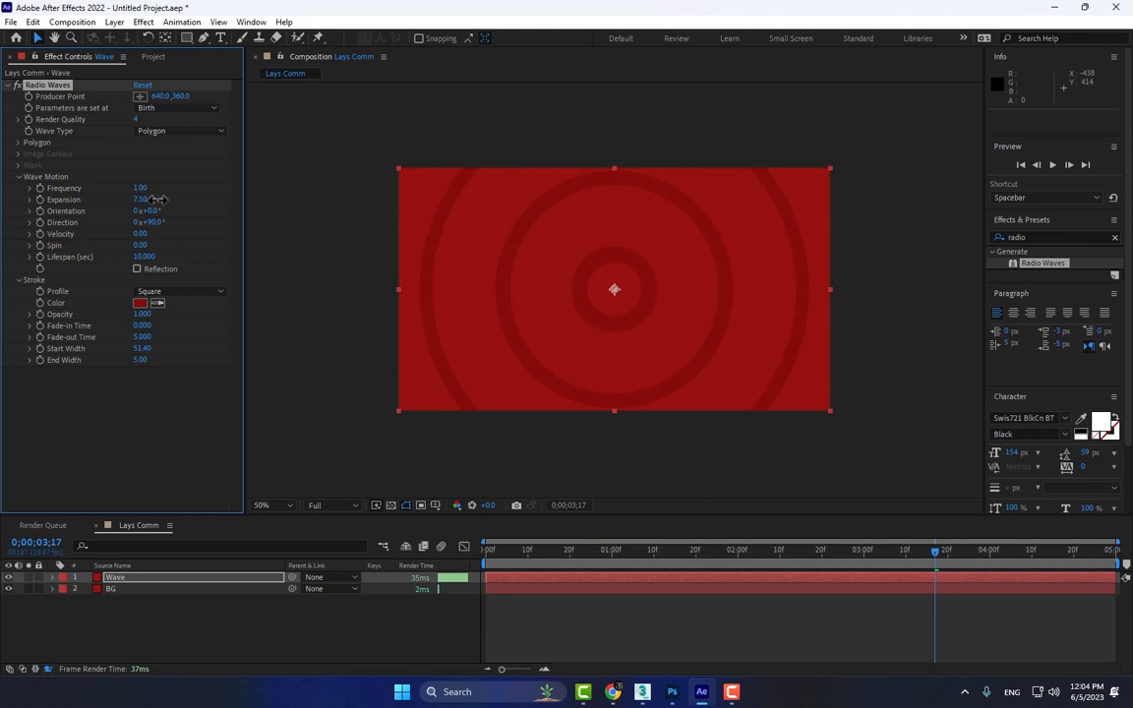
left_click_drag(141, 346, 196, 346)
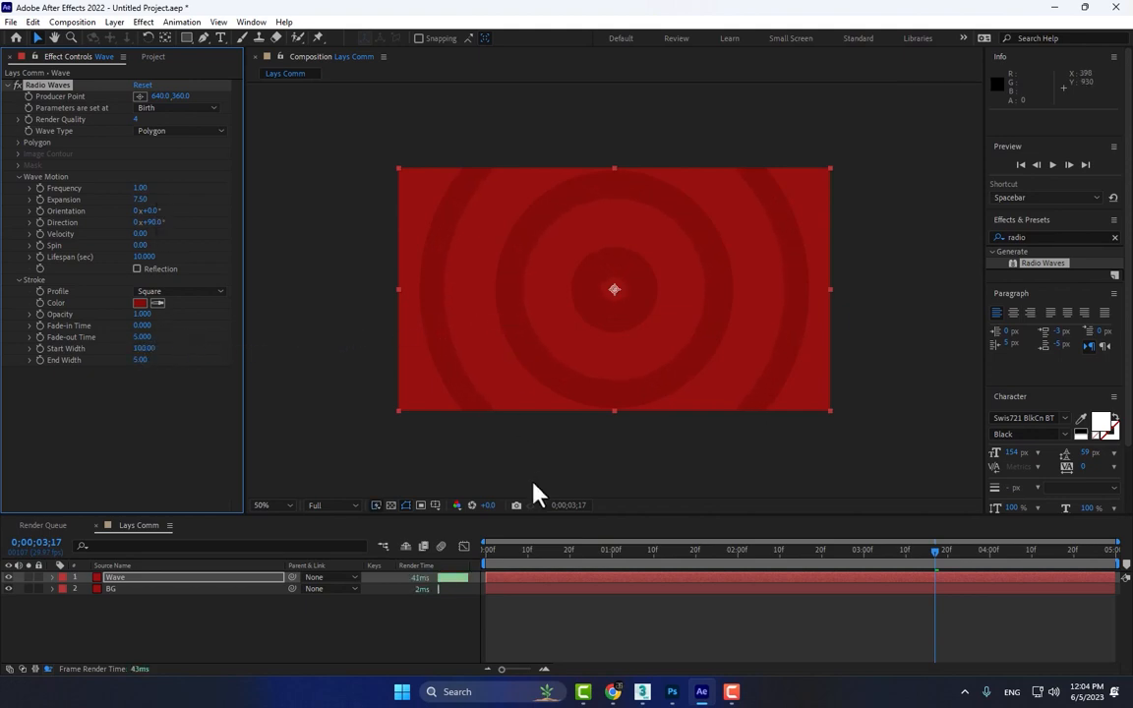
left_click(851, 548)
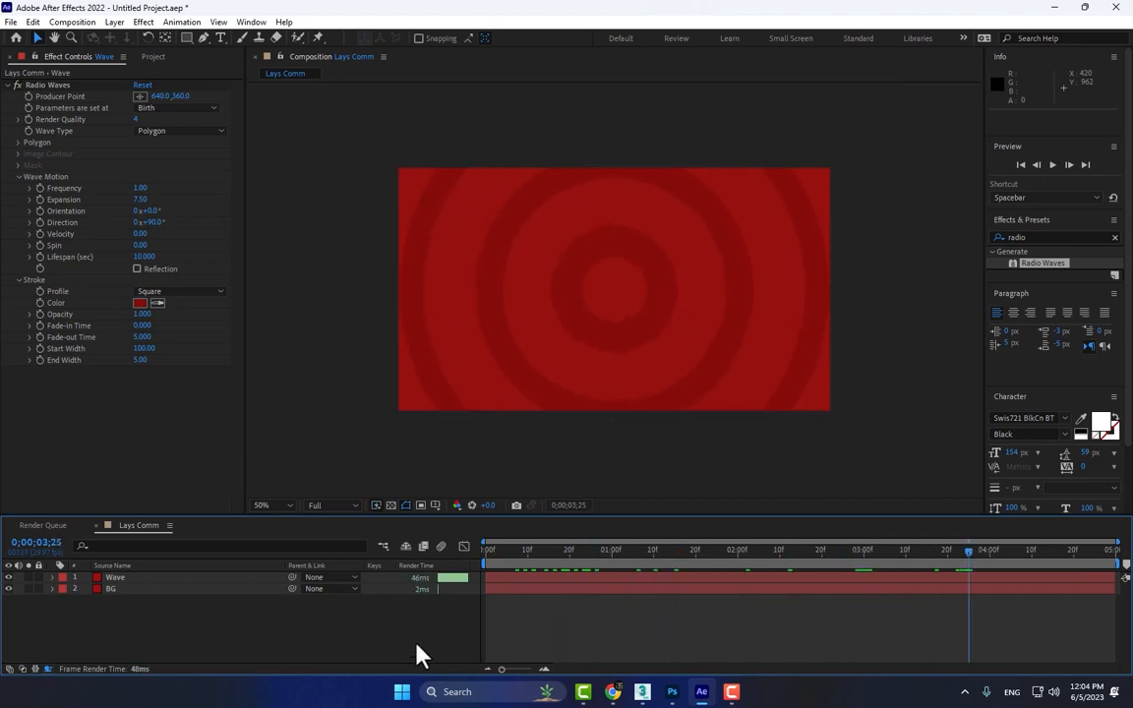
Step: Pre-compose the Wave layer into a composition named Wave, moving all attributes into it
right_click(113, 578)
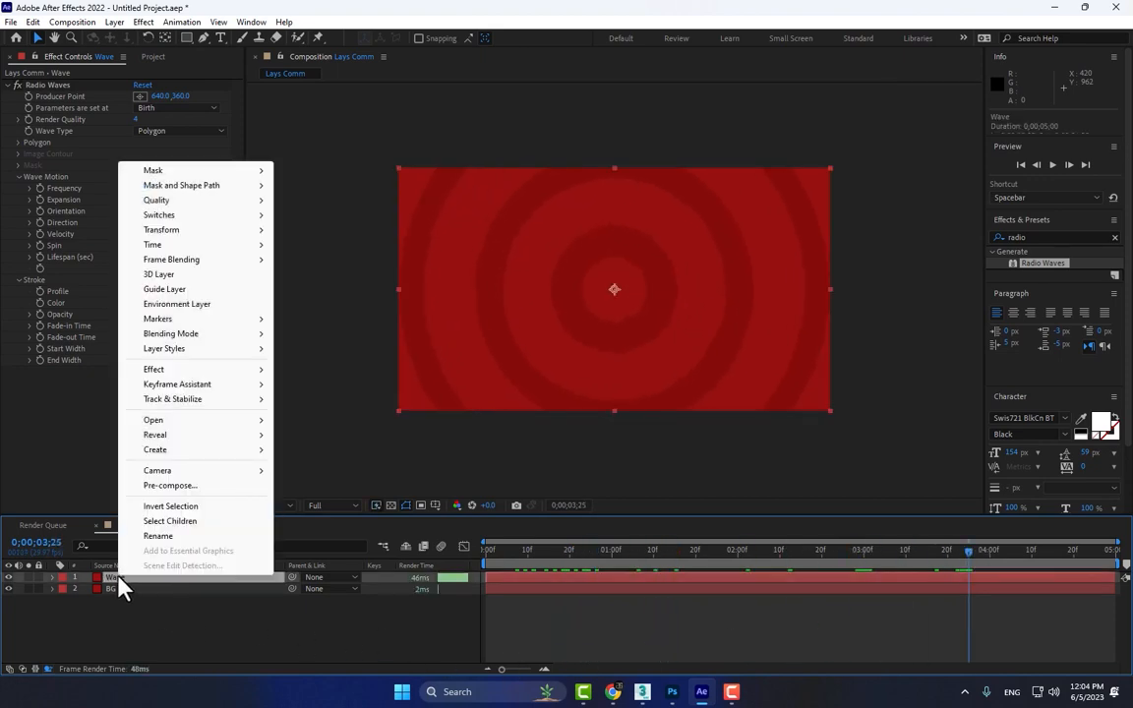
left_click(169, 483)
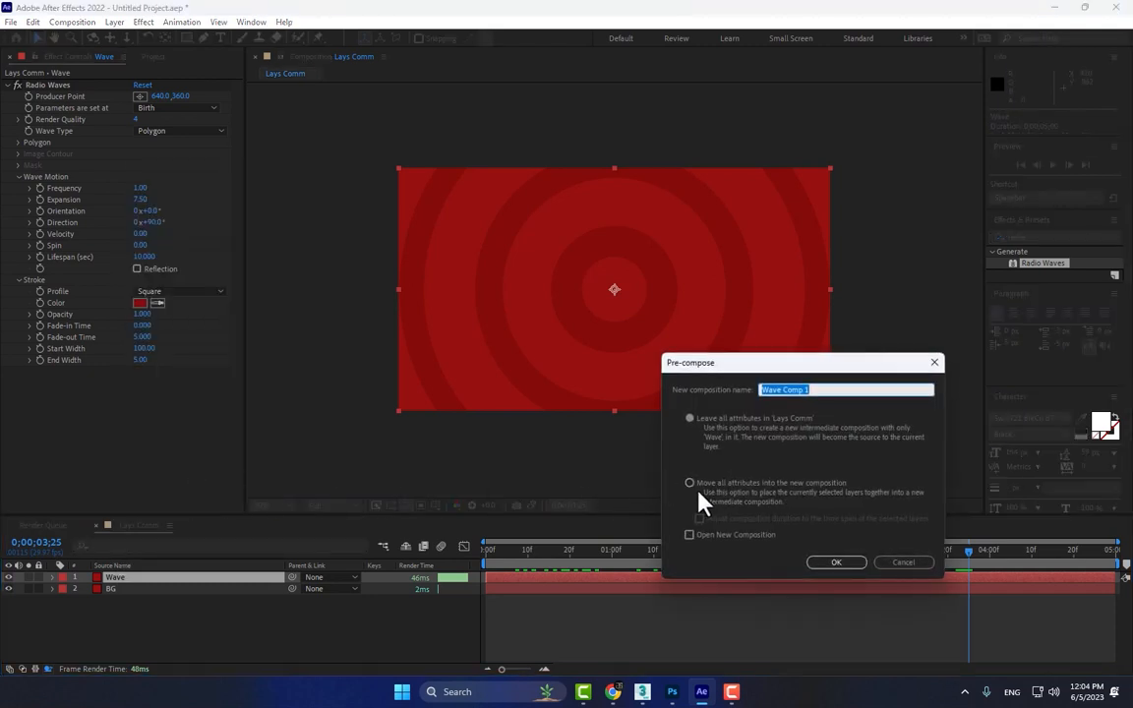
left_click(688, 482)
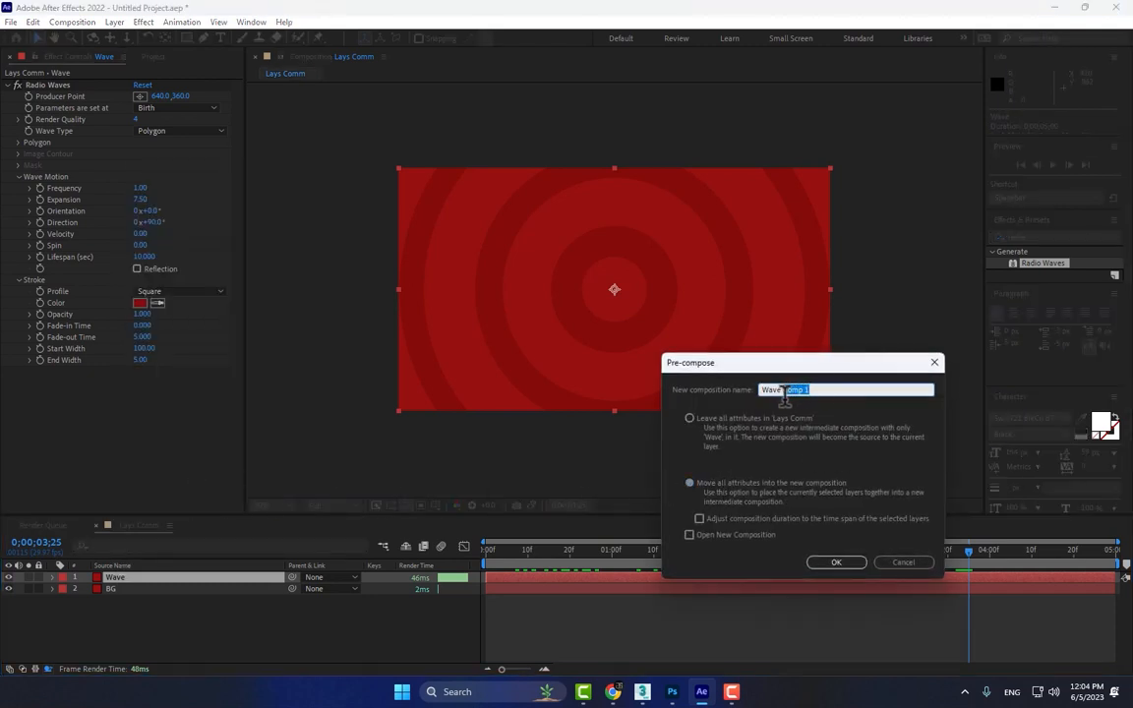
left_click(834, 563)
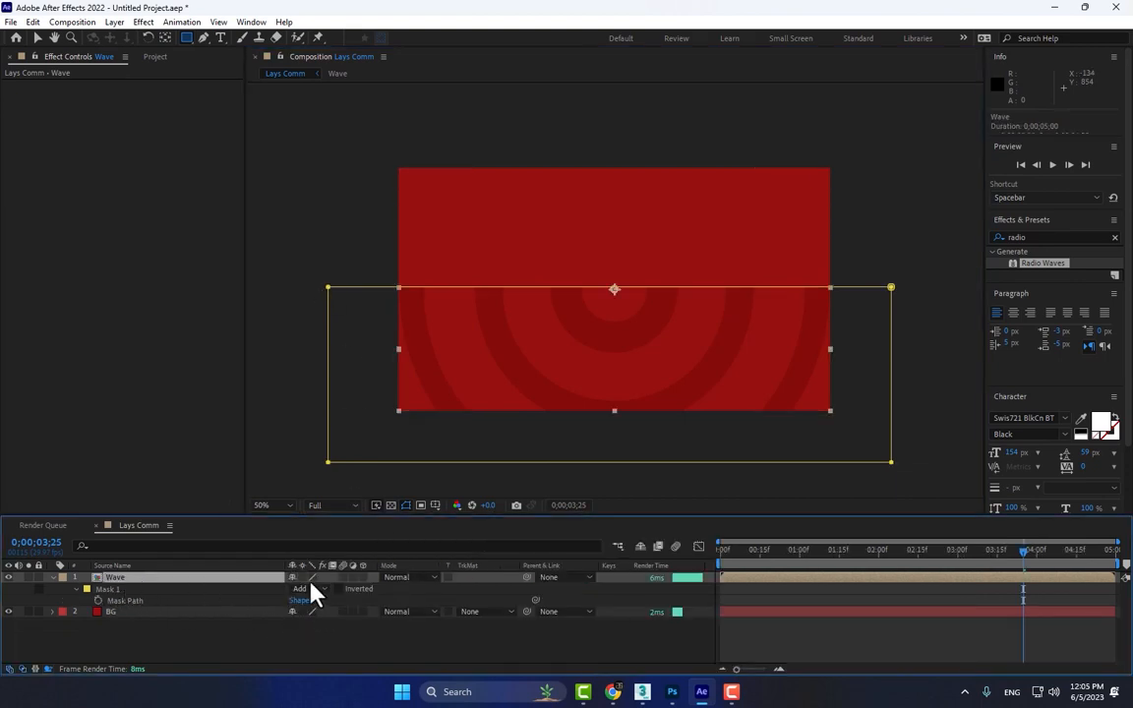
Step: Invert the rectangle mask on Wave so only the upper ring arches show
left_click(338, 588)
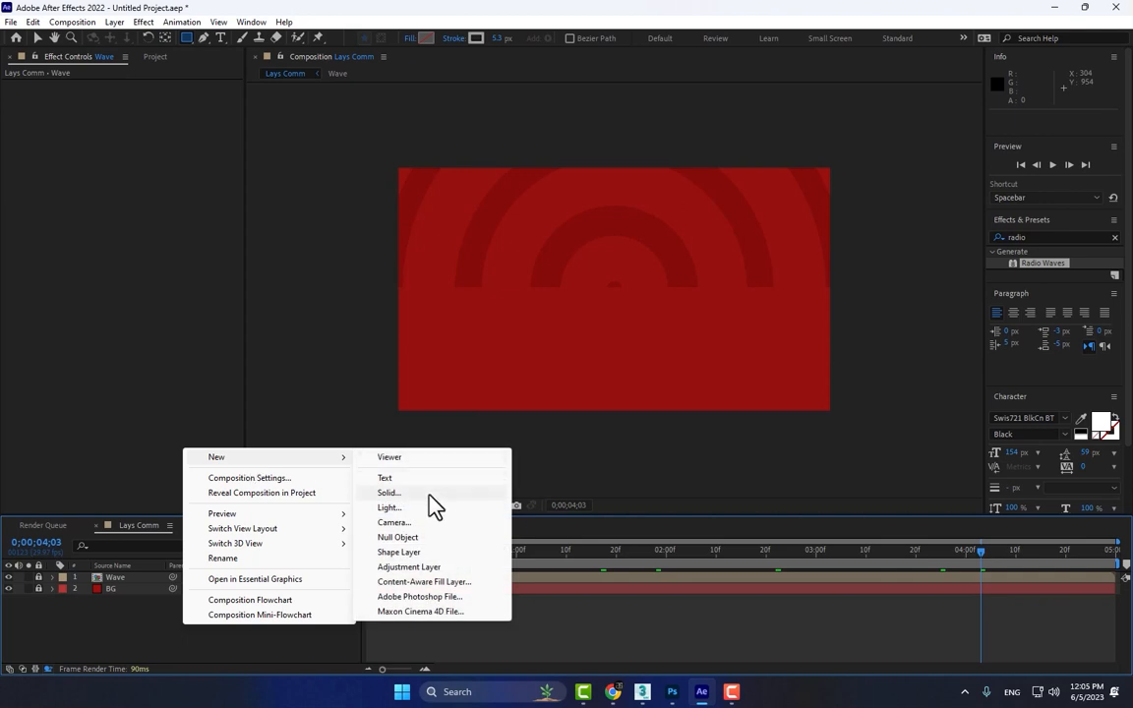
Step: Create a new red solid layer named E3D
left_click(389, 492)
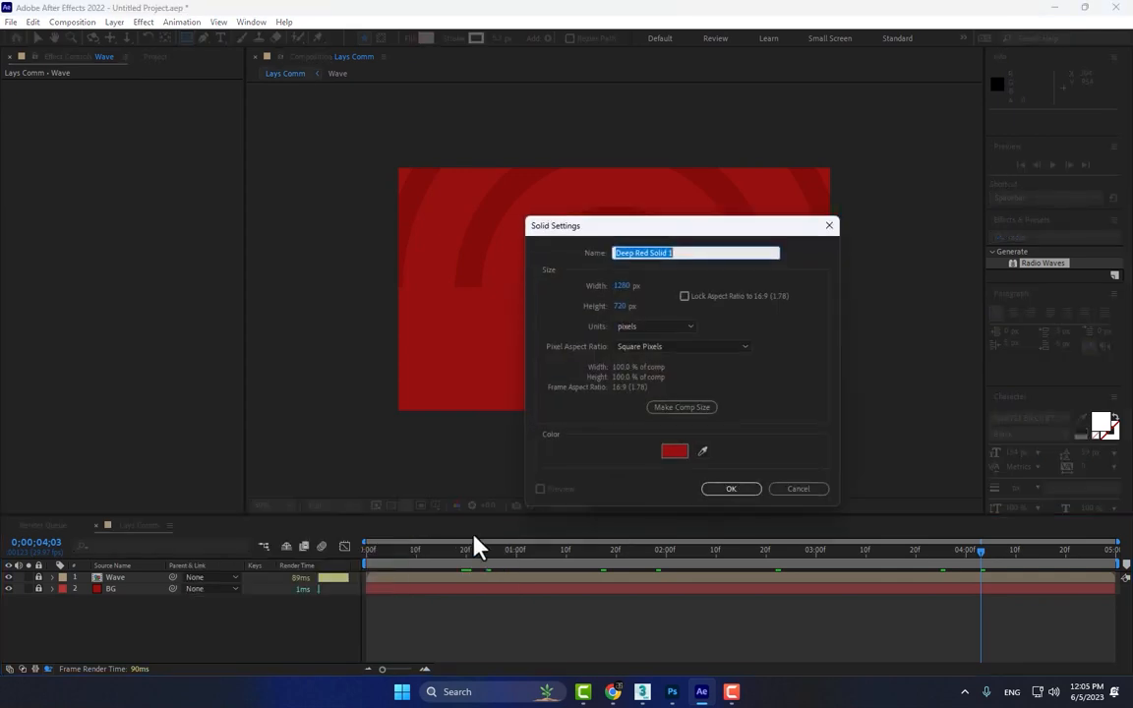
type("E3")
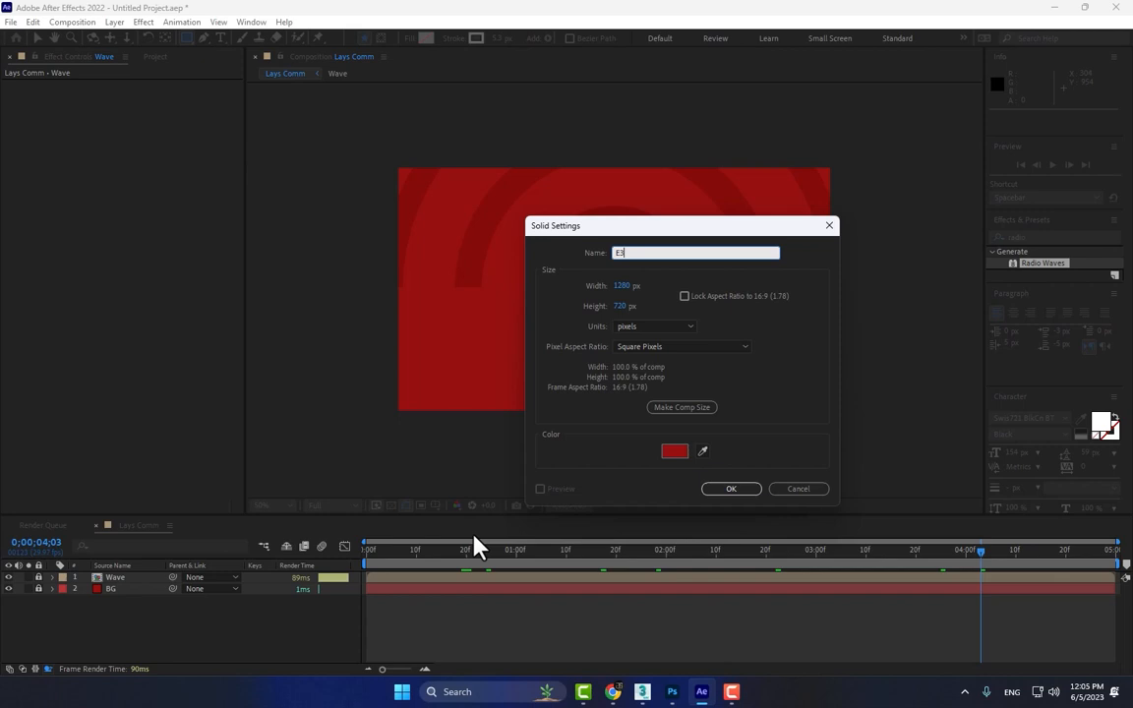
left_click(731, 487)
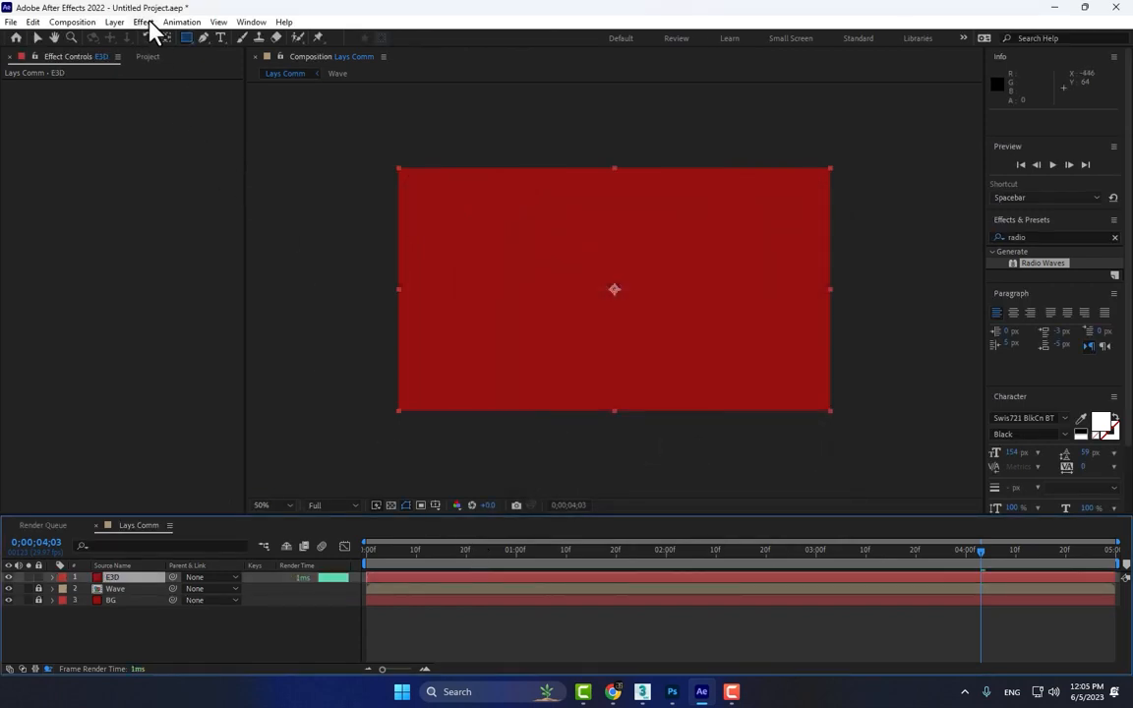
Step: Apply Video Copilot Element 3D to the E3D layer and enter its scene setup
left_click(142, 22)
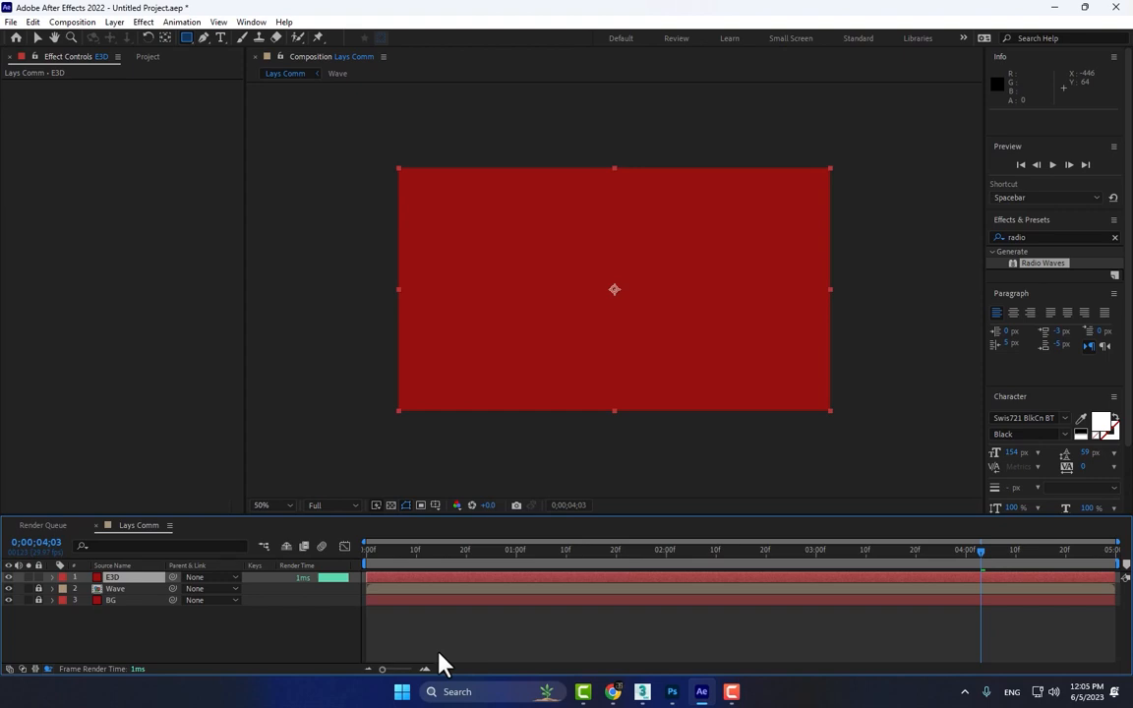
mouse_move(244, 255)
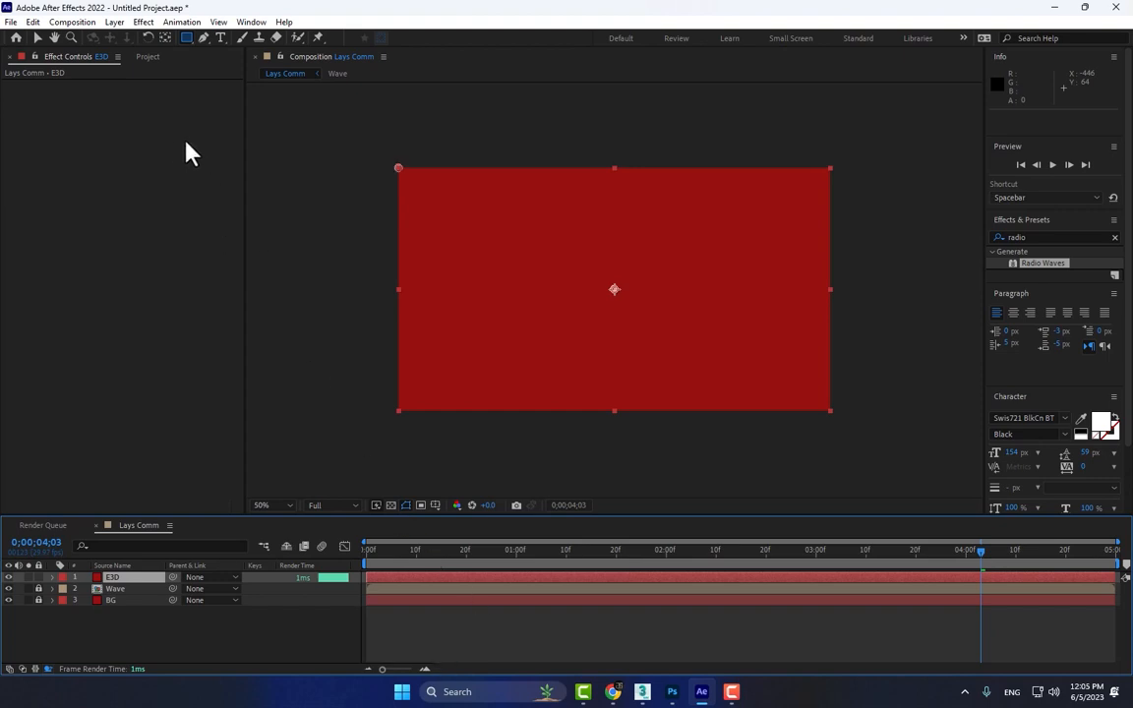
left_click(114, 576)
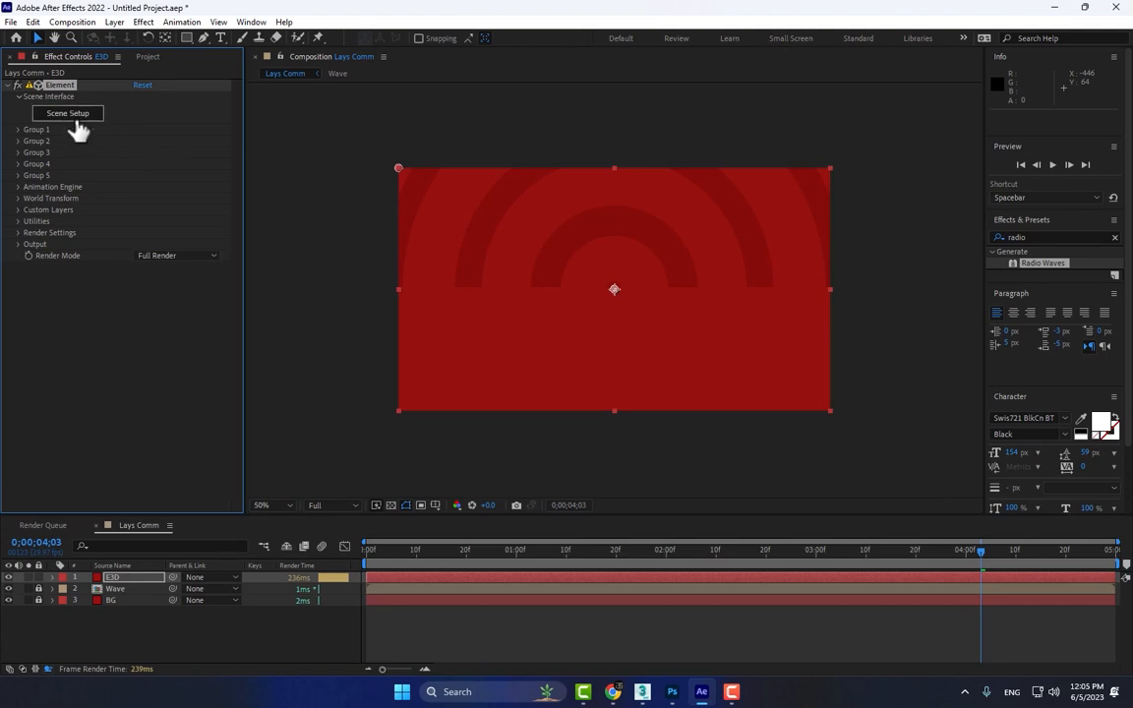
mouse_move(309, 189)
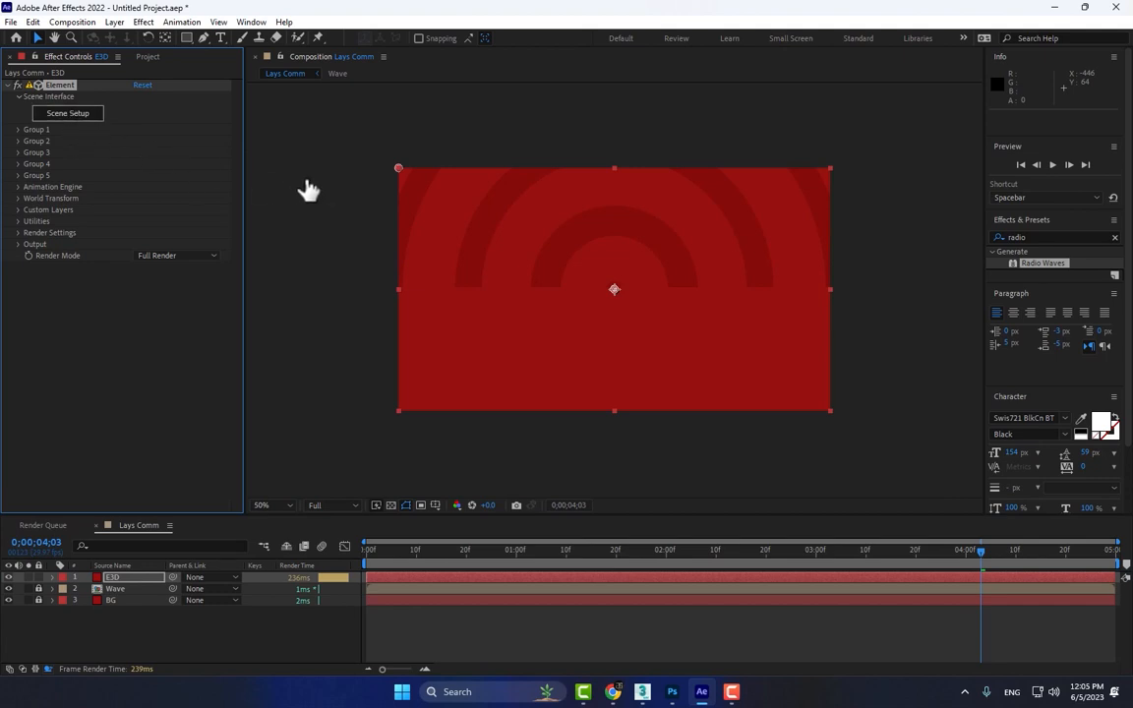
mouse_move(287, 274)
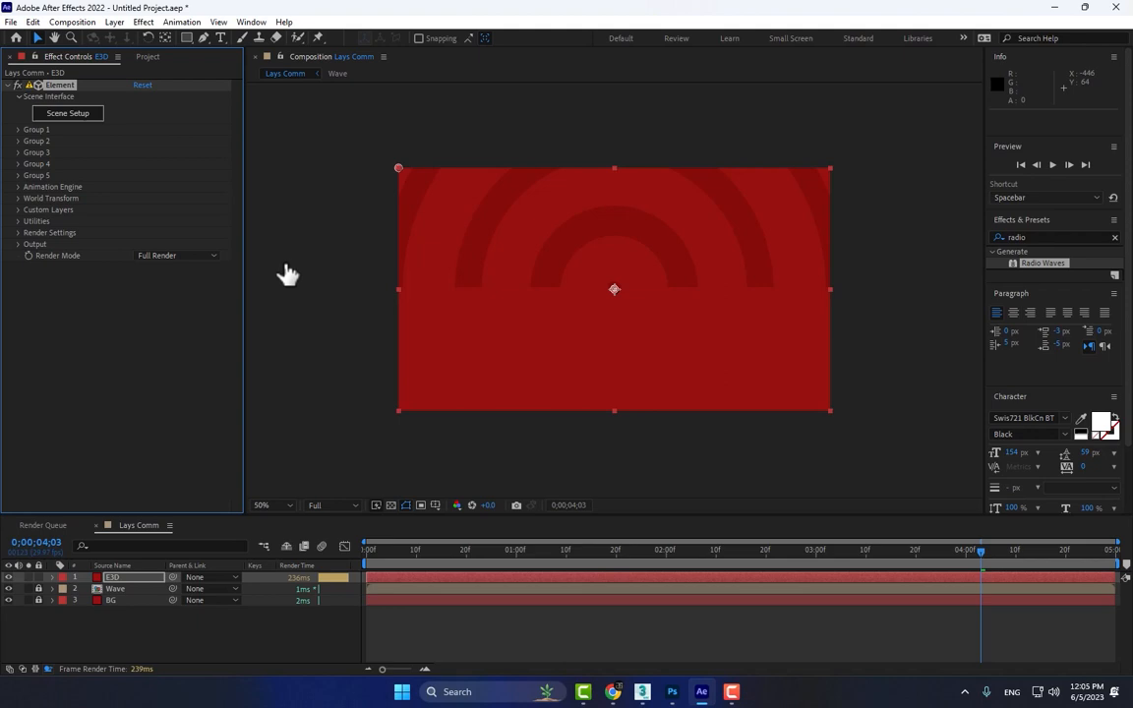
left_click(66, 112)
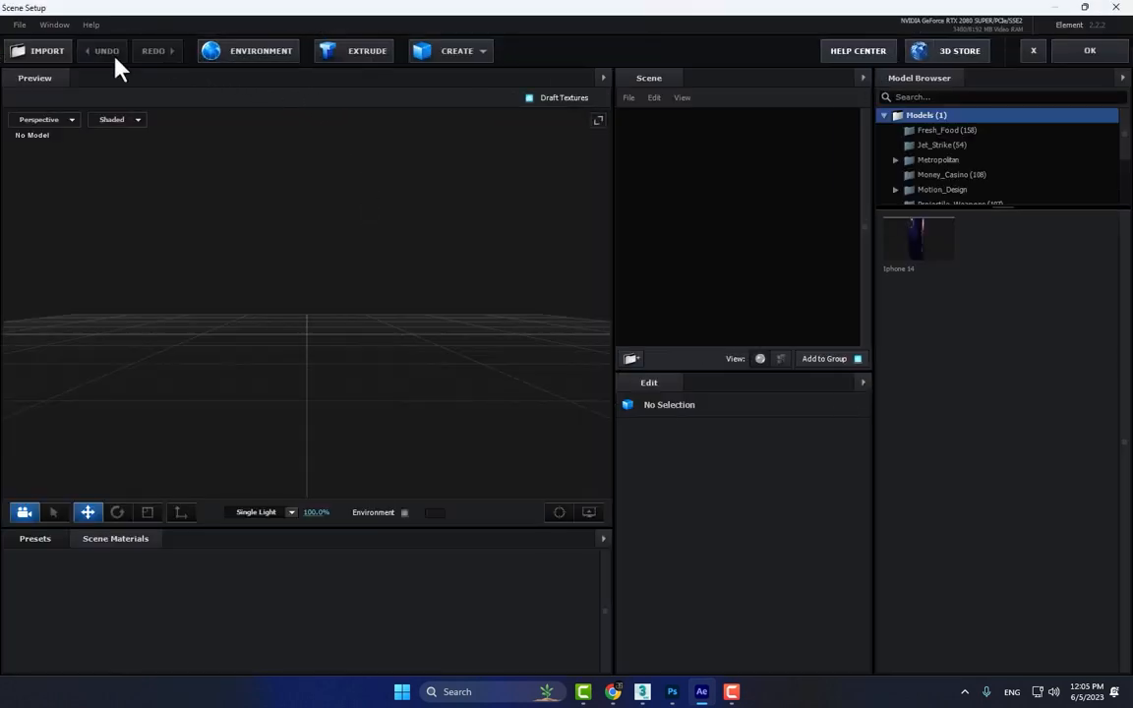
Step: Import the Lays.obj chip-bag model and accept the Import Preferences defaults
left_click(47, 51)
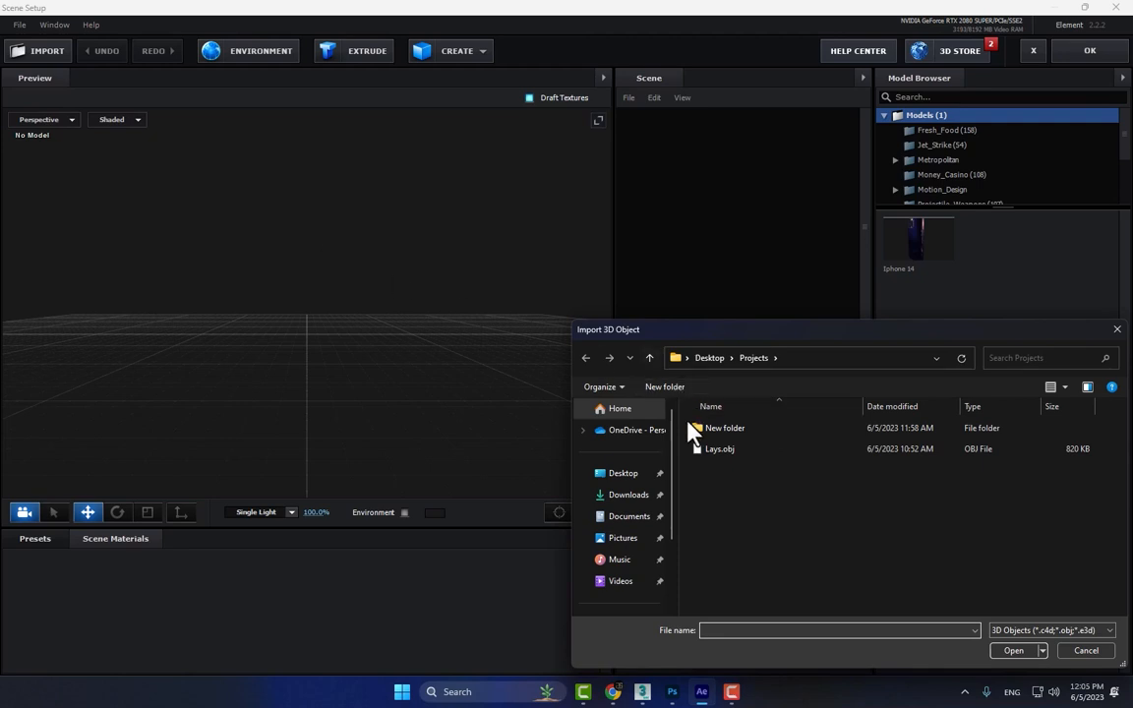
left_click(720, 449)
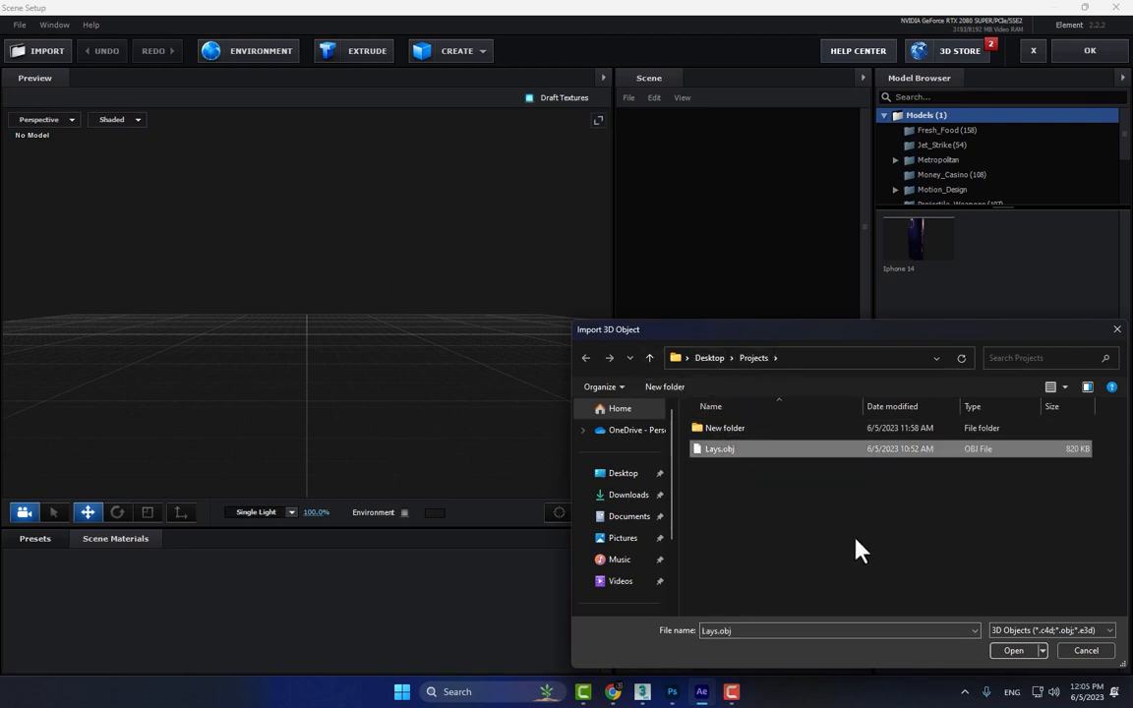
left_click(1013, 649)
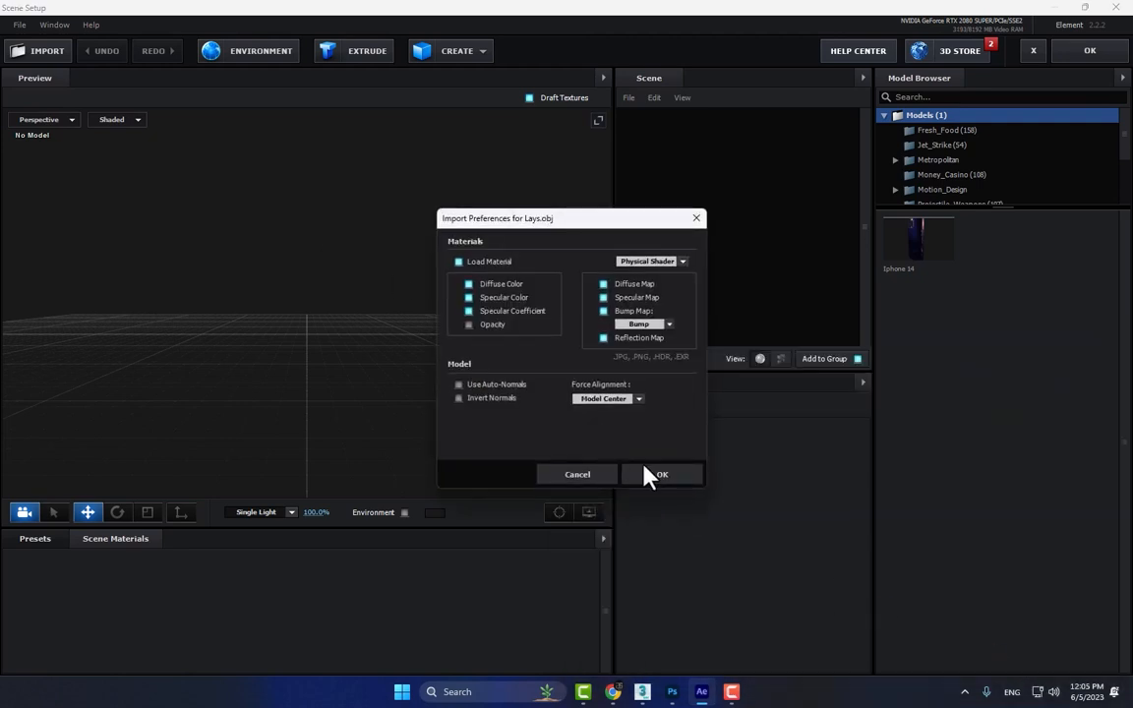
left_click(661, 474)
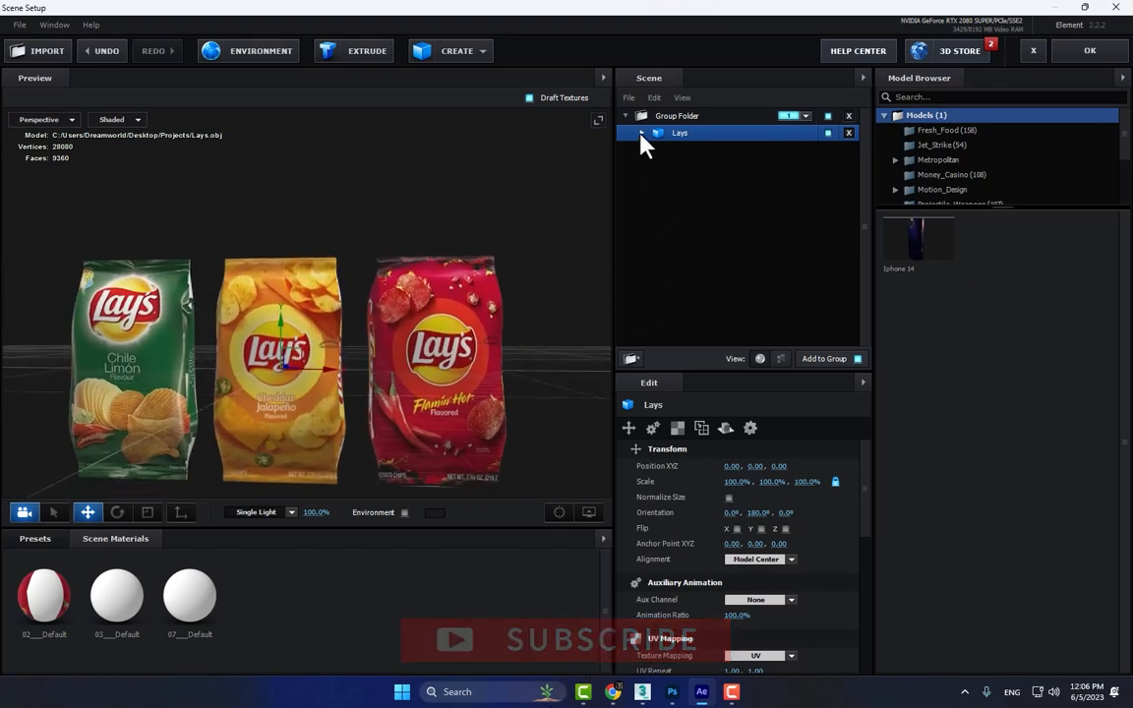
Step: Select the red bag's material under the Lays model and go to its diffuse texture slot
left_click(641, 134)
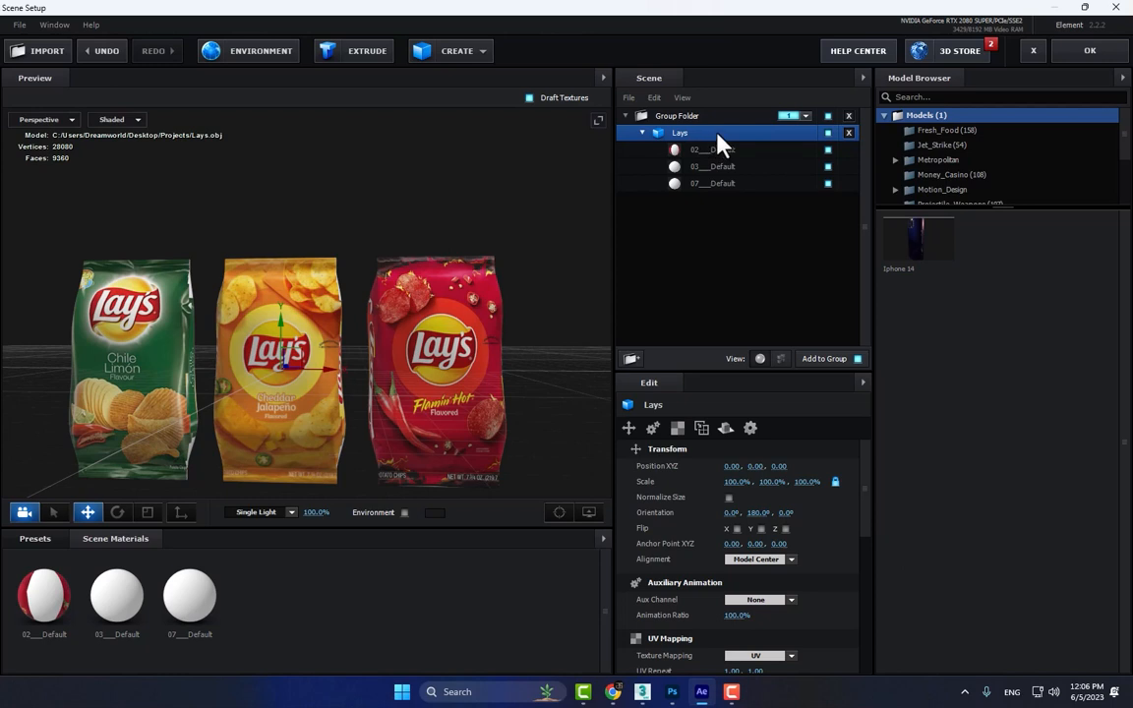
left_click(712, 150)
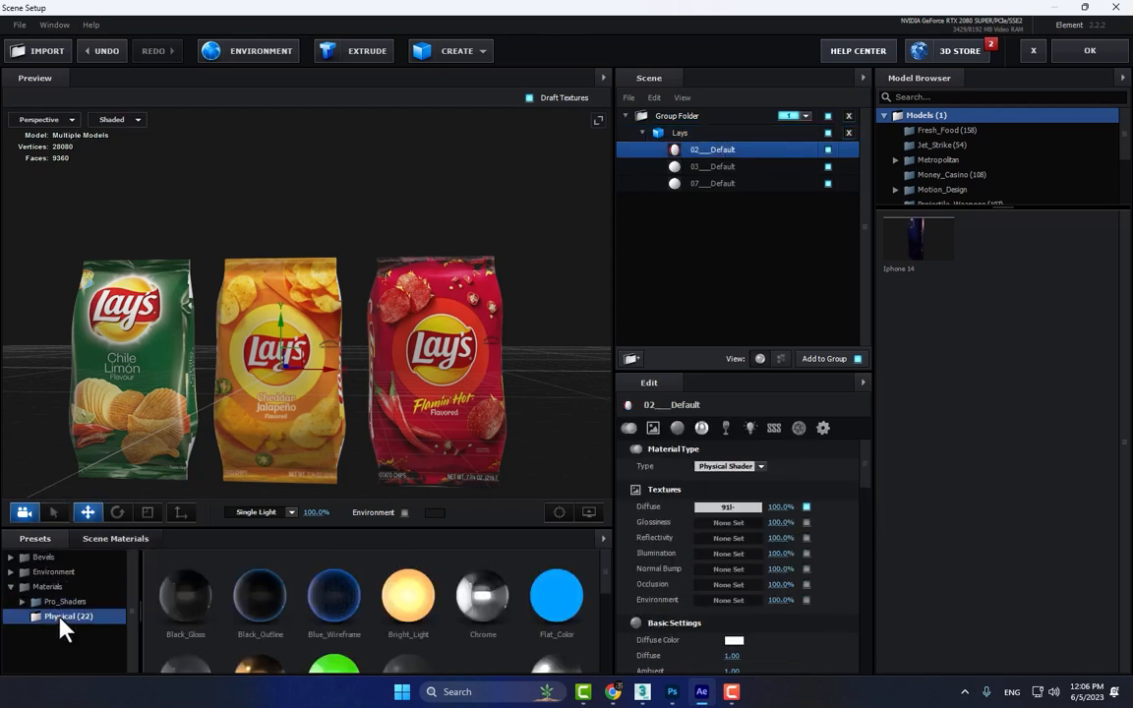
scroll("down", 3)
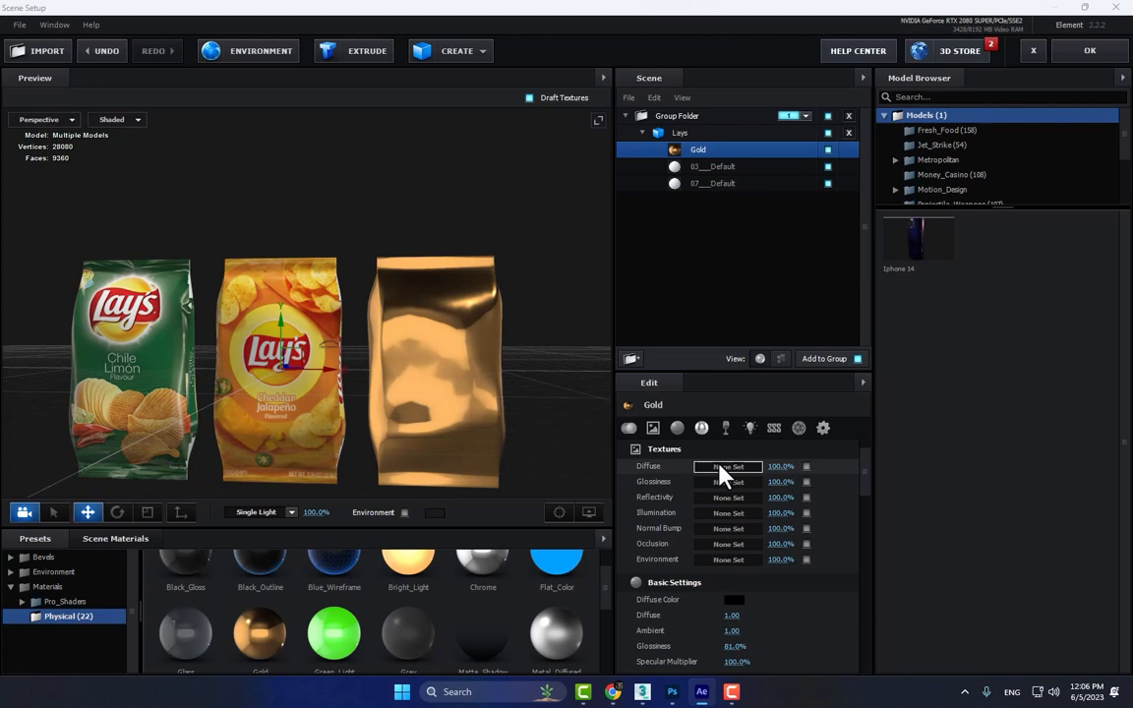
left_click(728, 466)
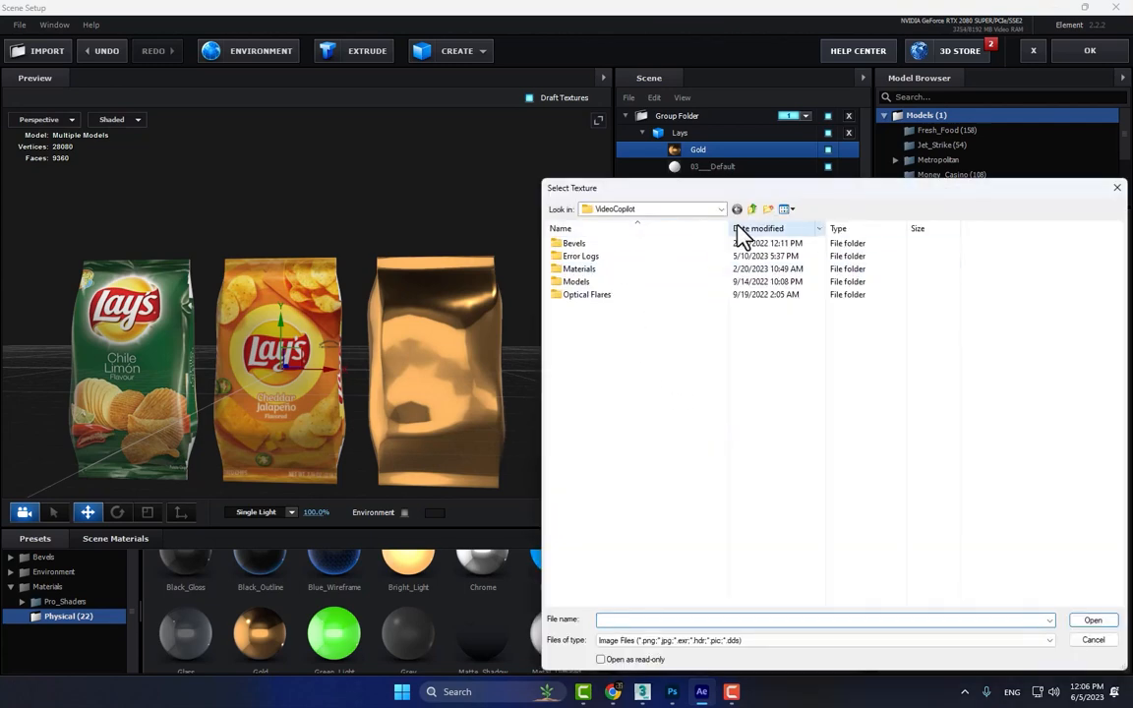
Step: Browse to the Projects folder and load the red Lay's bag image as the diffuse texture
left_click(720, 209)
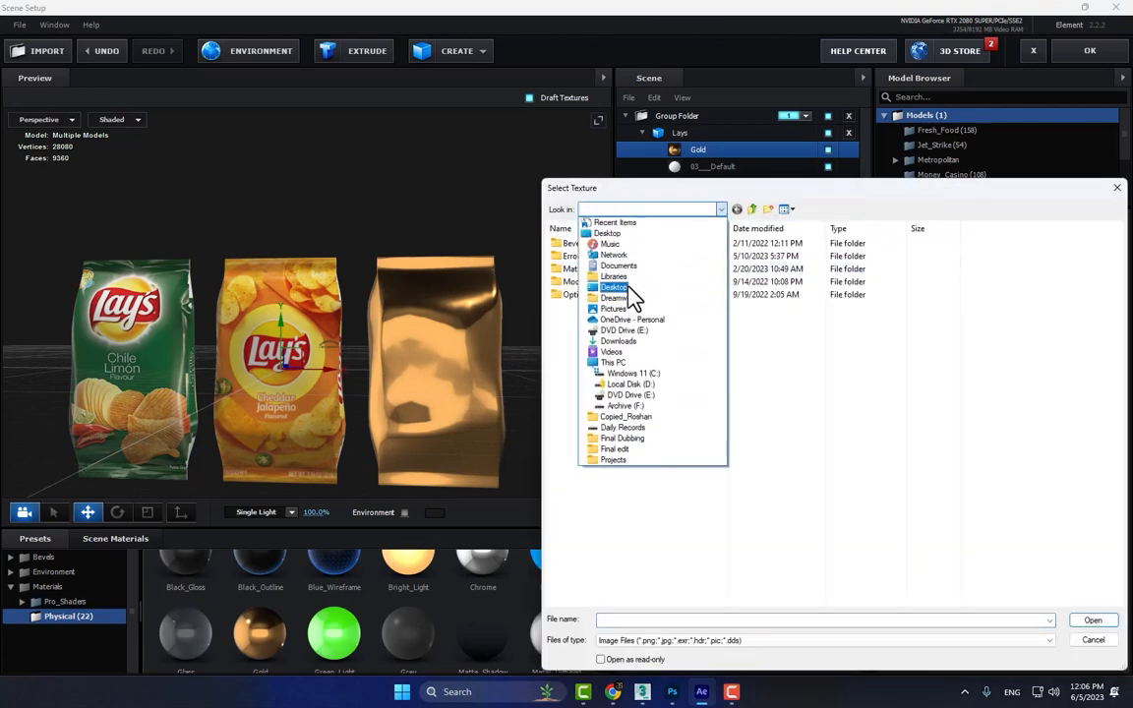
left_click(613, 460)
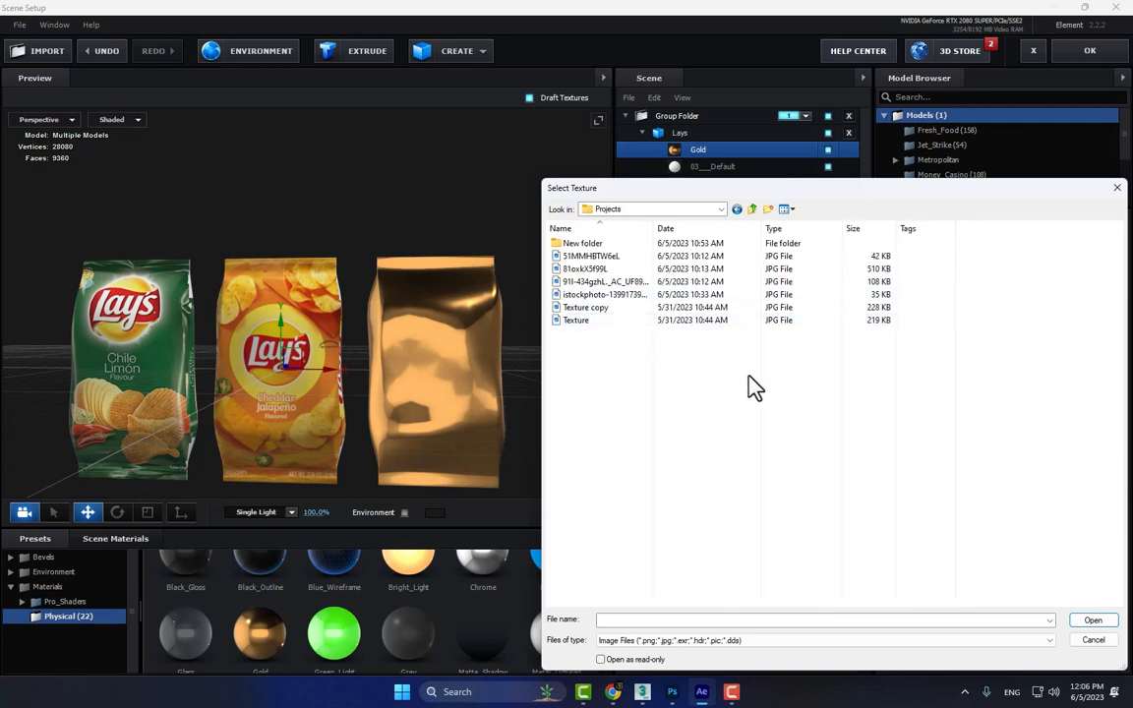
left_click(784, 209)
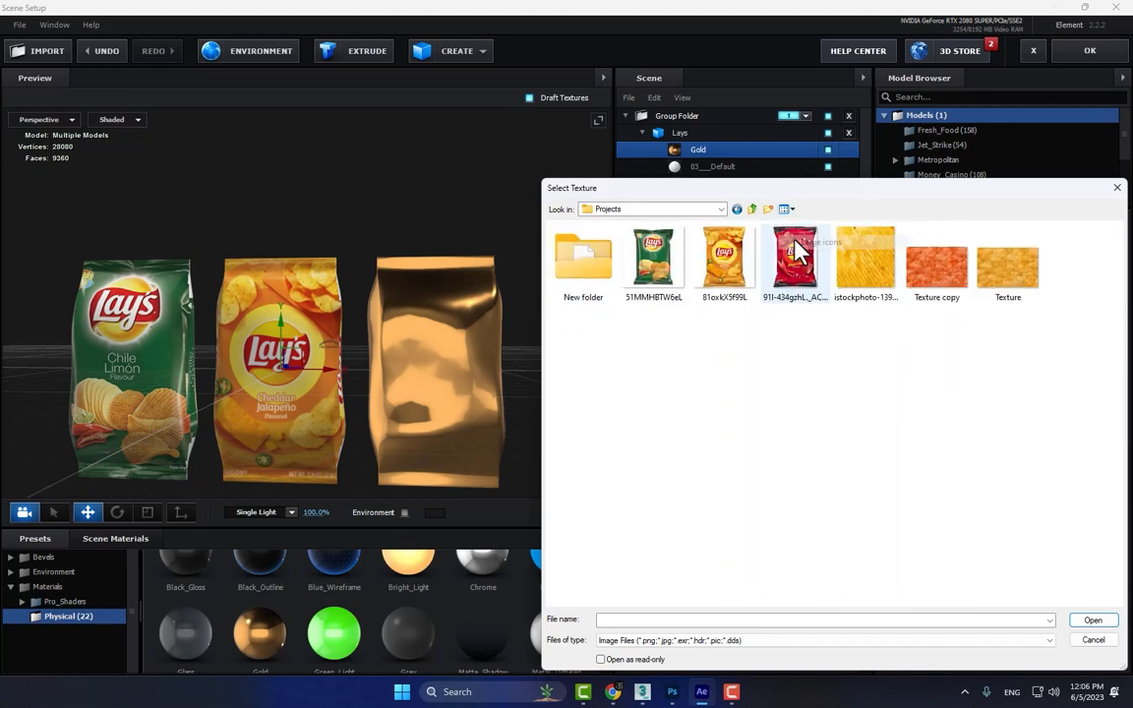
left_click(794, 260)
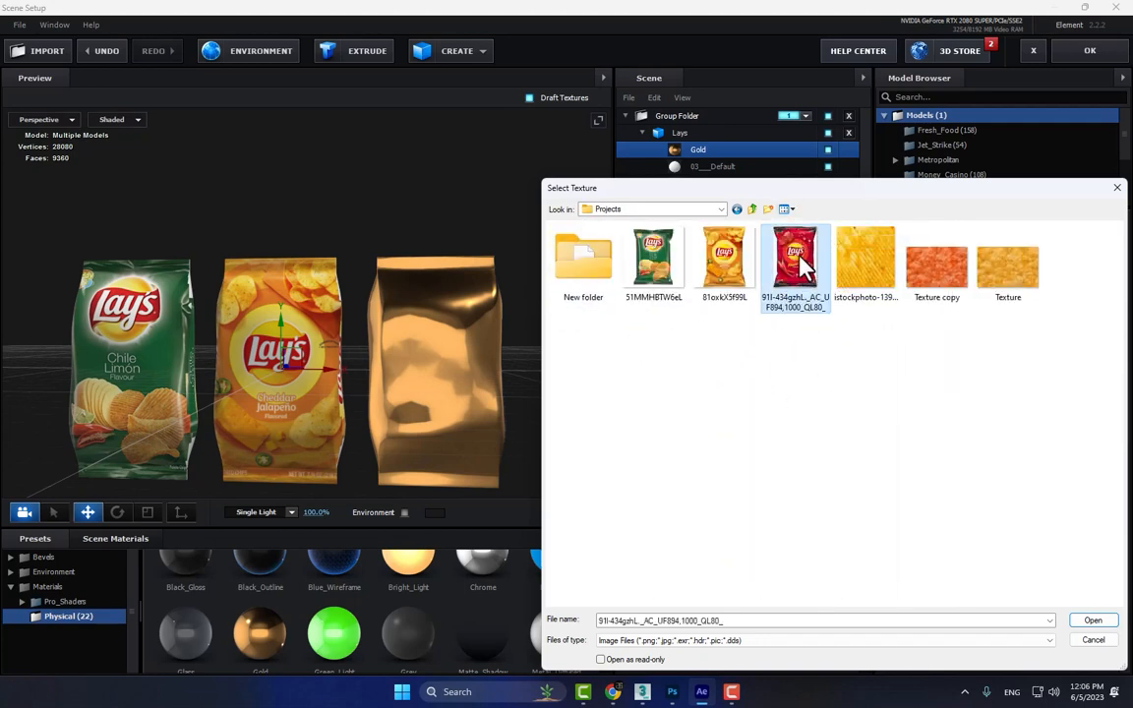
left_click(1093, 620)
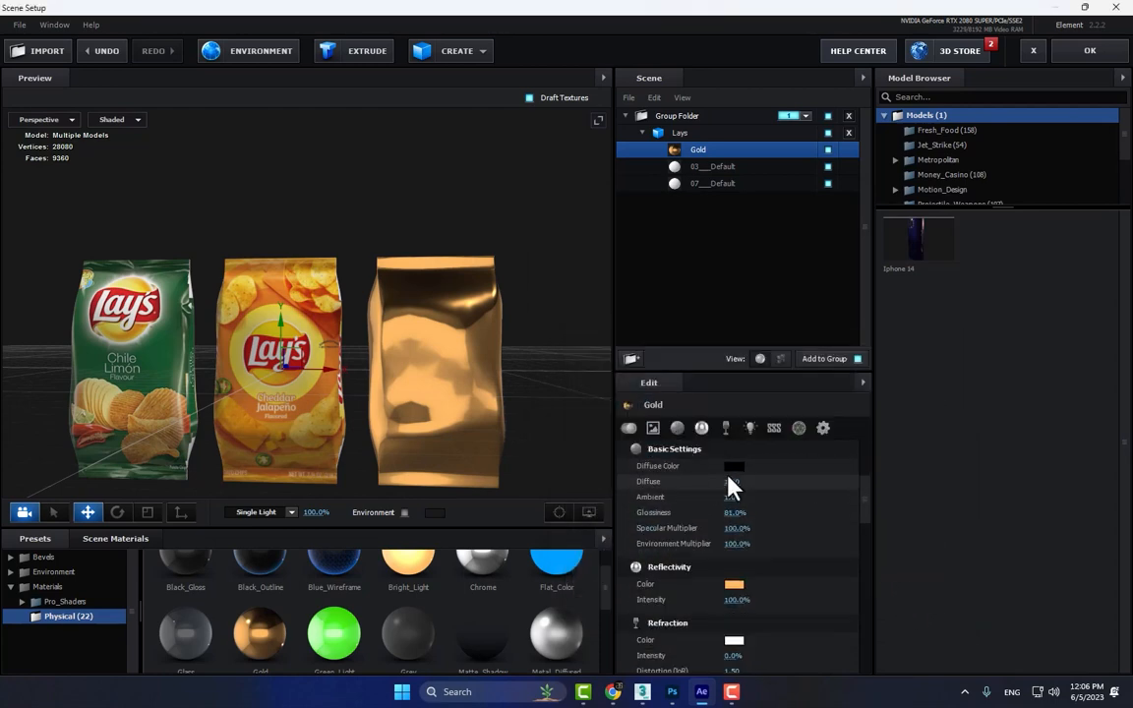
Step: Set the Gold material's diffuse colour to white and its reflectivity colour to grey 505050
left_click(734, 464)
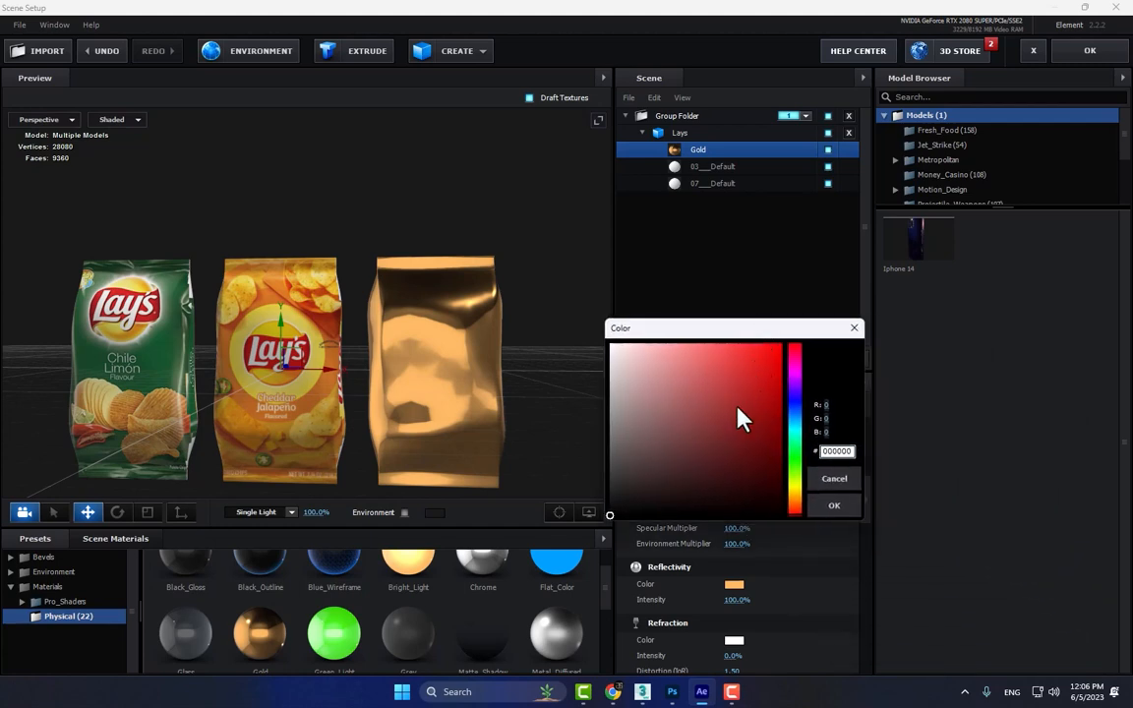
left_click(834, 503)
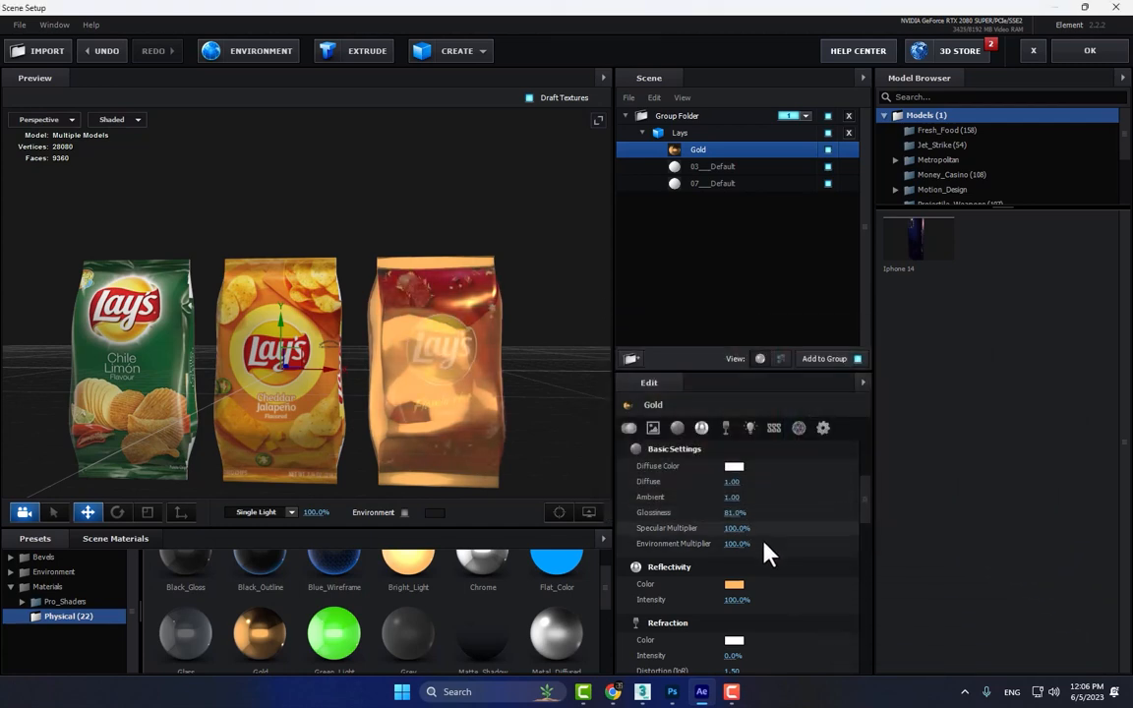
left_click(733, 464)
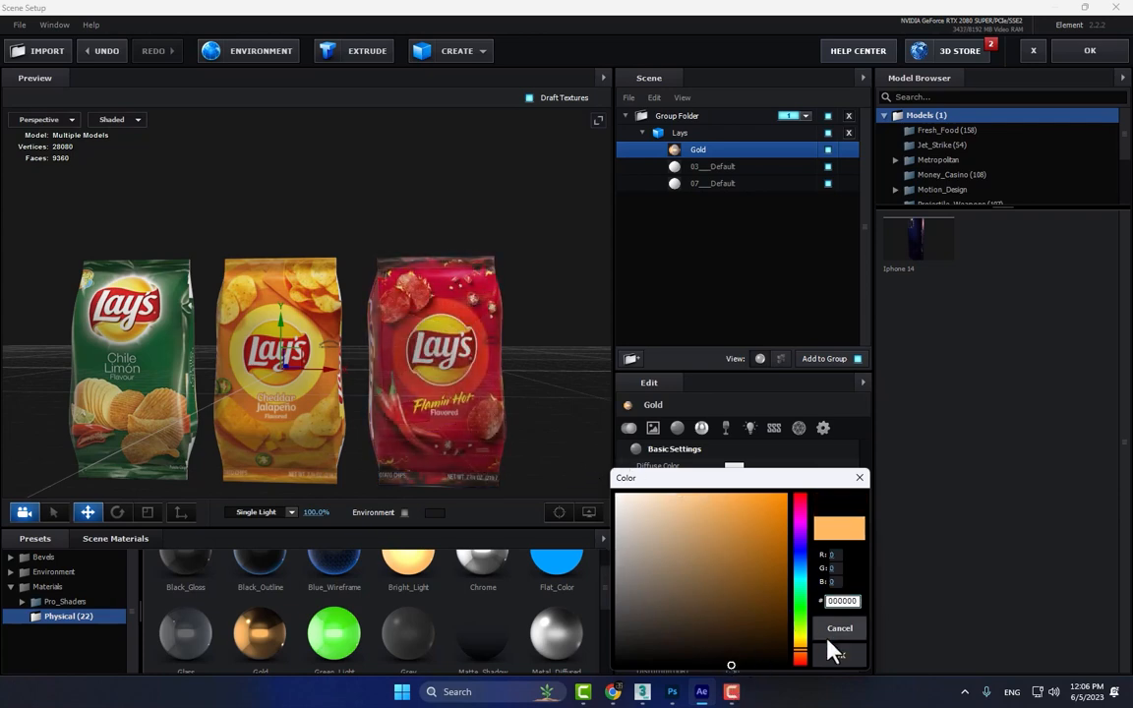
left_click(838, 628)
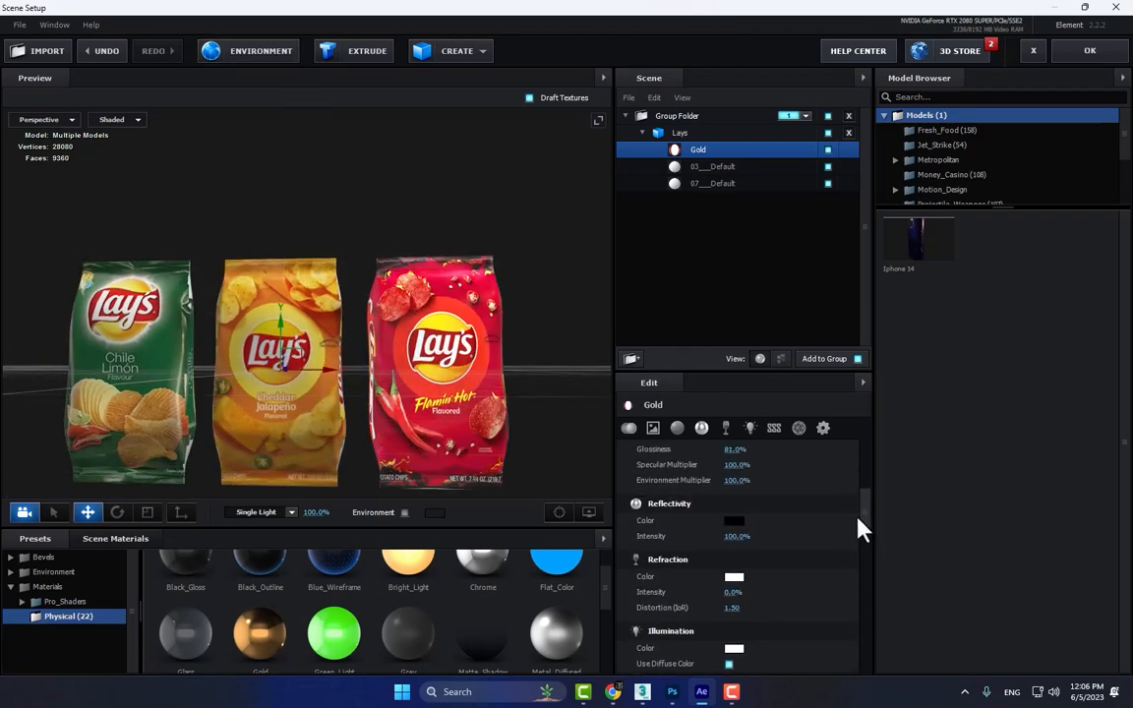
left_click(734, 520)
type("5D5D5D")
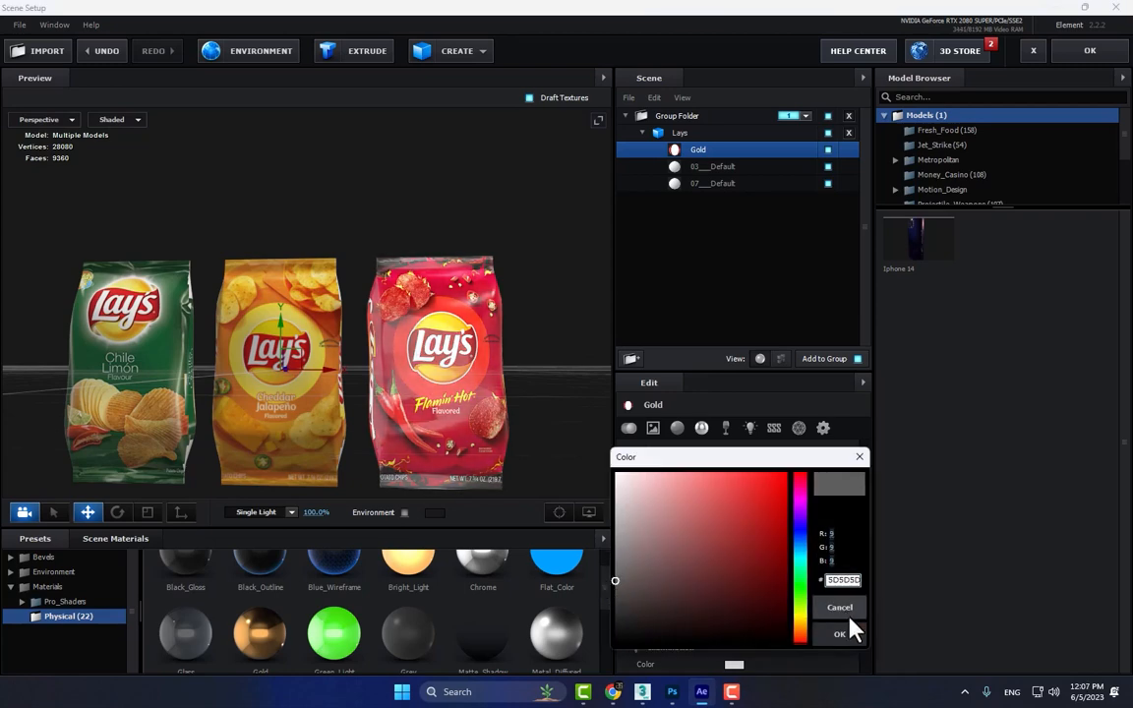
left_click(838, 633)
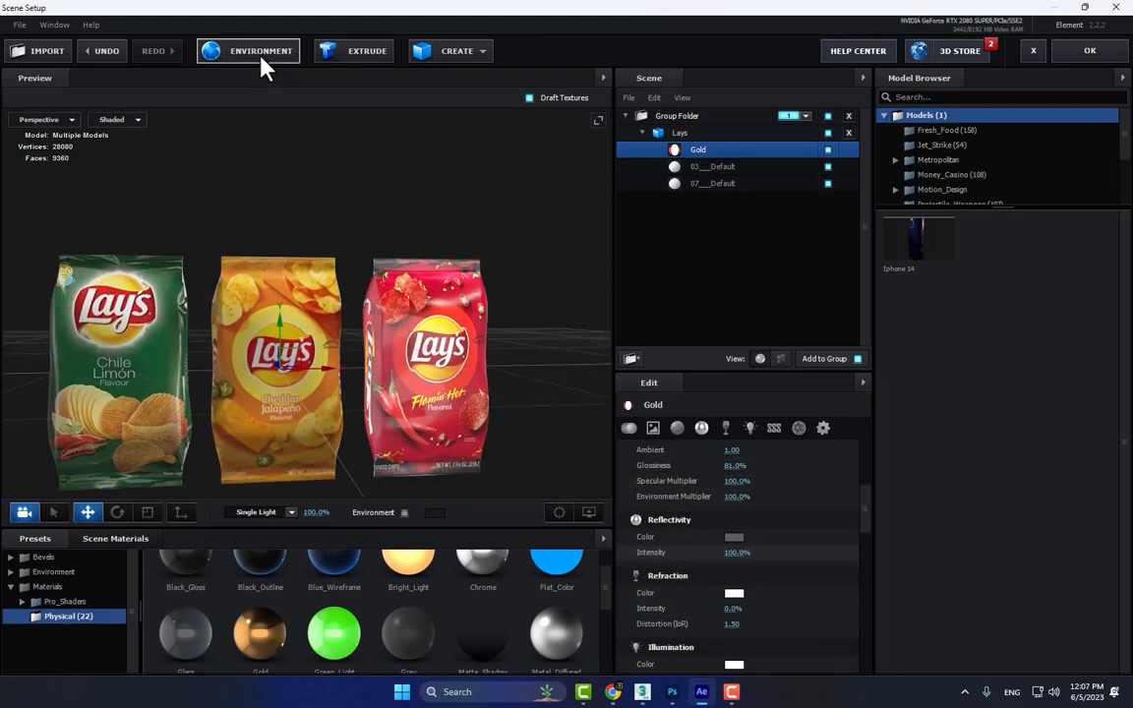
Step: Load BackLight_2K_07 from the BackLight_Environments folder as the scene's environment map
left_click(405, 512)
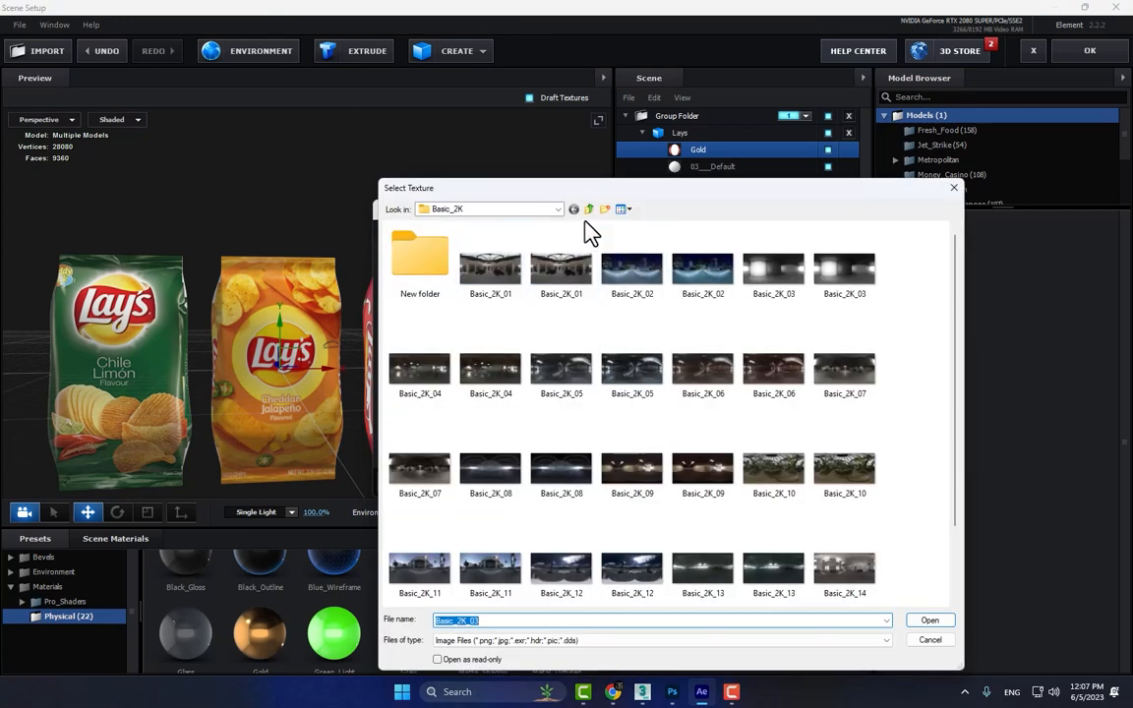
left_click(590, 209)
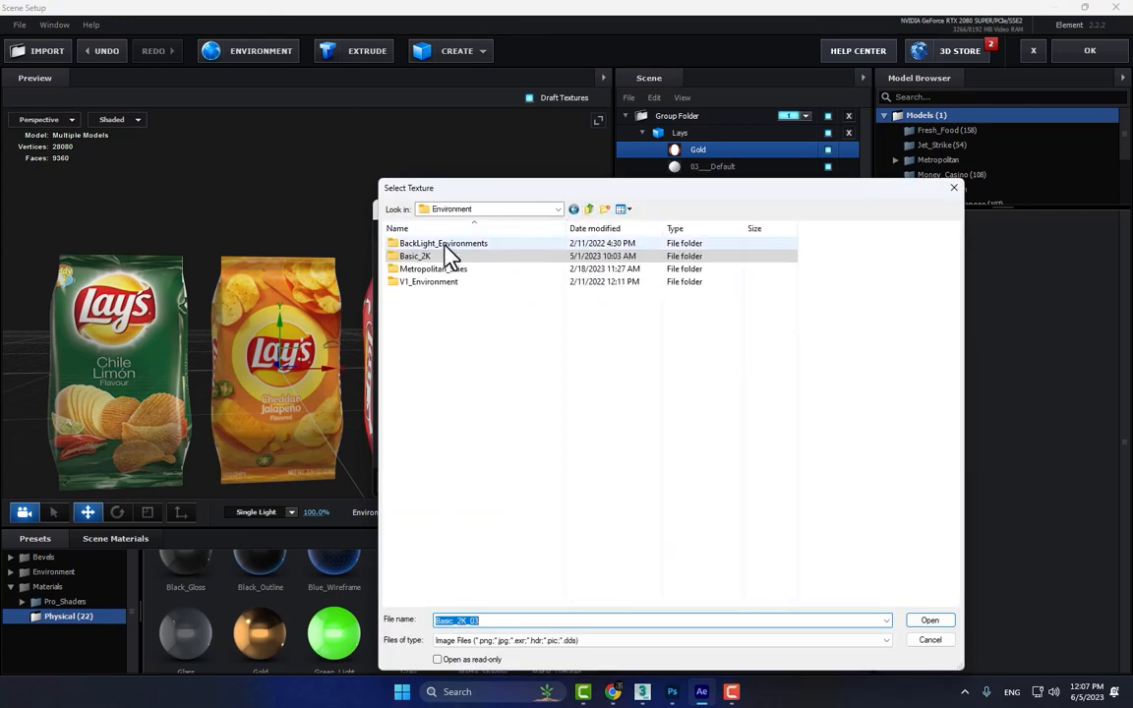
double_click(415, 256)
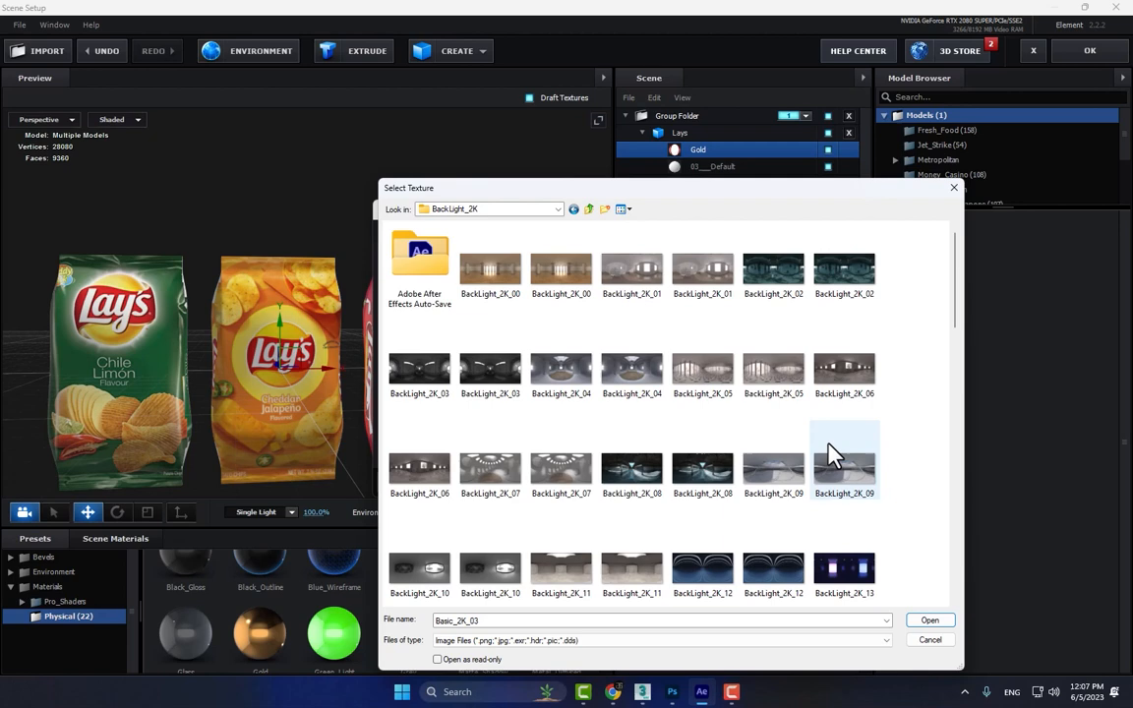
scroll("down", 3)
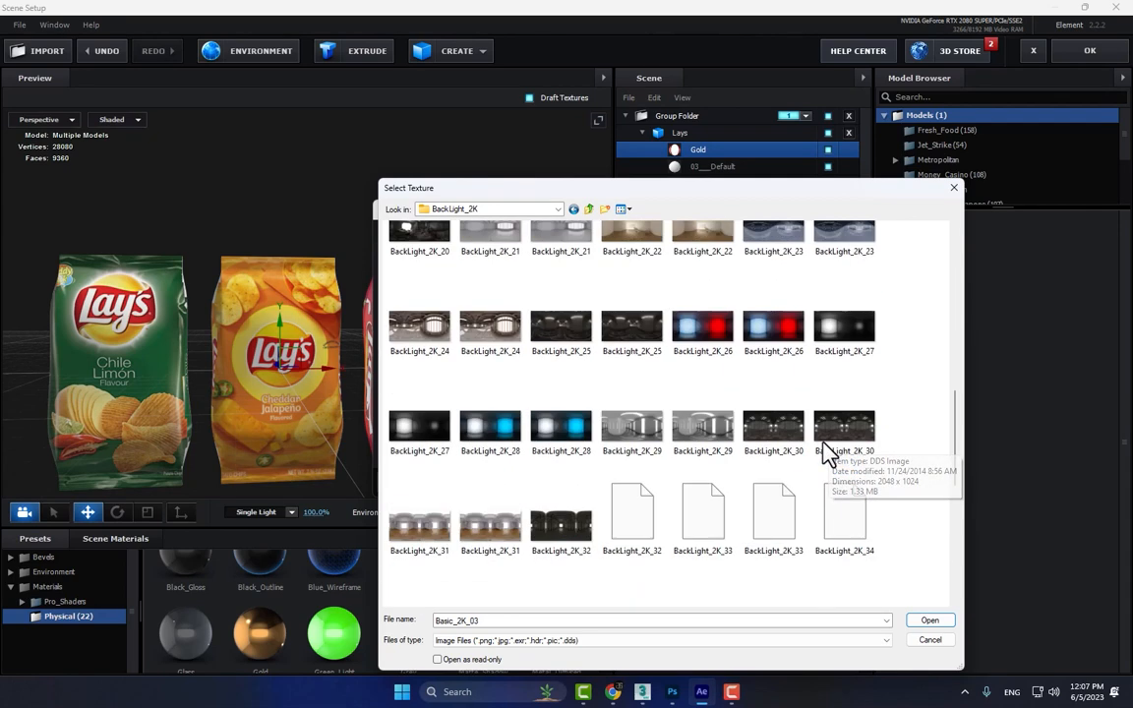
scroll("up", 3)
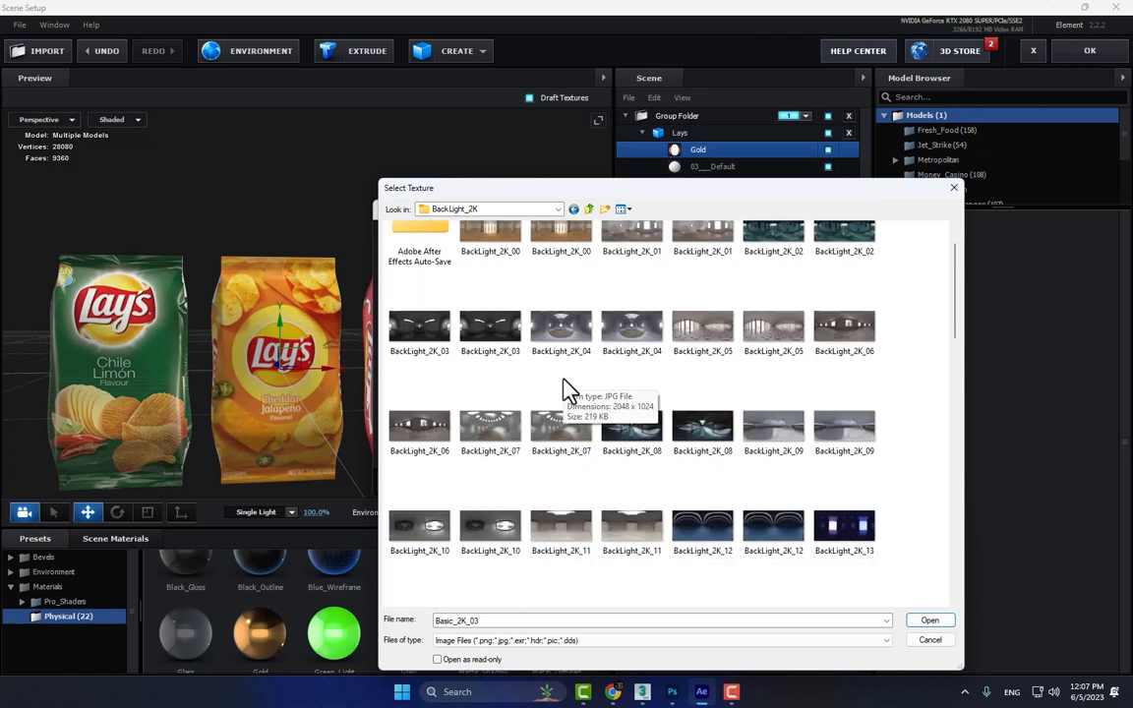
left_click(490, 425)
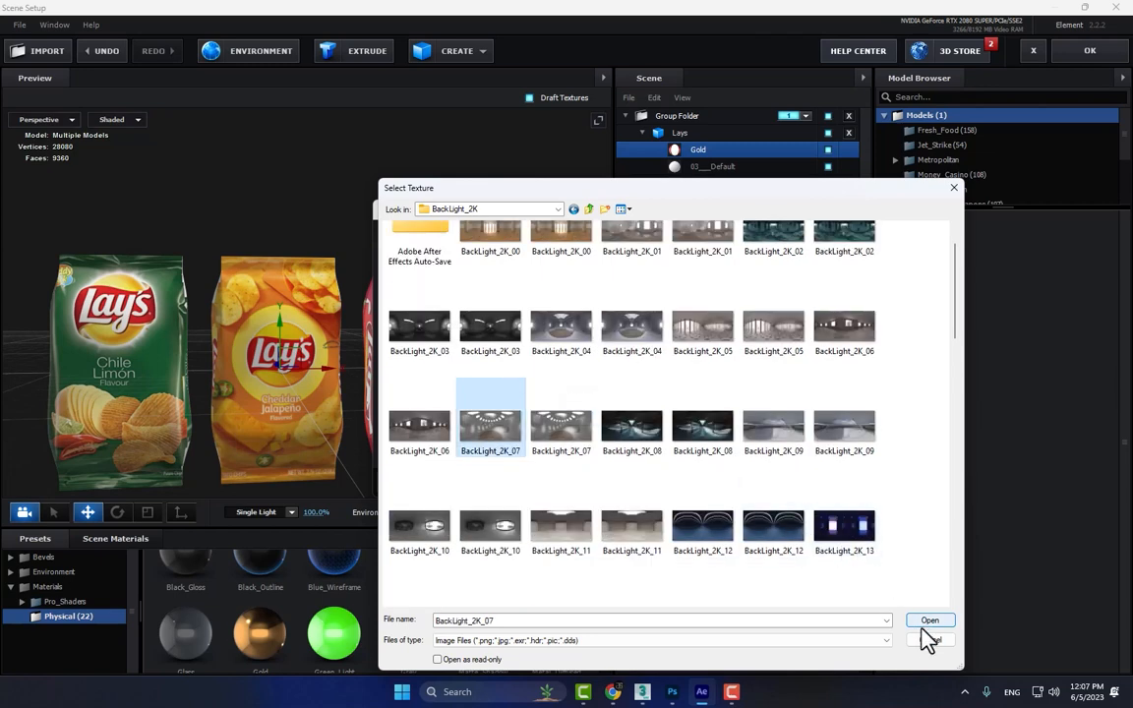
left_click(929, 619)
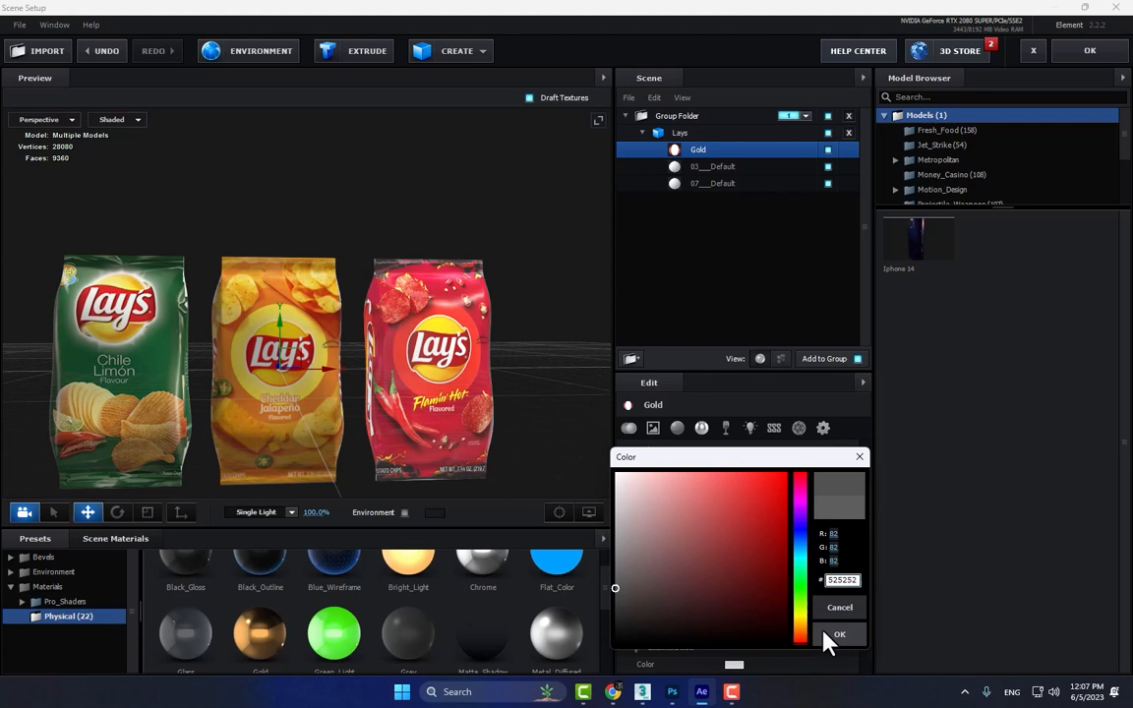
Step: Confirm the grey reflectivity and raise the Gold material's Illumination intensity to 84.2%
left_click(839, 633)
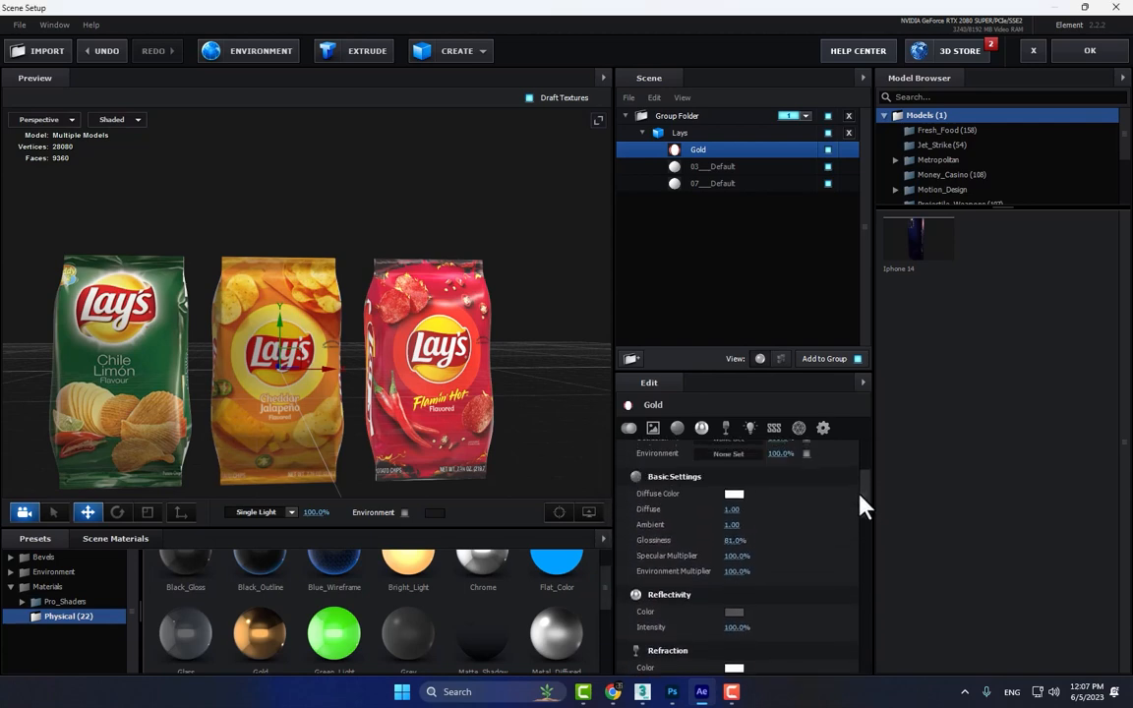
scroll("down", 3)
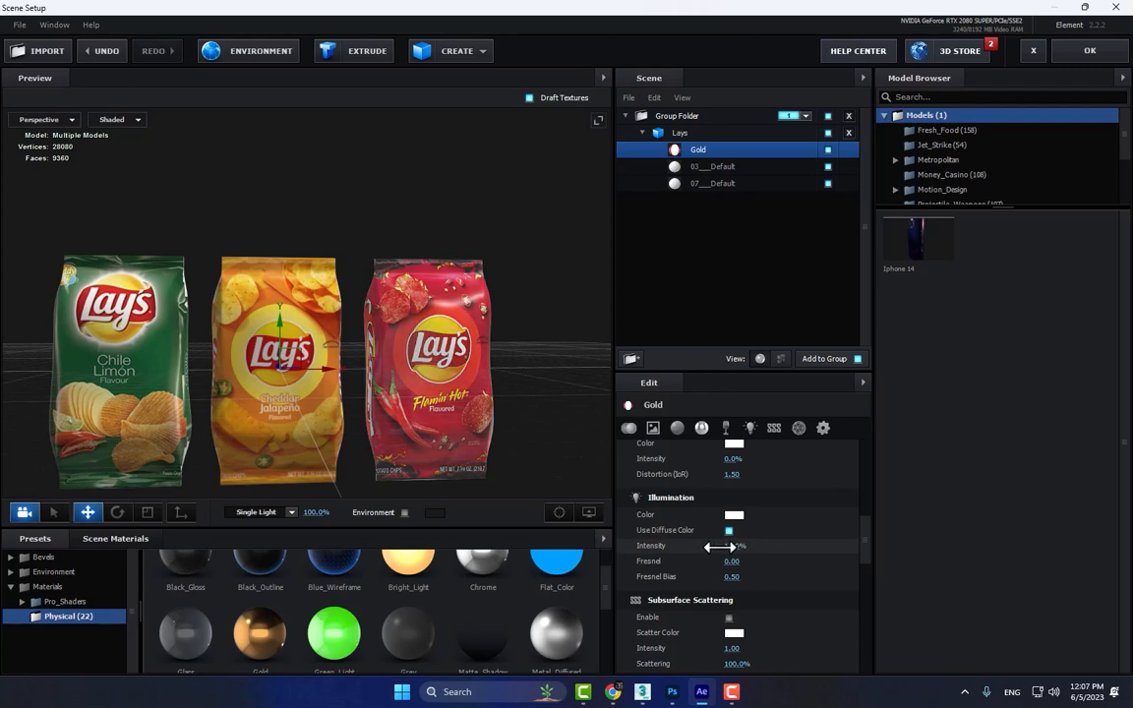
left_click_drag(708, 547, 731, 547)
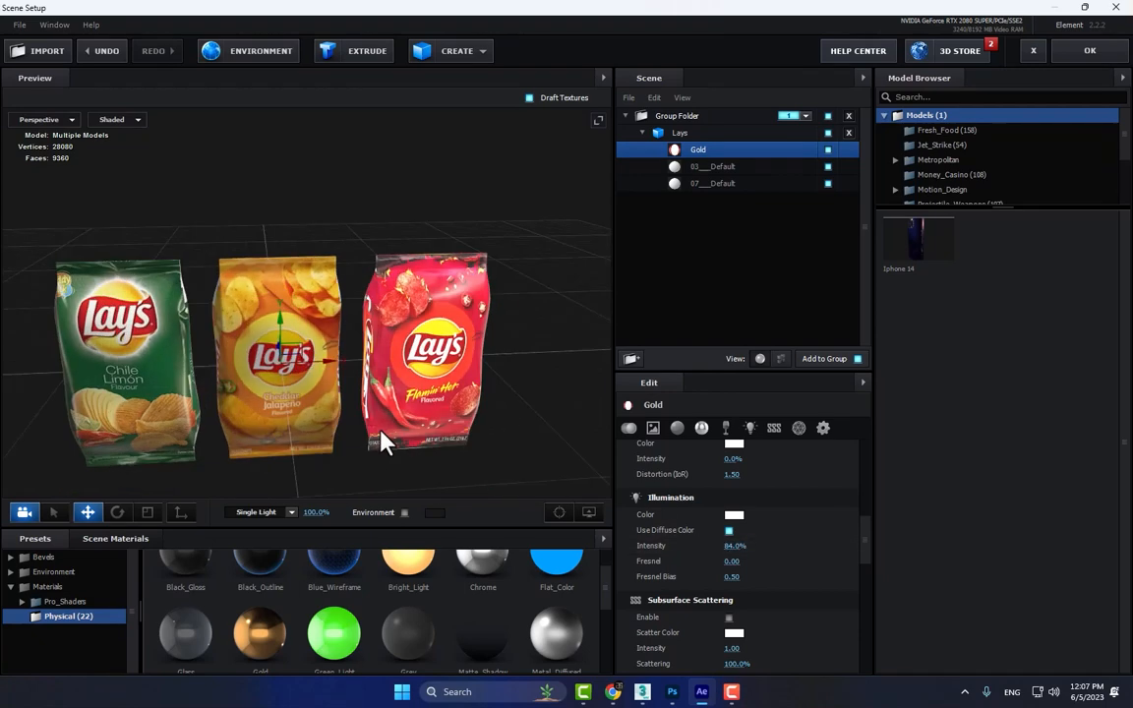
scroll("down", 3)
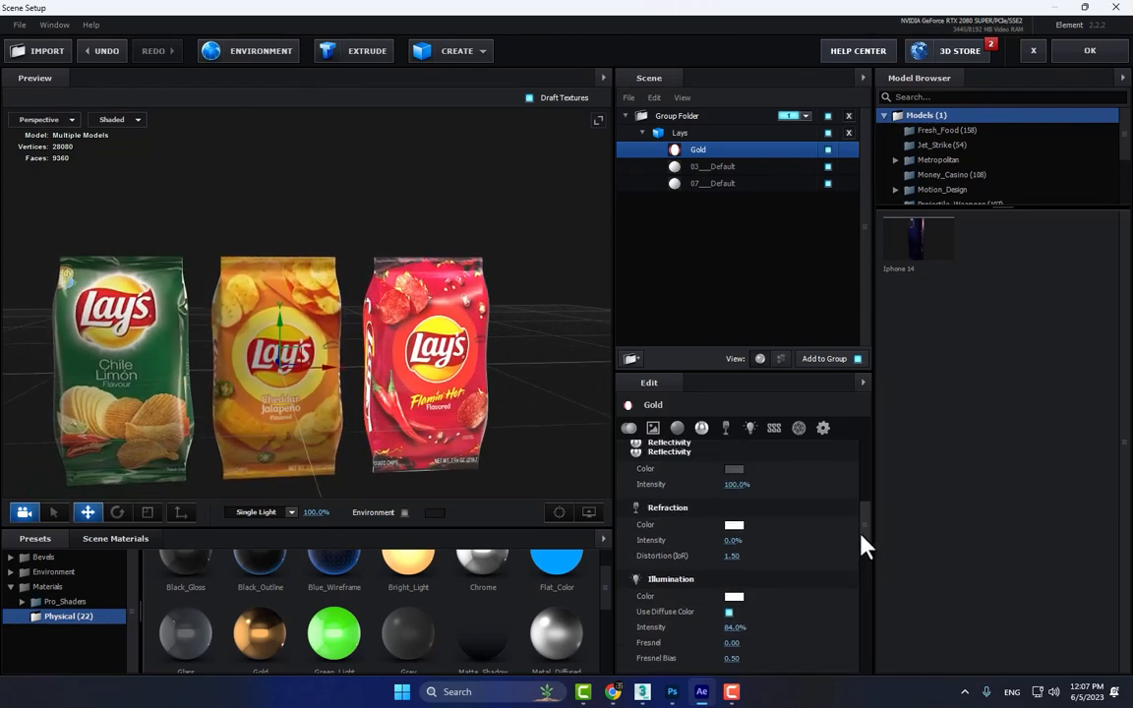
left_click(734, 441)
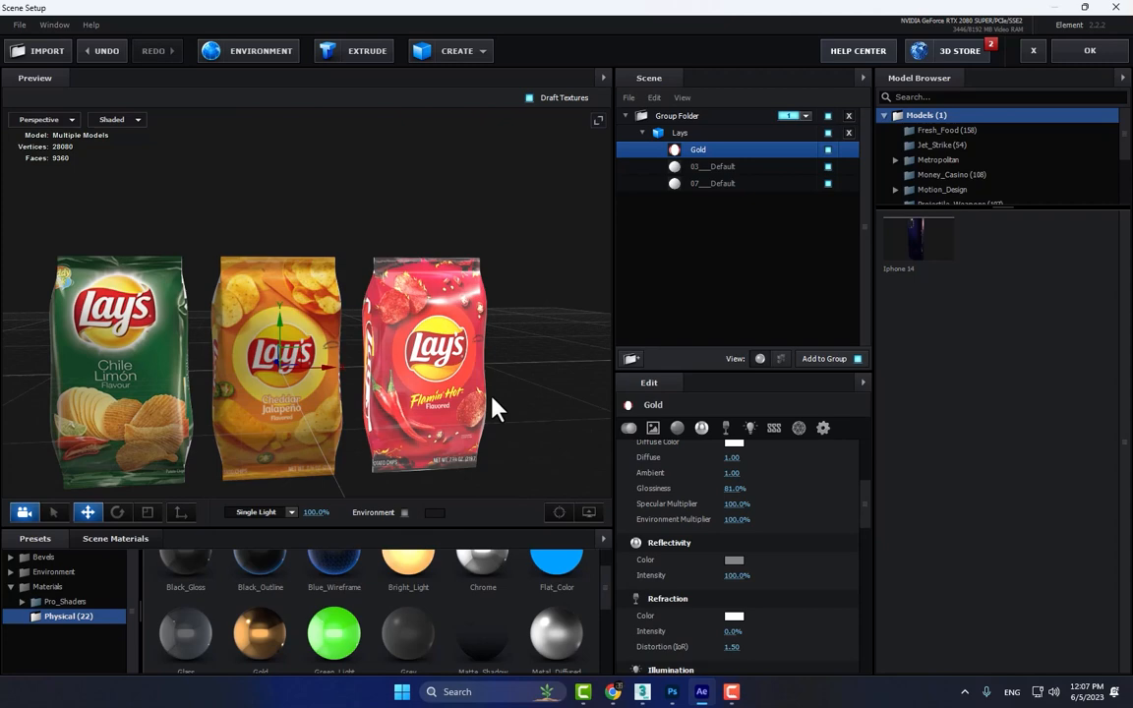
Step: Give the middle bag a Gold material and load the yellow Lay's label image as its diffuse texture
left_click(712, 165)
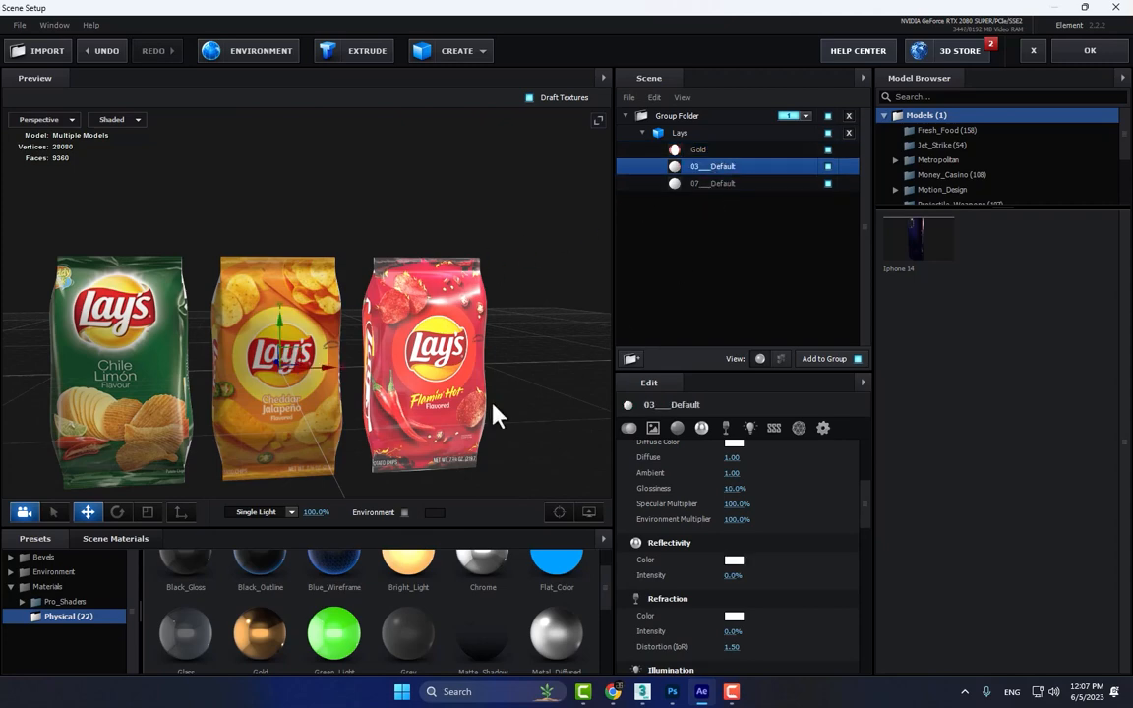
right_click(698, 149)
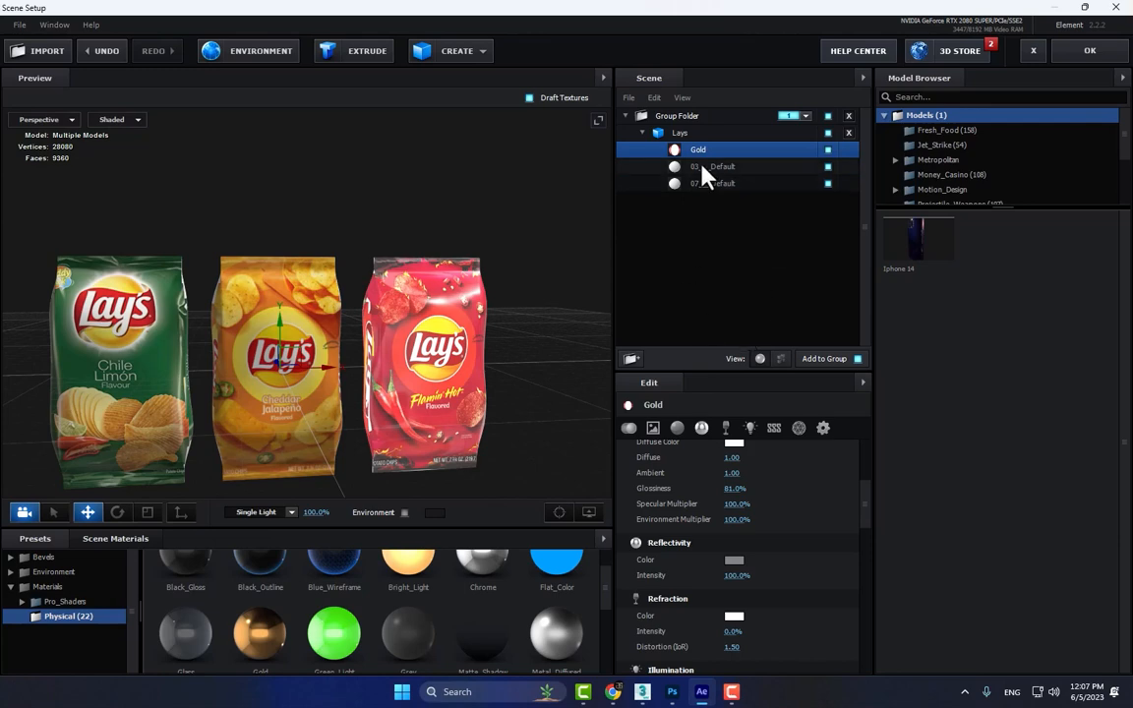
right_click(708, 165)
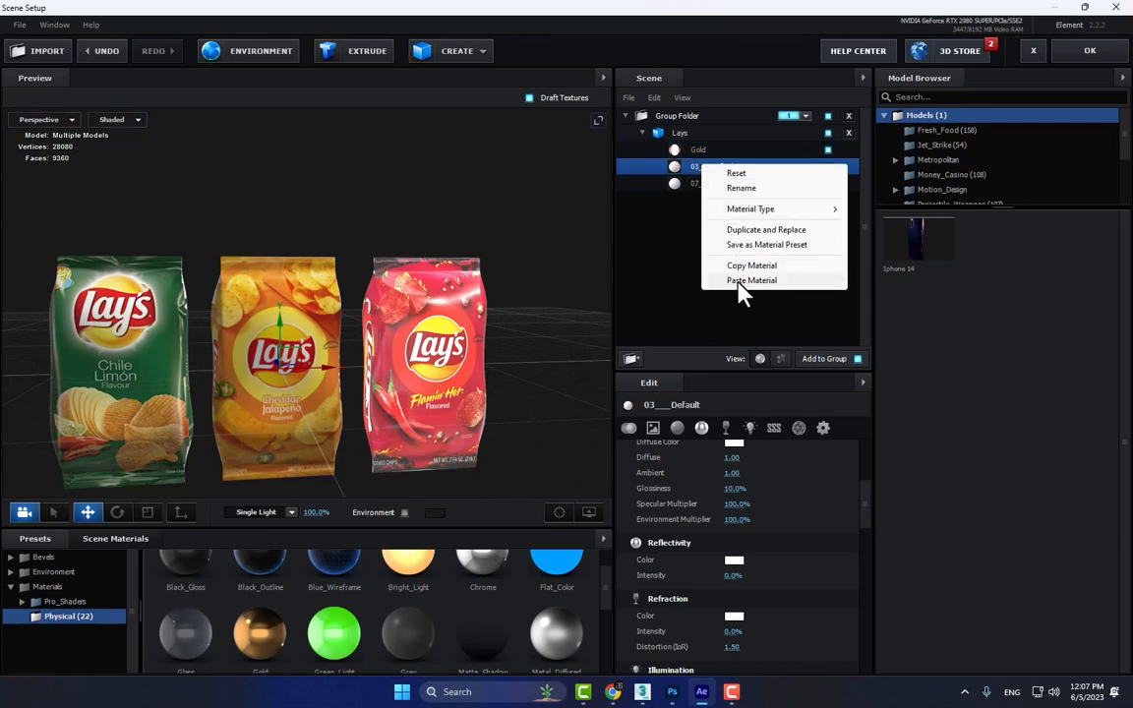
left_click(751, 279)
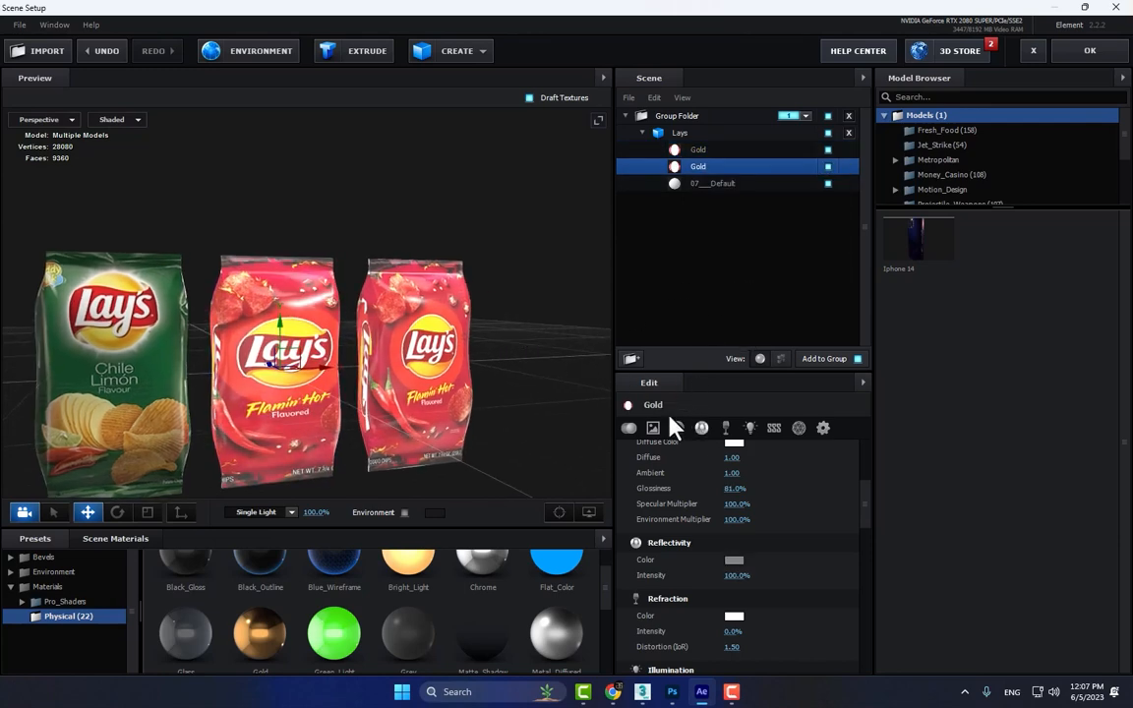
left_click(653, 428)
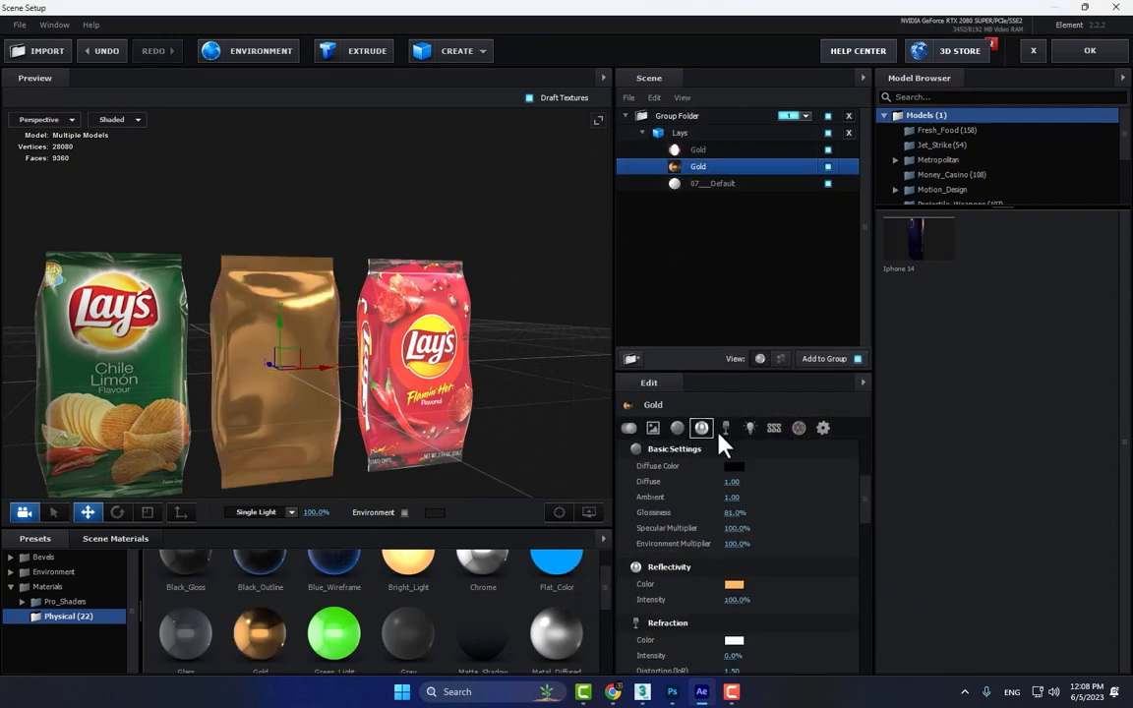
left_click(734, 466)
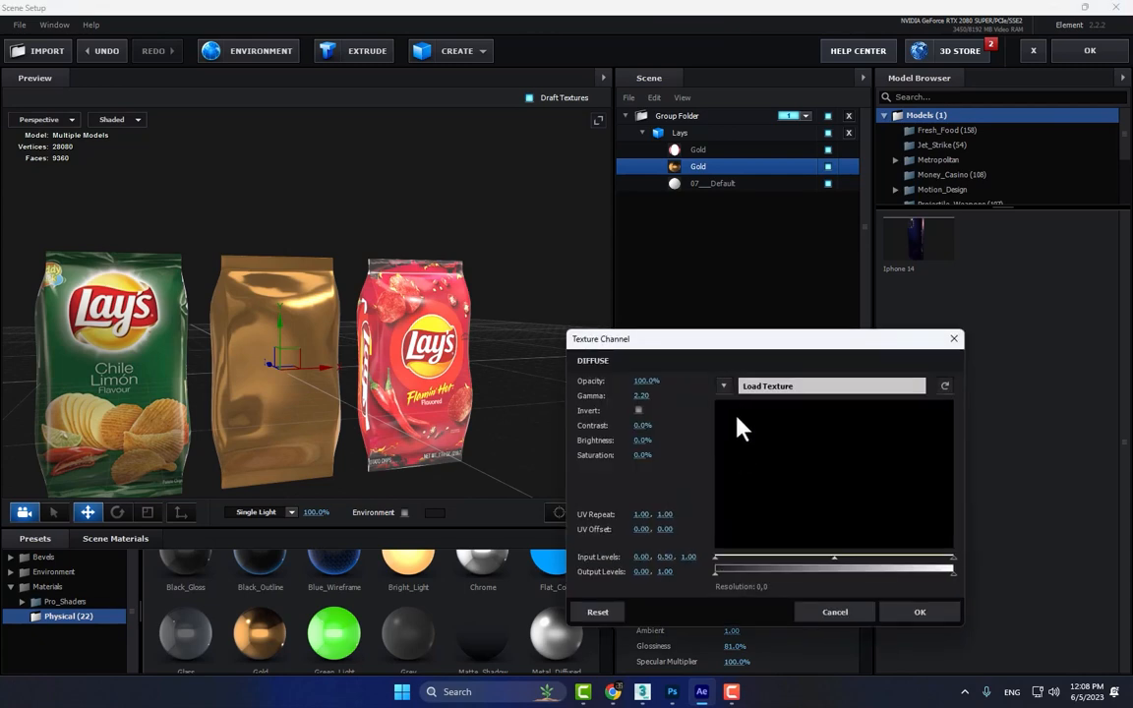
left_click(830, 386)
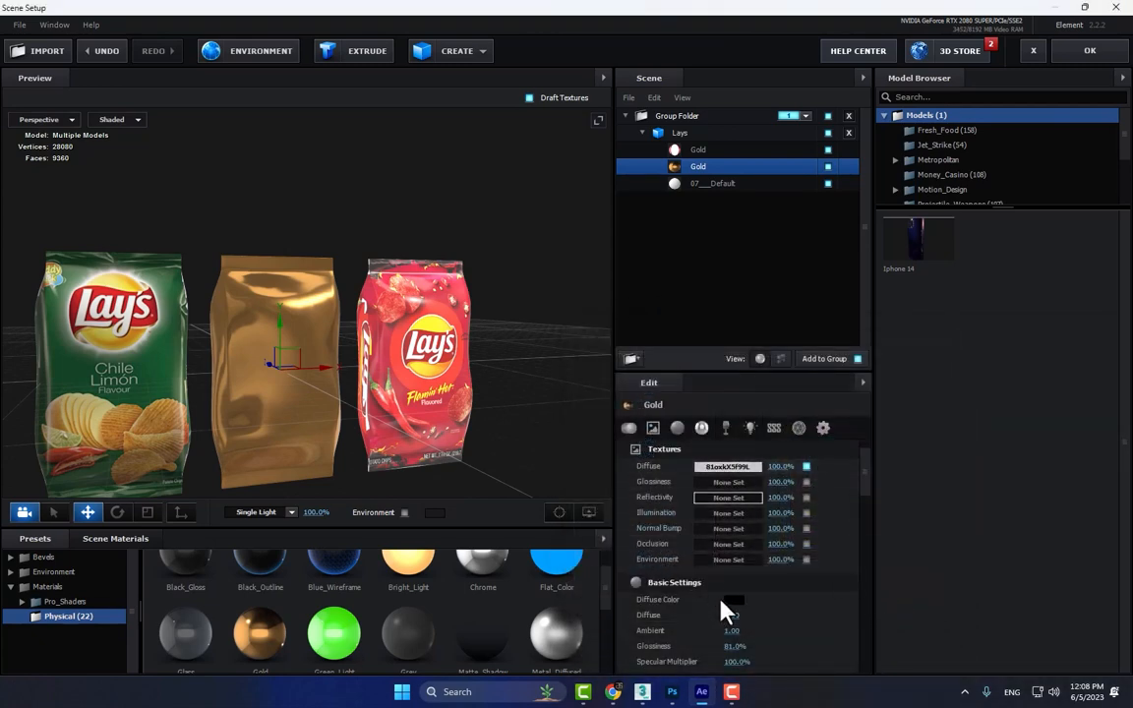
Step: Set the diffuse colour, an orange reflectivity tint, Use Diffuse Color glow and higher illumination intensity
left_click(731, 598)
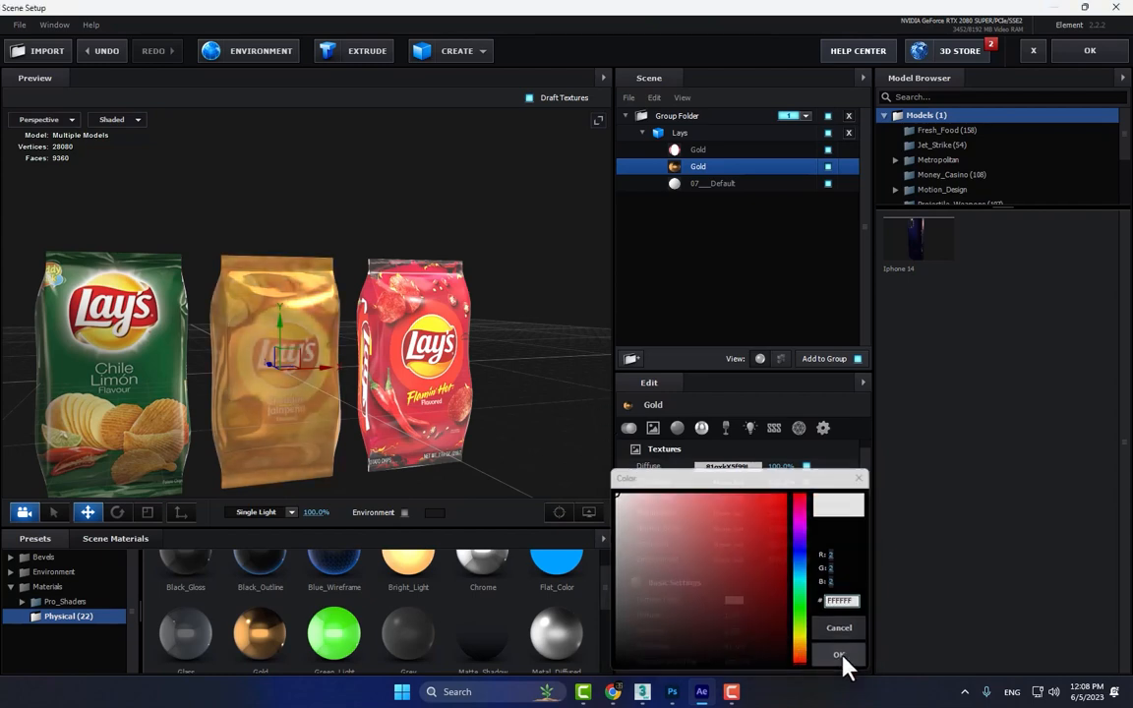
left_click(838, 653)
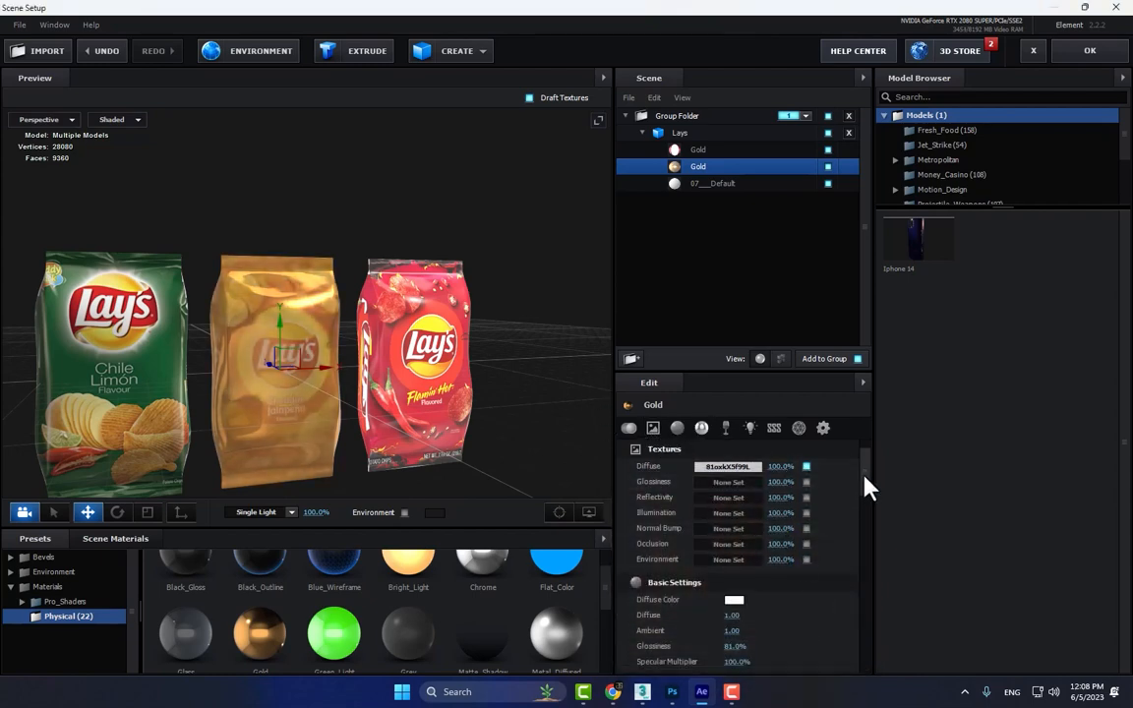
scroll("down", 3)
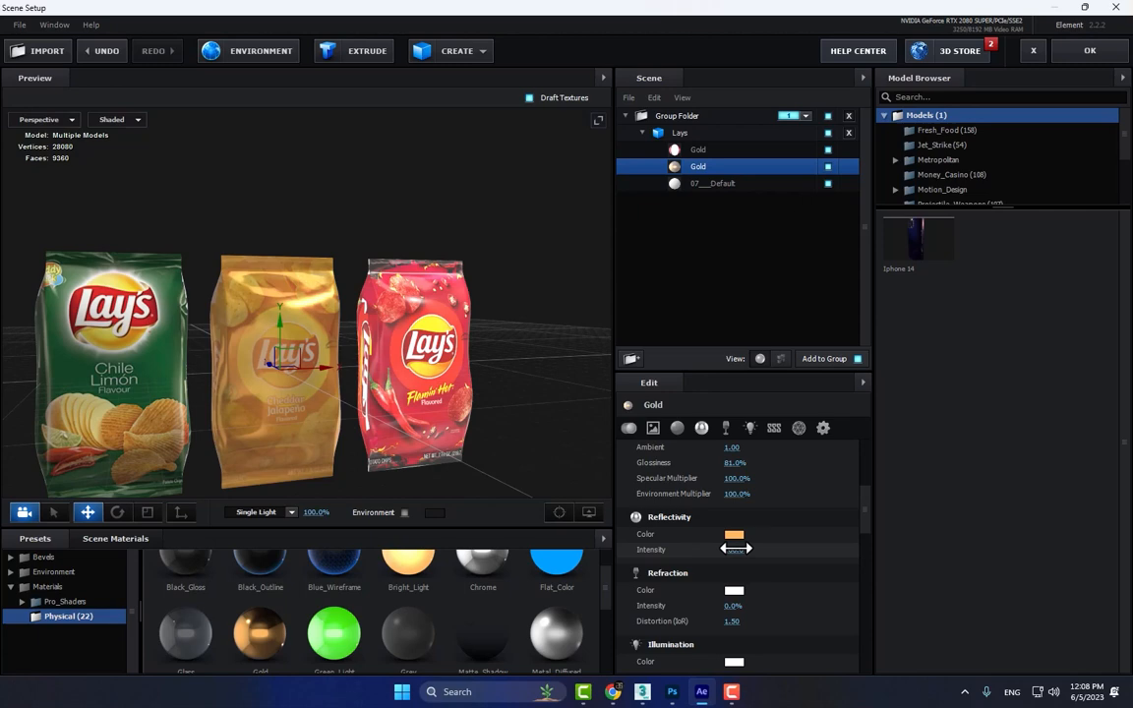
left_click(733, 535)
type("545454")
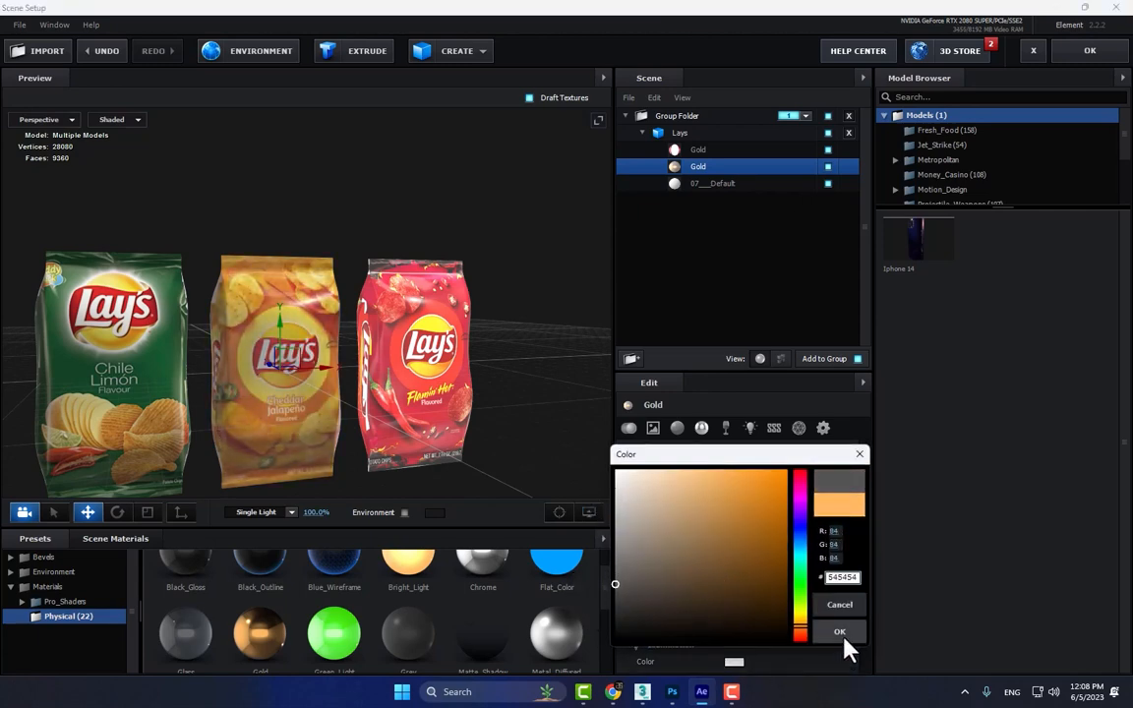
left_click(840, 631)
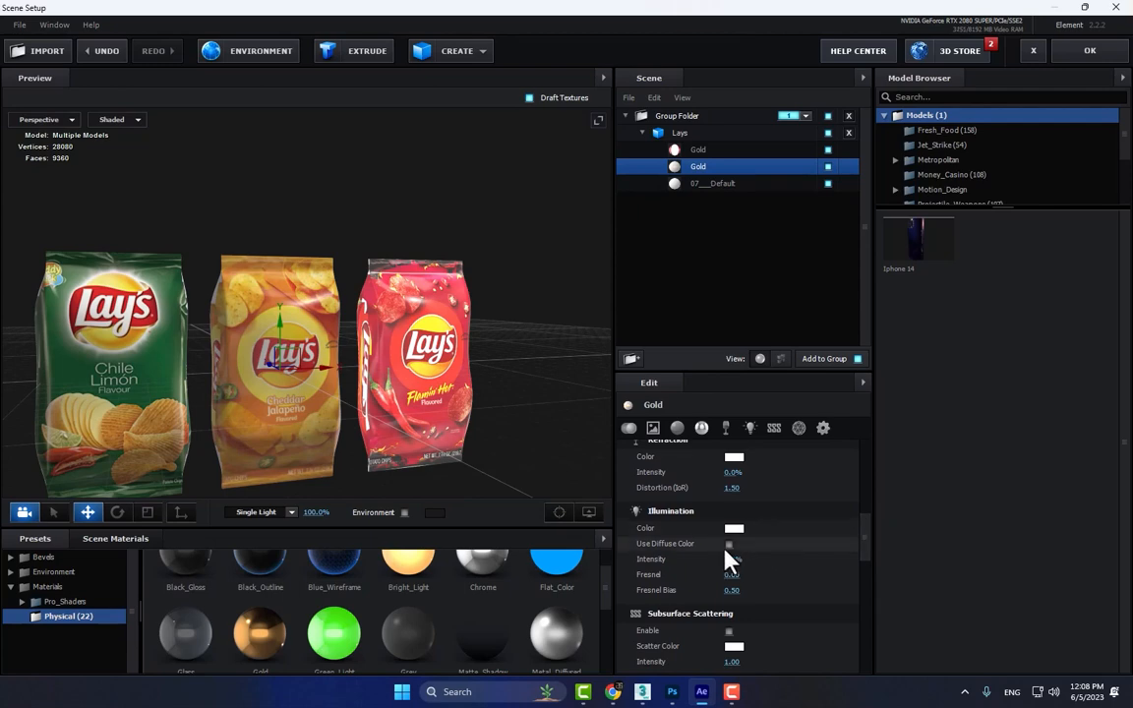
left_click(728, 543)
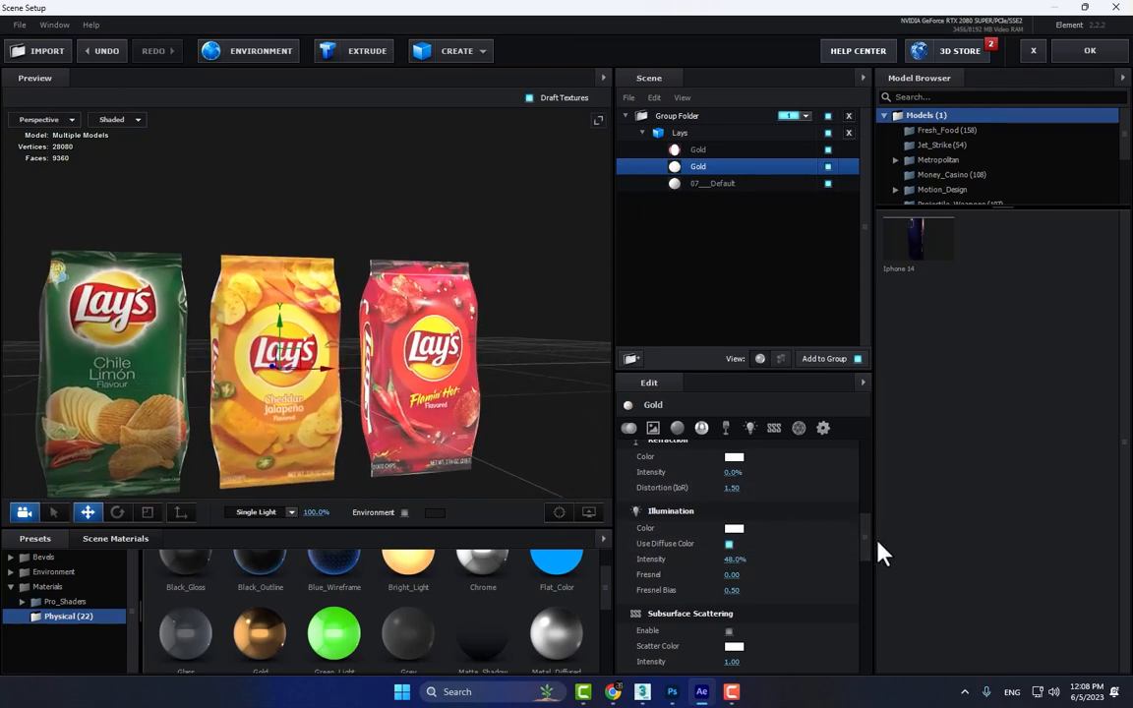
left_click(734, 527)
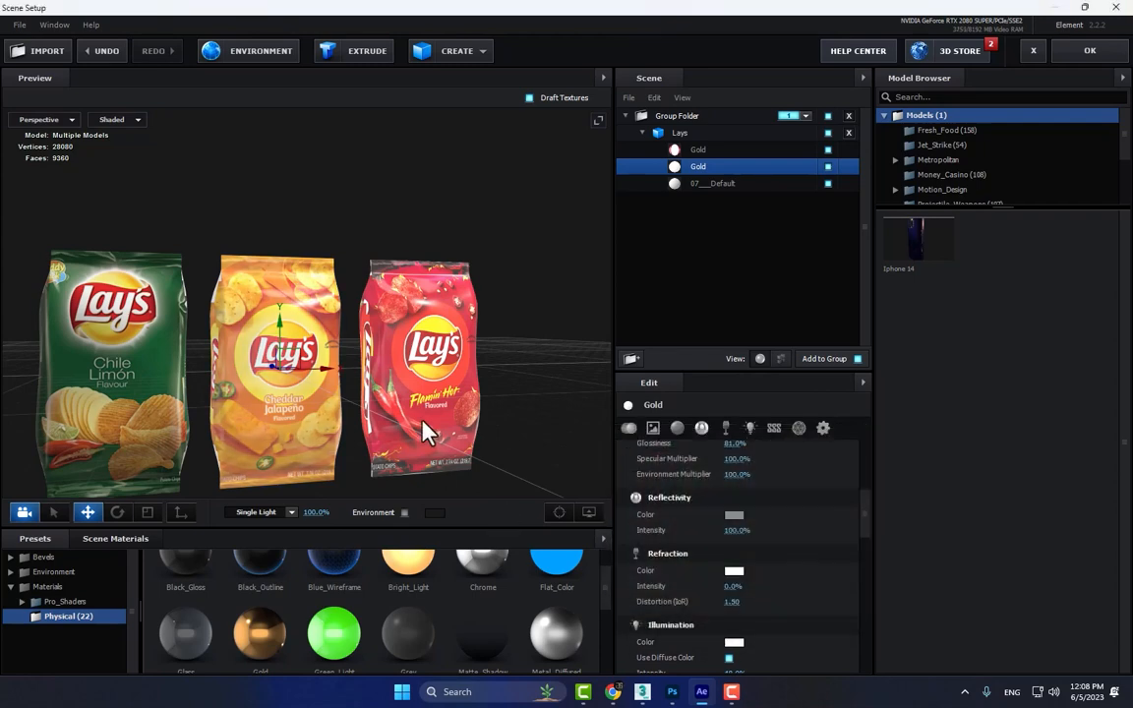
left_click_drag(423, 432, 311, 407)
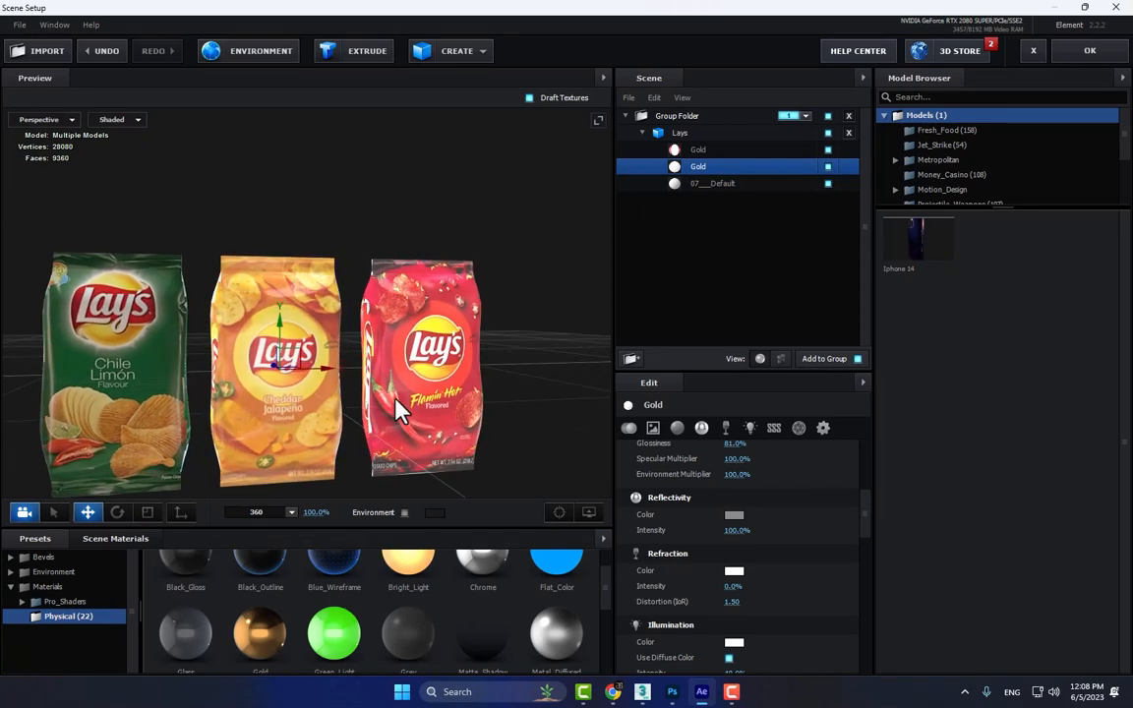
Step: Give the left Chile Limon bag's Gold material grey reflectivity and raised glow, keeping its environment map
left_click(712, 183)
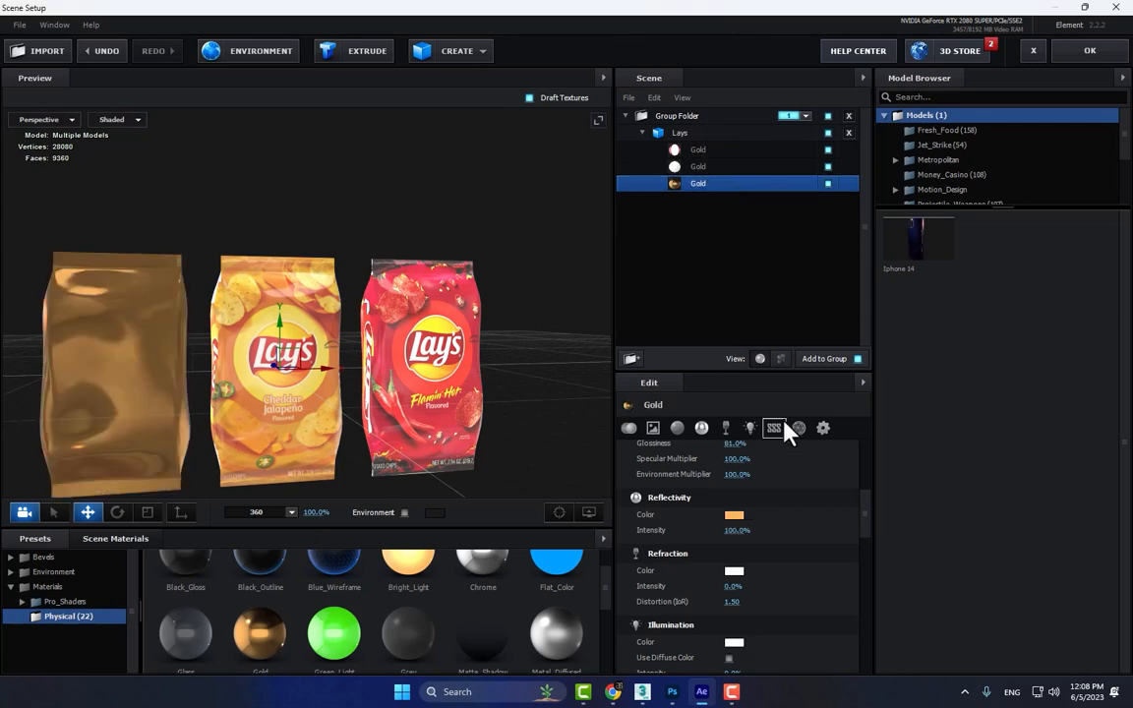
left_click(774, 429)
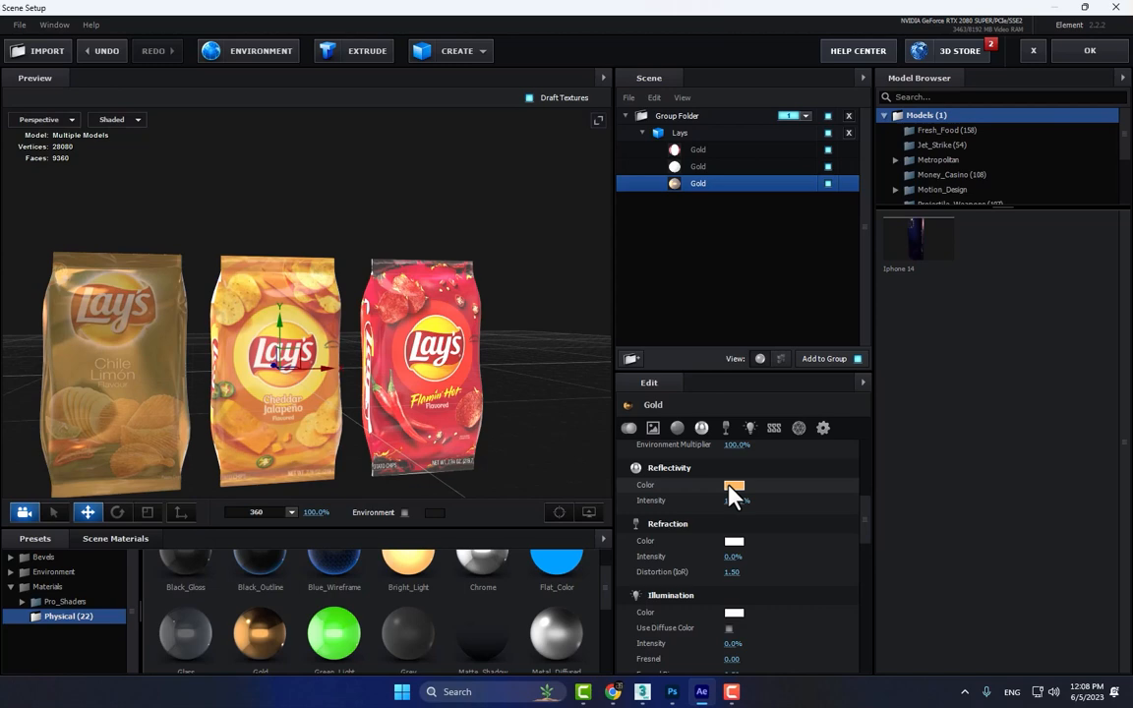
left_click(734, 484)
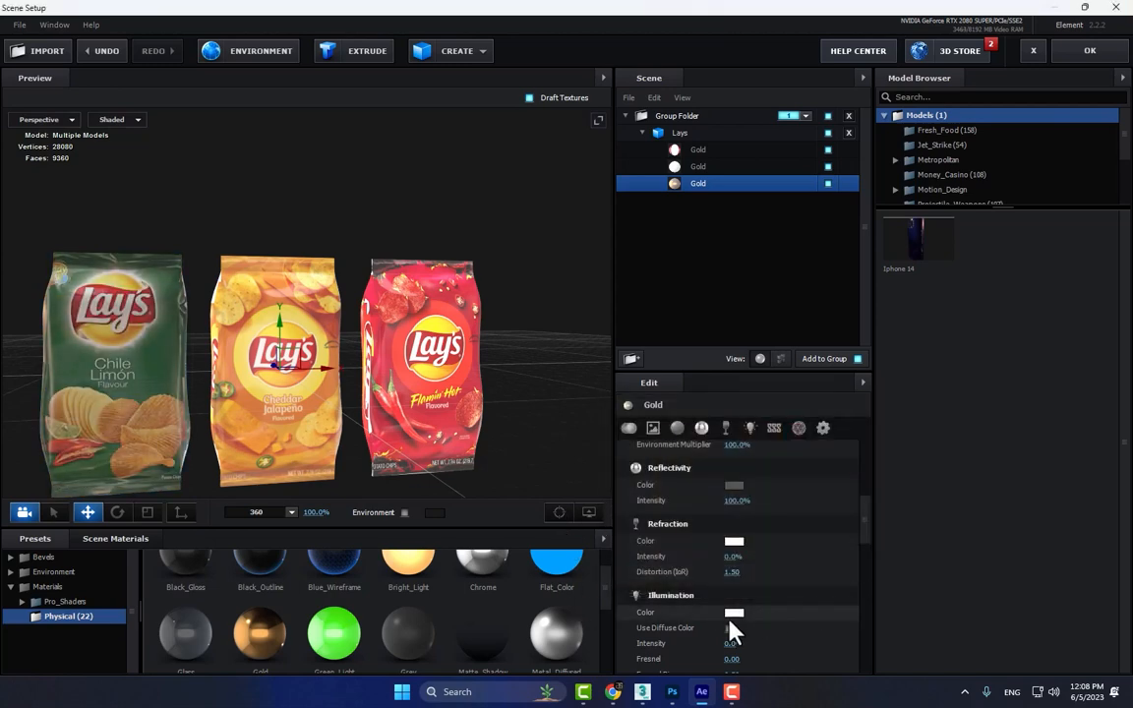
left_click(728, 628)
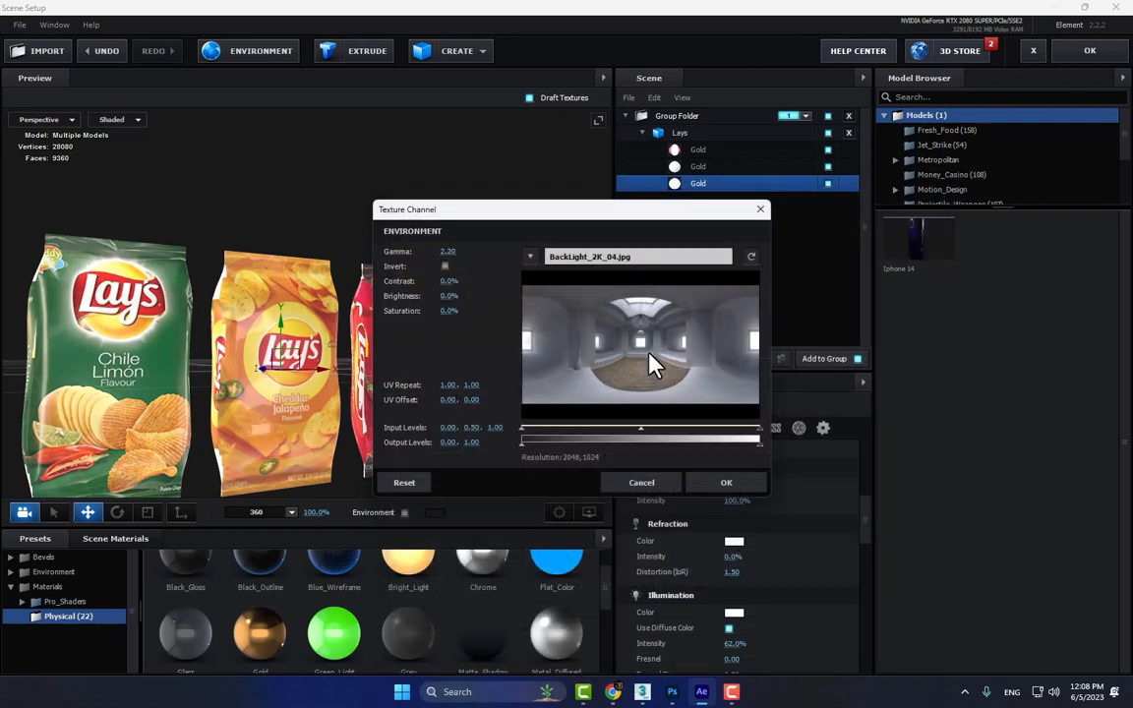
left_click(726, 482)
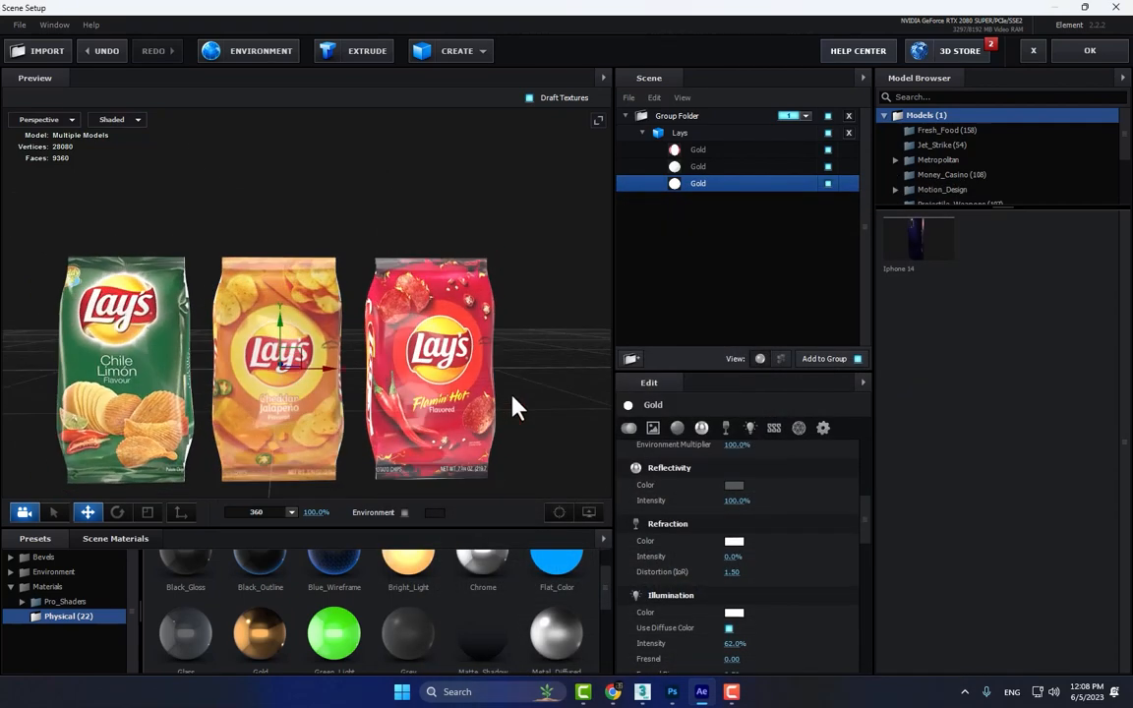
mouse_move(665, 311)
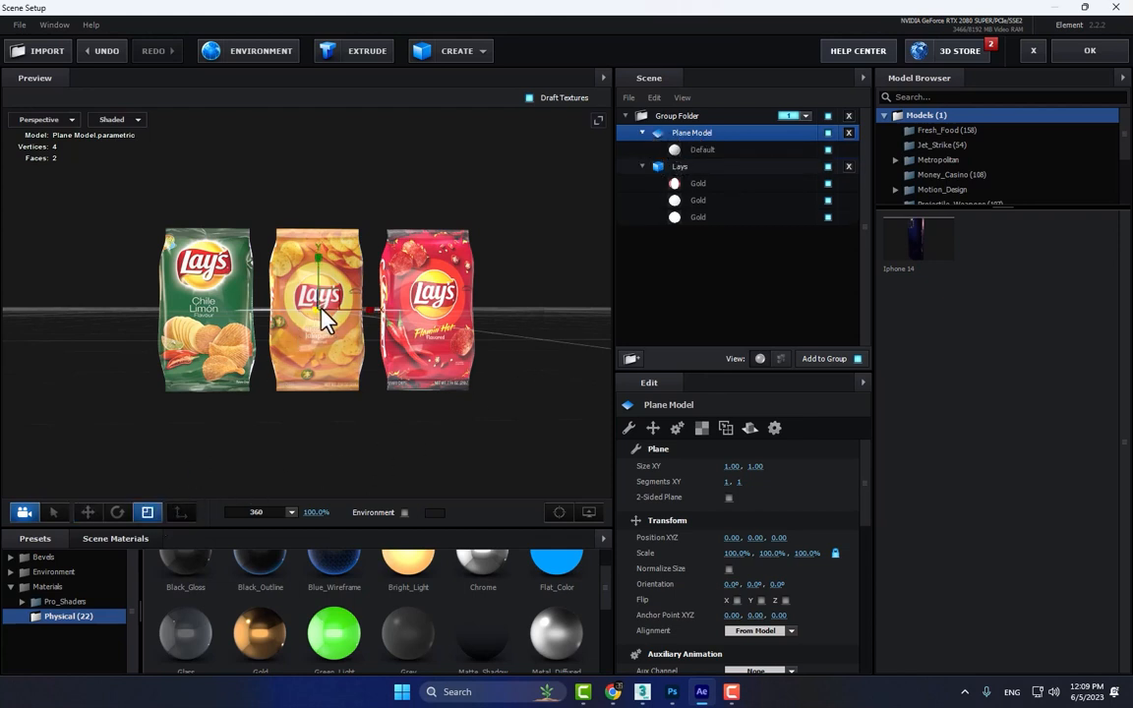
Step: Set the floor plane's reflect mode to Mirror Surface and go to its Black_Gloss advanced settings
left_click(86, 511)
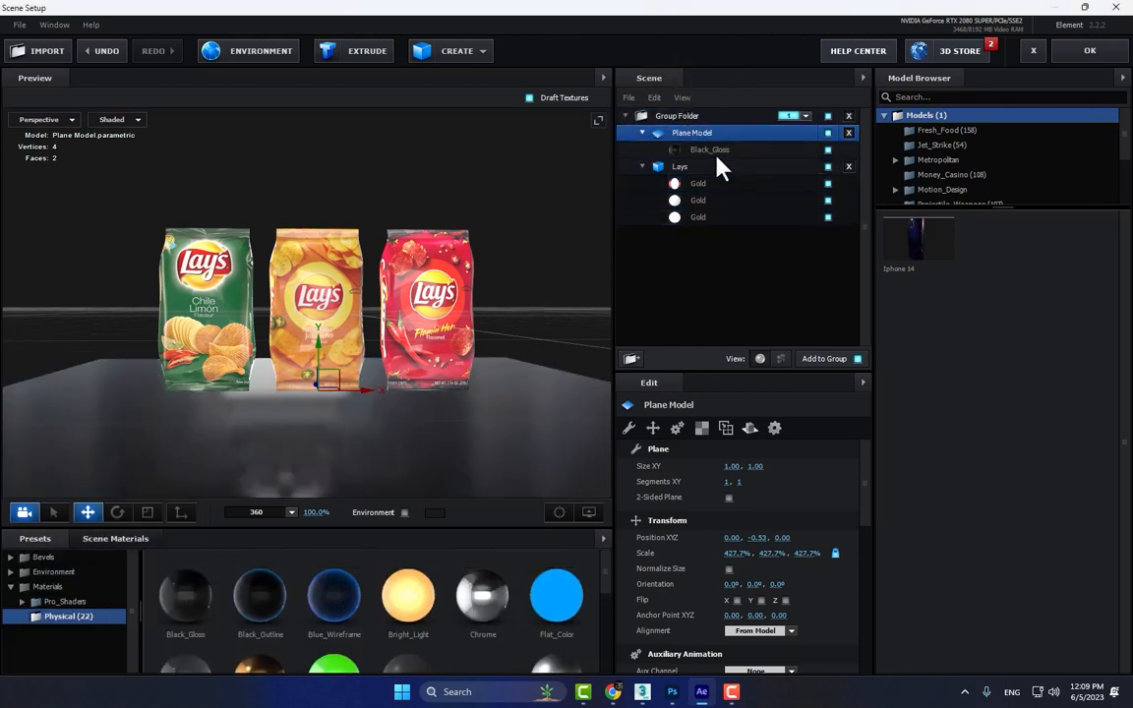
right_click(692, 134)
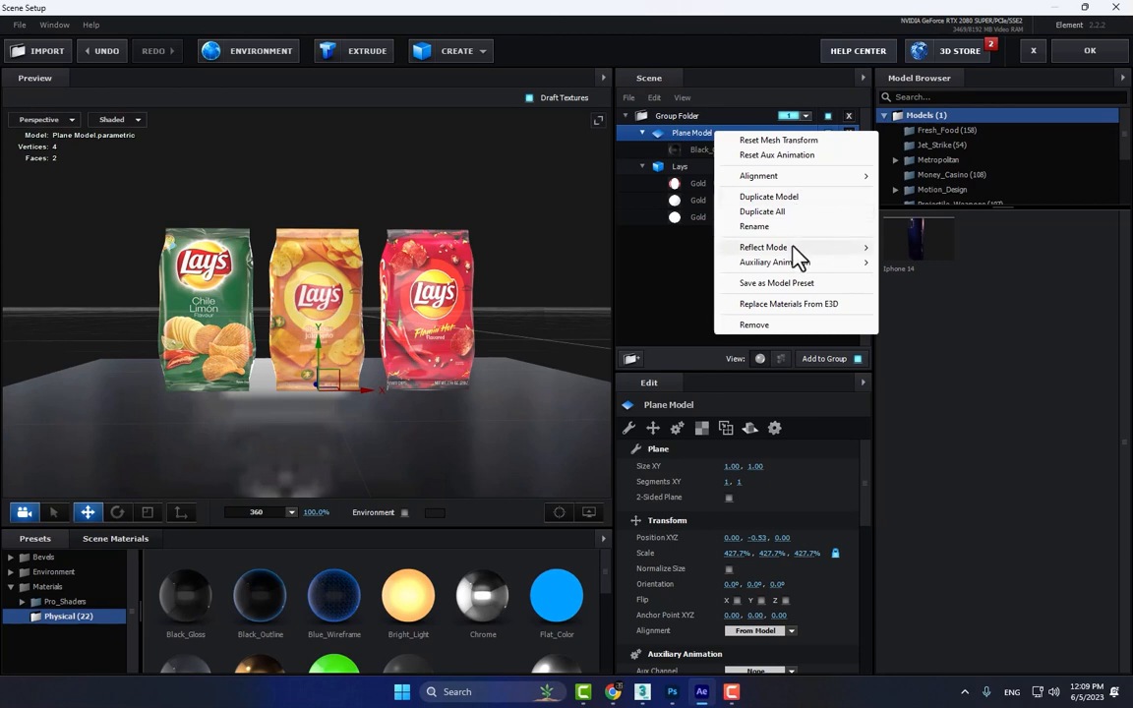
left_click(763, 248)
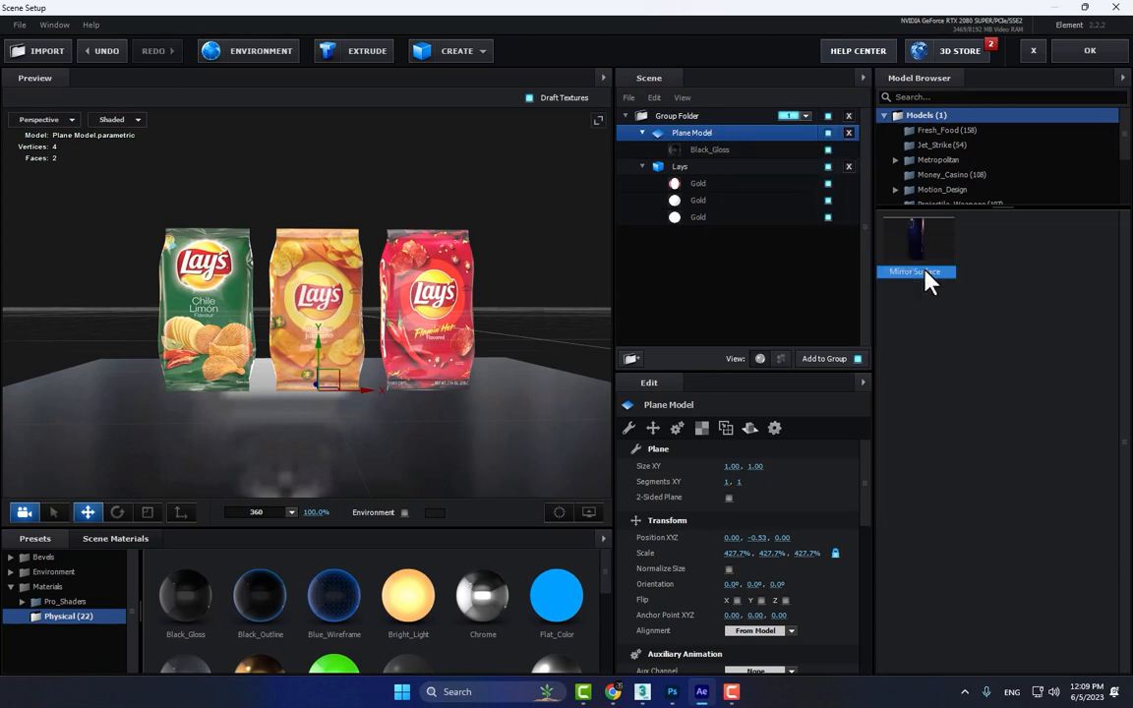
left_click(915, 271)
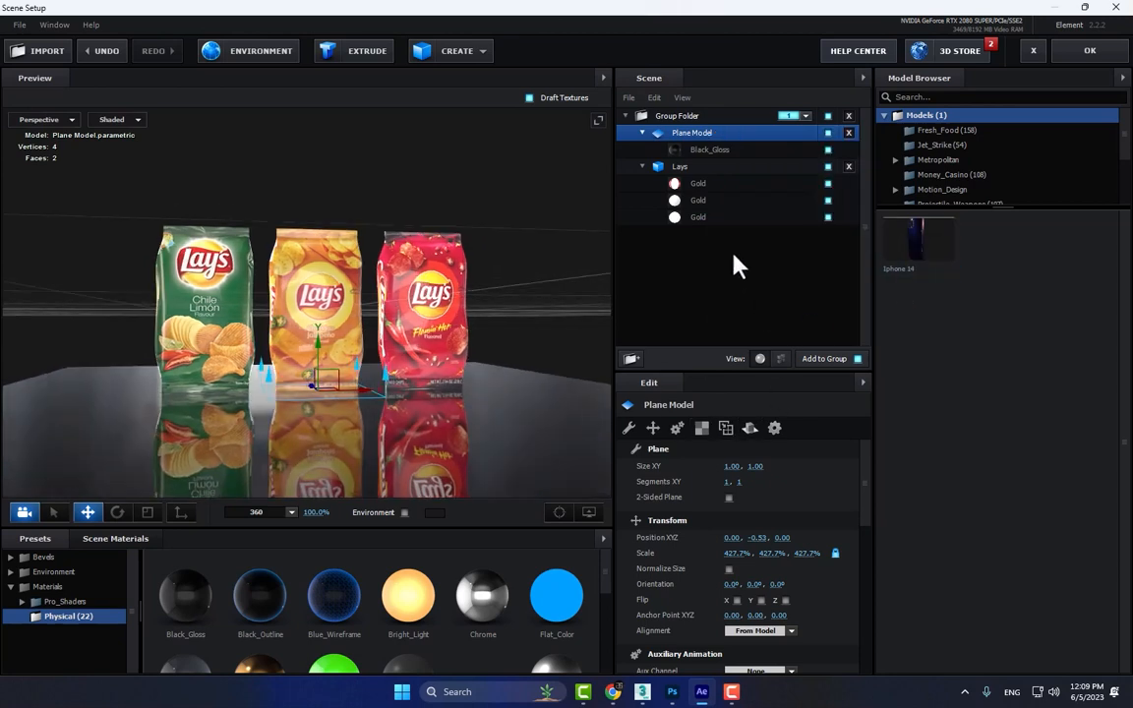
left_click(710, 149)
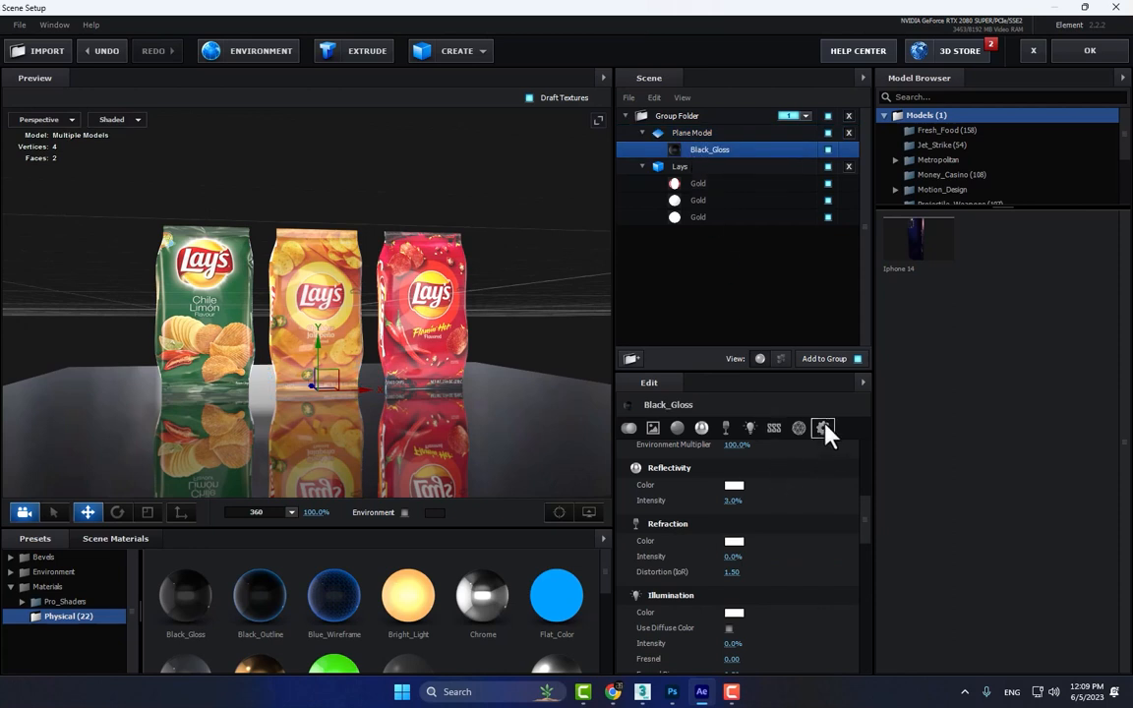
left_click(822, 429)
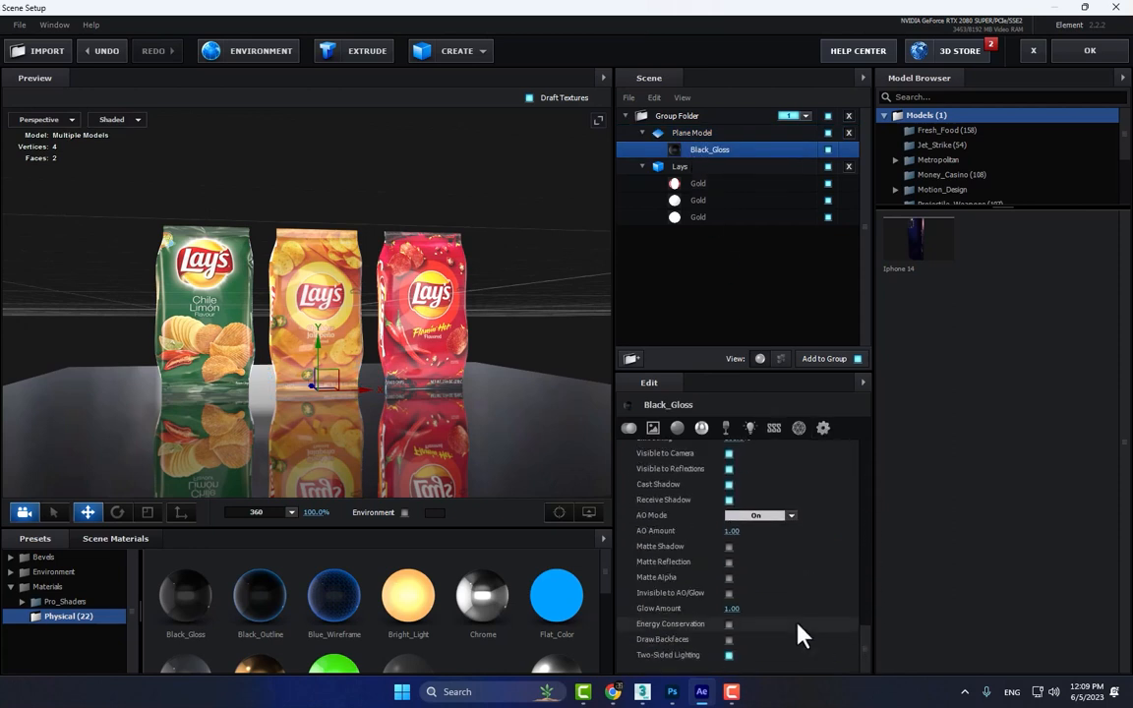
mouse_move(716, 569)
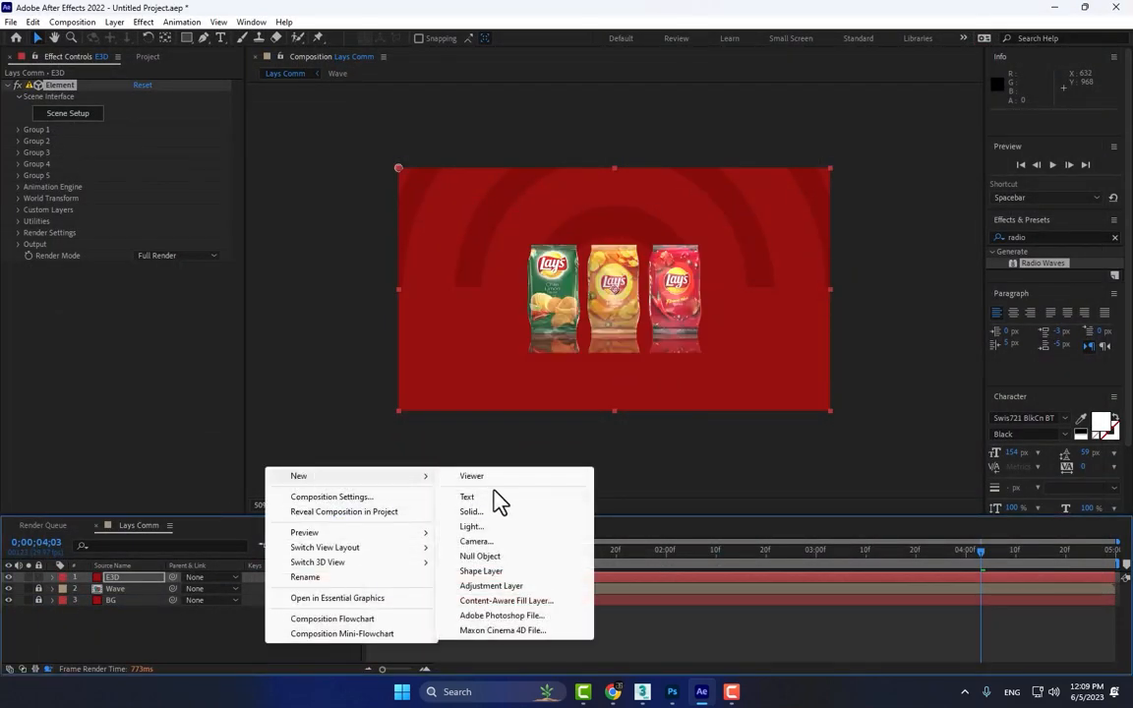
Step: Add a new camera to the composition and reopen Element 3D's Scene Setup from the E3D layer
left_click(476, 541)
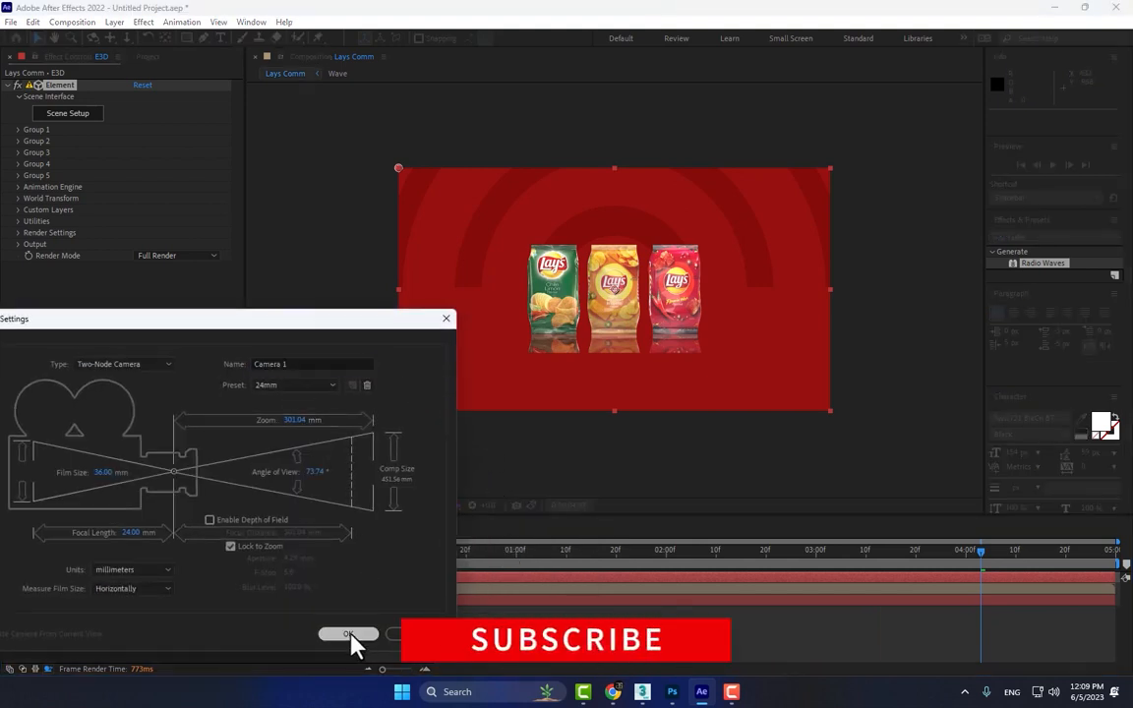
left_click(348, 634)
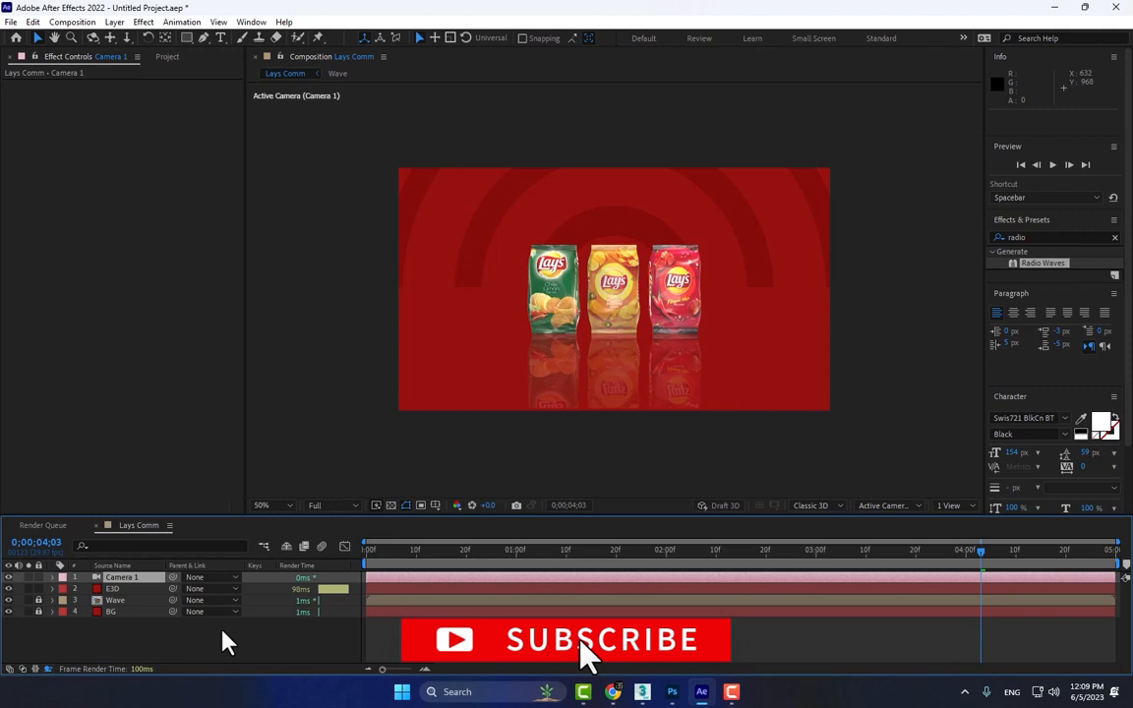
left_click(114, 588)
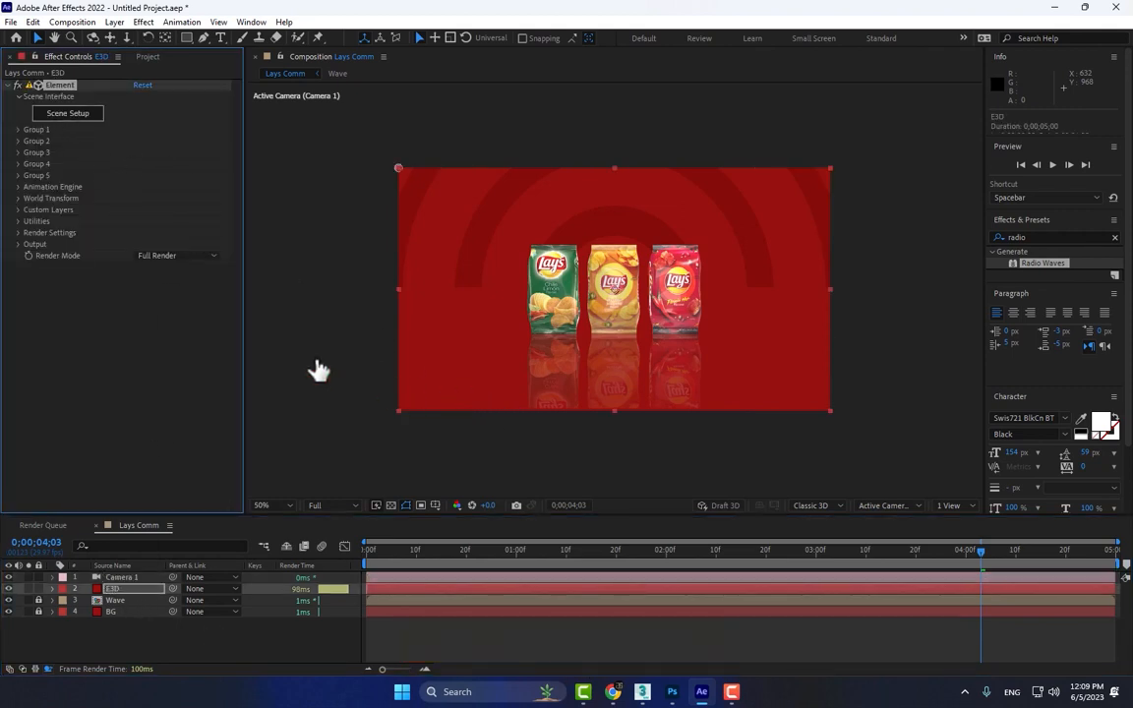
mouse_move(334, 244)
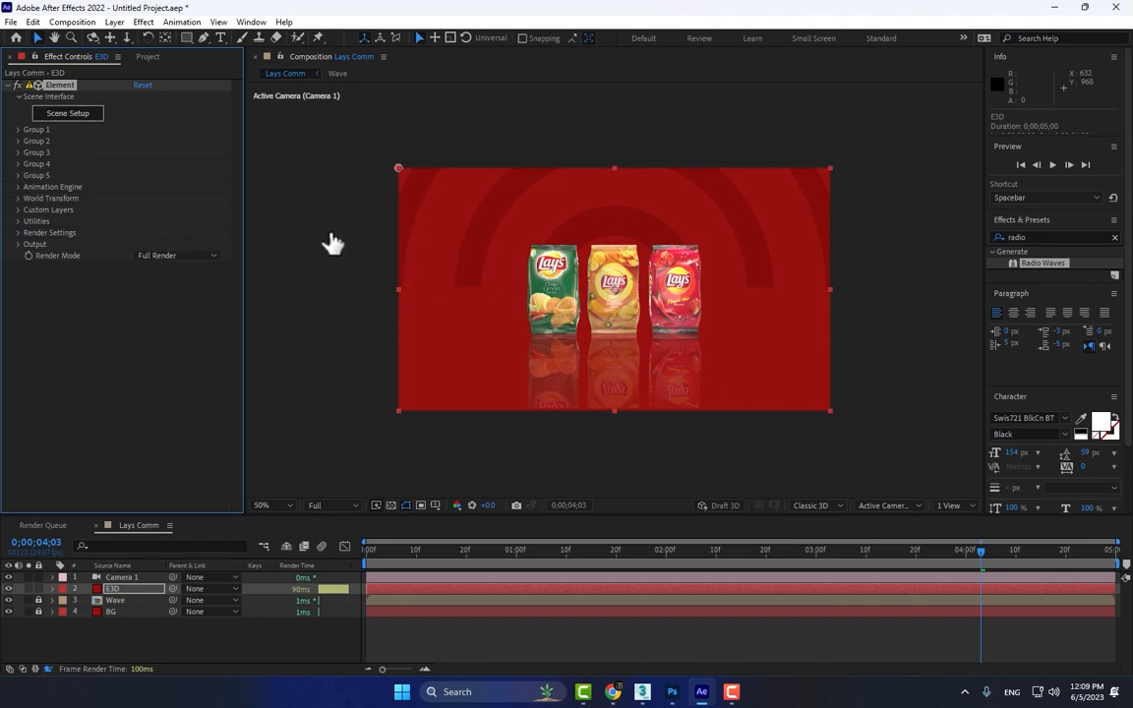
left_click(67, 112)
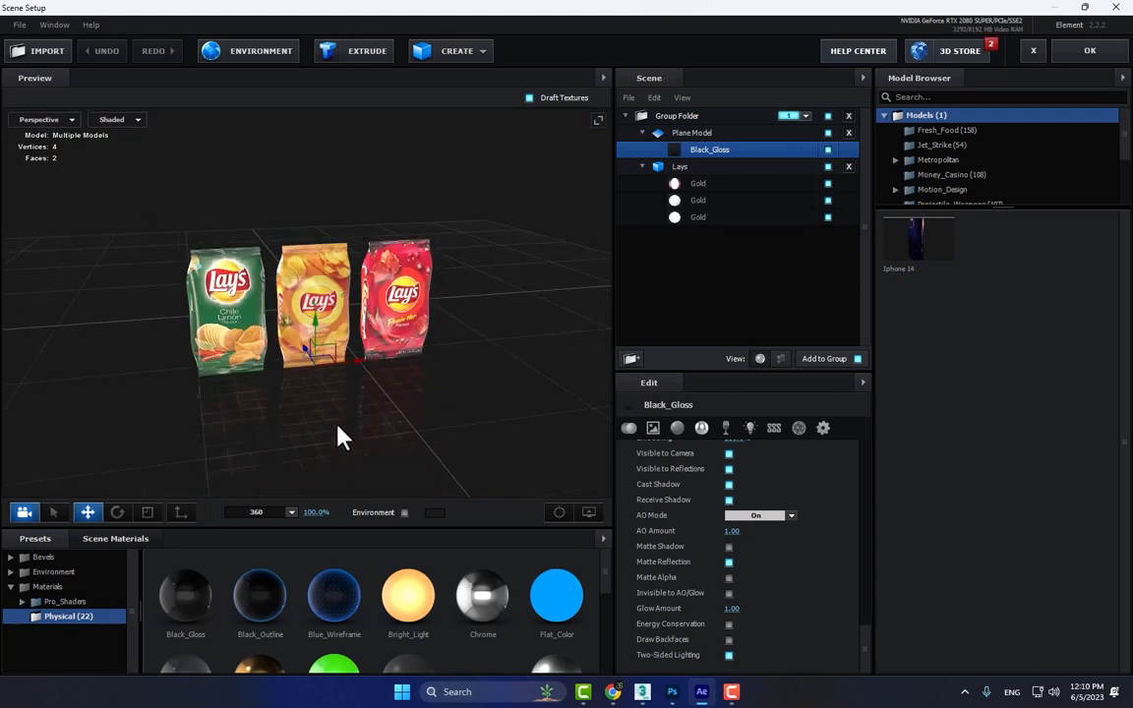
Step: Confirm Scene Setup to return to the composition showing the bags through Camera 1
left_click(147, 511)
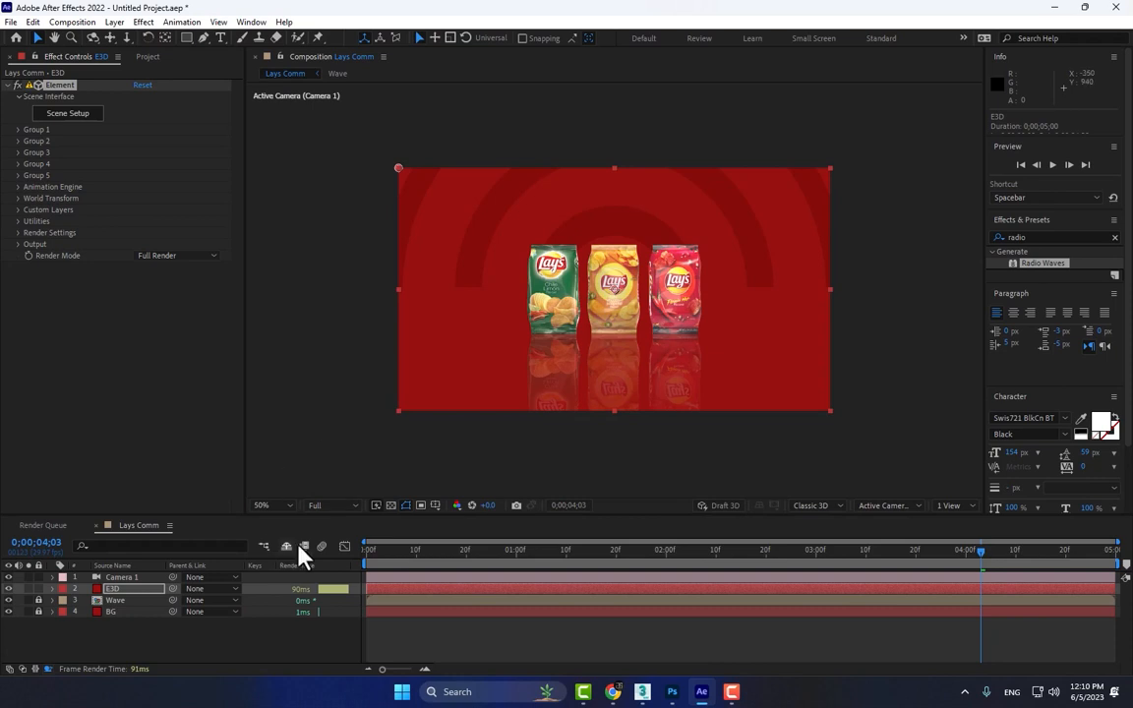
mouse_move(629, 298)
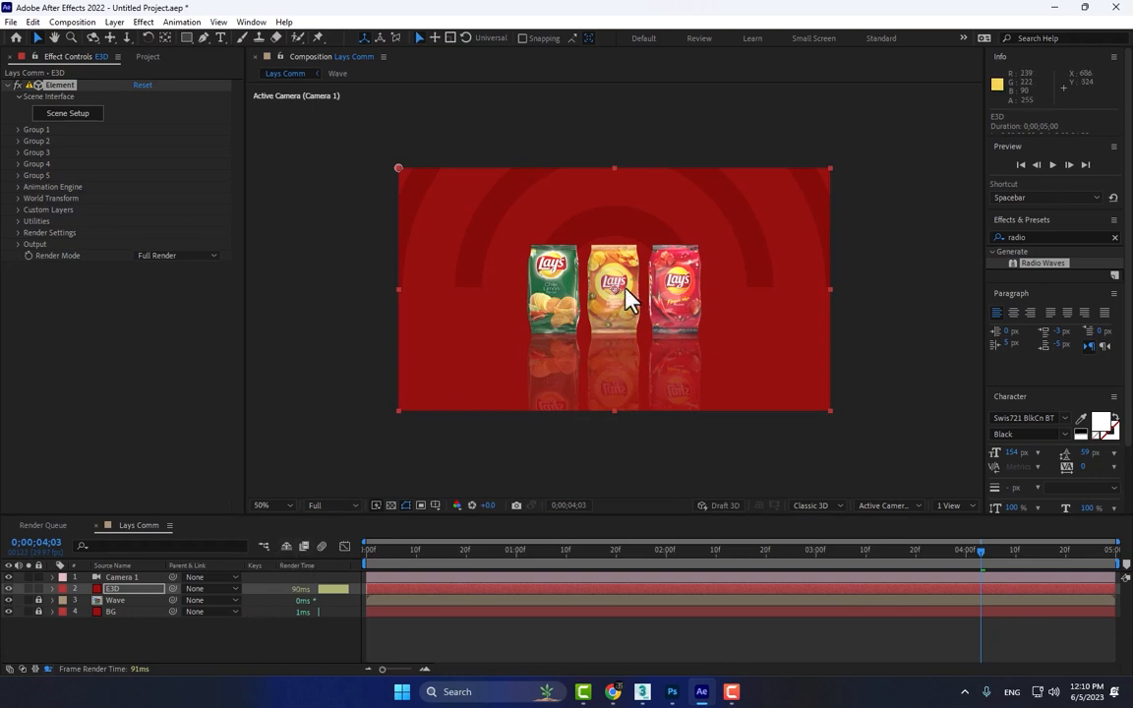
mouse_move(381, 462)
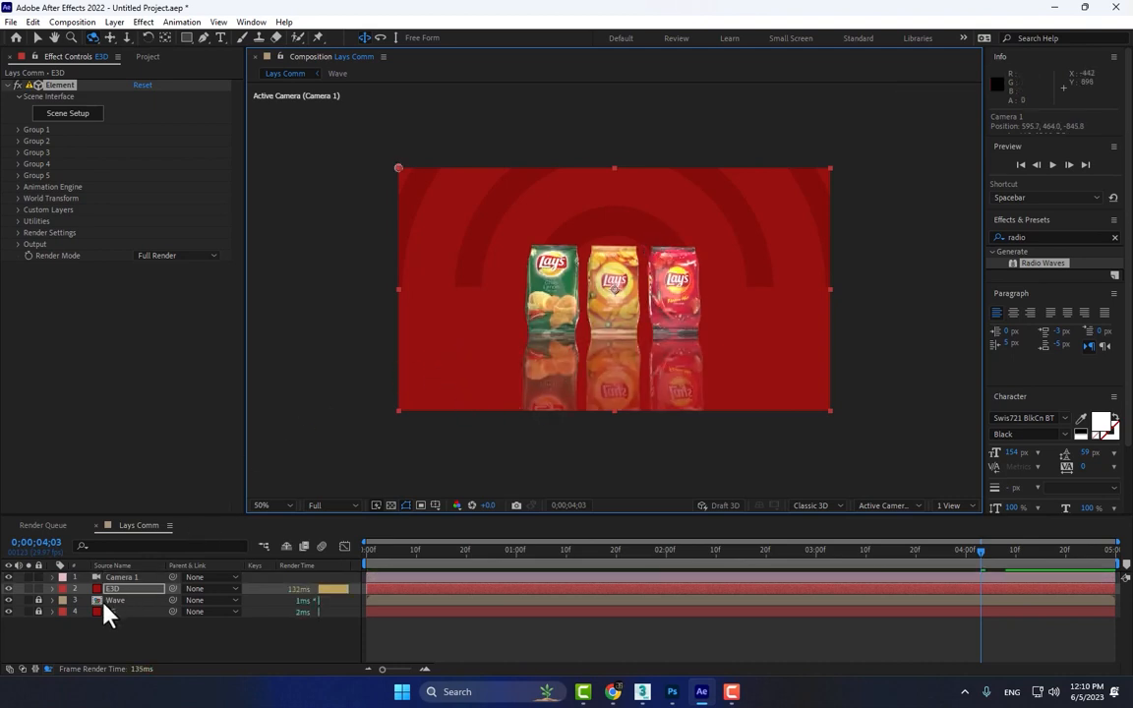
Step: Save the project as 'Lays Tvc' in the Desktop Projects folder via Save As
left_click(12, 22)
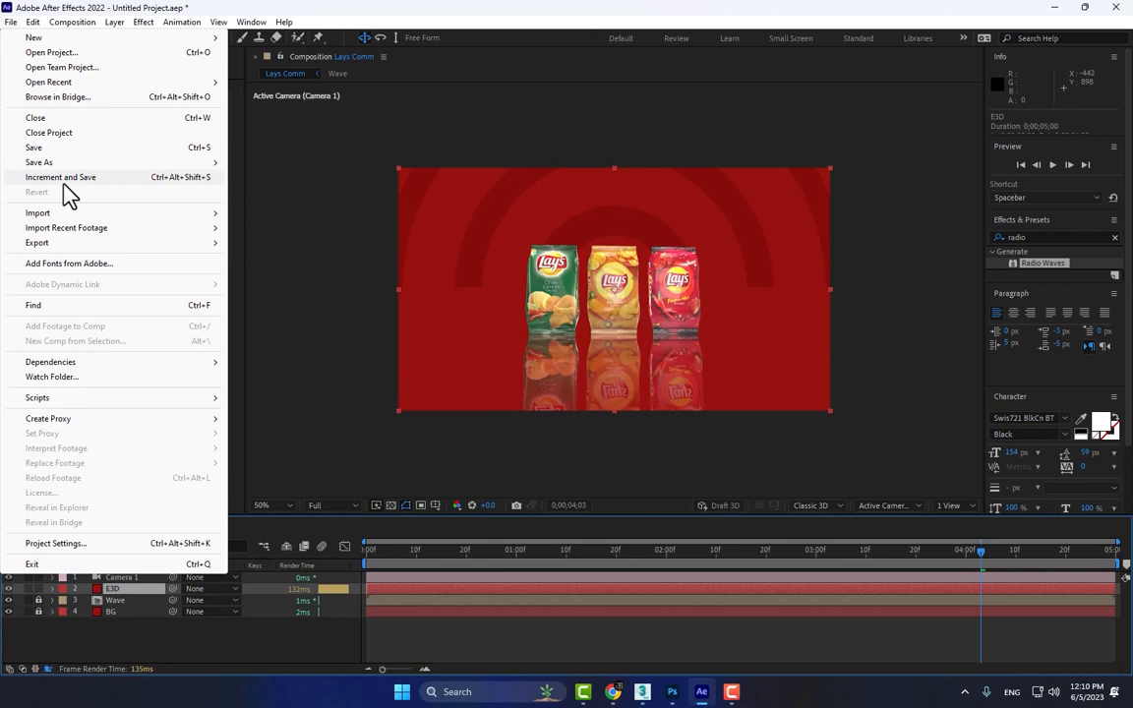
left_click(40, 161)
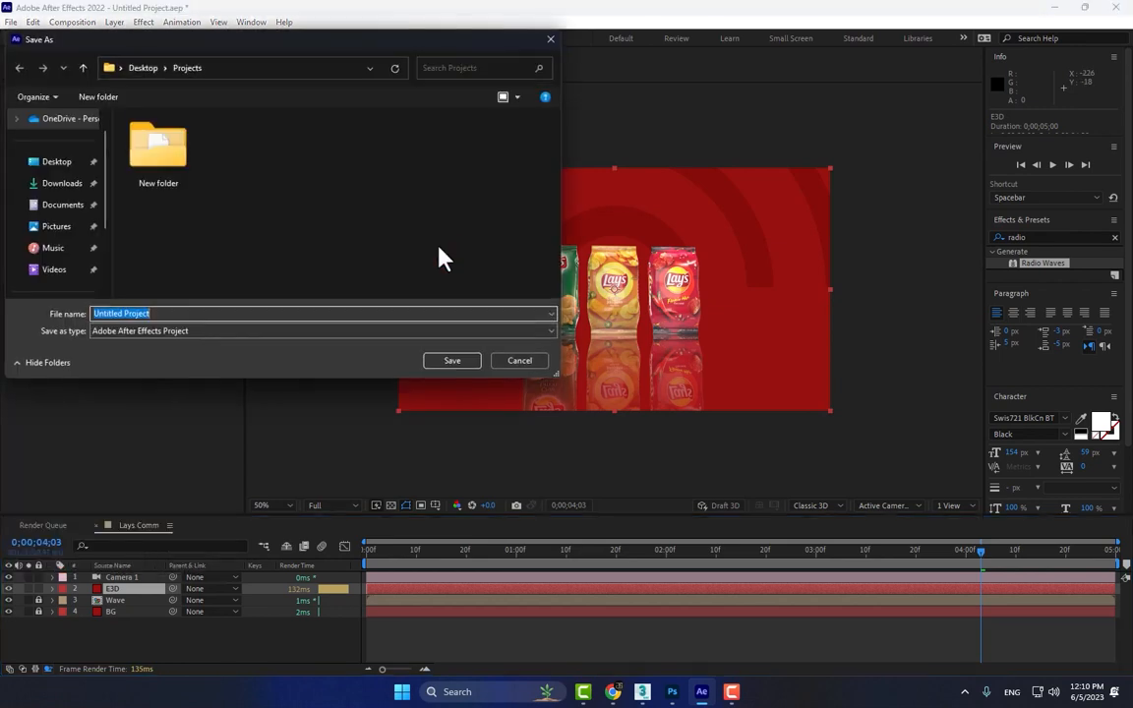
left_click(165, 315)
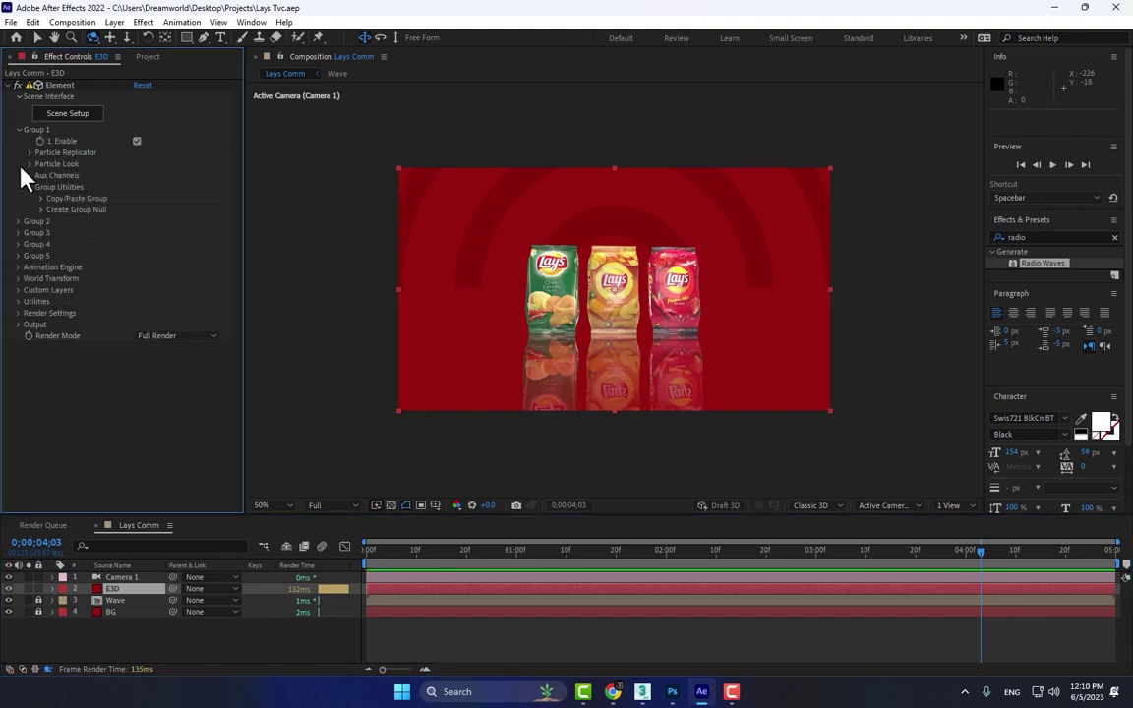
Step: Adjust Group 1's Multi-Object rotation and Position Z so the bags spread apart, then check at about one second
left_click(29, 163)
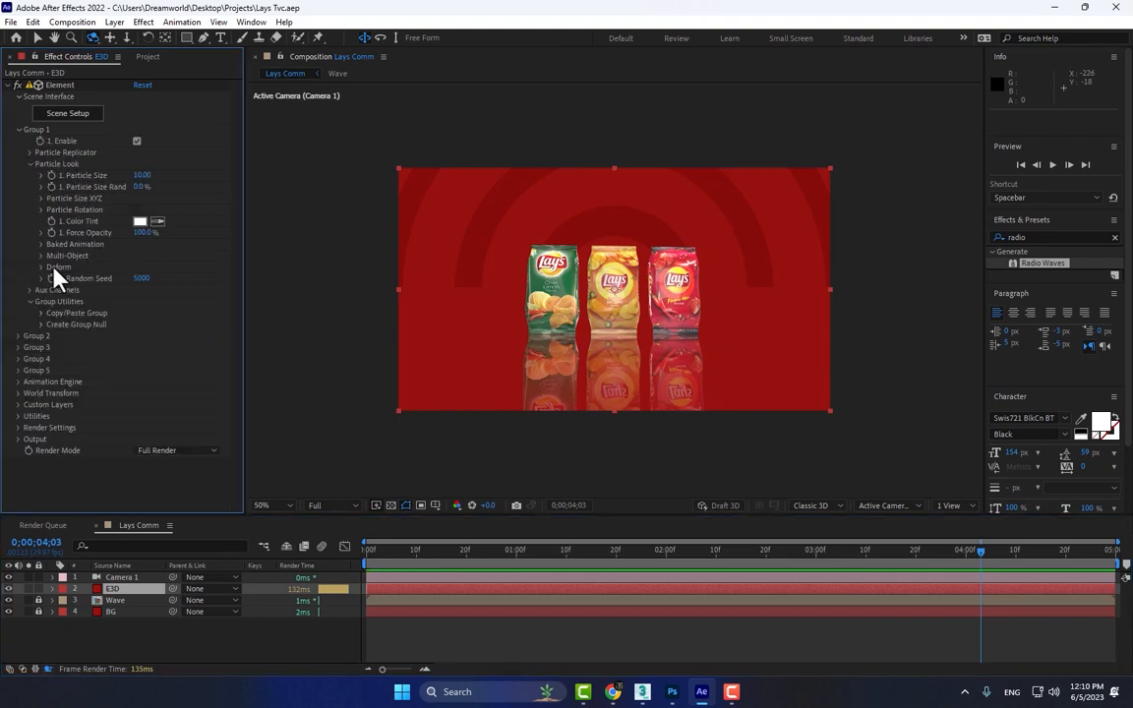
left_click(41, 256)
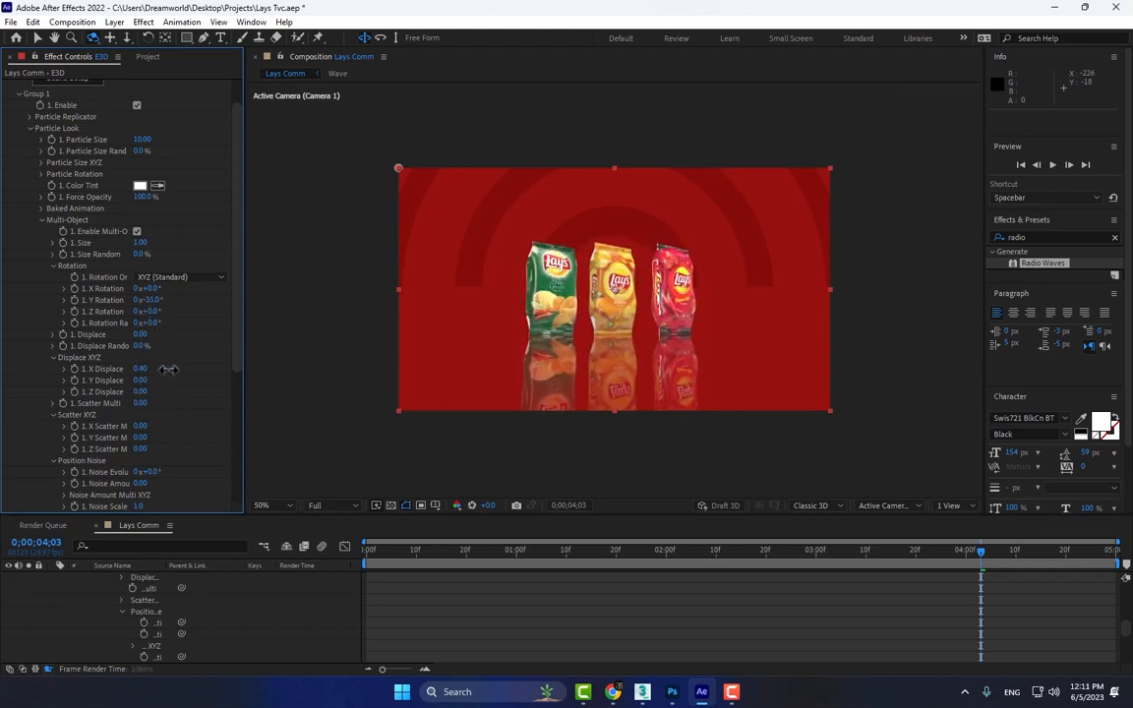
left_click_drag(140, 368, 161, 367)
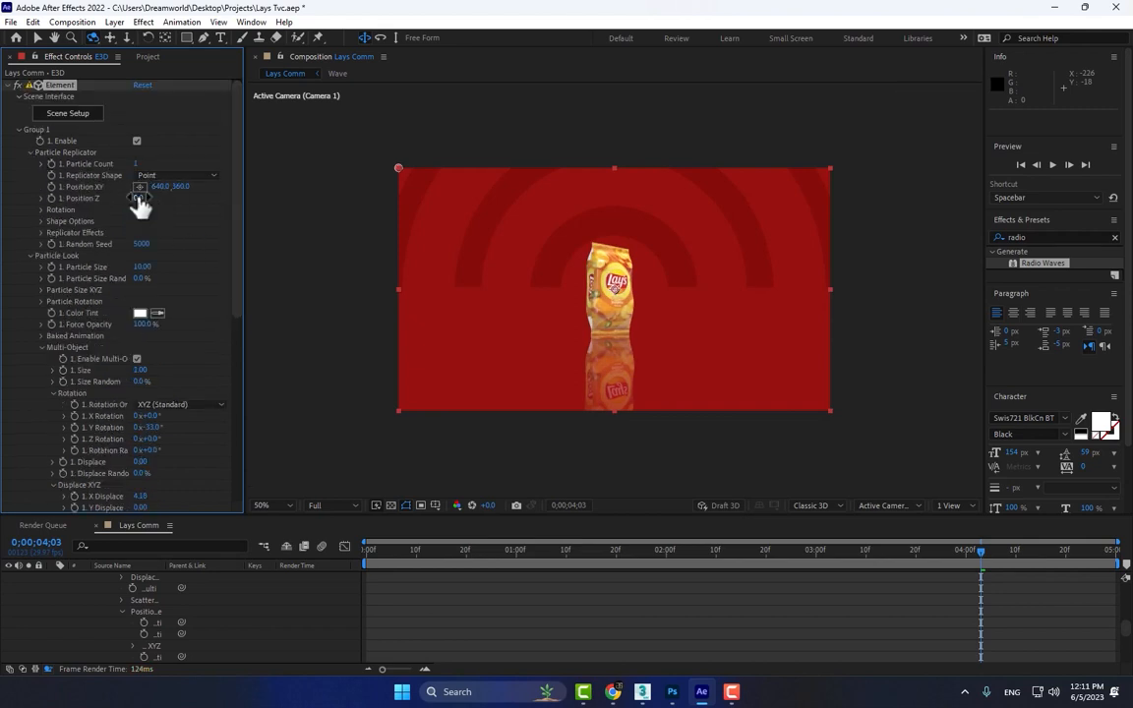
left_click_drag(148, 197, 127, 197)
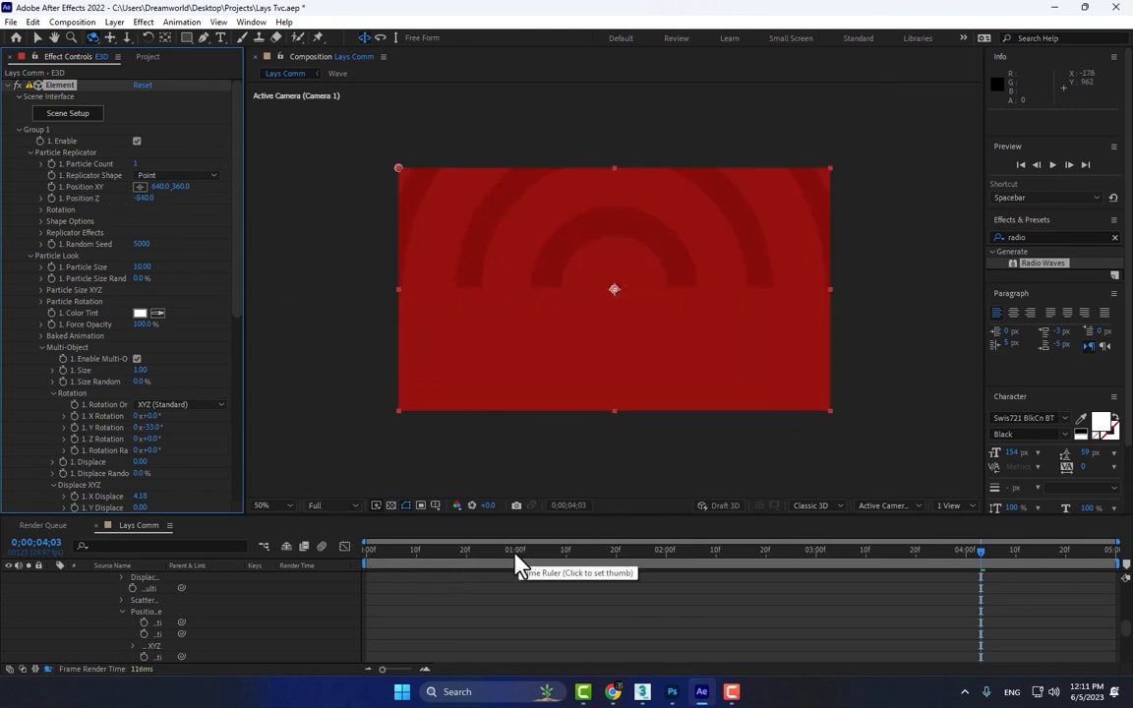
left_click(515, 548)
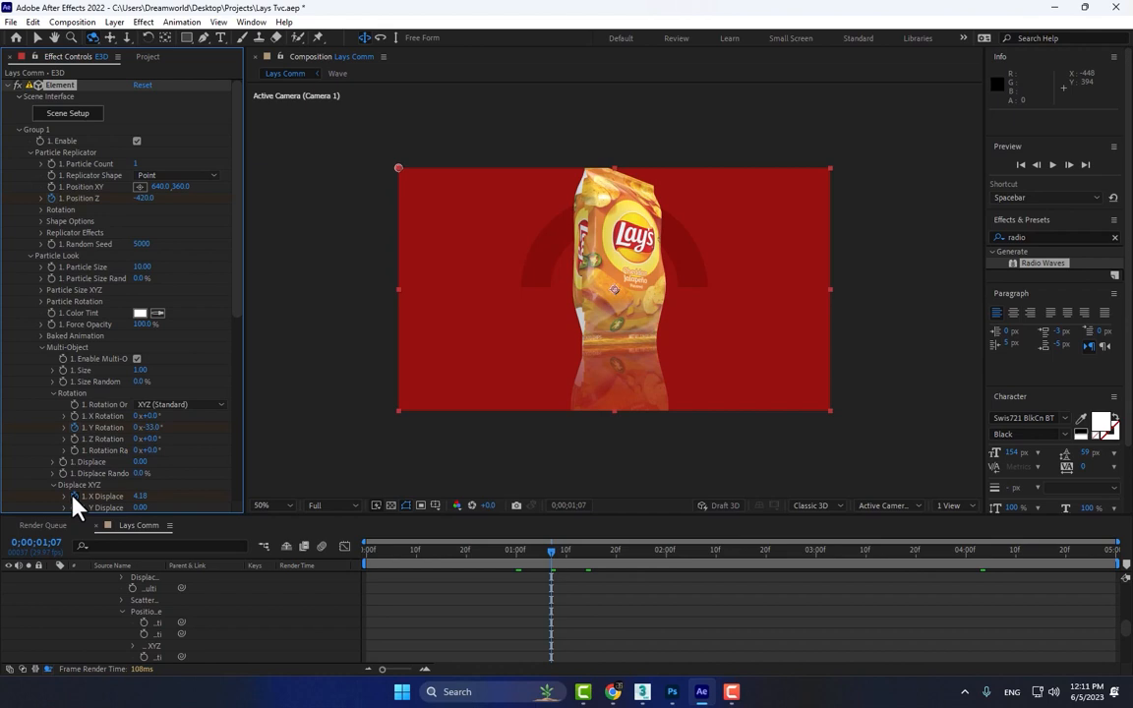
mouse_move(667, 563)
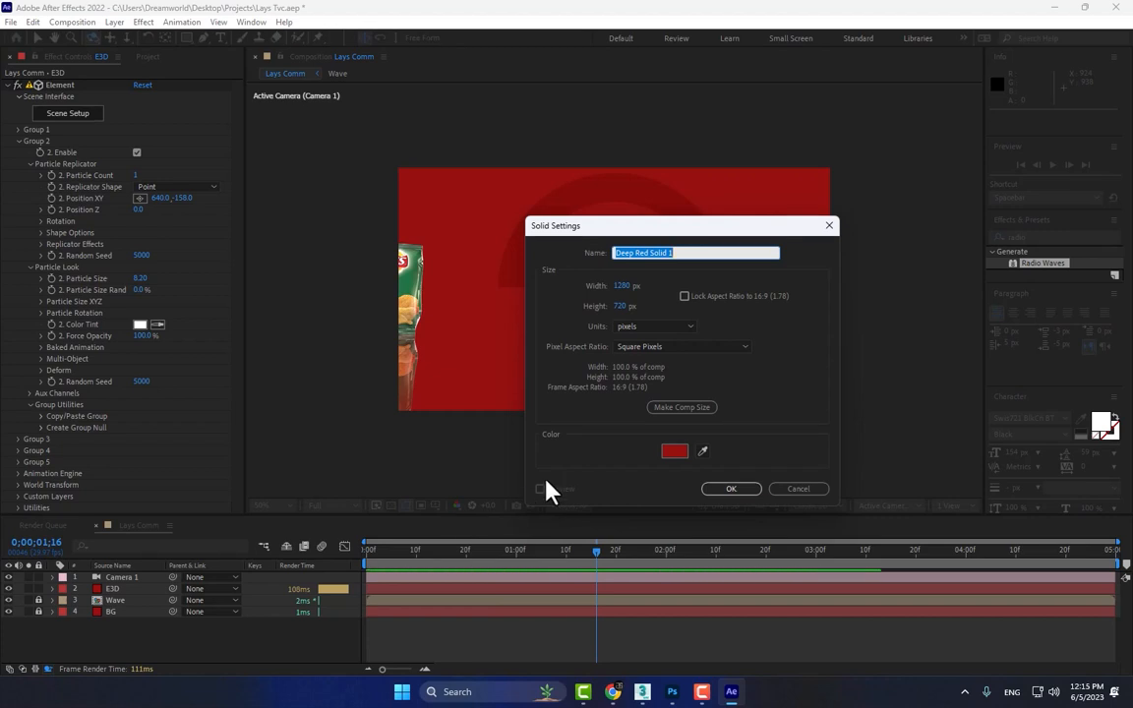
Step: Create a solid named 'E3D Animate' with its own Element effect and enter its Scene Setup
type("E3D")
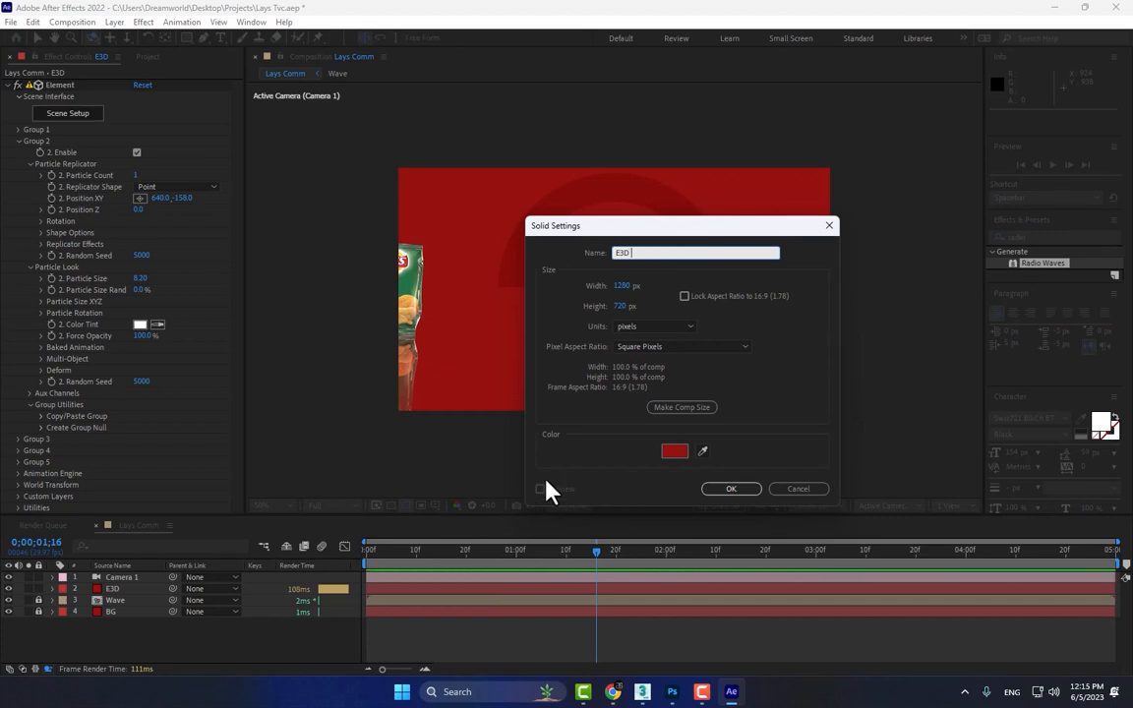
type("A")
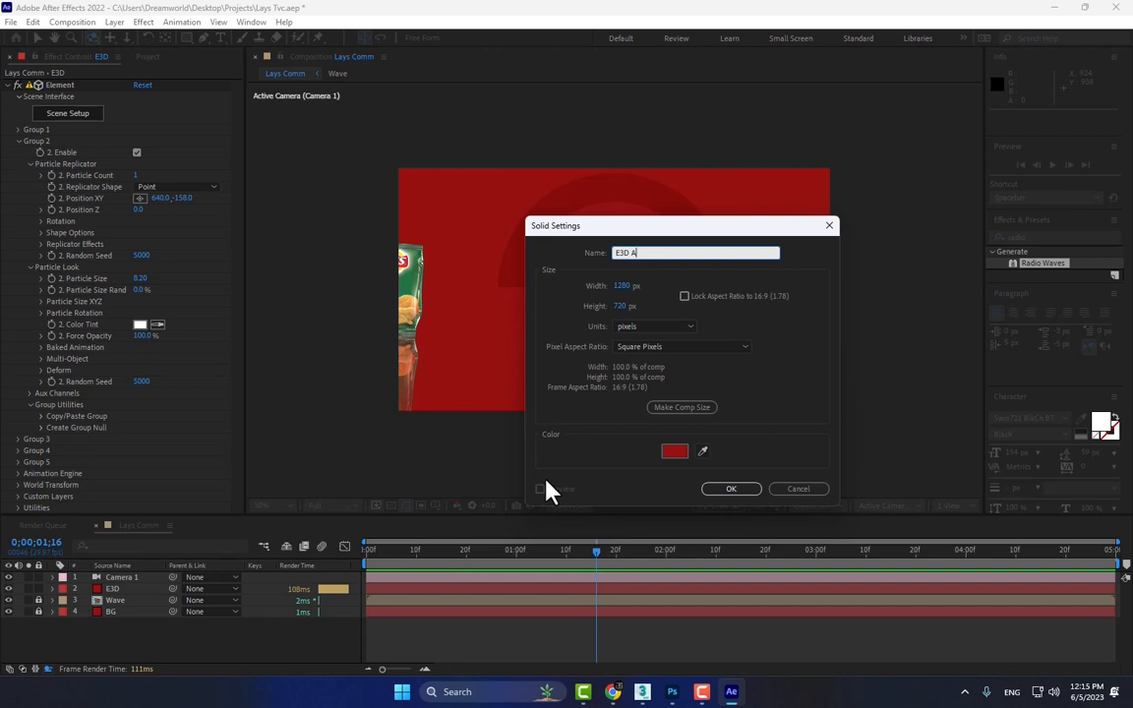
left_click(732, 487)
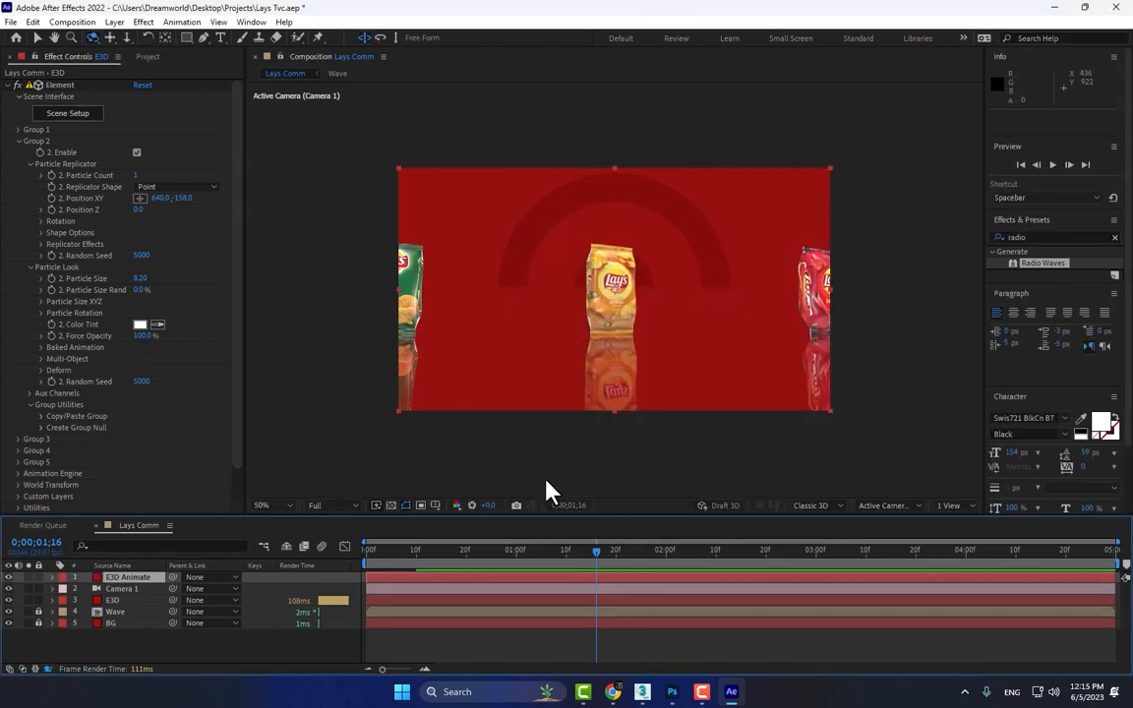
left_click(143, 21)
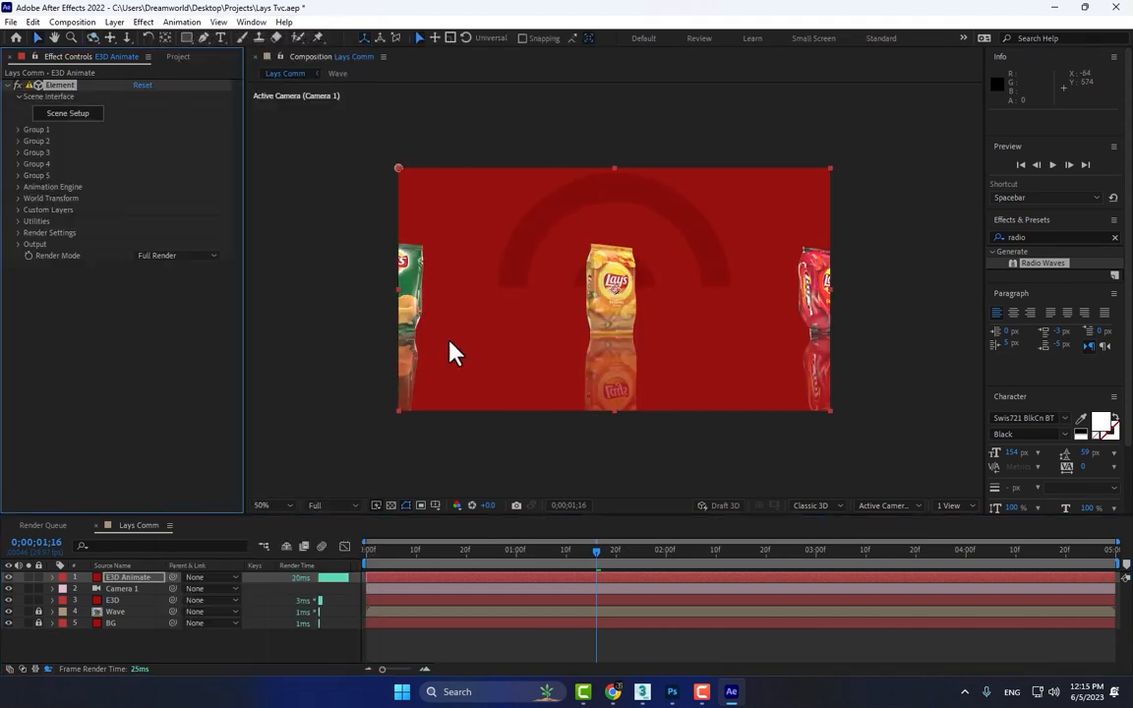
mouse_move(157, 280)
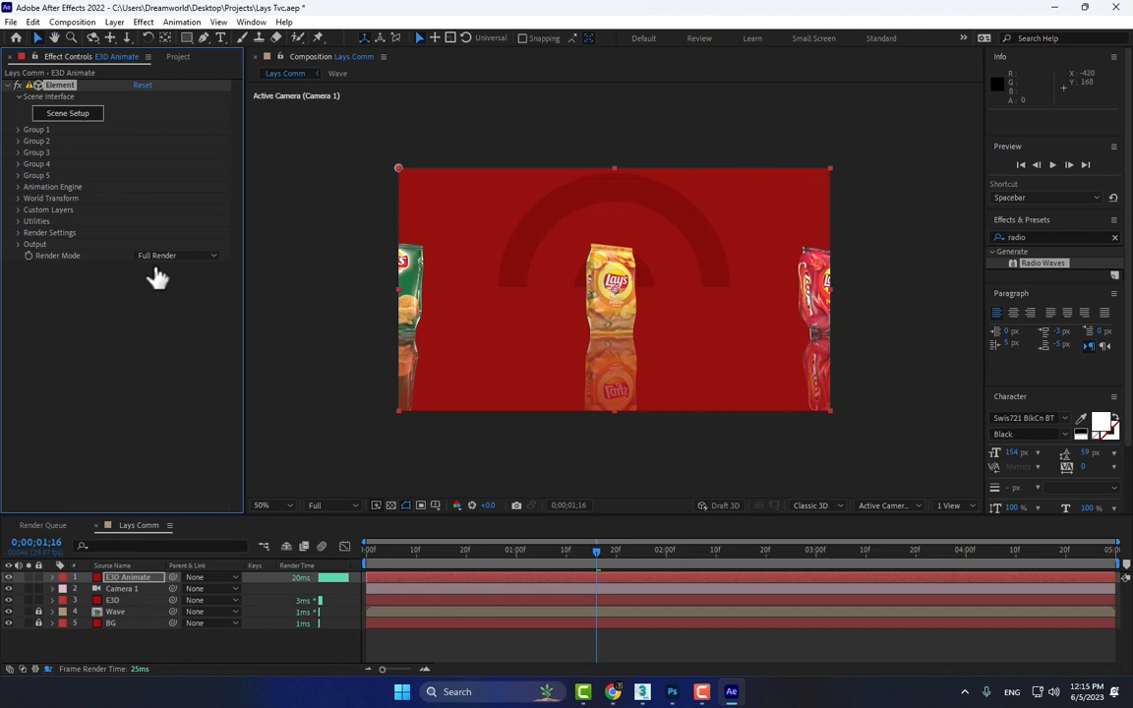
mouse_move(141, 181)
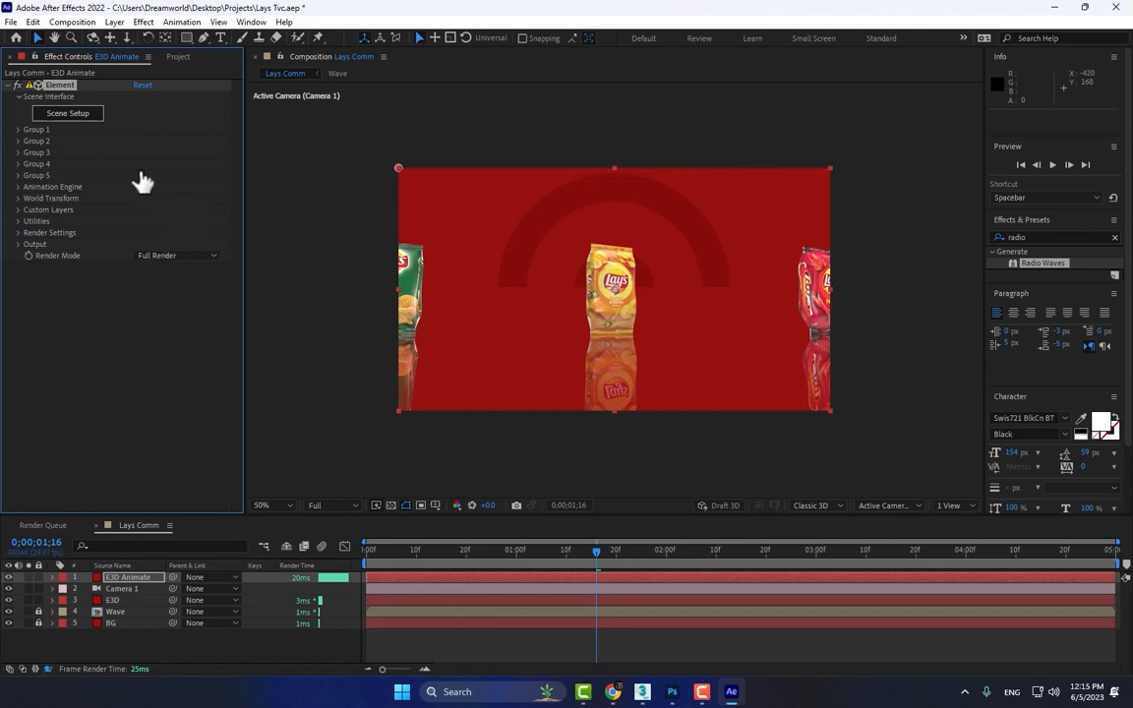
left_click(67, 112)
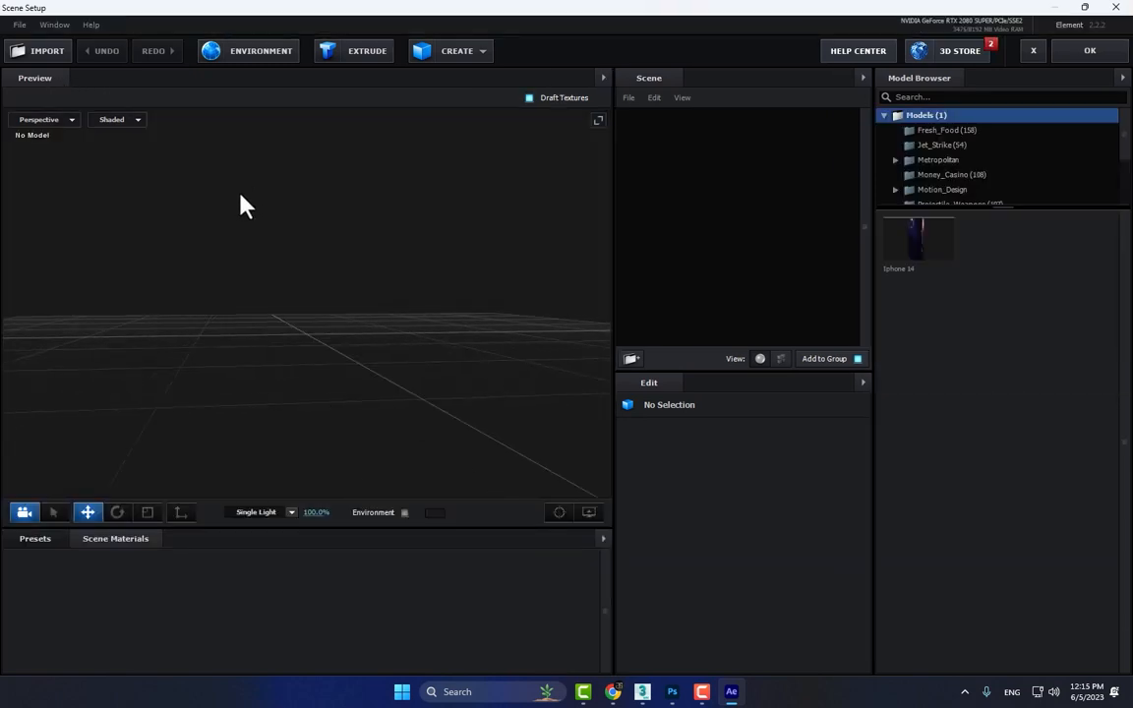
Step: Import the 3D sequence starting at Motion0.obj as a 151-frame OBJ sequence
left_click(17, 23)
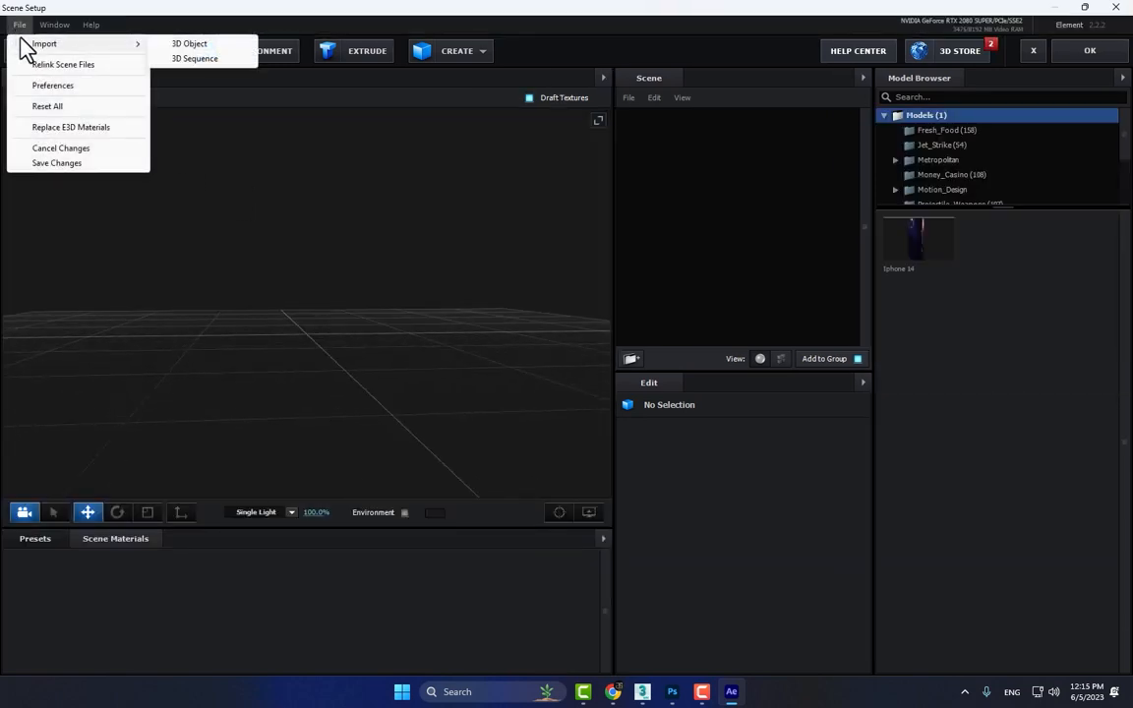
left_click(188, 43)
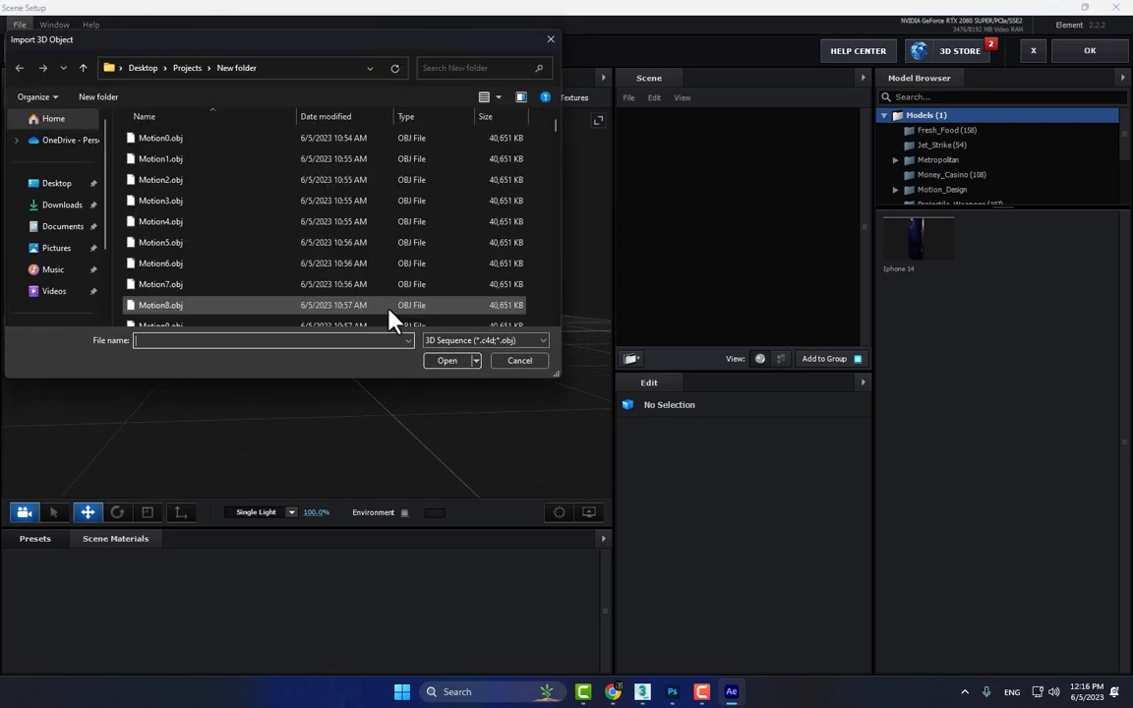
left_click(159, 138)
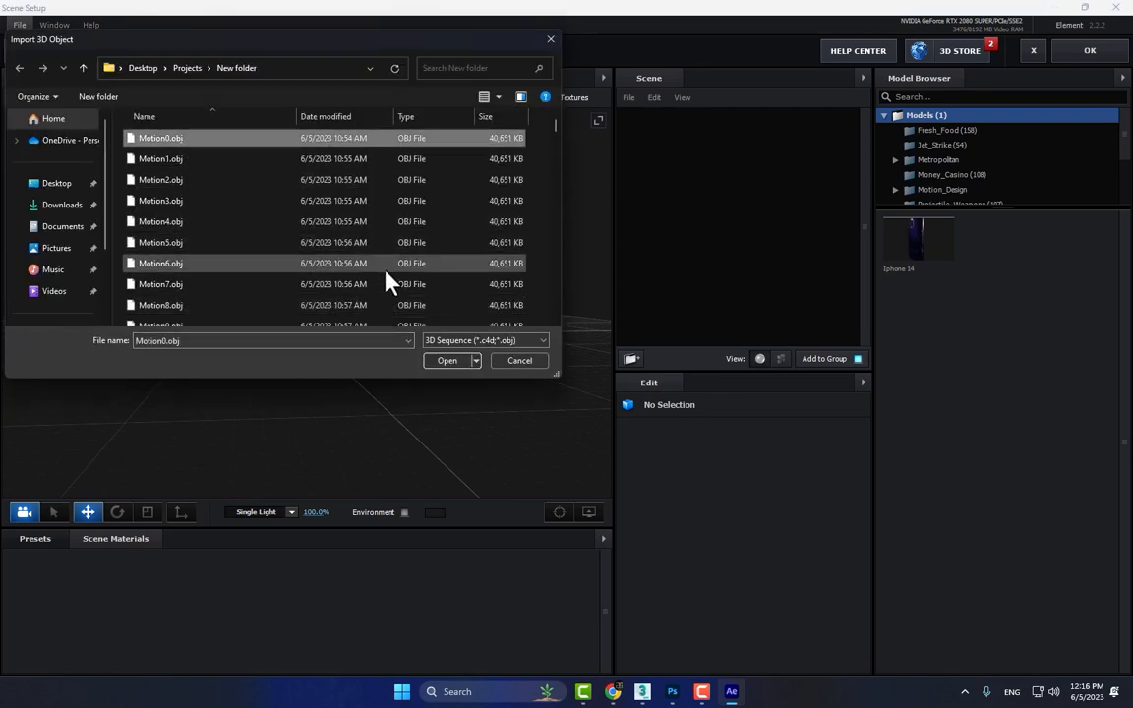
left_click(446, 360)
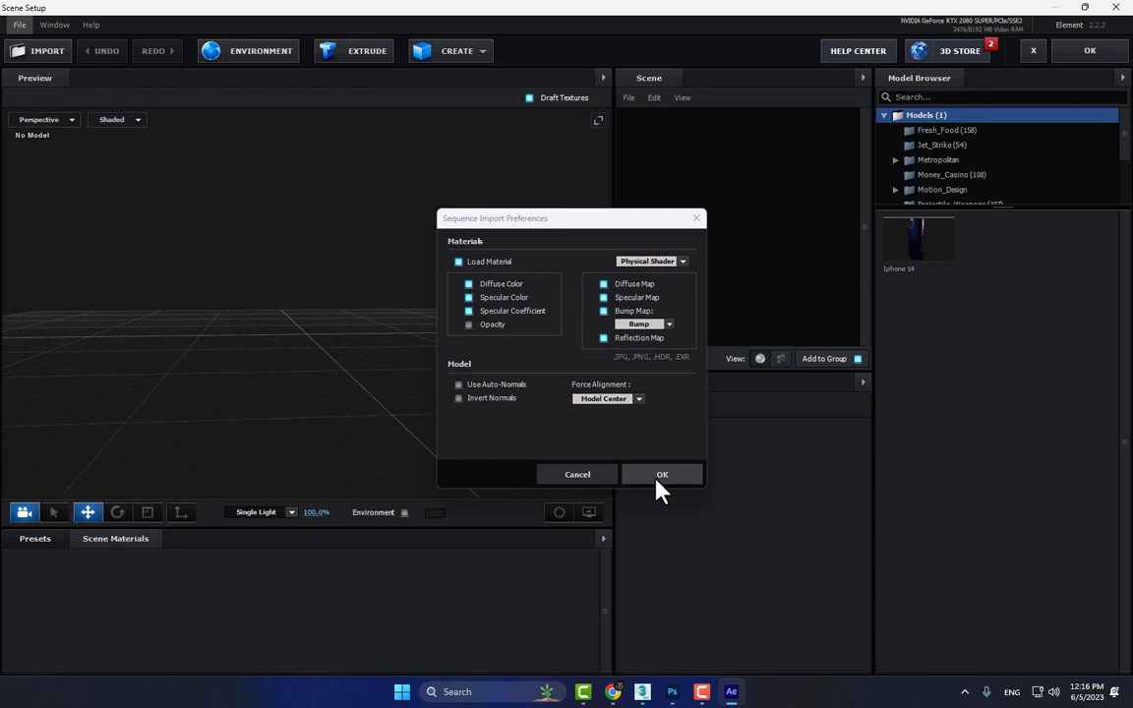
left_click(661, 474)
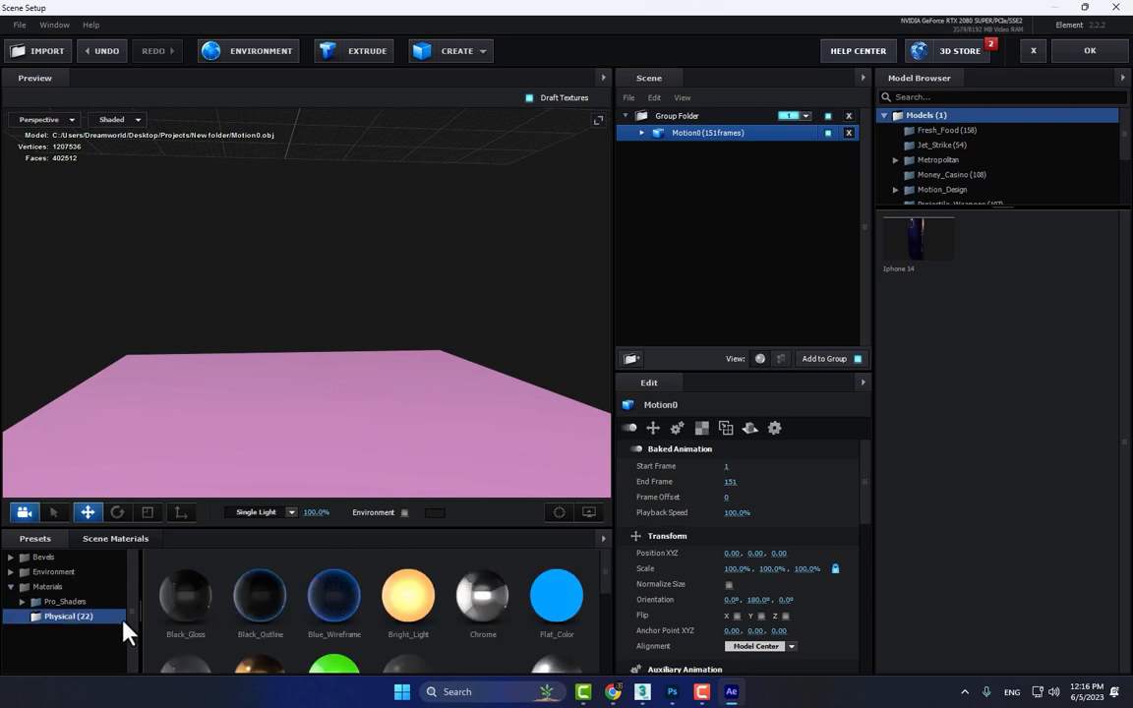
Step: Add the Matte_Shadow material to the scene and apply it back to the composition
scroll("down", 3)
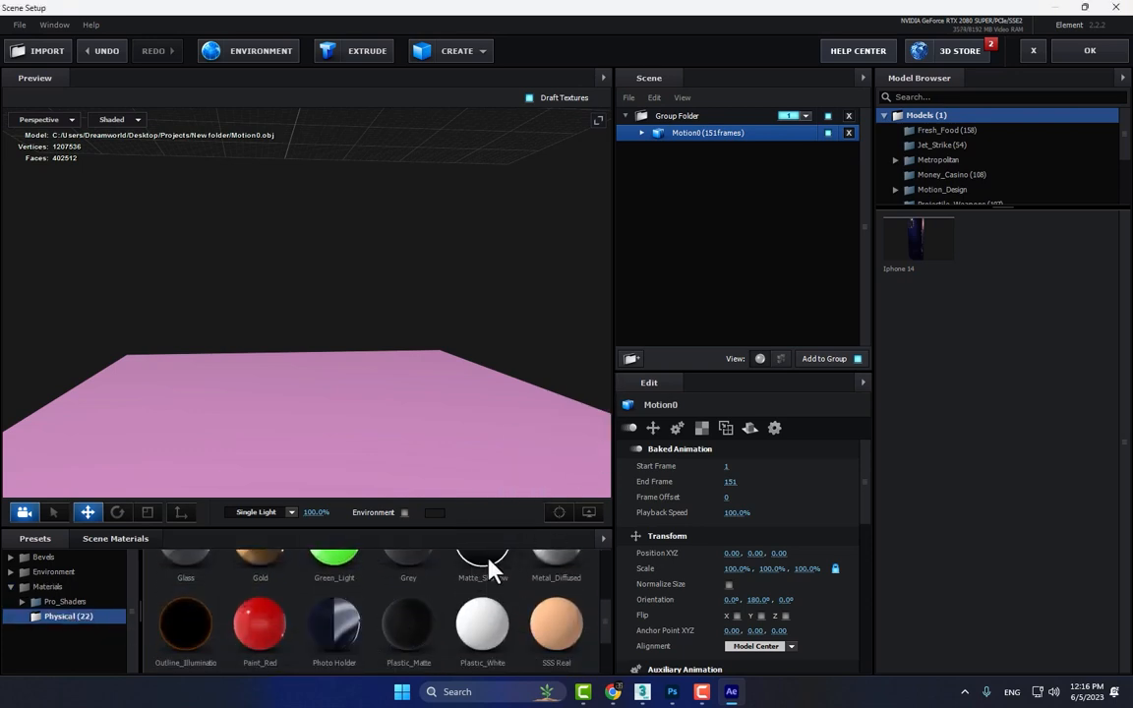
left_click(641, 134)
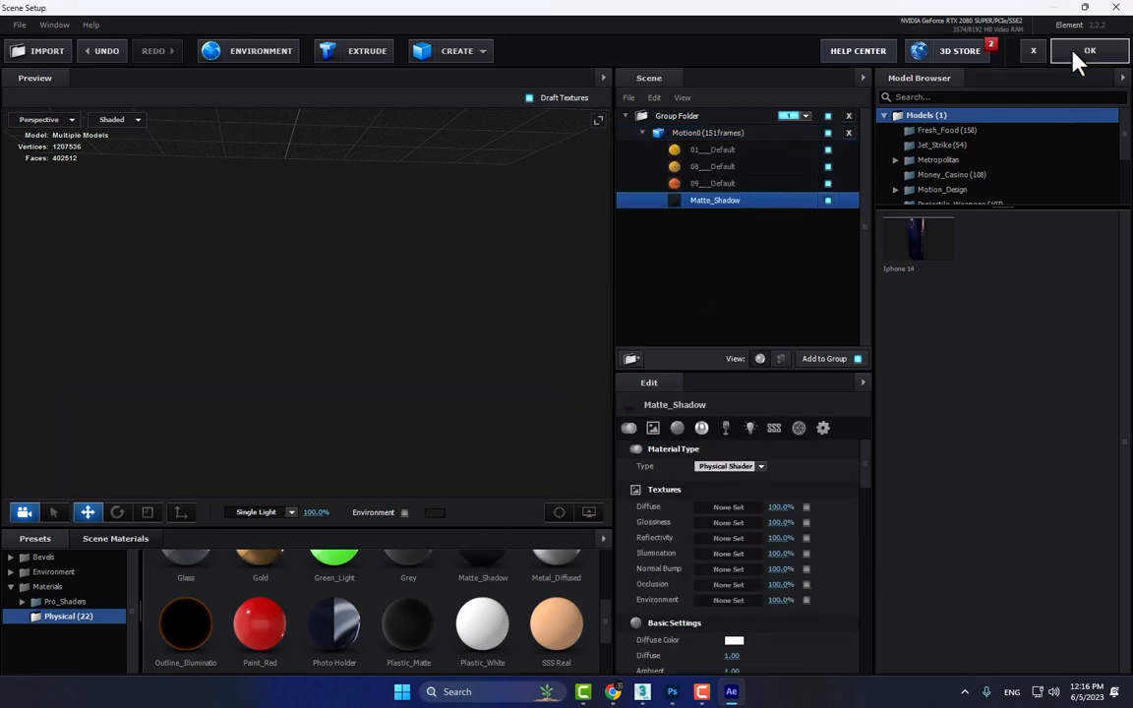
left_click(1089, 52)
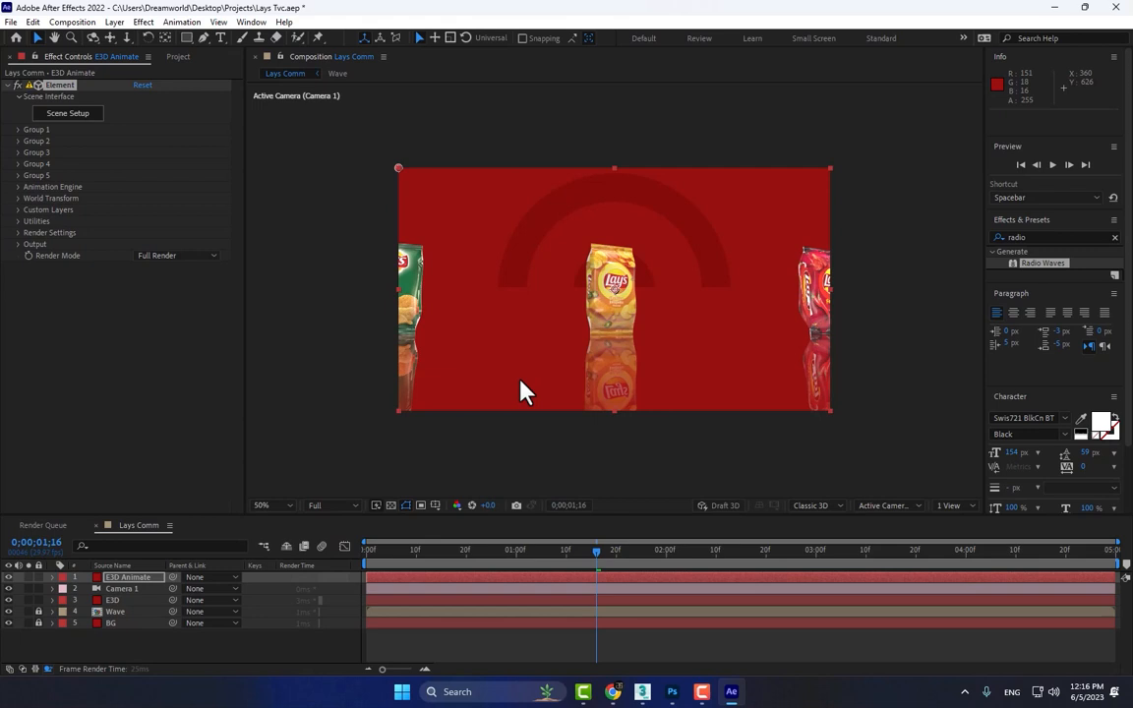
mouse_move(535, 403)
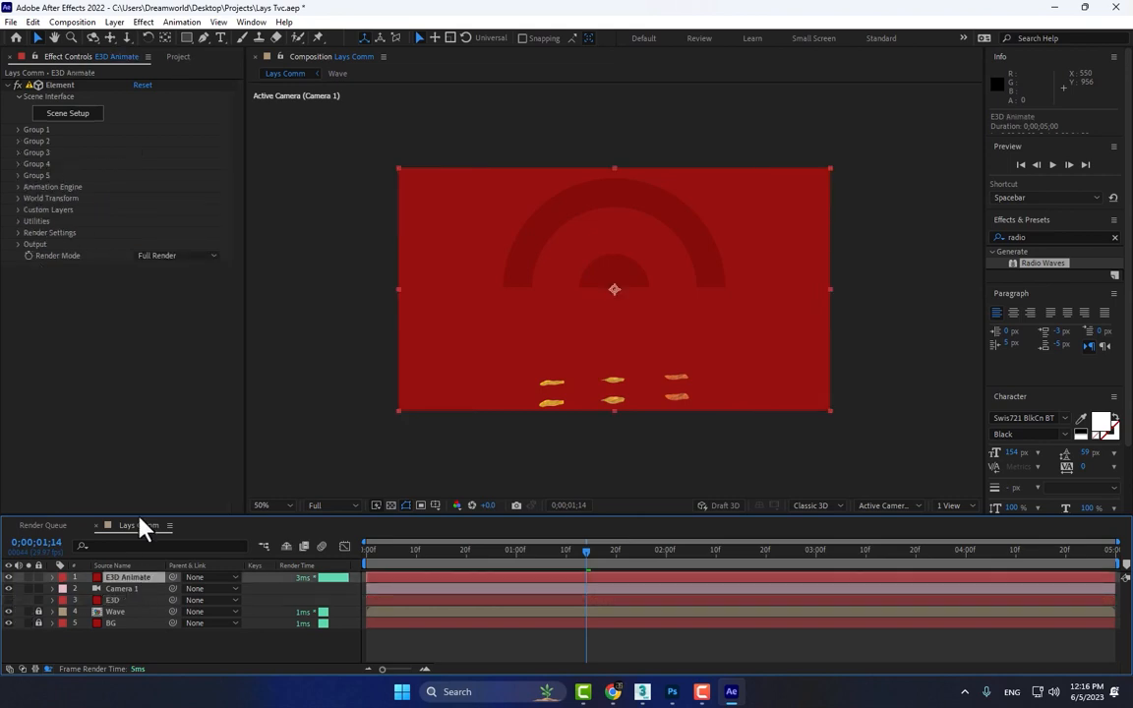
mouse_move(23, 142)
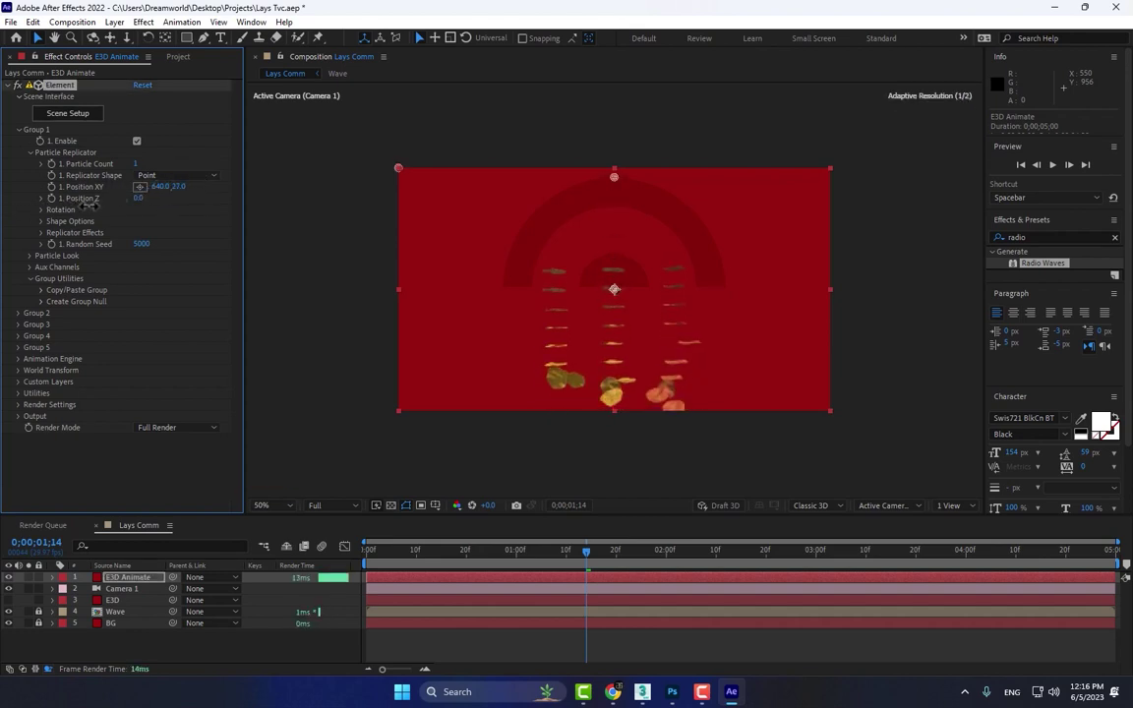
Step: Raise the chips' Replicator Position XY to spread the cloud and reach Particle Look for sizing
left_click_drag(173, 185, 173, 158)
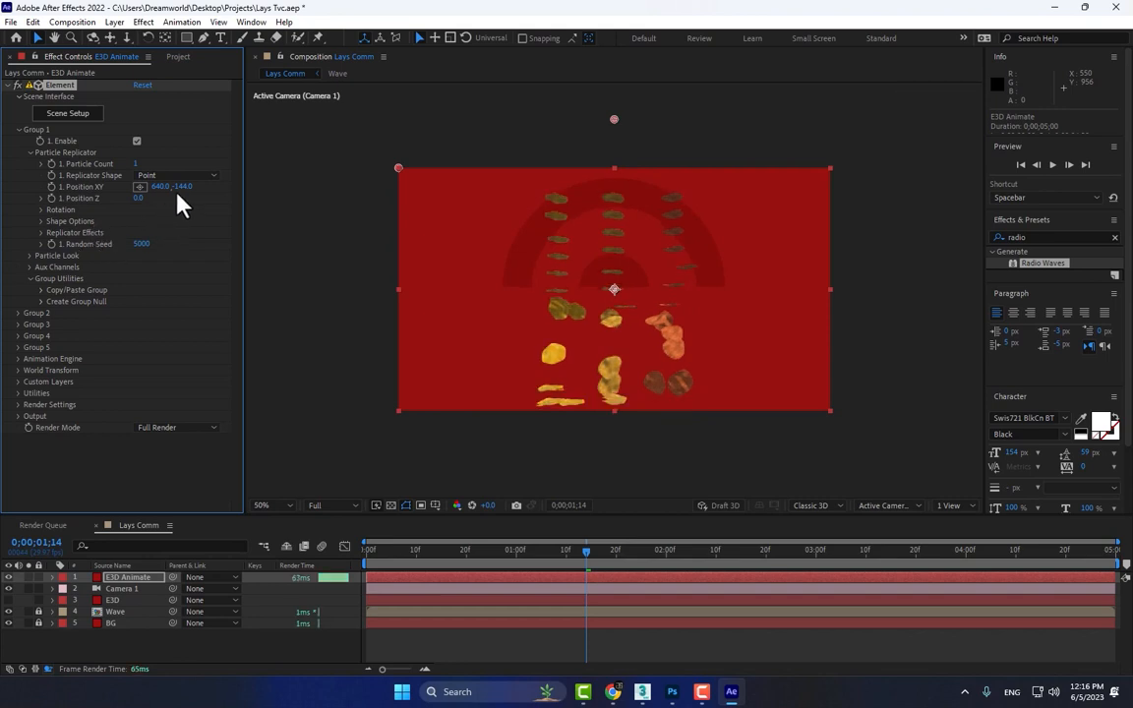
left_click(142, 22)
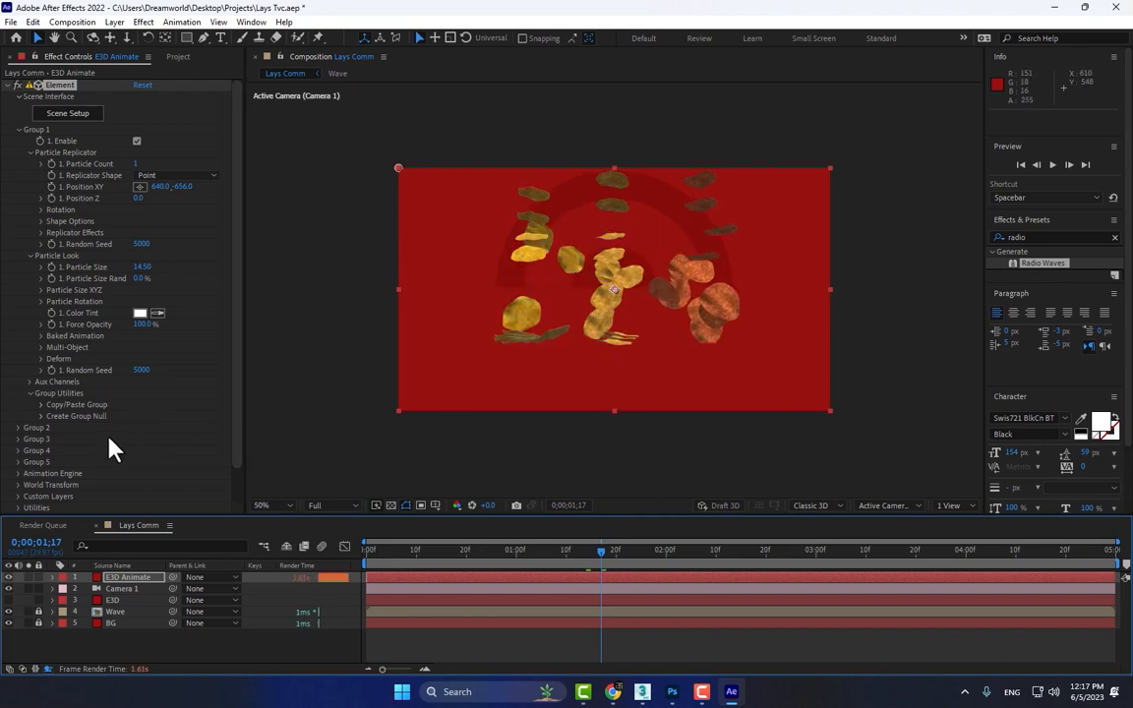
Step: Raise the ambient occlusion sample count in Element's Render Settings
scroll("down", 3)
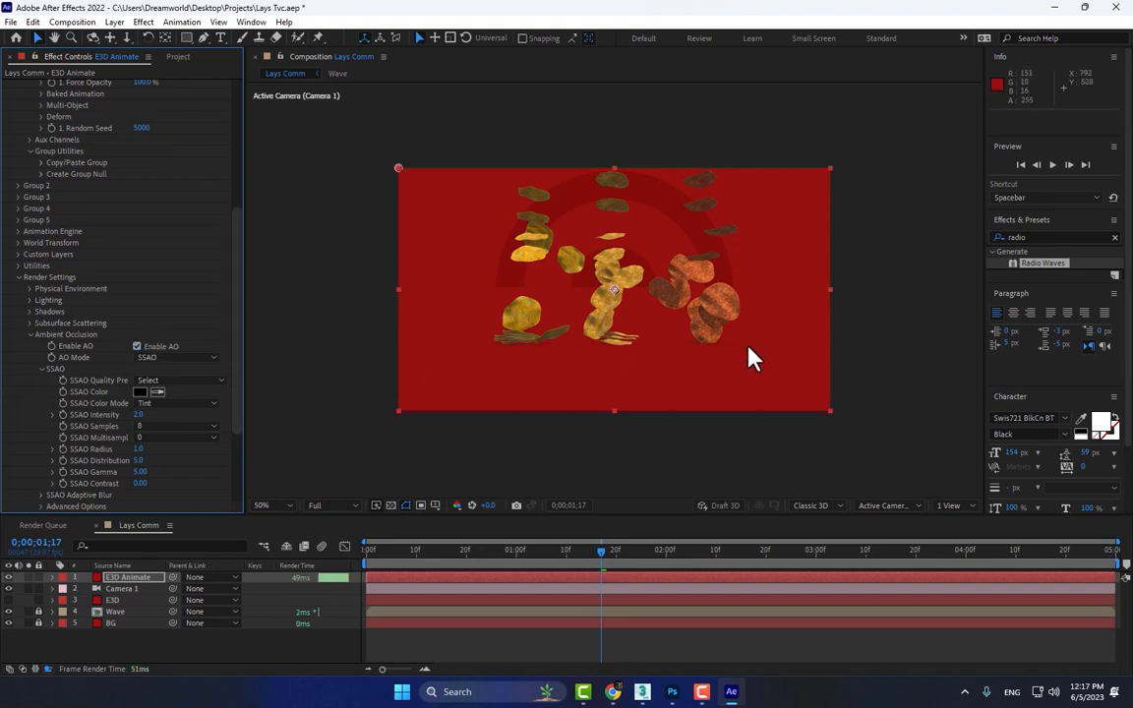
mouse_move(187, 423)
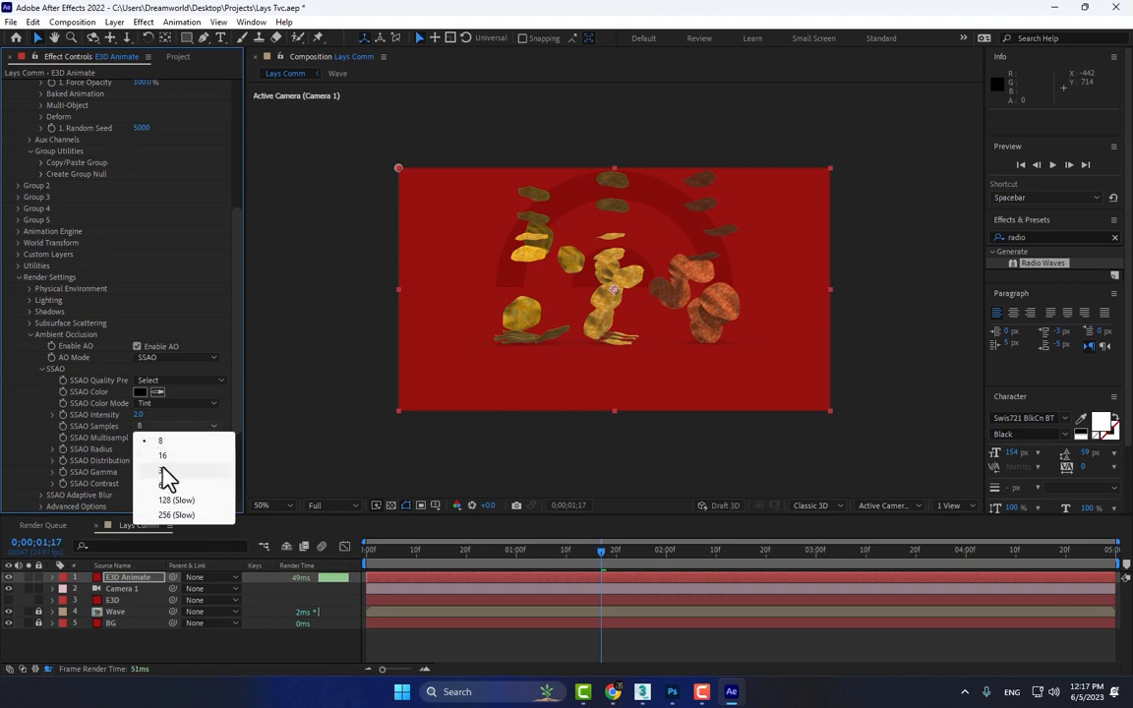
left_click(161, 456)
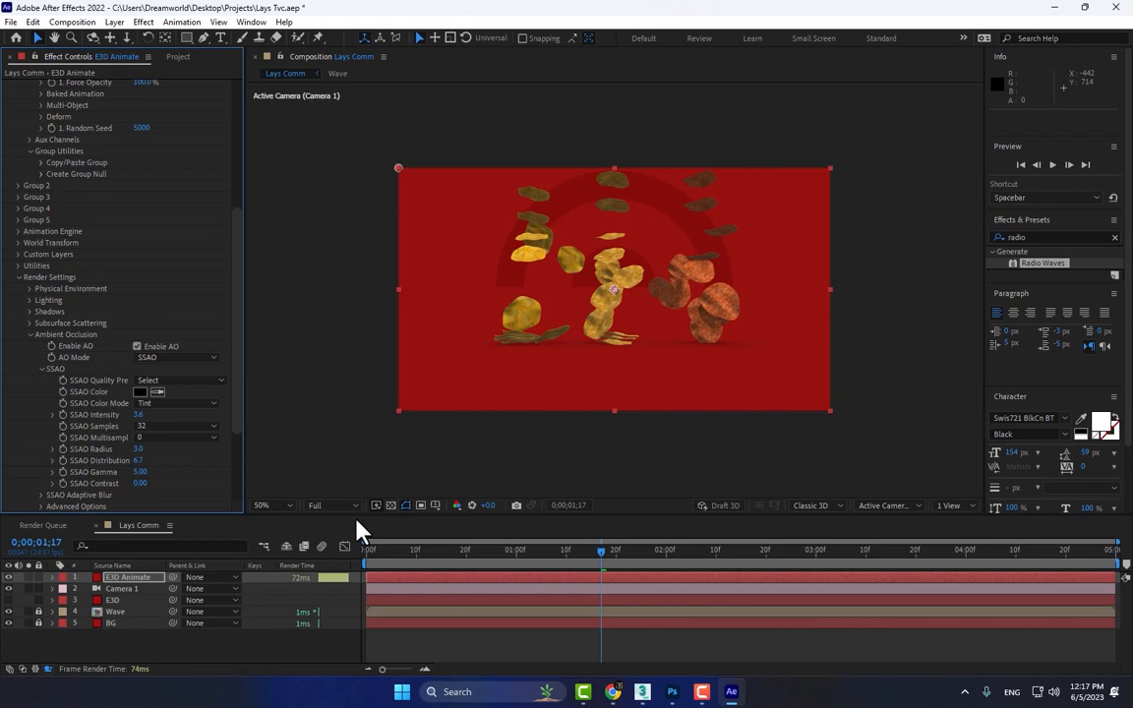
mouse_move(492, 441)
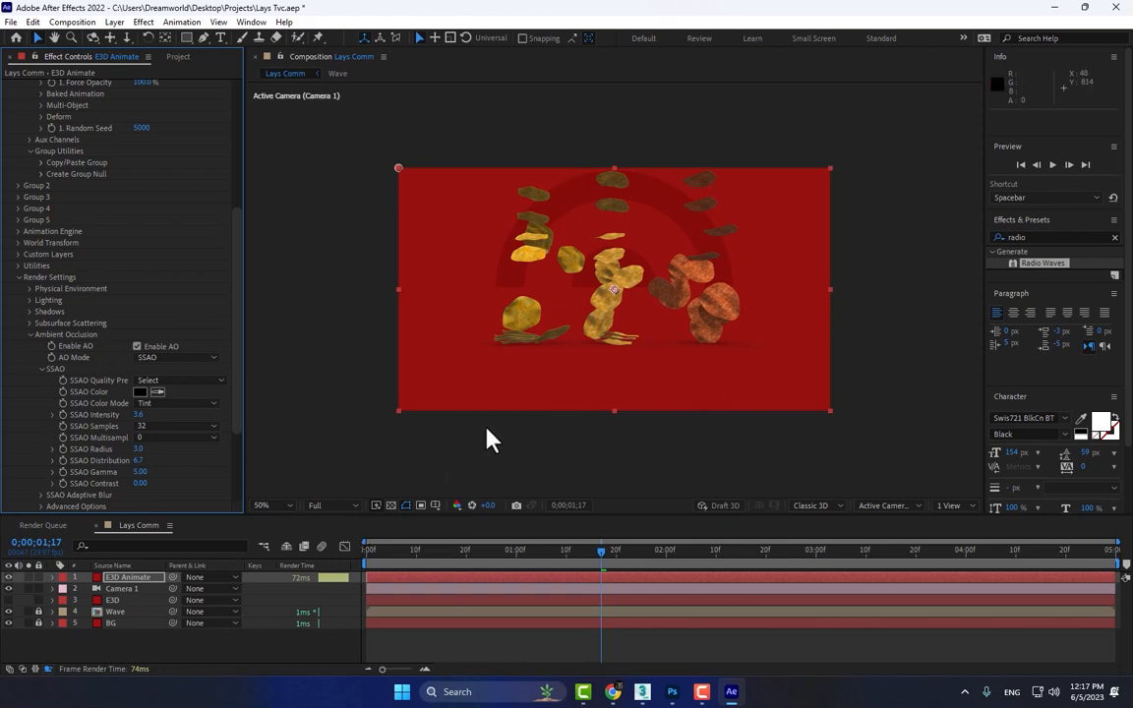
Step: Set Add Lighting to the Cinema preset and reveal the Additional Lighting controls
left_click(31, 299)
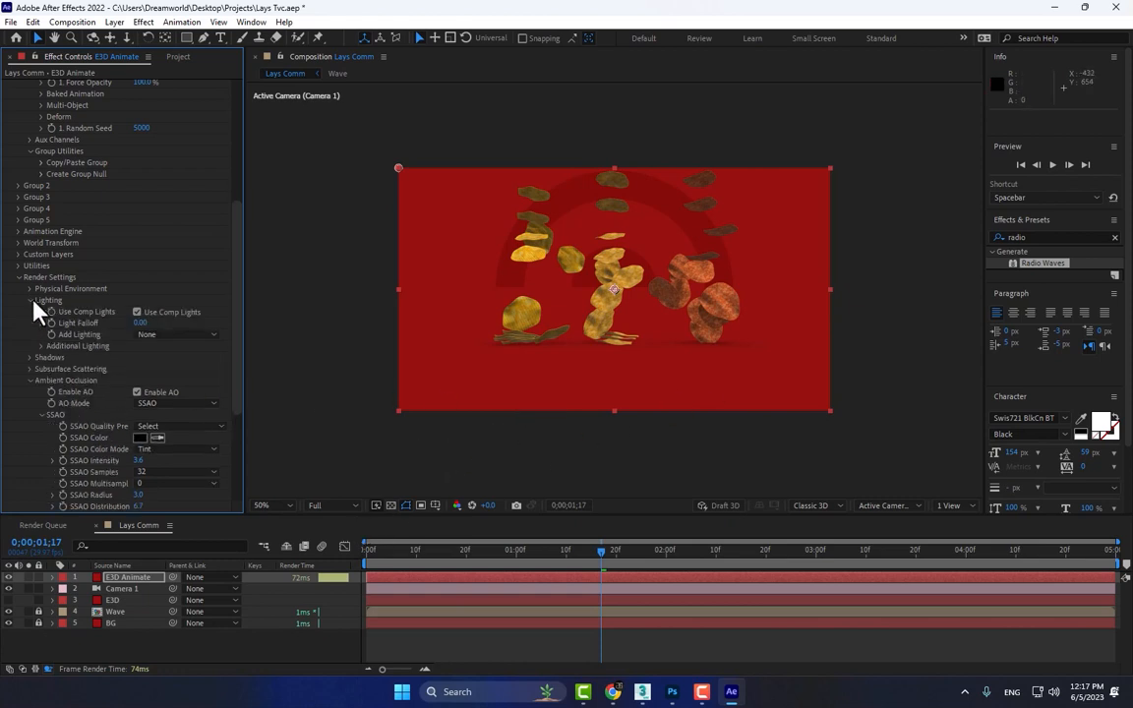
left_click(177, 334)
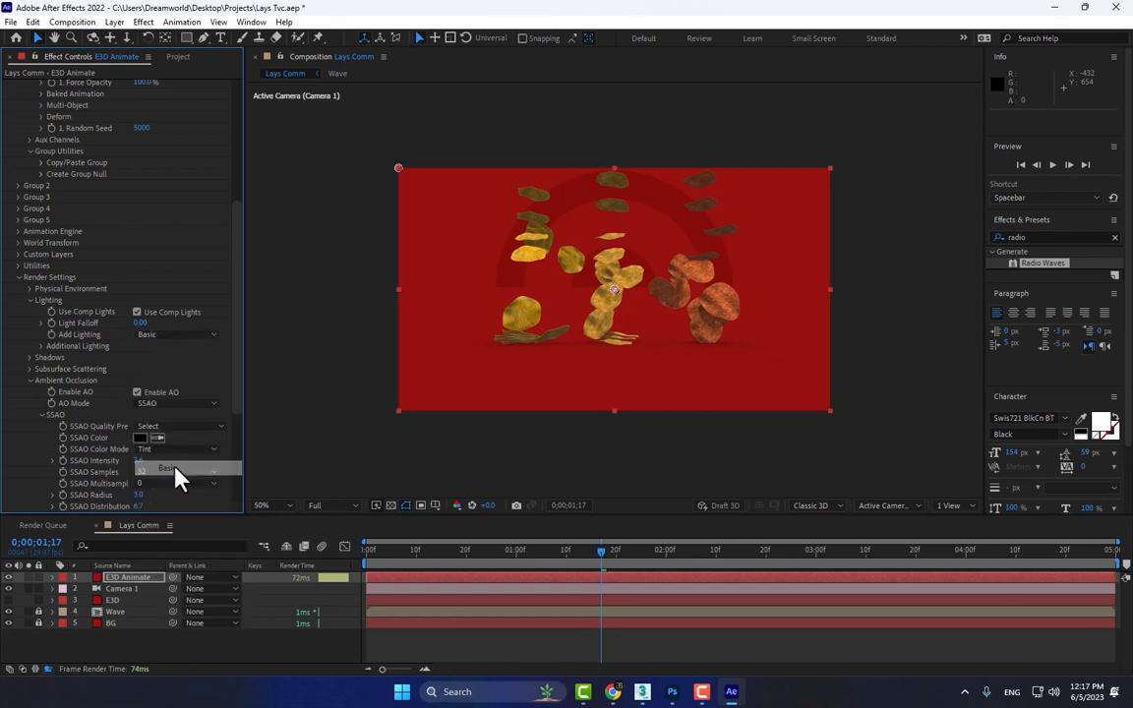
left_click(177, 334)
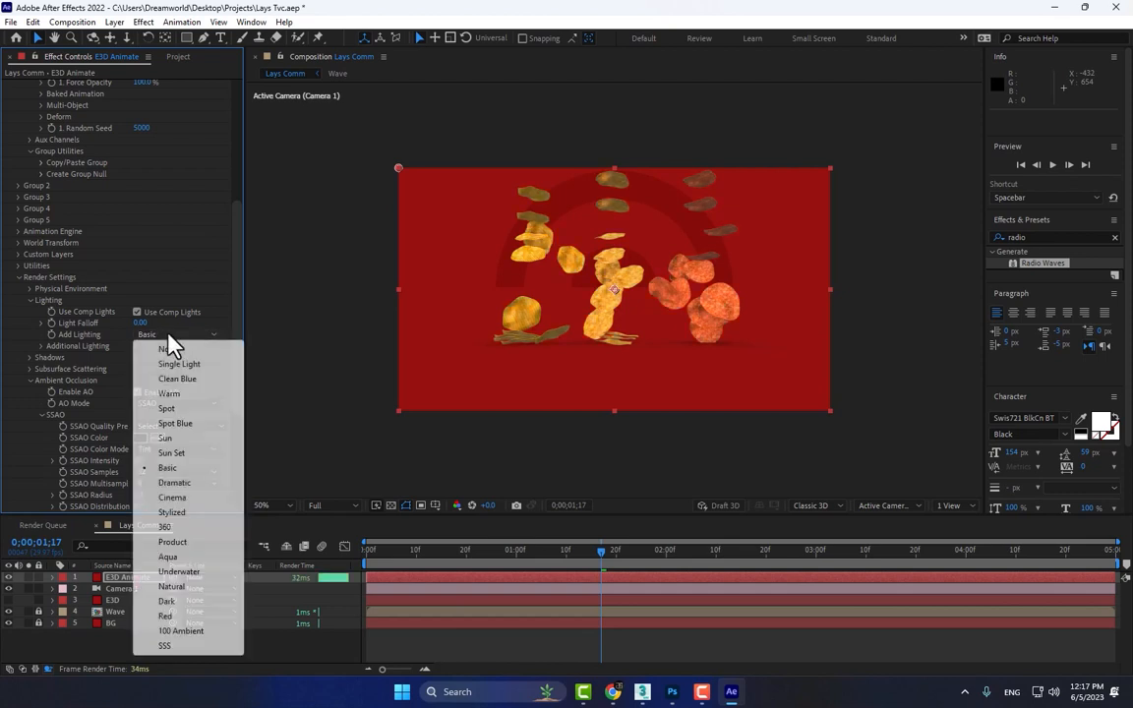
left_click(173, 482)
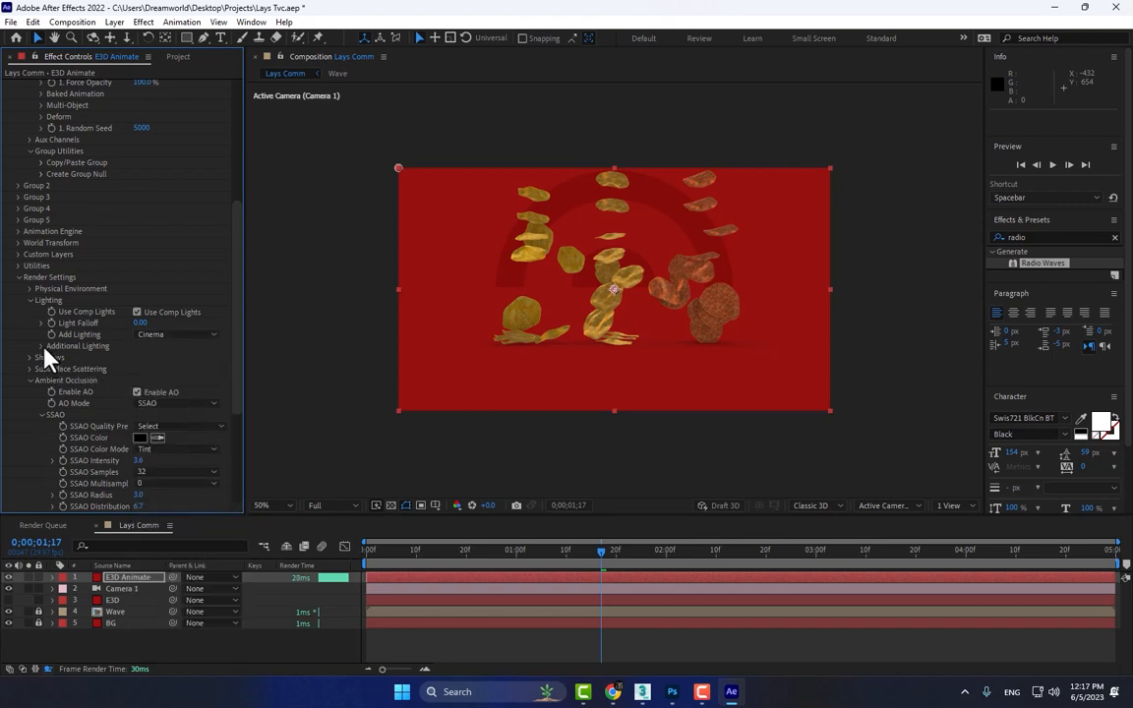
left_click(43, 346)
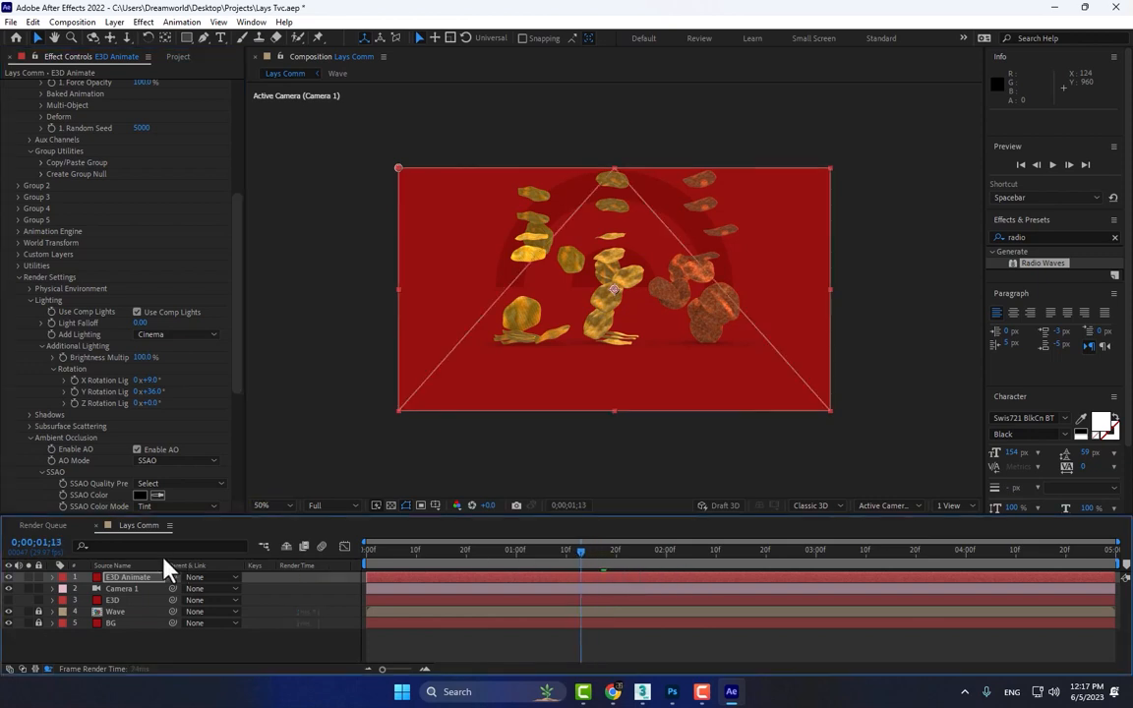
Step: Scrub from the start through the bags' entrance to the chips falling, then return to Group 1 Particle Look
left_click(492, 550)
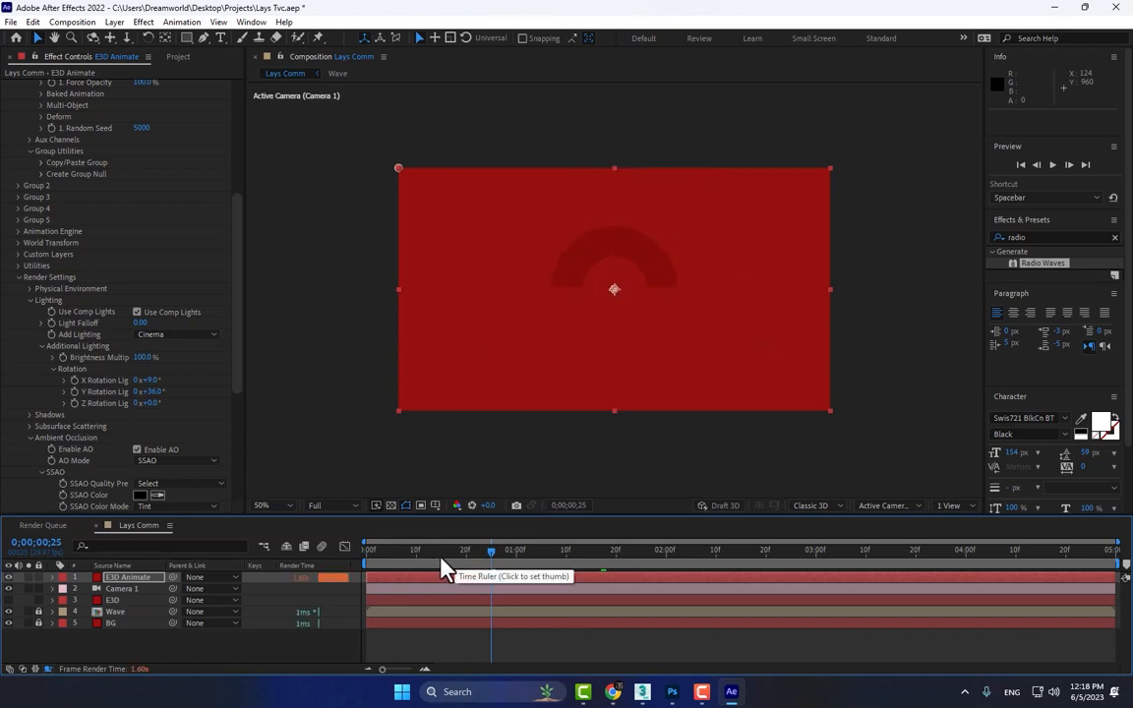
left_click(515, 551)
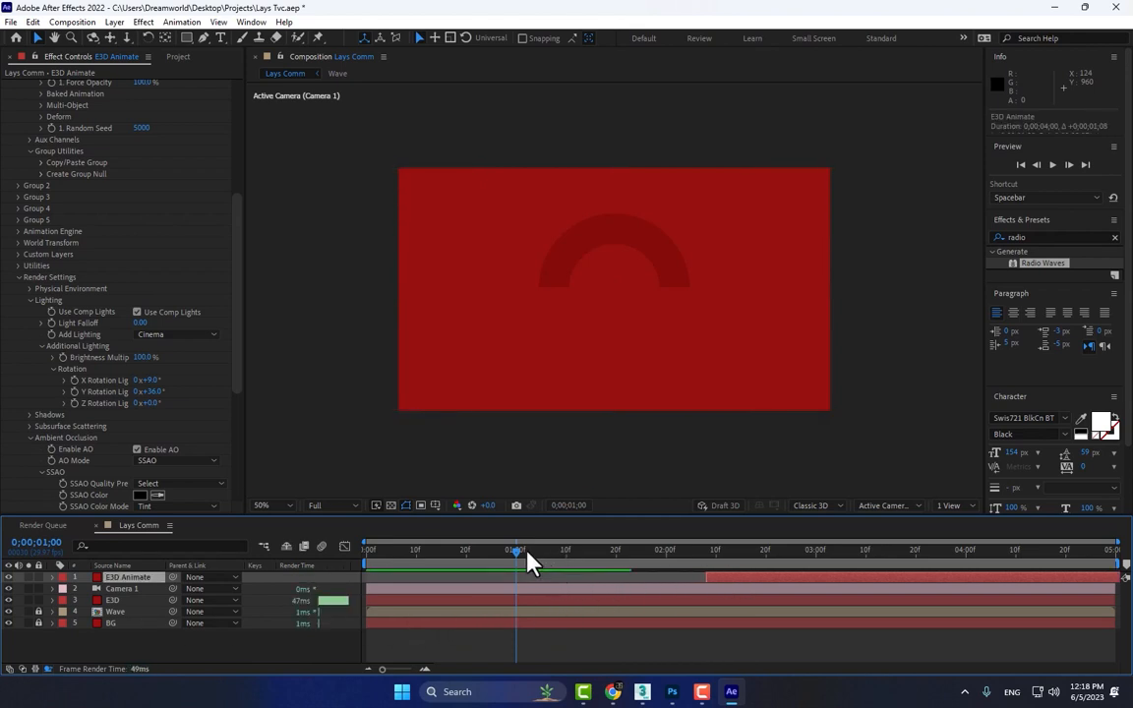
left_click_drag(515, 551, 669, 550)
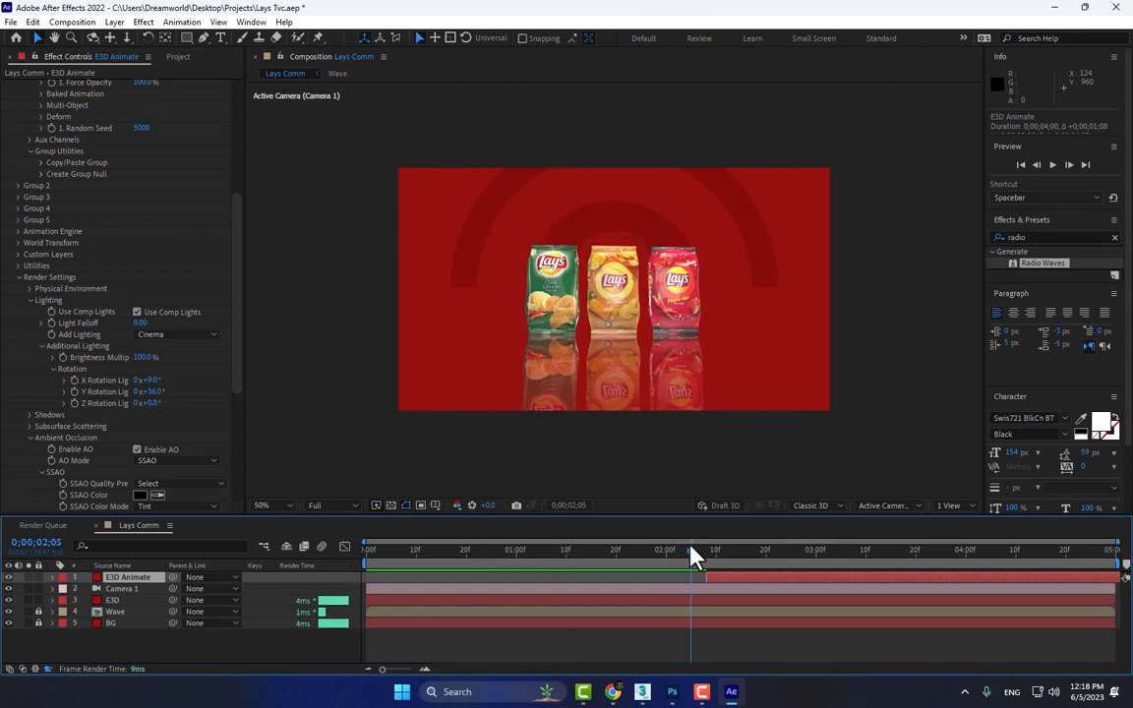
left_click_drag(696, 555, 681, 555)
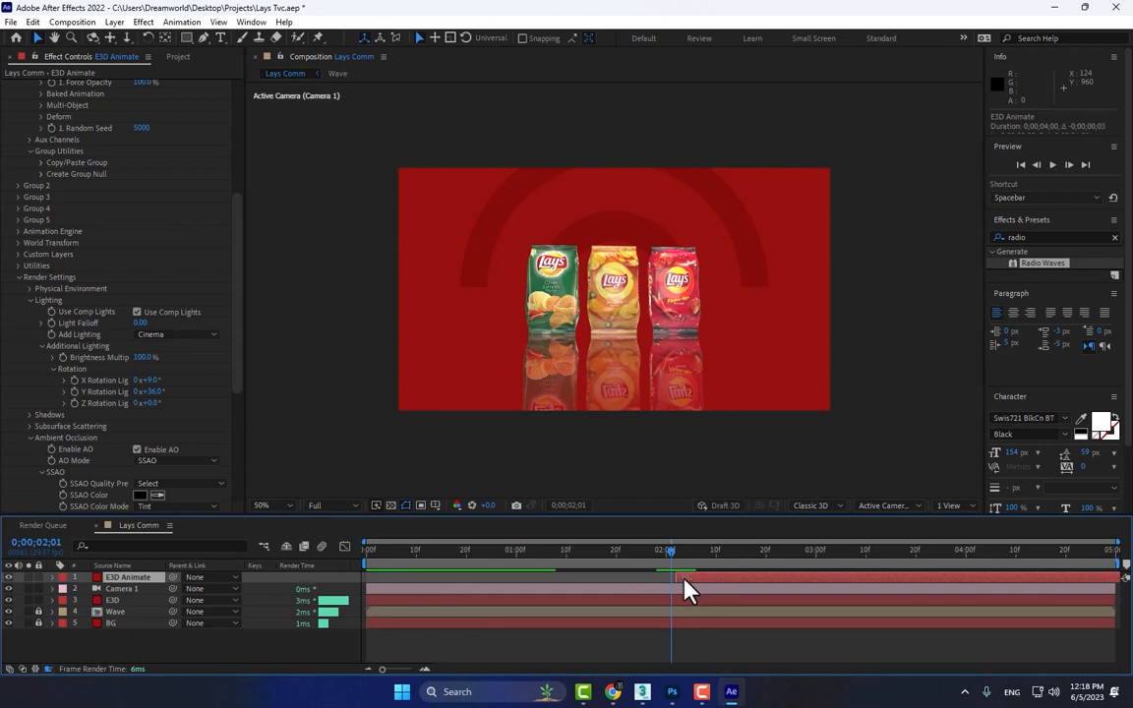
left_click_drag(672, 551, 700, 551)
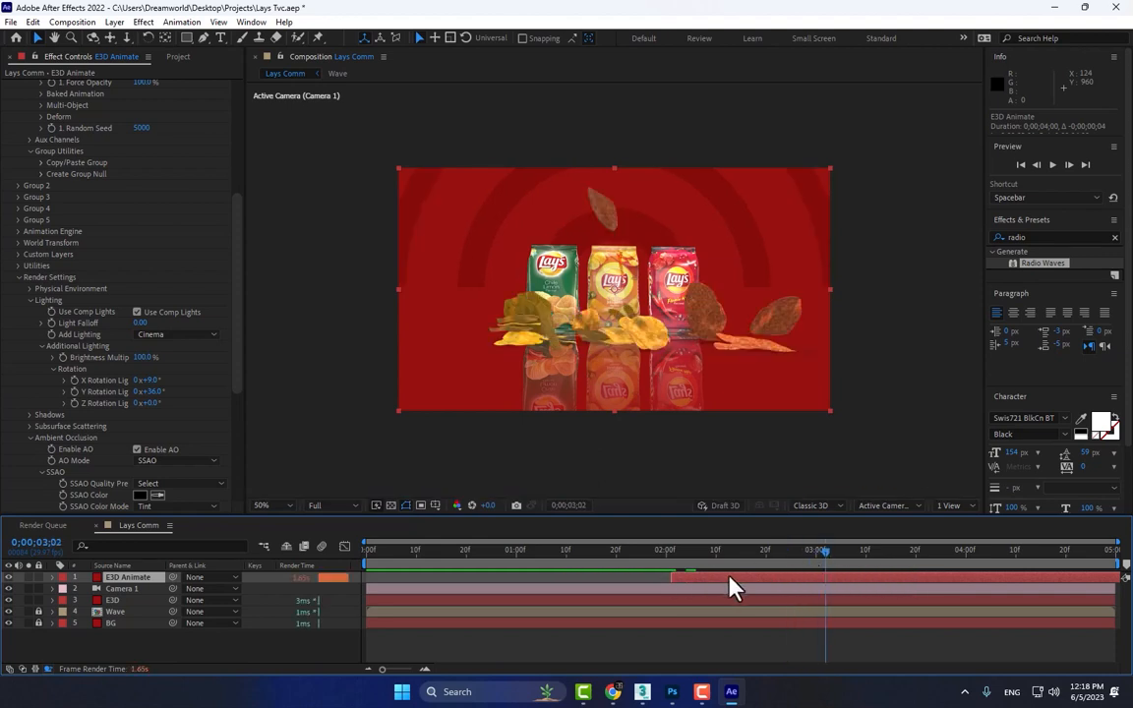
mouse_move(661, 521)
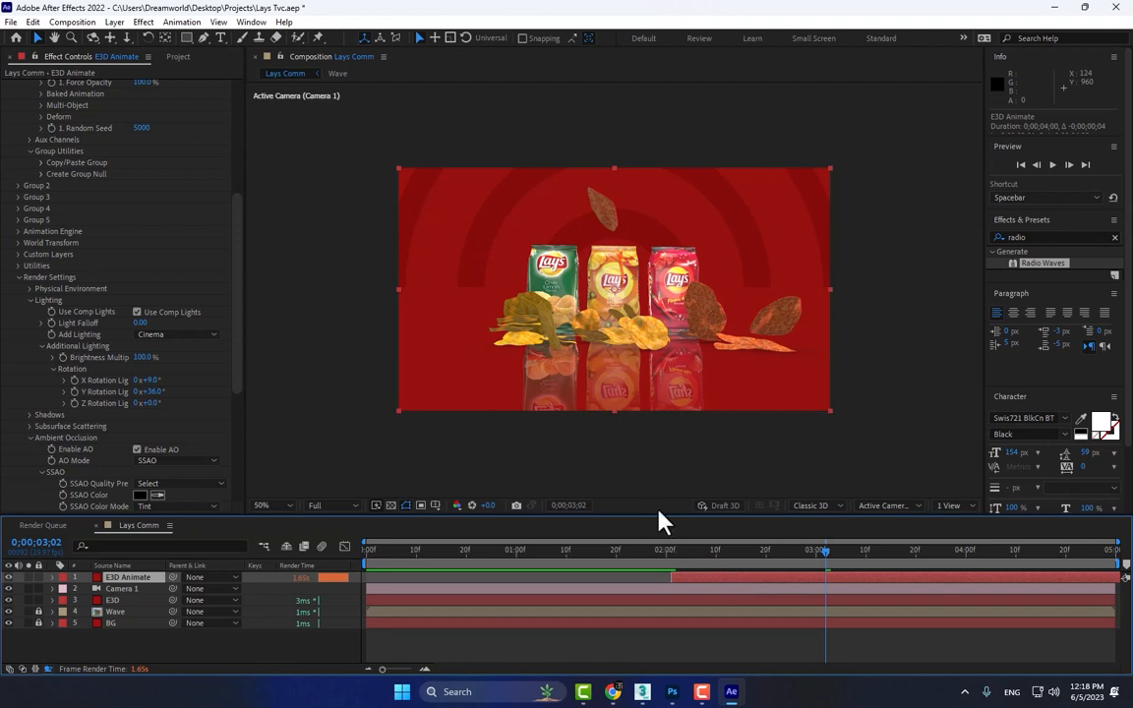
scroll("up", 3)
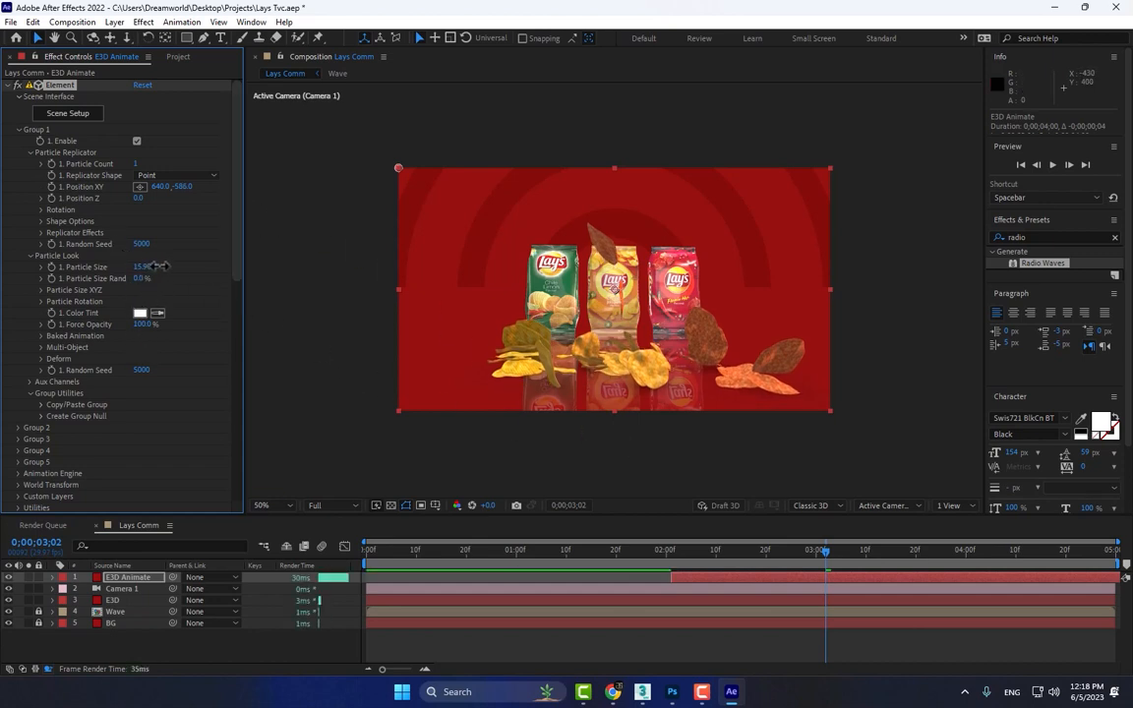
Step: Shrink Group 1 Particle Size and scrub toward the end to watch the chips settle on the floor
left_click_drag(142, 267, 142, 267)
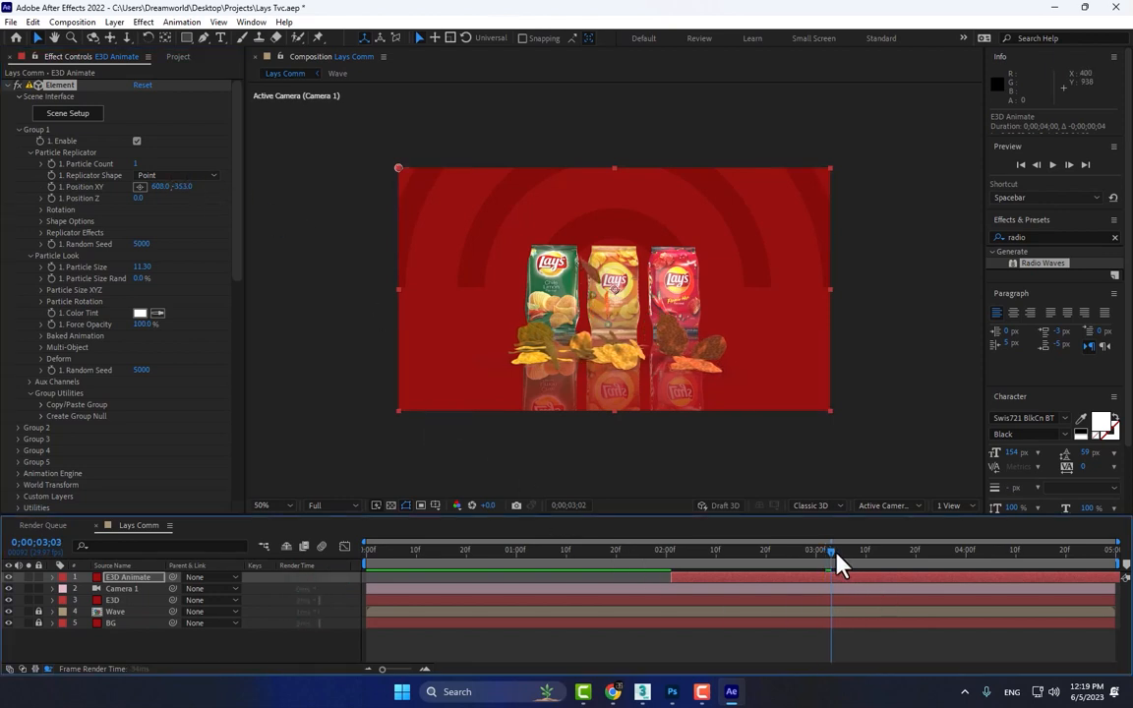
left_click_drag(830, 551, 842, 551)
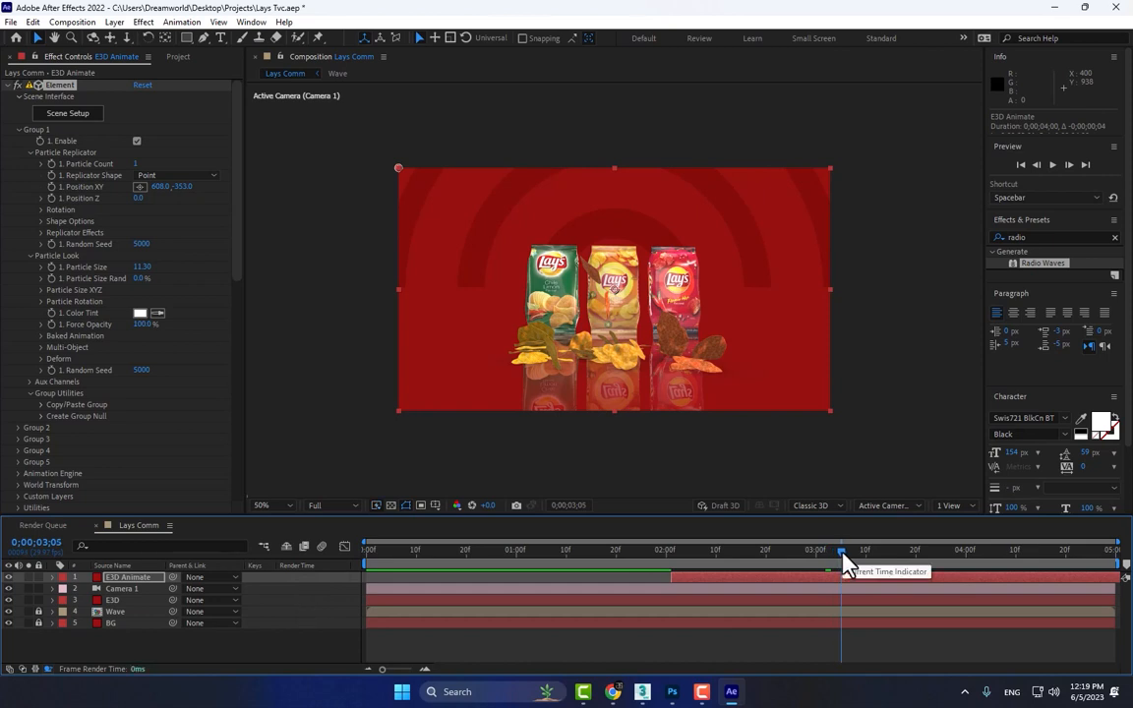
left_click_drag(842, 551, 857, 550)
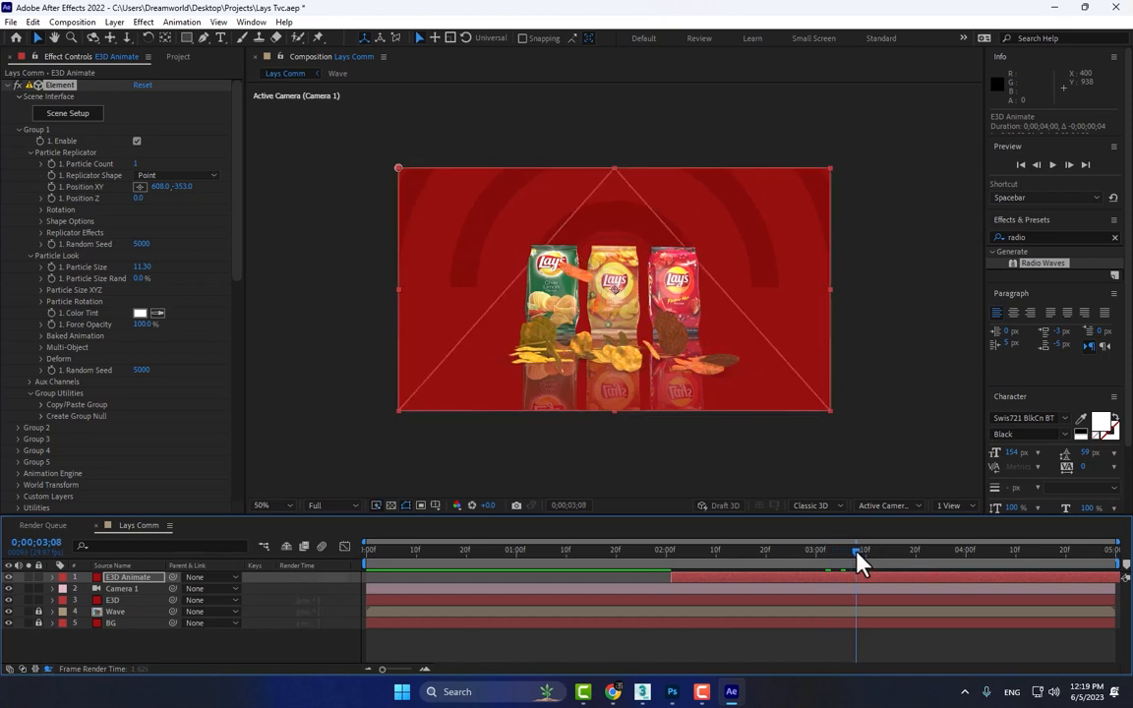
mouse_move(858, 559)
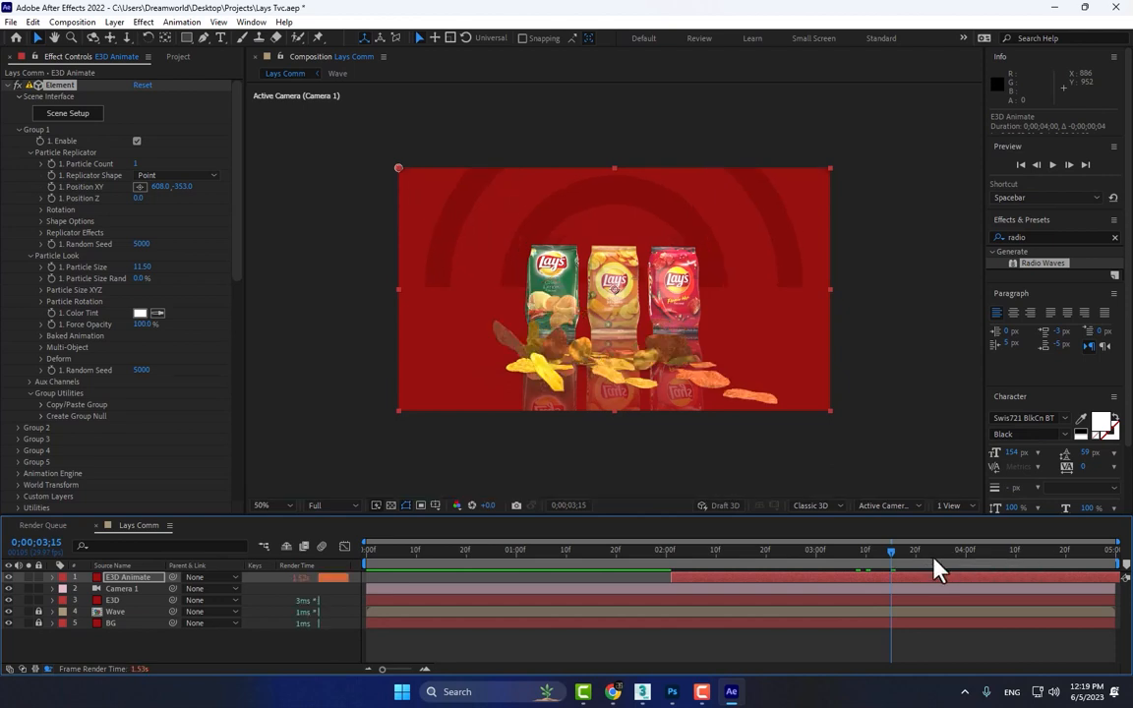
left_click(934, 561)
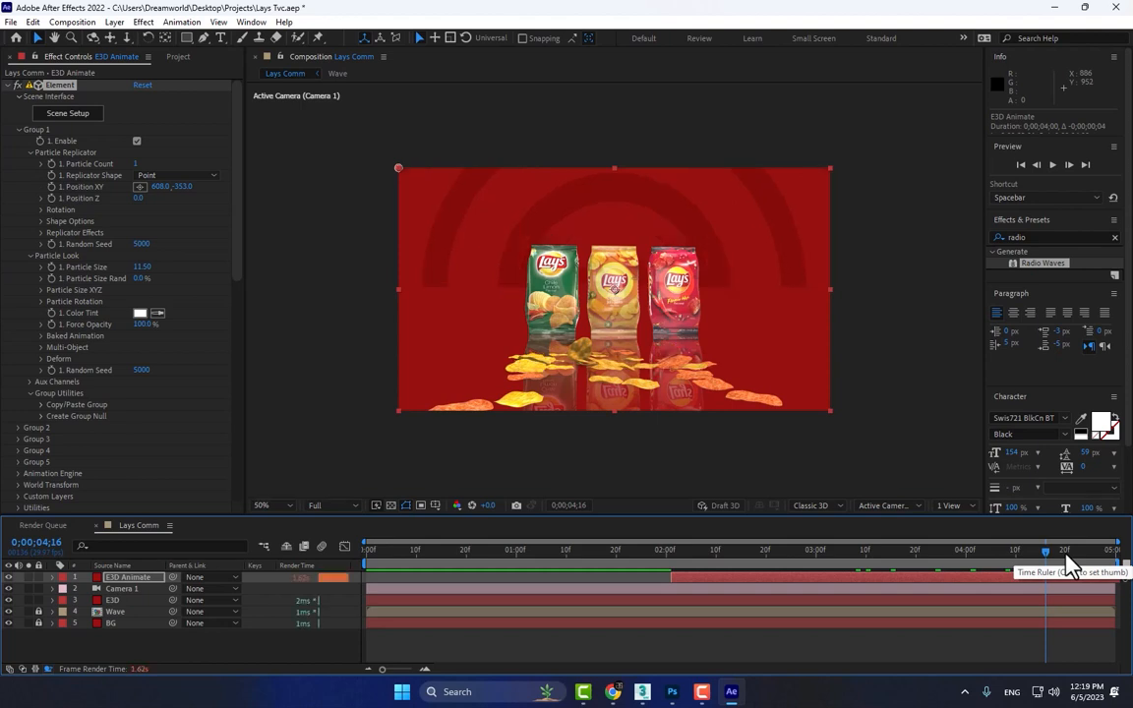
left_click_drag(1047, 551, 1086, 551)
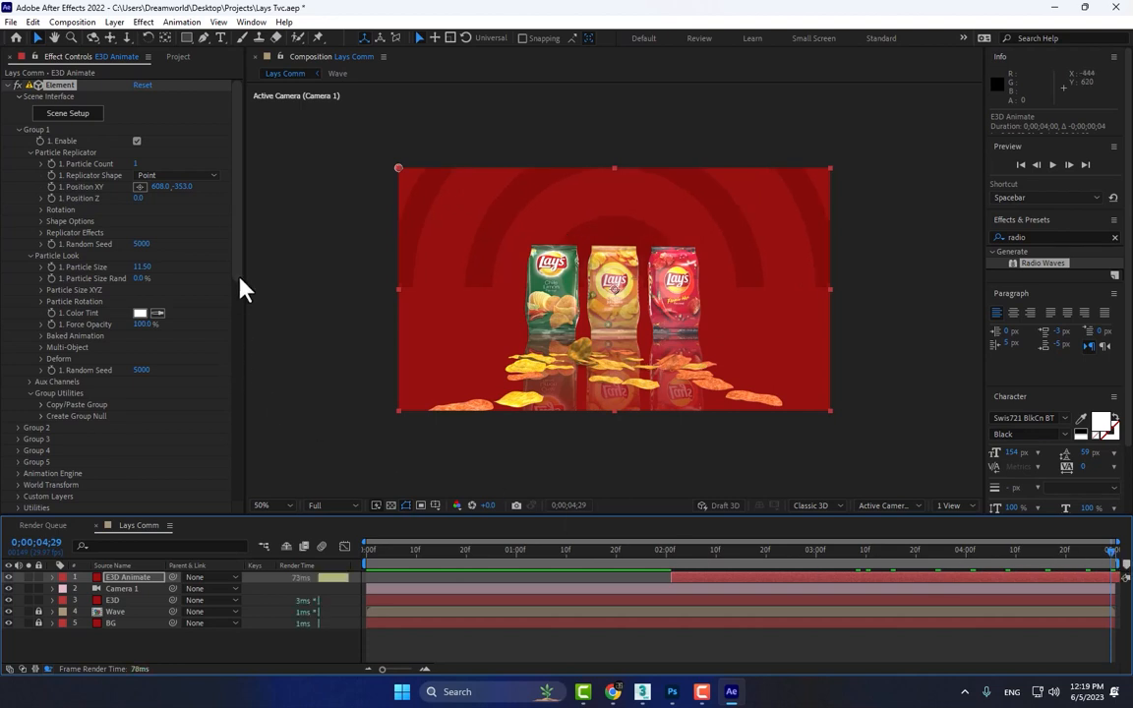
Step: Expand Element's Motion Blur render settings and the Wave layer's Mask 1 in the timeline
scroll("down", 3)
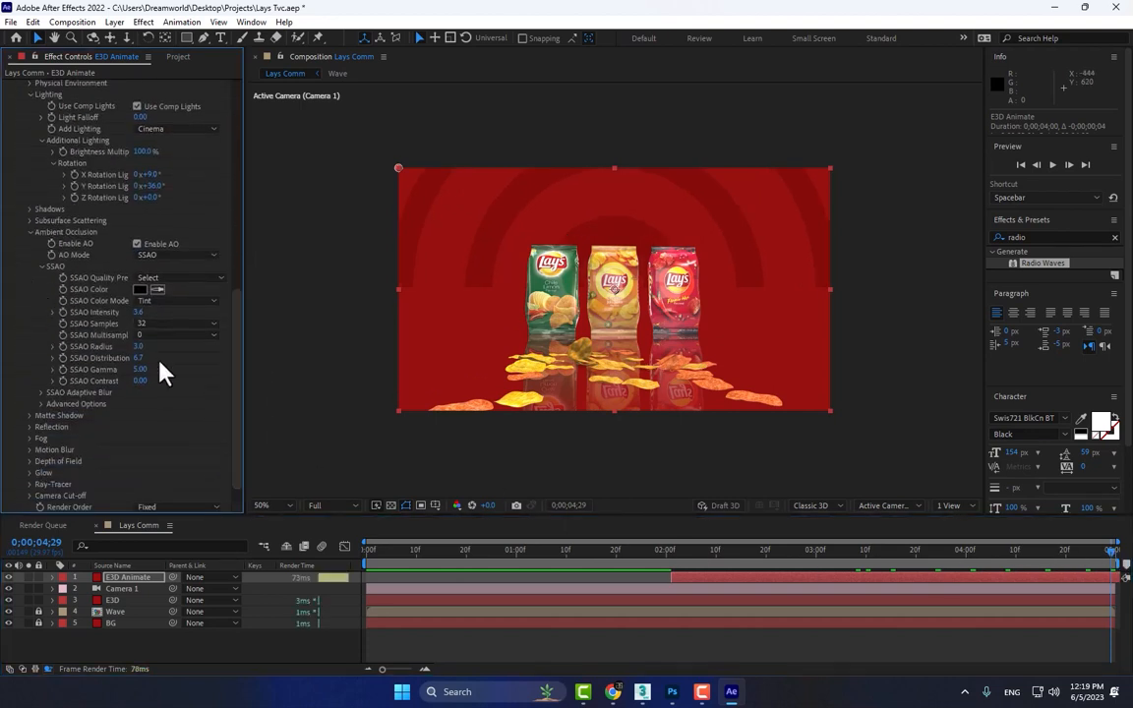
left_click(31, 448)
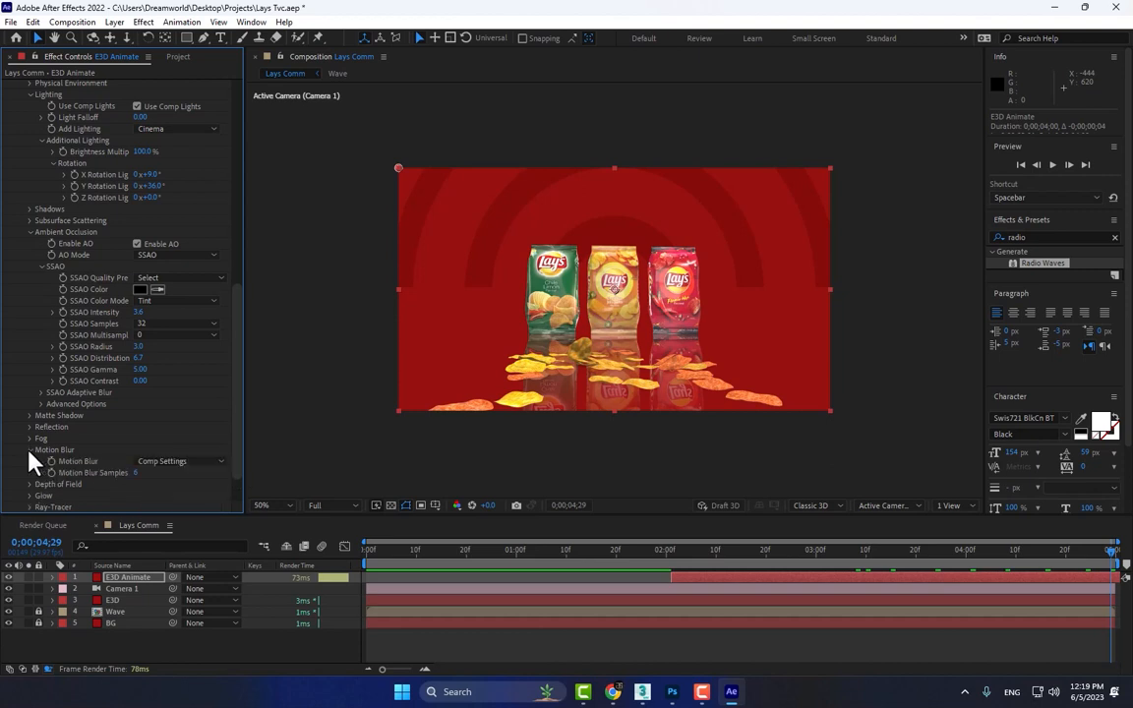
left_click(31, 449)
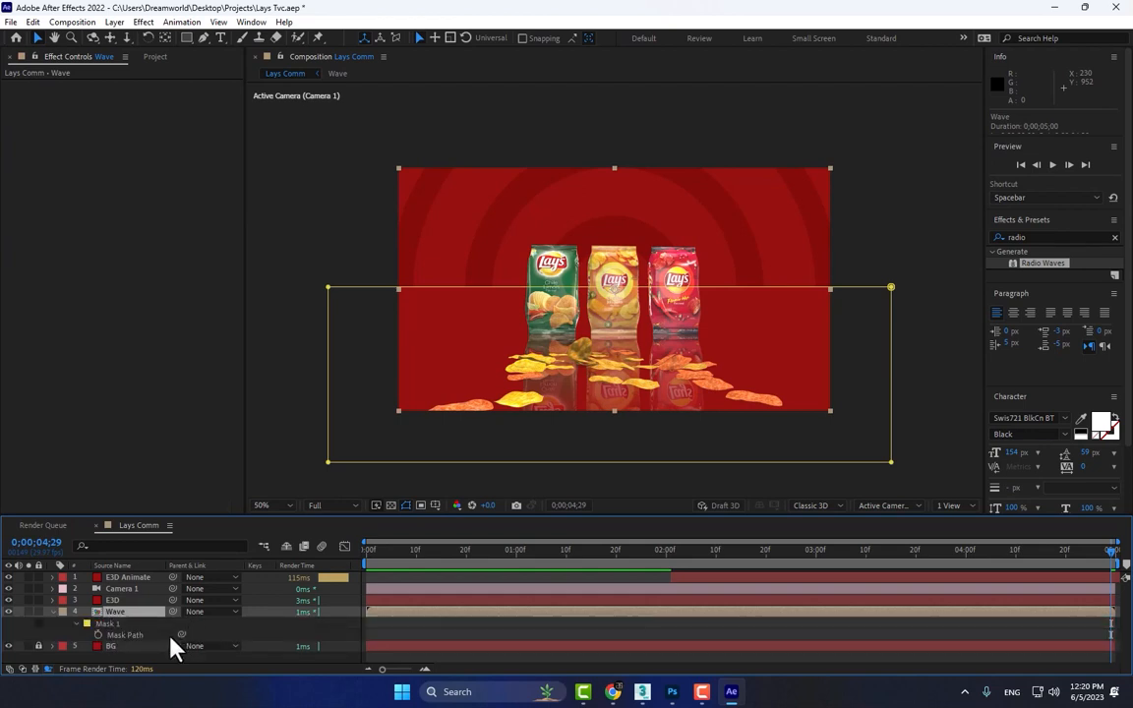
left_click(108, 624)
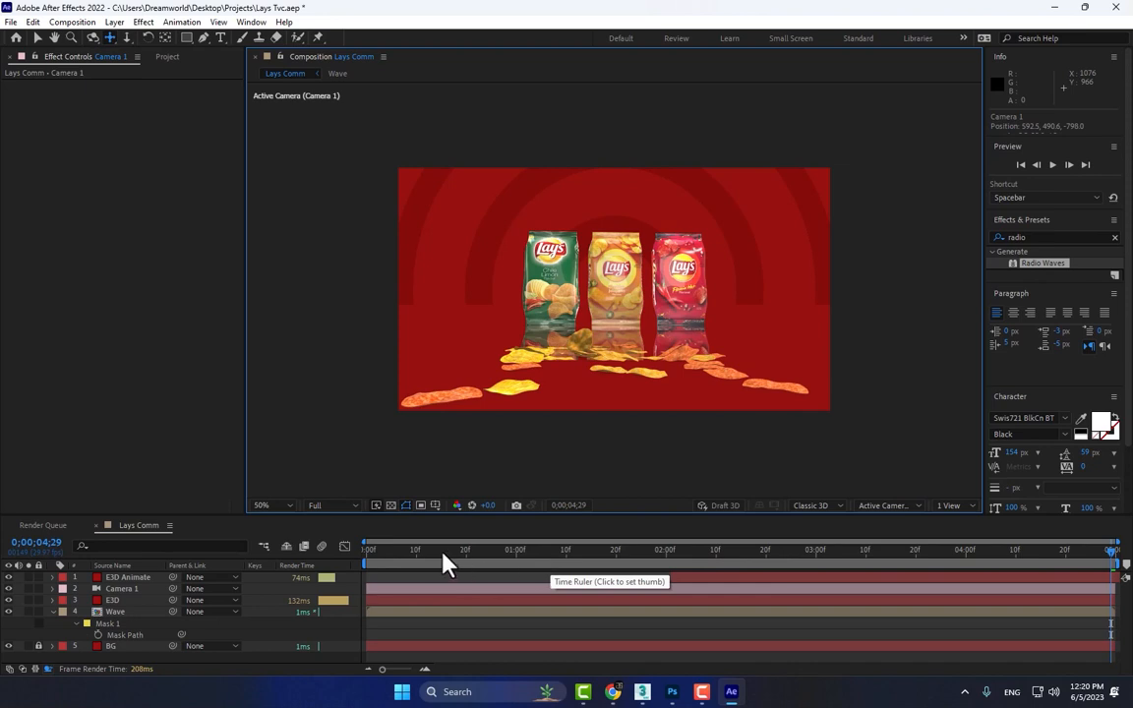
Step: Return to the start and play the spacebar preview of the bags and falling chips
left_click(515, 549)
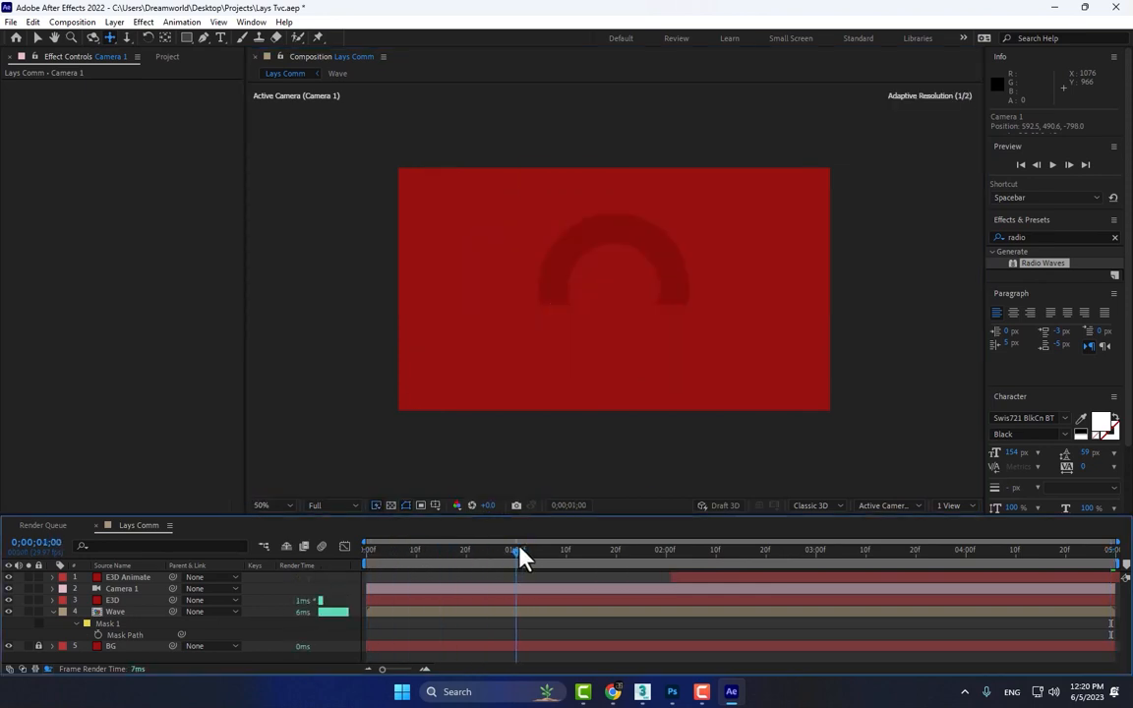
left_click_drag(516, 549, 546, 549)
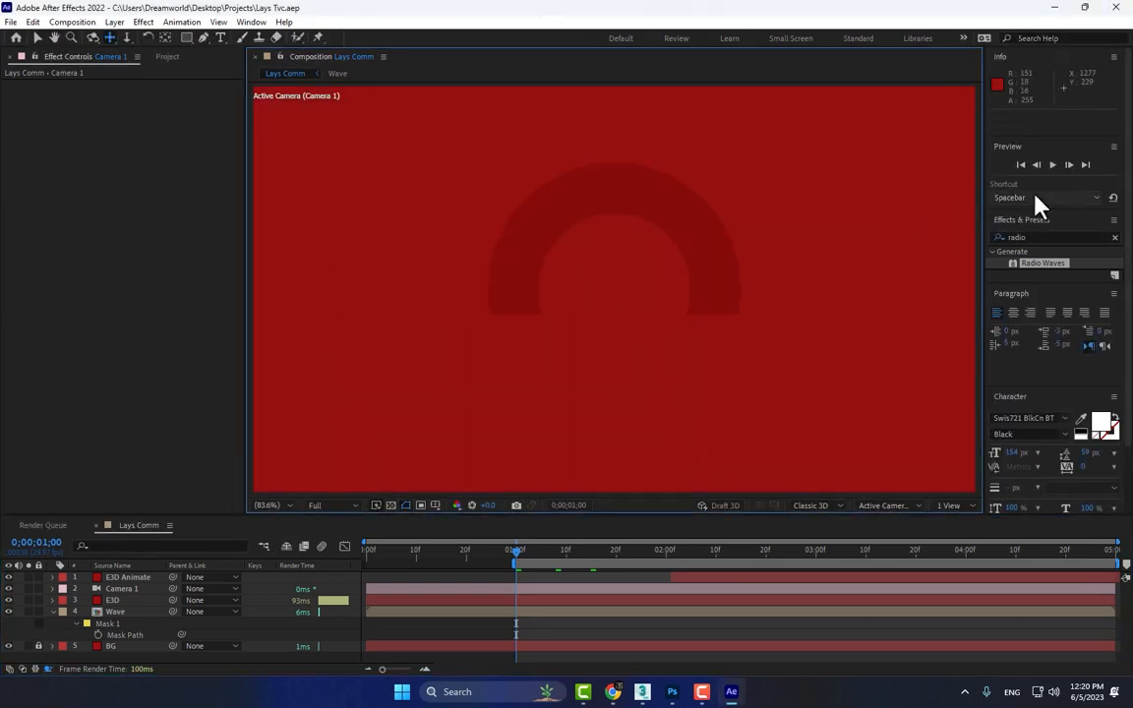
key("space")
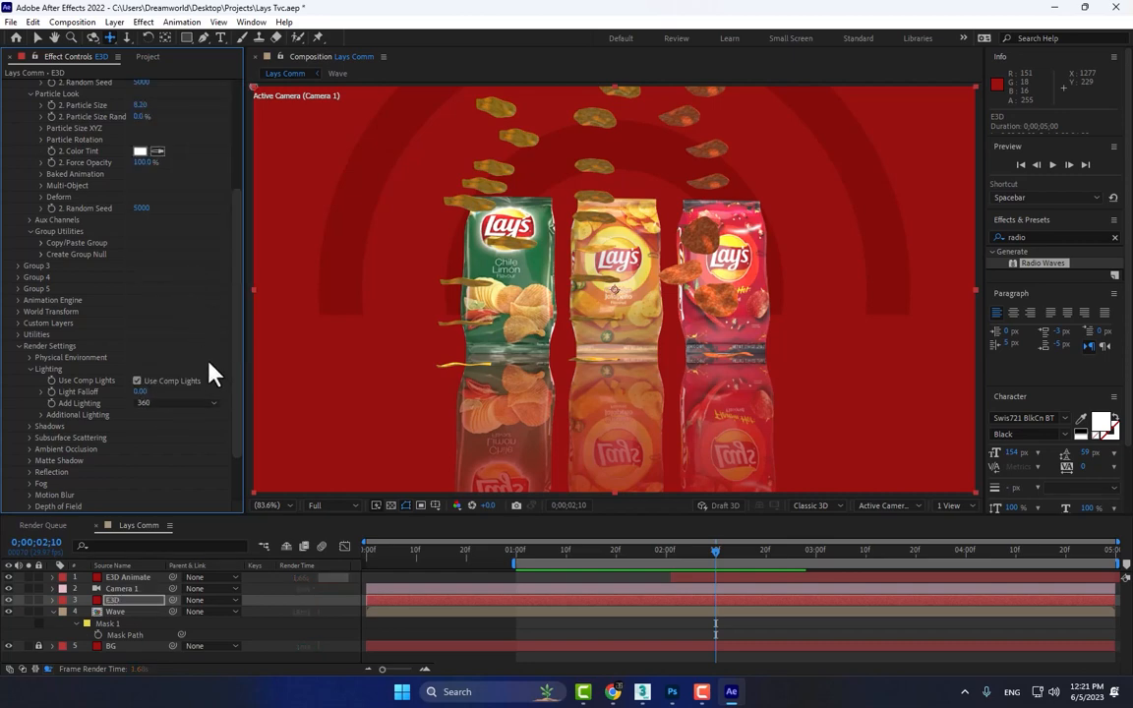
Step: Solo the E3D bags layer and scrub forward until the three bags appear alone on black
left_click(41, 413)
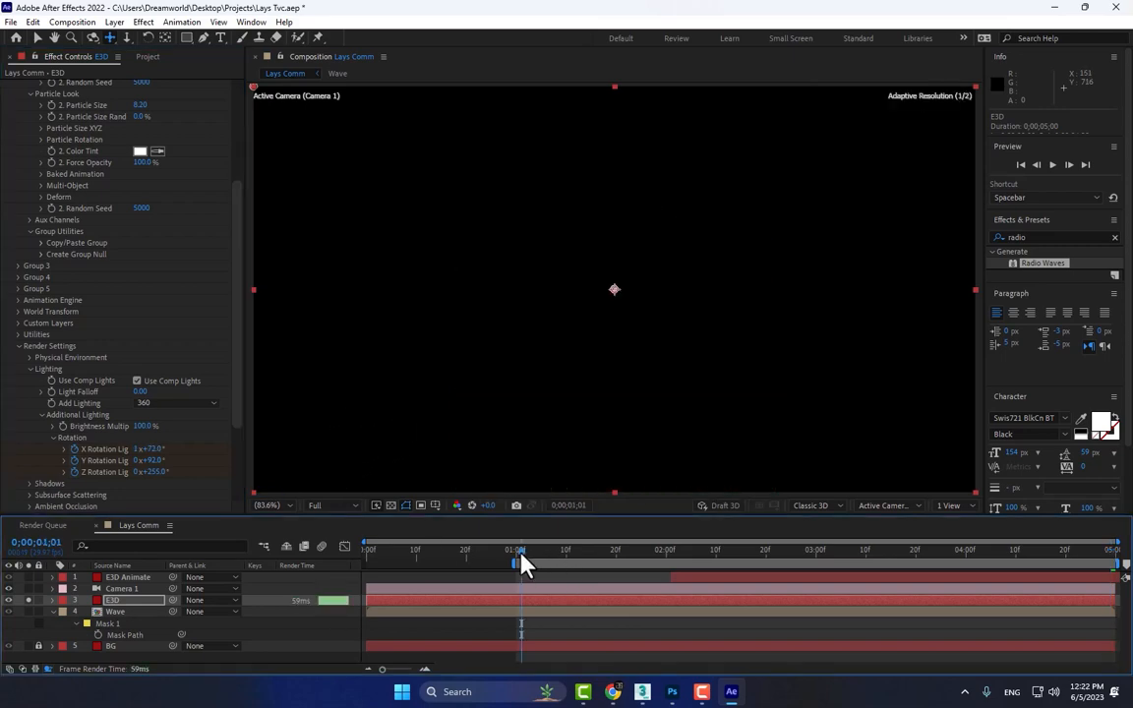
left_click_drag(516, 561, 670, 560)
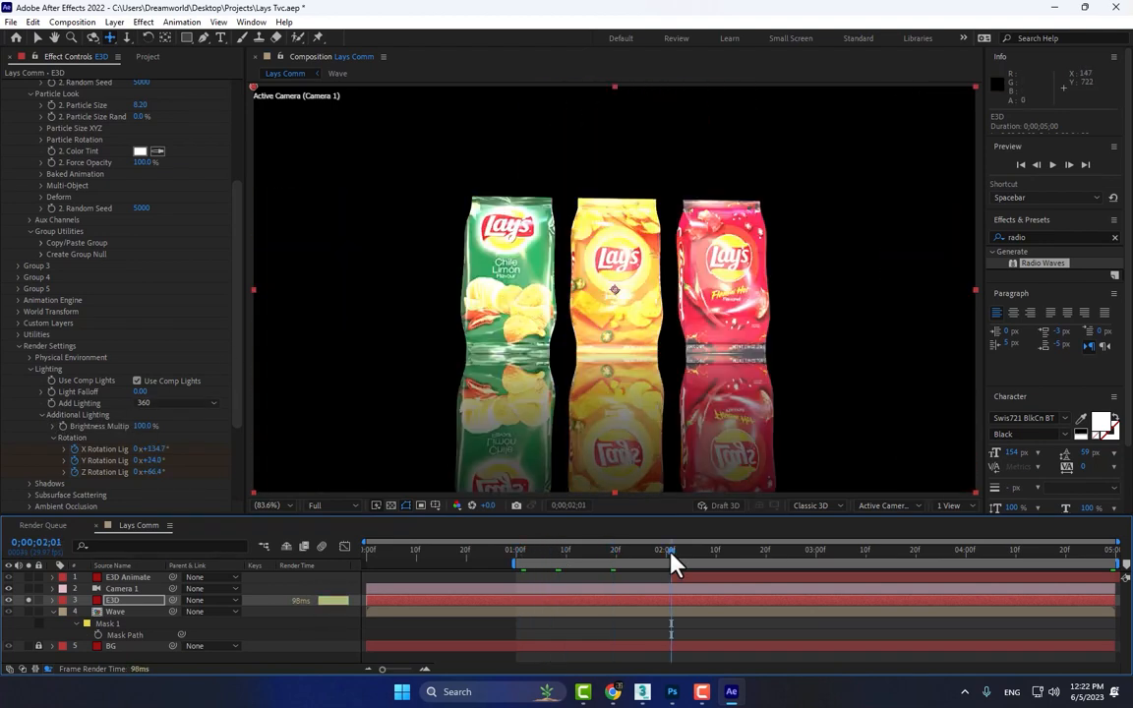
mouse_move(481, 398)
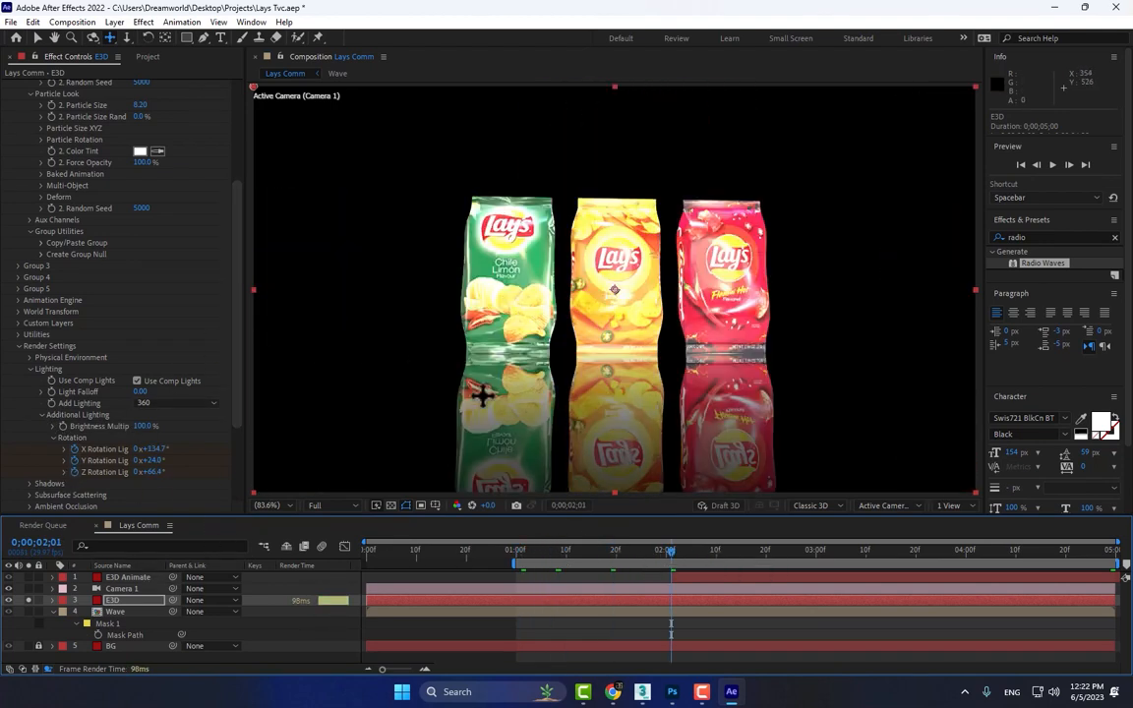